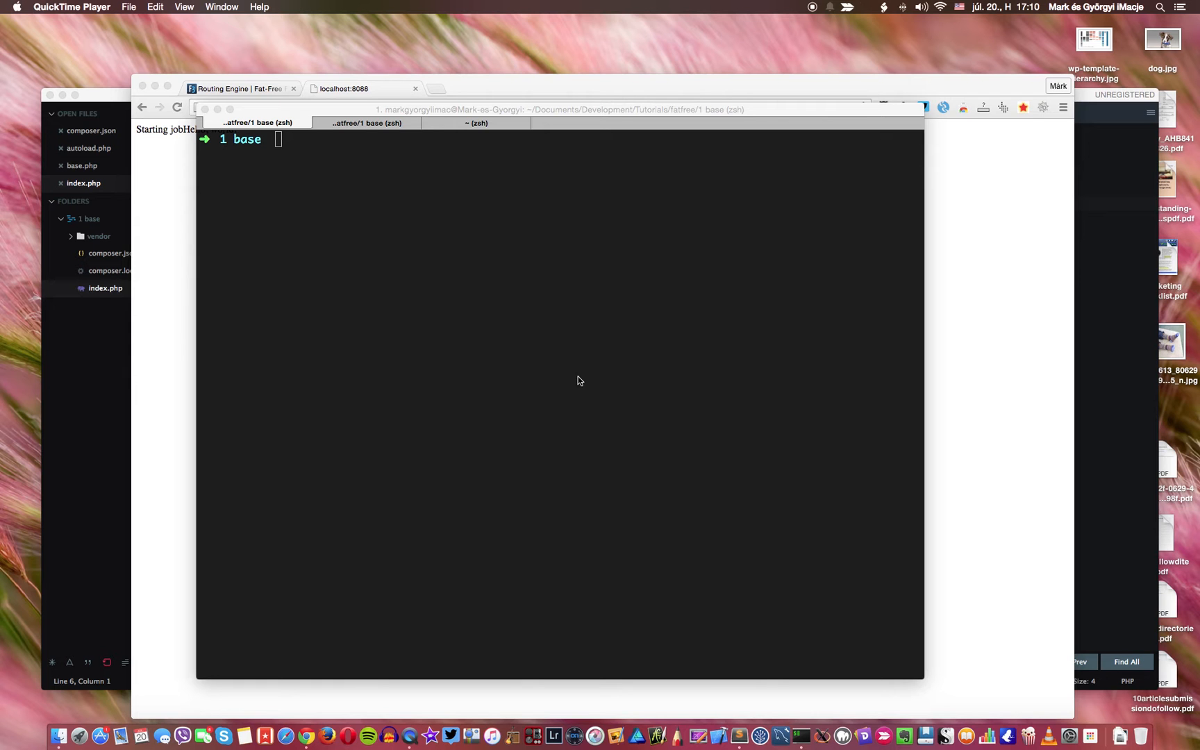
{"action": "mouse_move", "coordinate": [572, 380]}
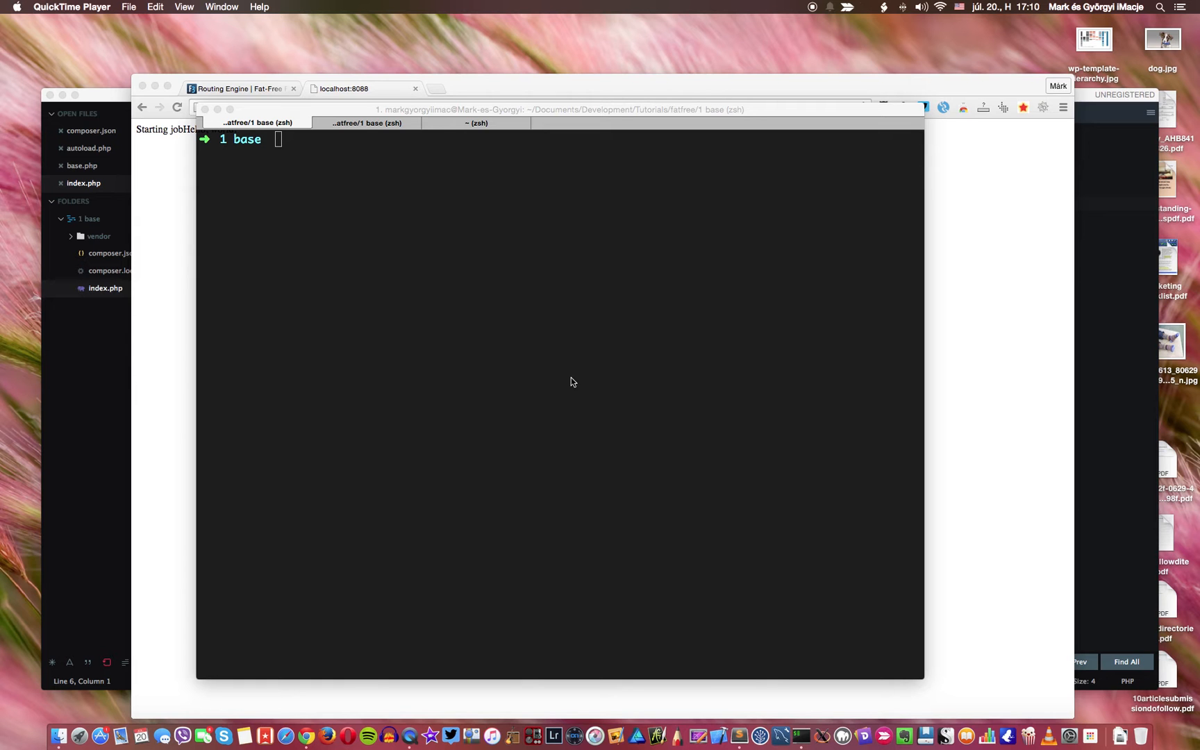
{"action": "mouse_move", "coordinate": [182, 184]}
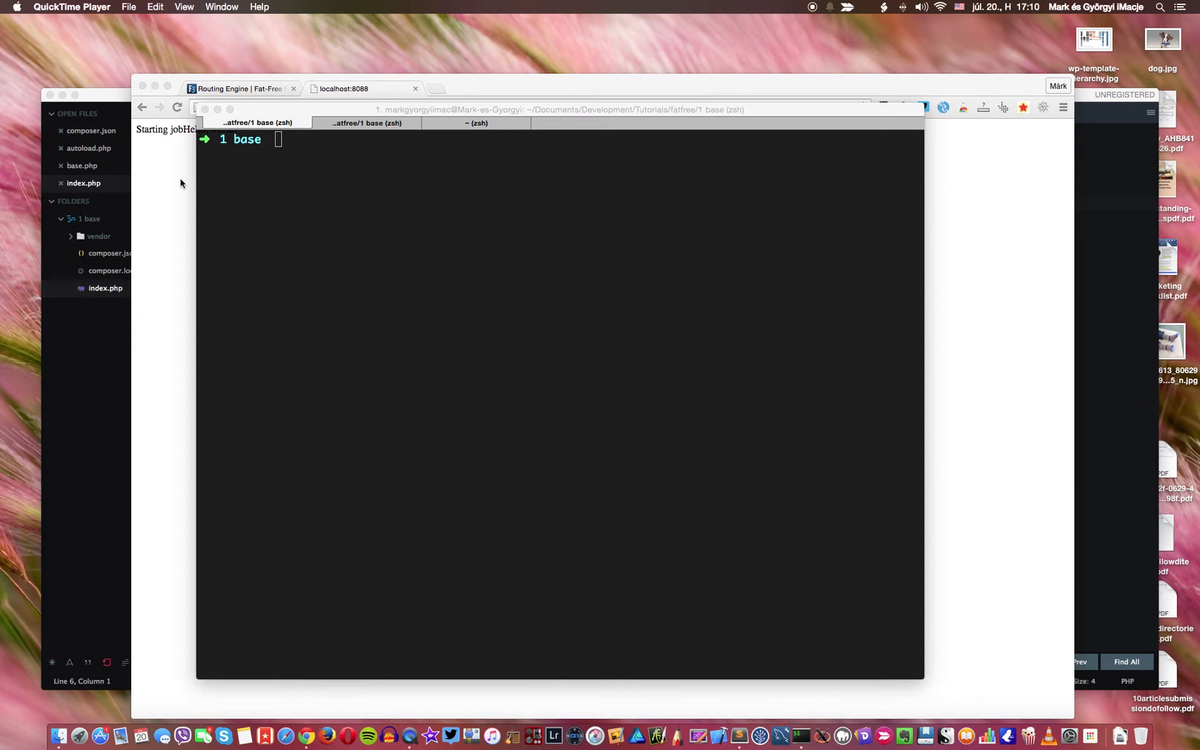
{"action": "mouse_move", "coordinate": [411, 99]}
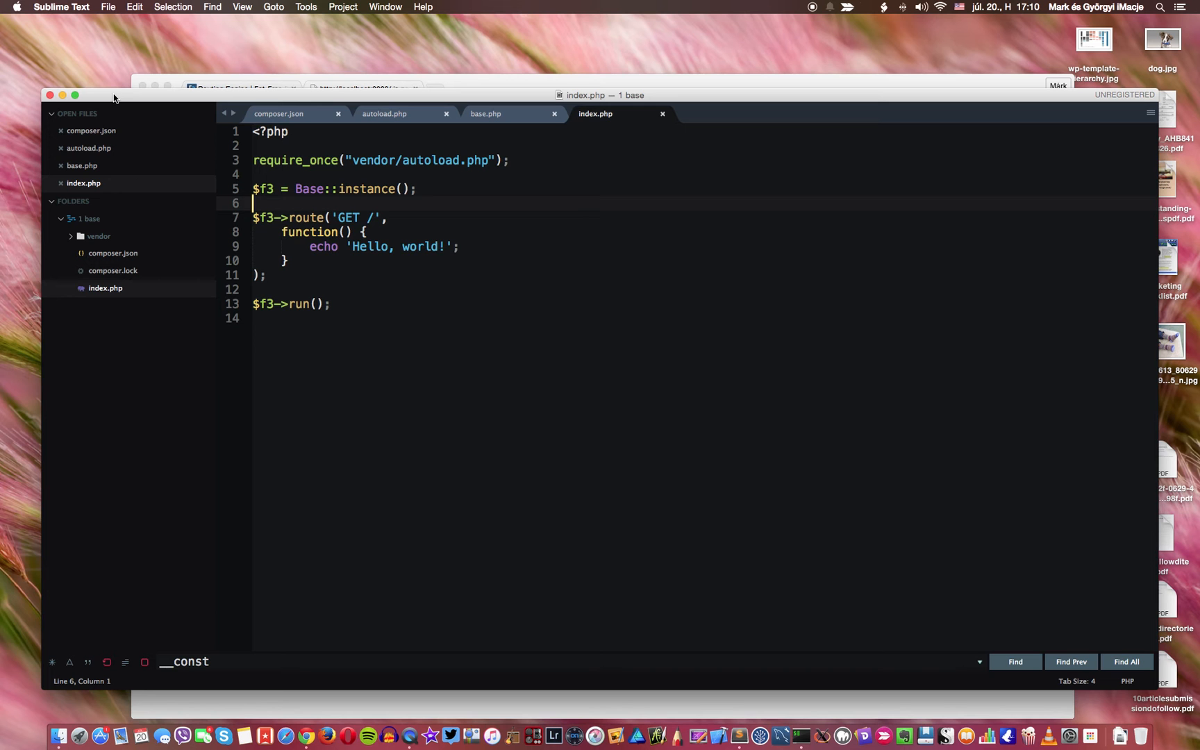
{"action": "mouse_move", "coordinate": [189, 152]}
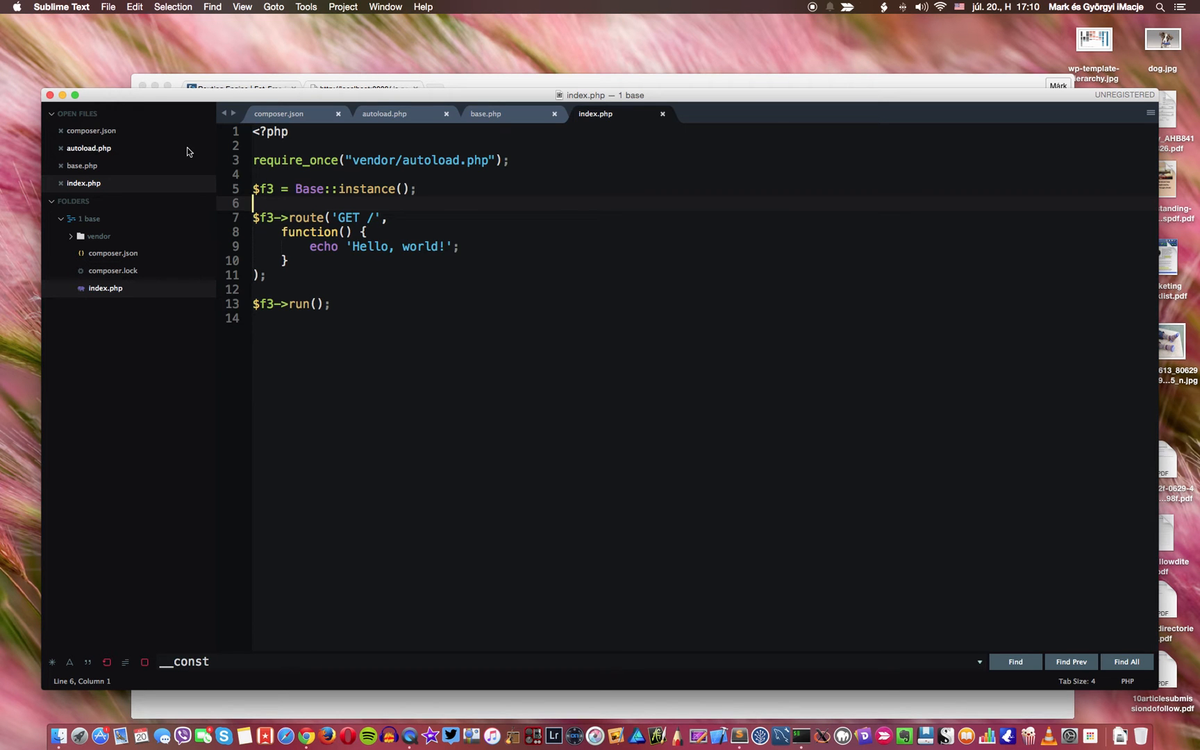
{"action": "mouse_move", "coordinate": [269, 182]}
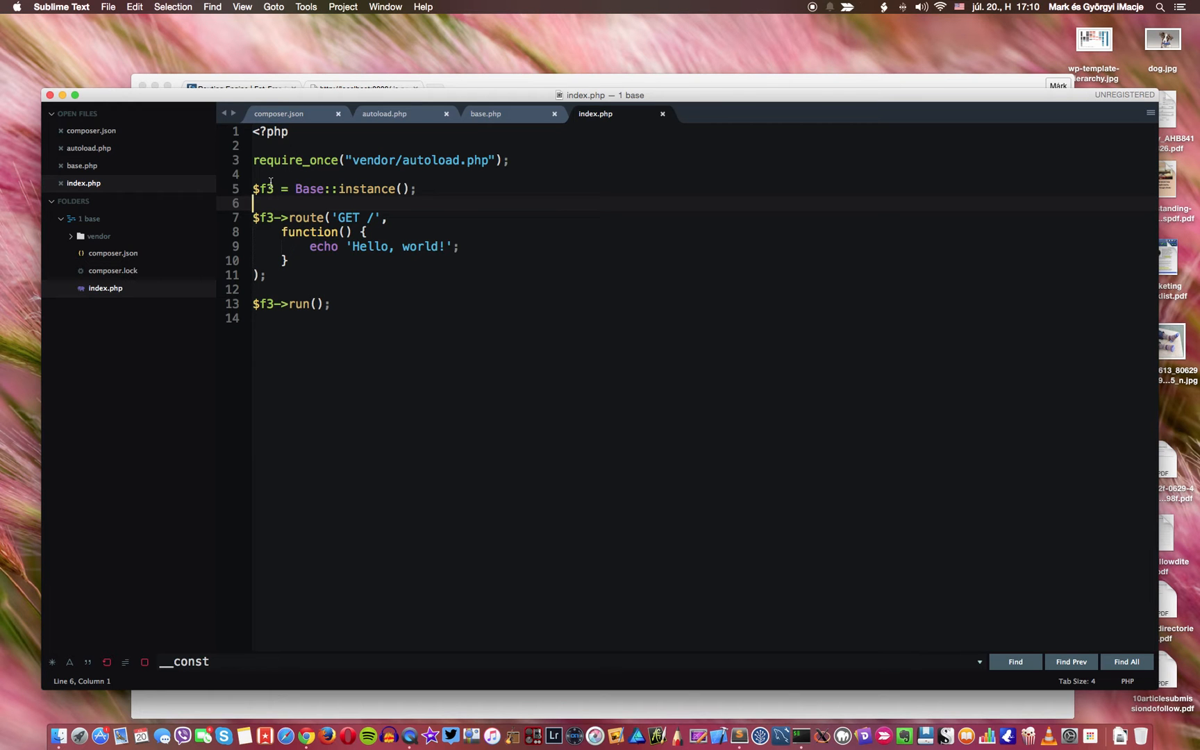
{"action": "mouse_move", "coordinate": [567, 185]}
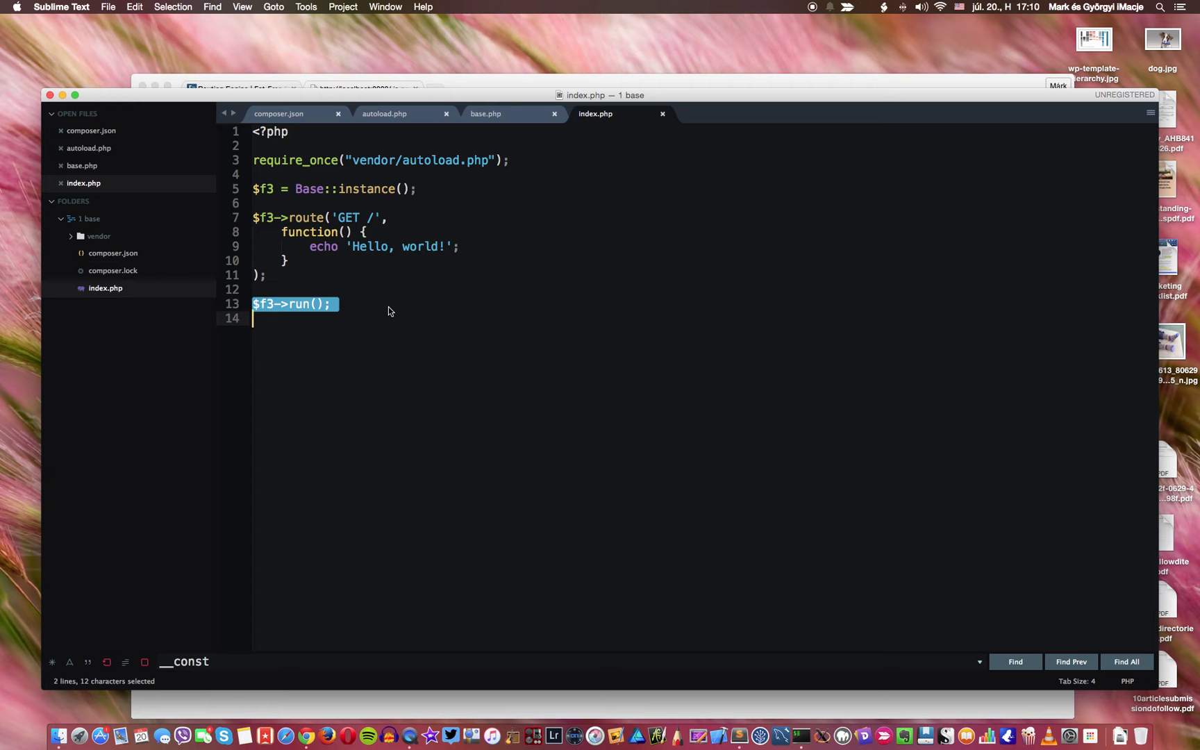
{"action": "mouse_move", "coordinate": [368, 324]}
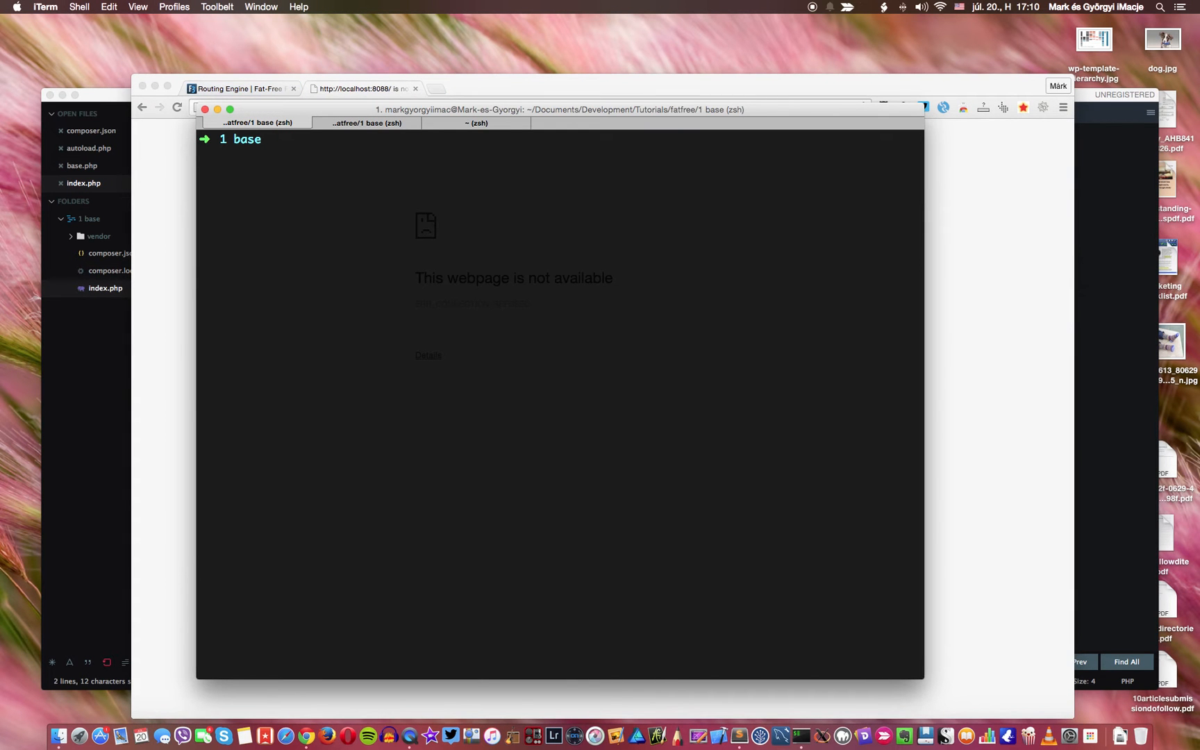
Step: Run php -S localhost:8088 -t . in iTerm and check Hello, world! in Chrome
{"action": "type", "text": "php -S localhost:8088 -t ."}
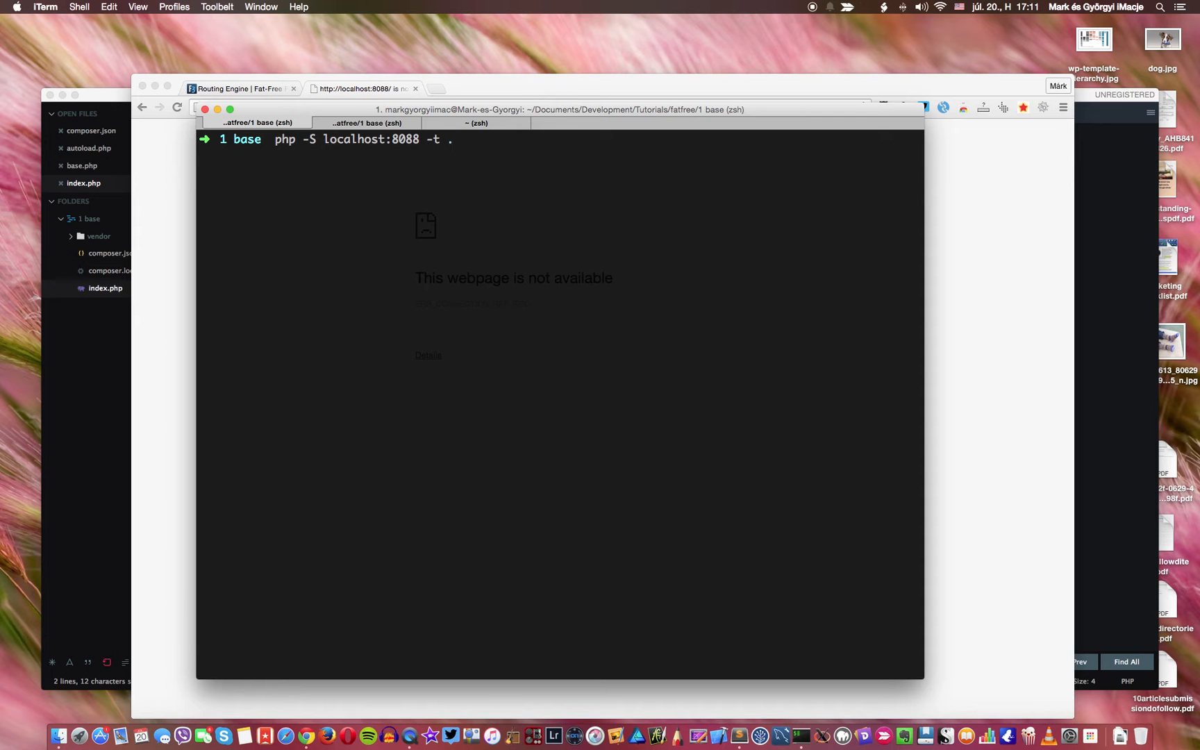
{"action": "key", "text": "Return"}
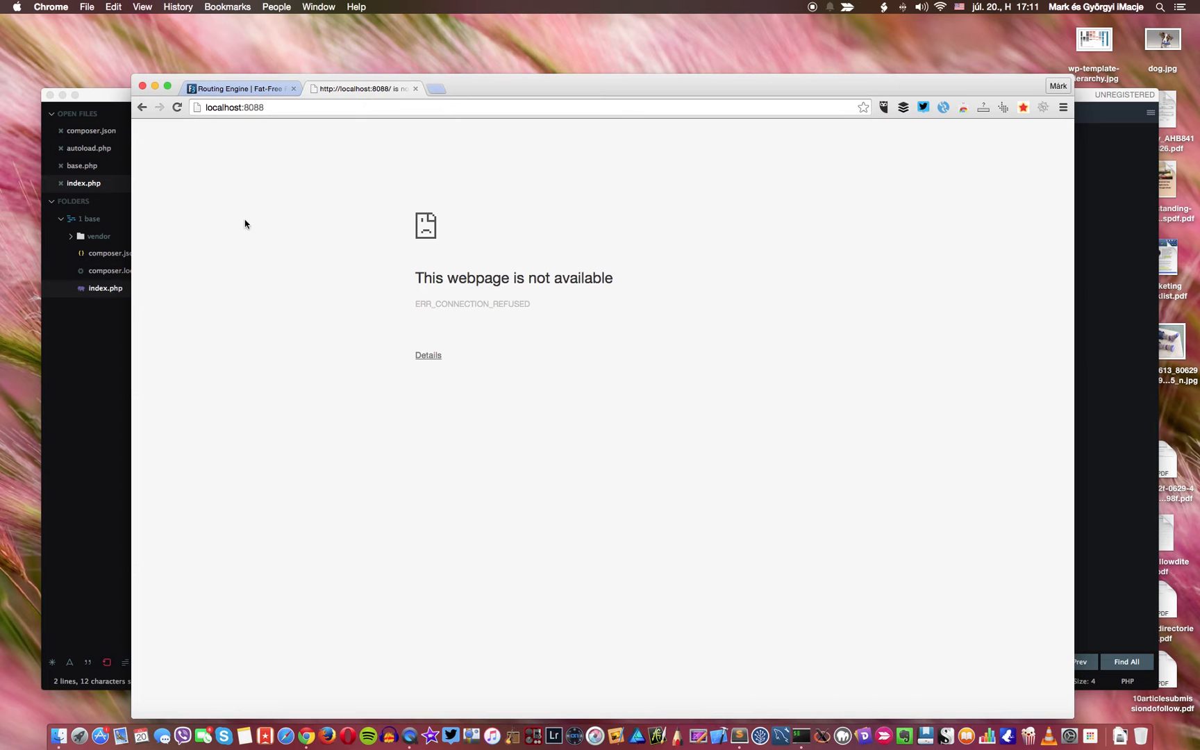
{"action": "left_click", "coordinate": [177, 107]}
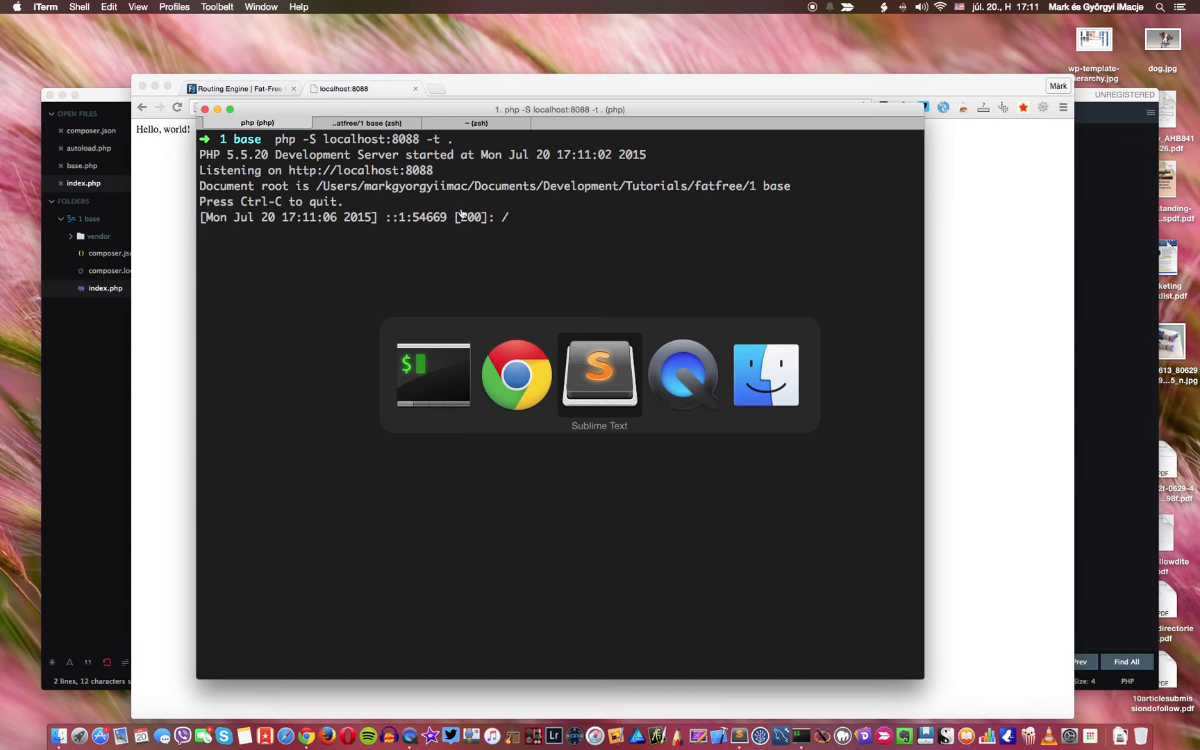
{"action": "left_click", "coordinate": [598, 375]}
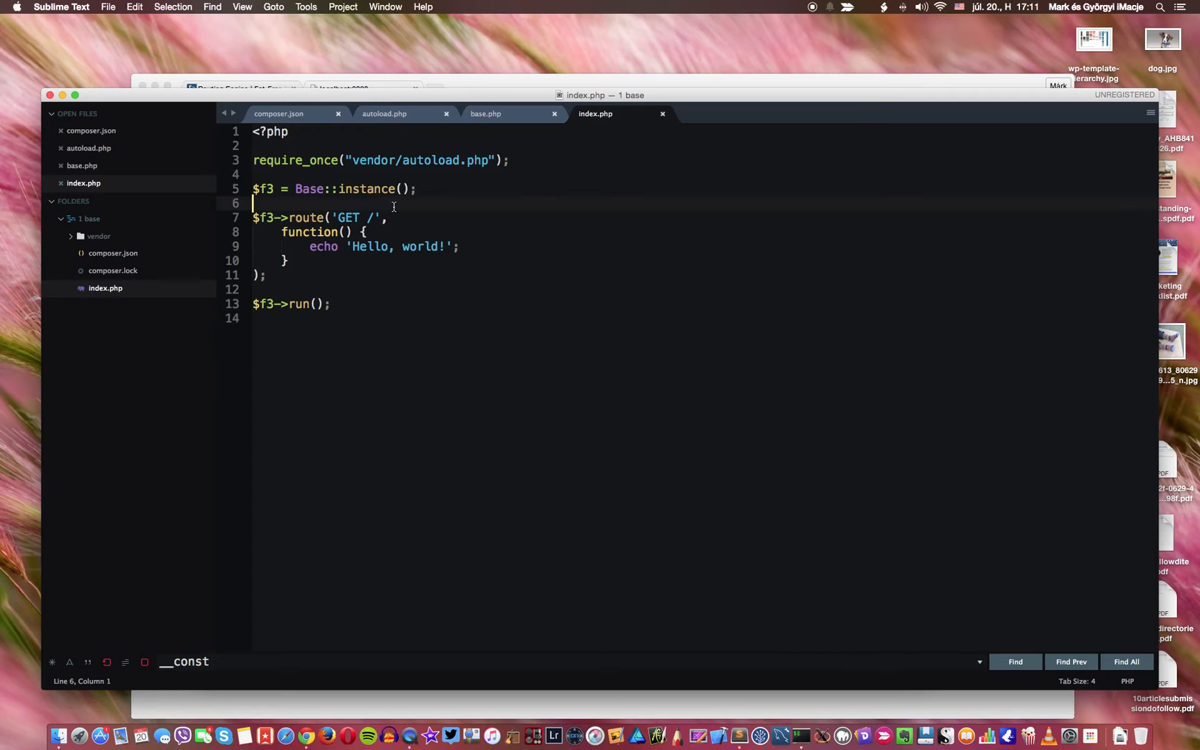
Step: Add $f3->set('message', 'Hello, World!') above the root route
{"action": "key", "text": "Return"}
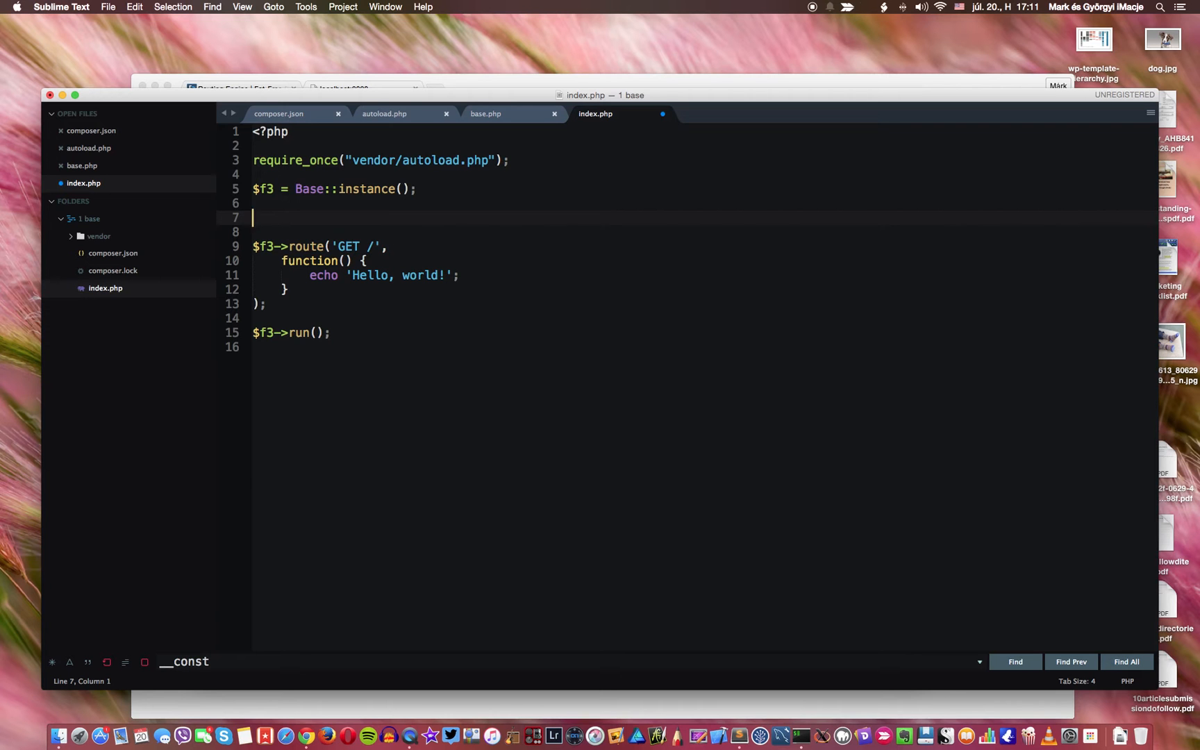
{"action": "type", "text": "$f3"}
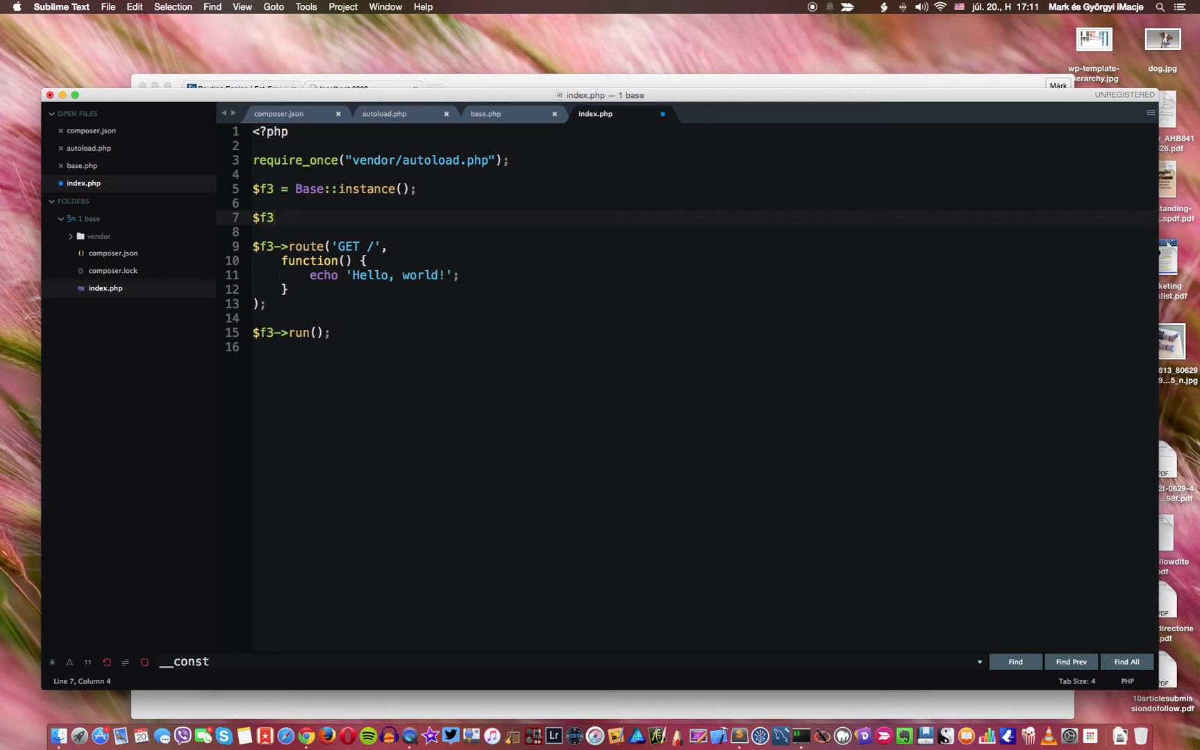
{"action": "type", "text": "->"}
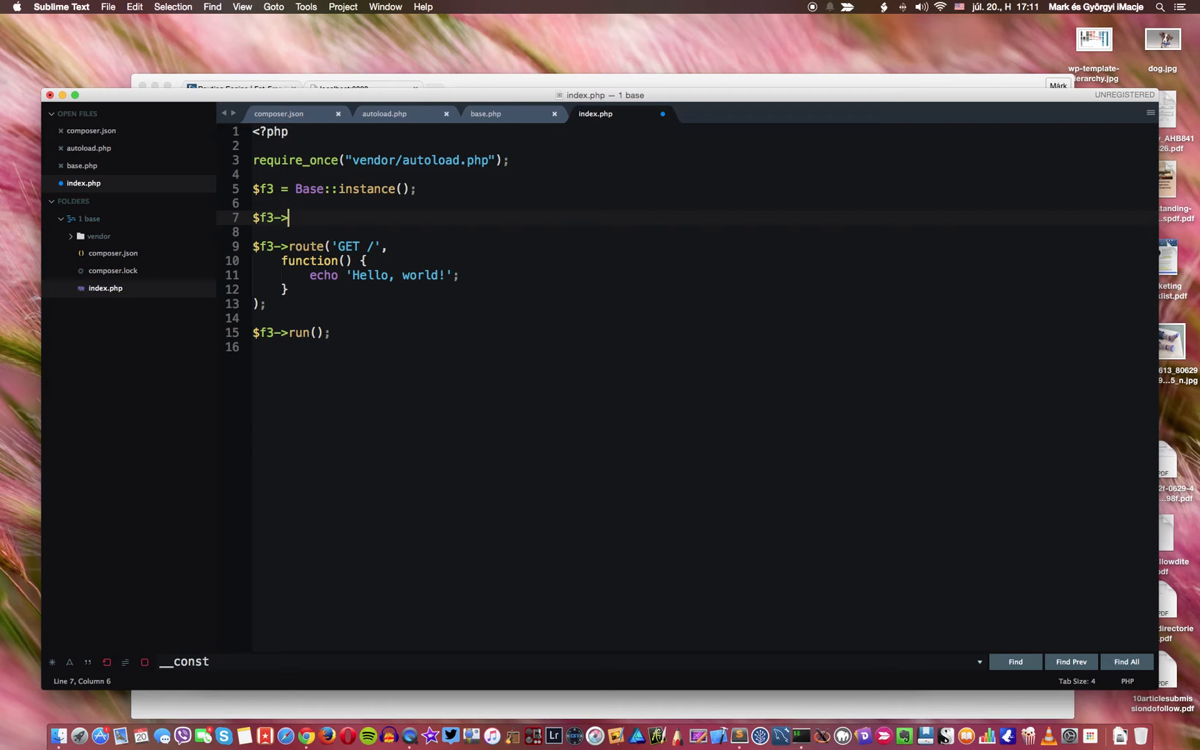
{"action": "type", "text": "set();"}
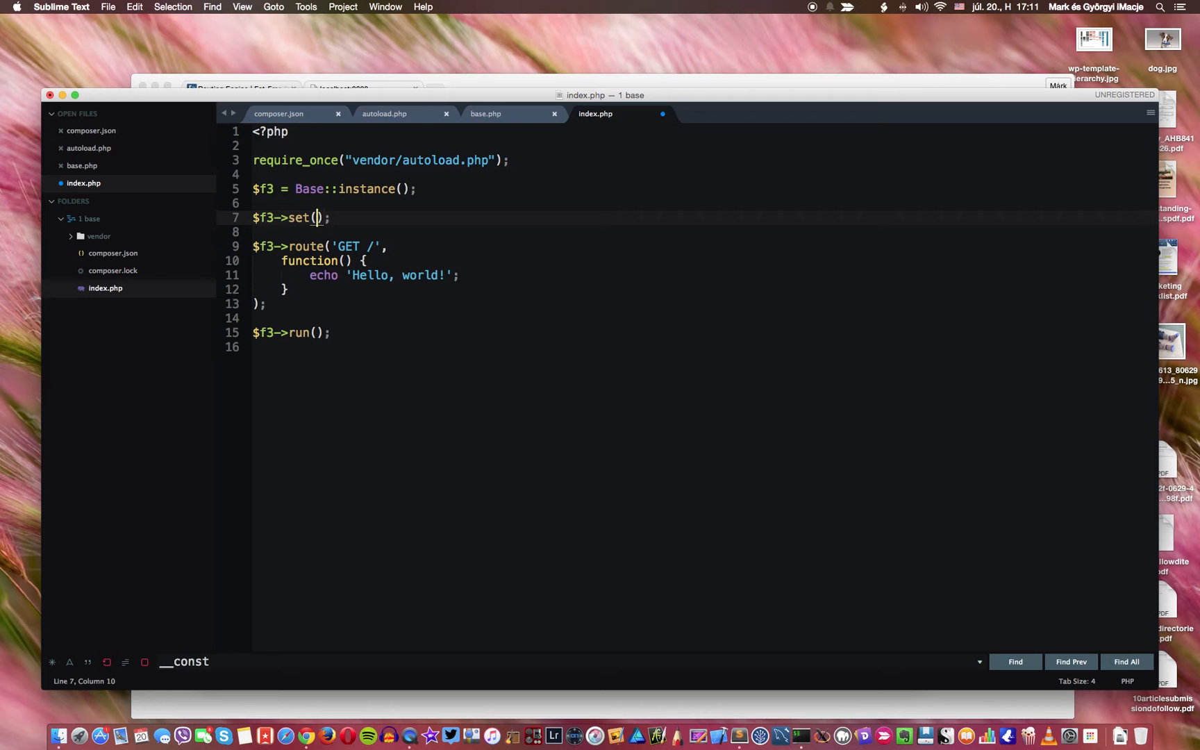
{"action": "type", "text": "'"}
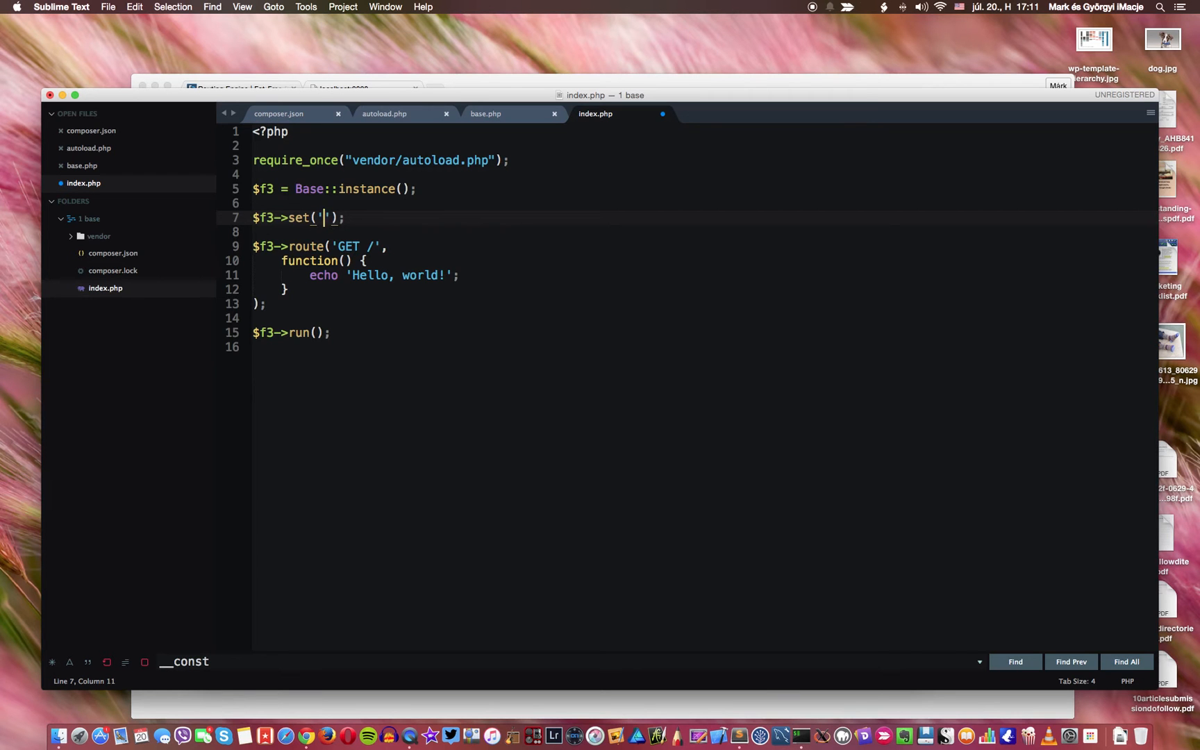
{"action": "type", "text": "messae"}
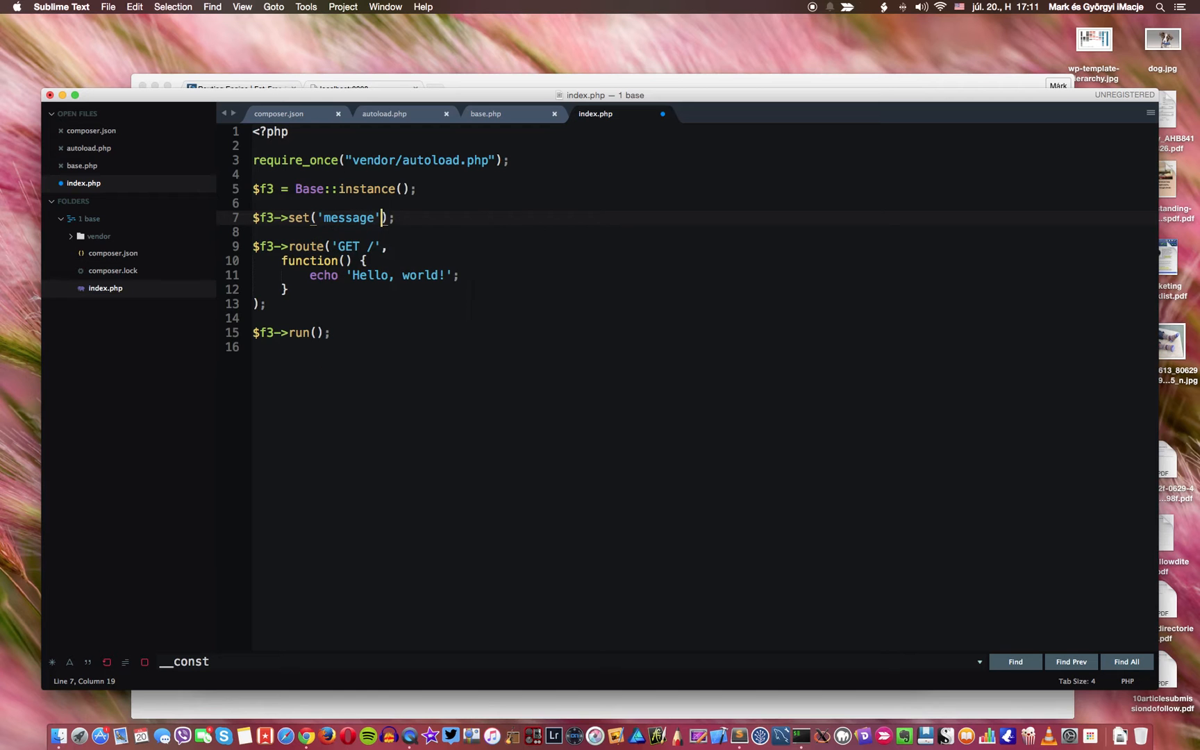
{"action": "type", "text": ", ''"}
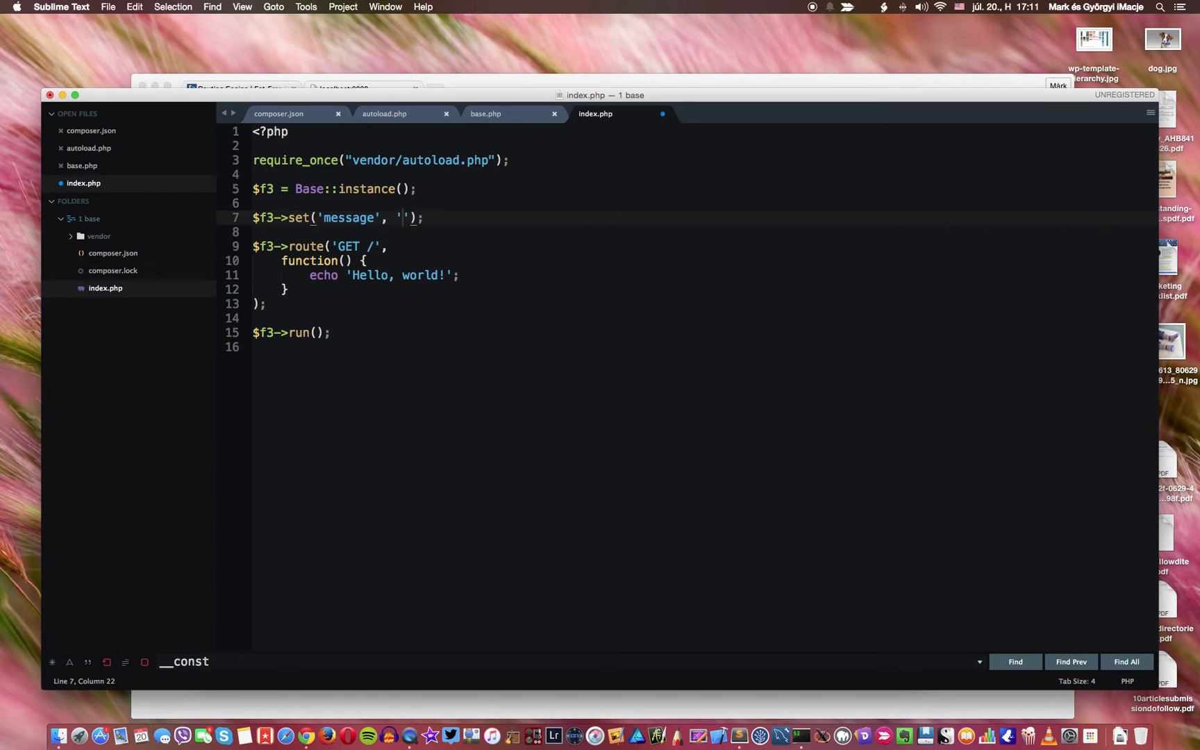
{"action": "type", "text": "Hellow"}
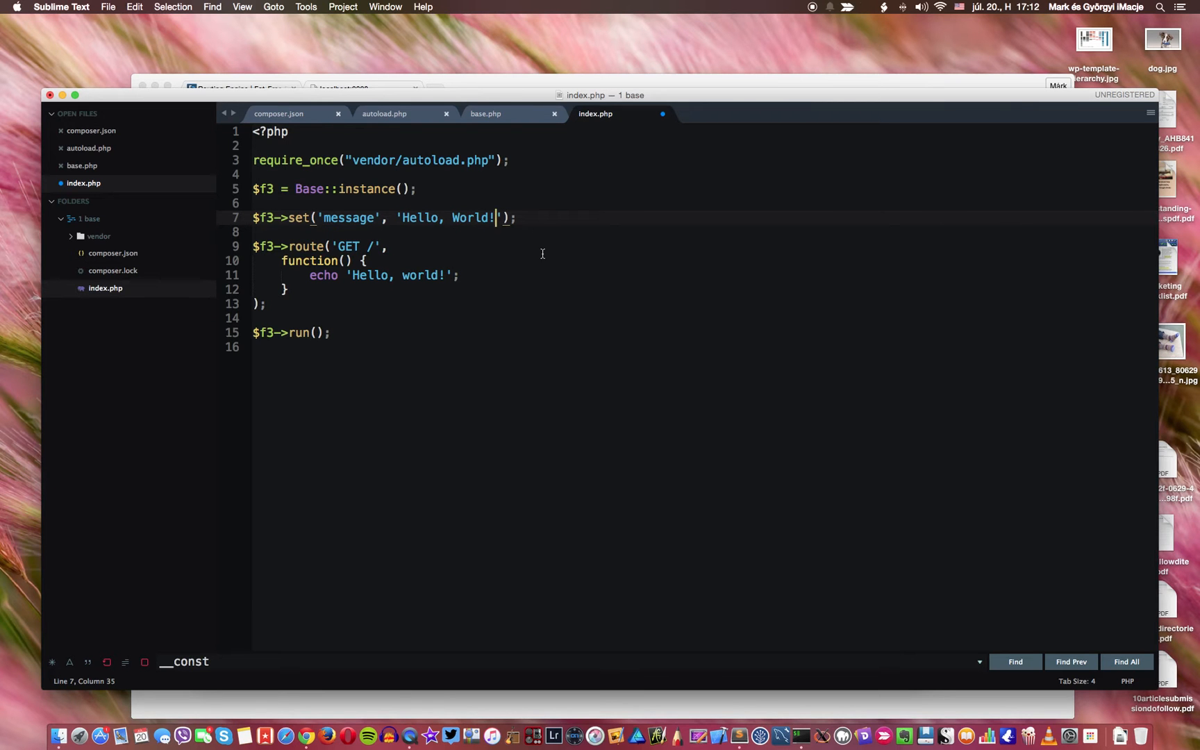
{"action": "mouse_move", "coordinate": [333, 275]}
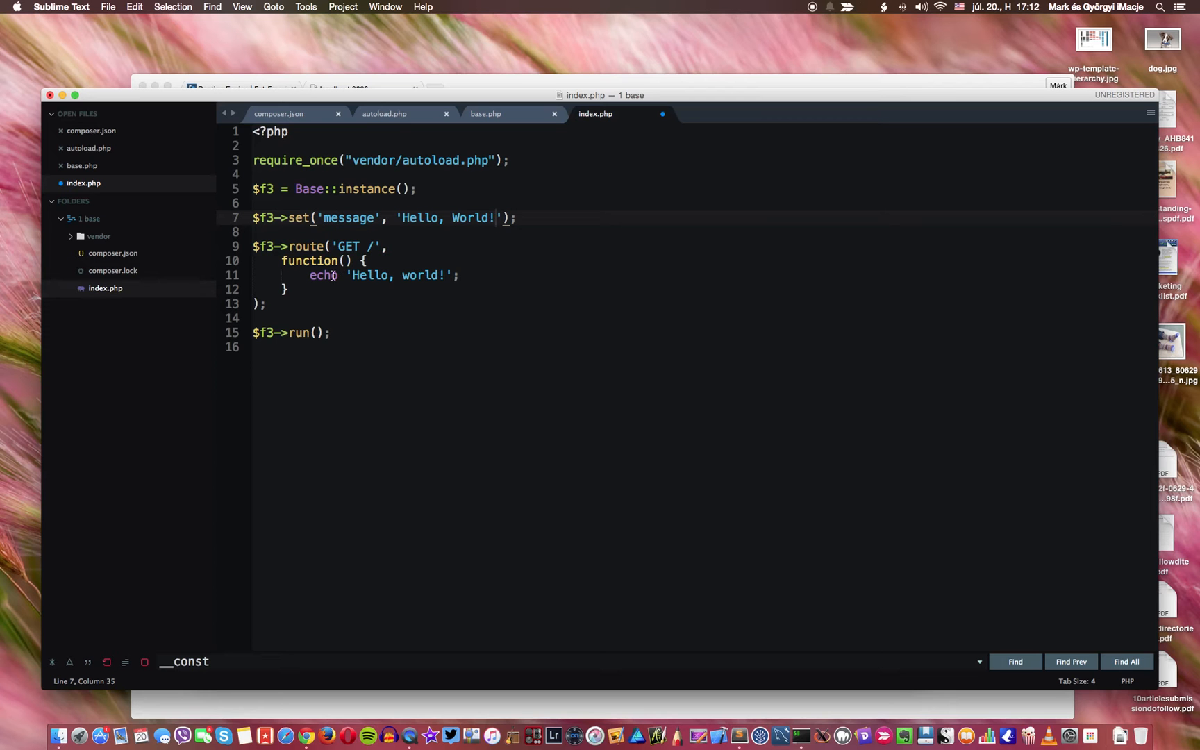
Step: Make the route function take $f3 and echo $f3->get('message'), then save
{"action": "double_click", "coordinate": [401, 275]}
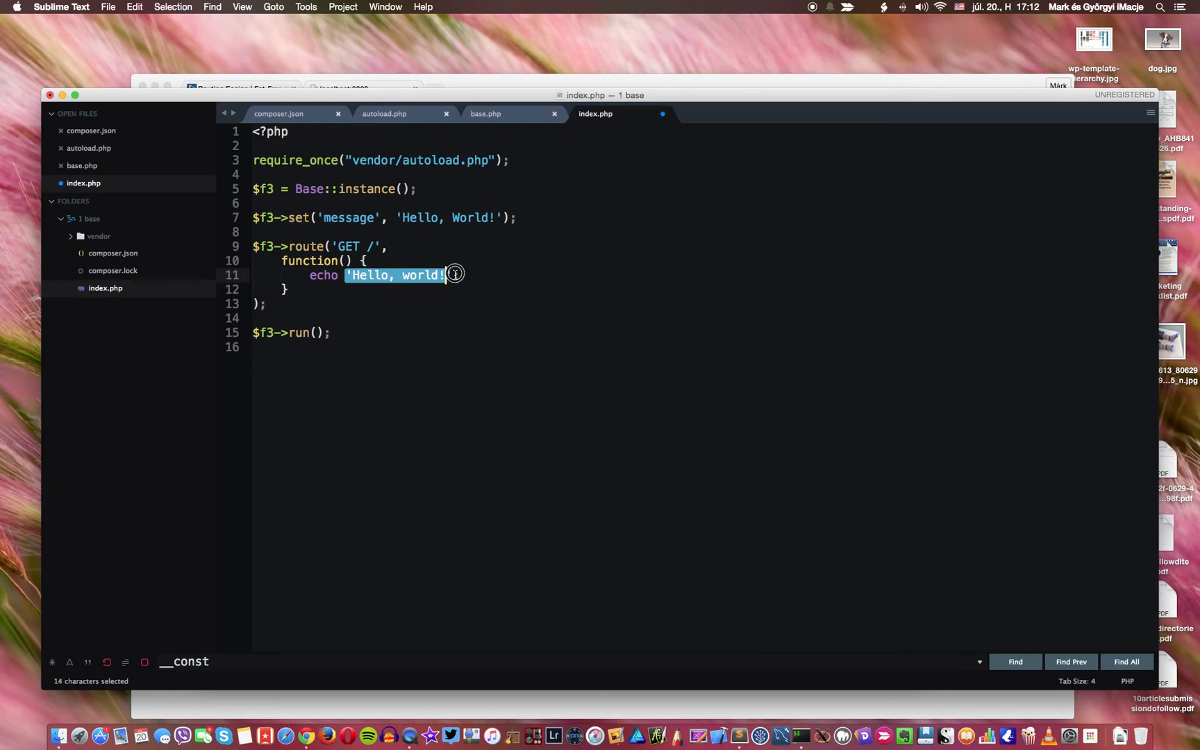
{"action": "type", "text": "$;"}
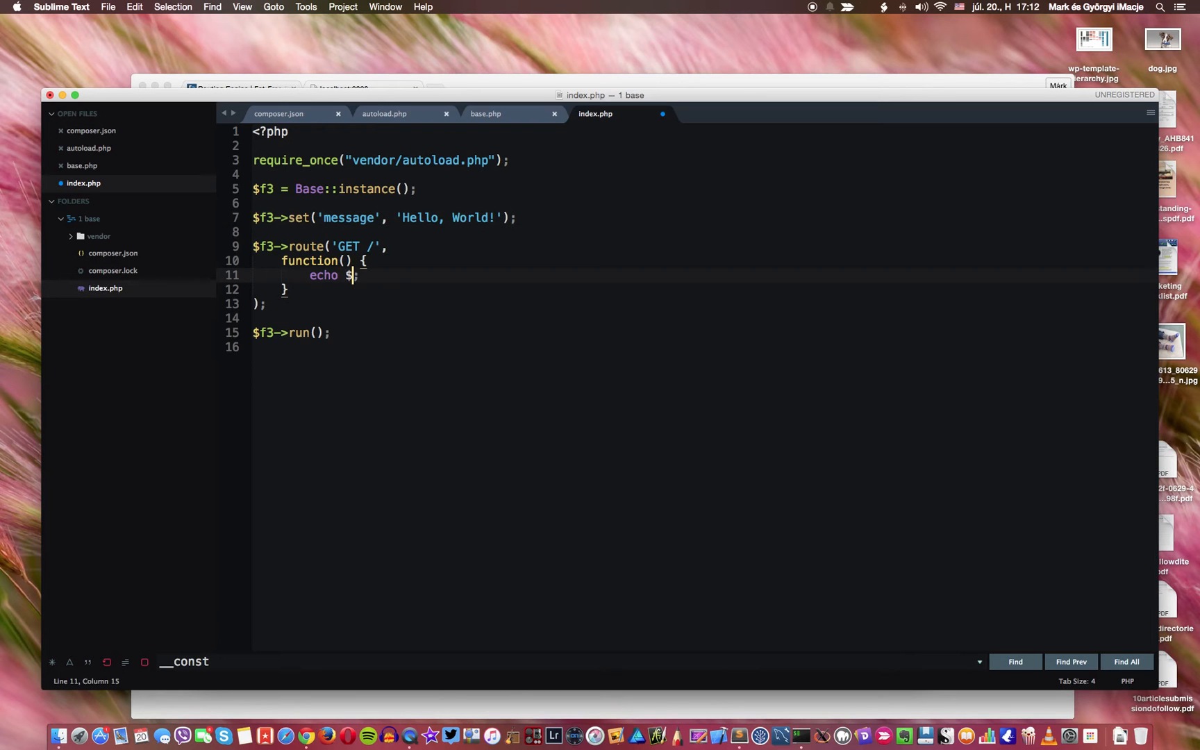
{"action": "type", "text": "f3->get('message"}
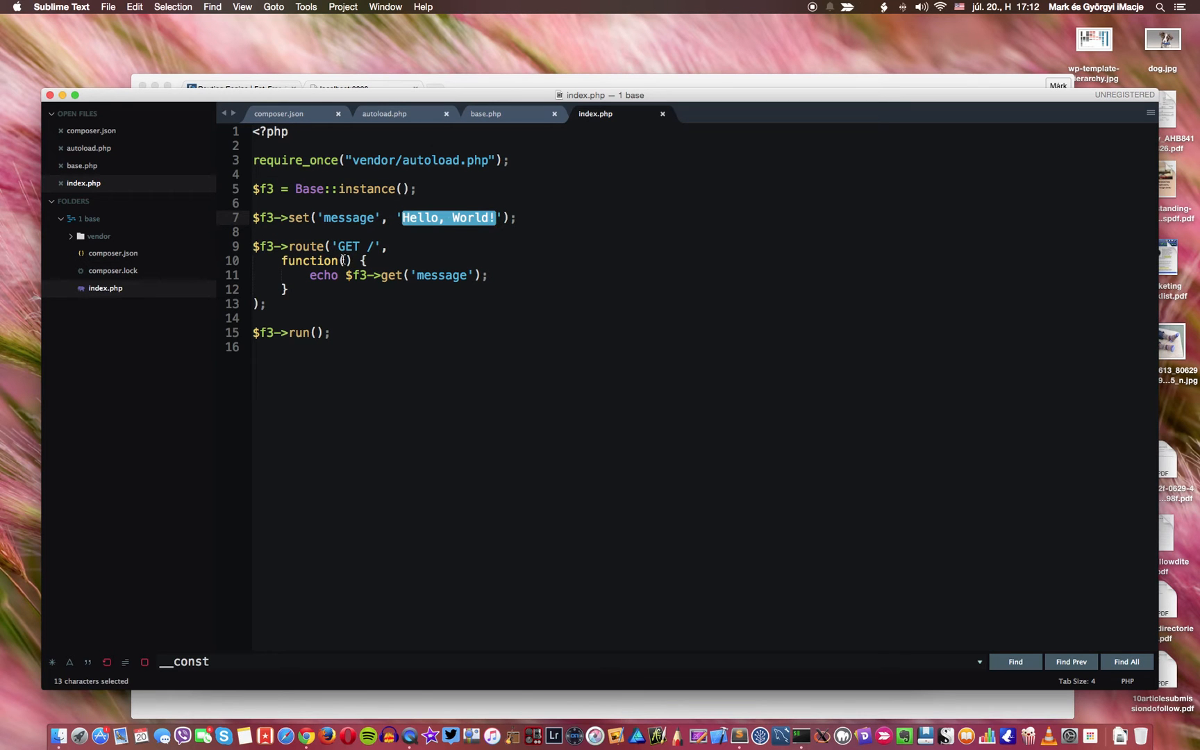
{"action": "left_click", "coordinate": [346, 261]}
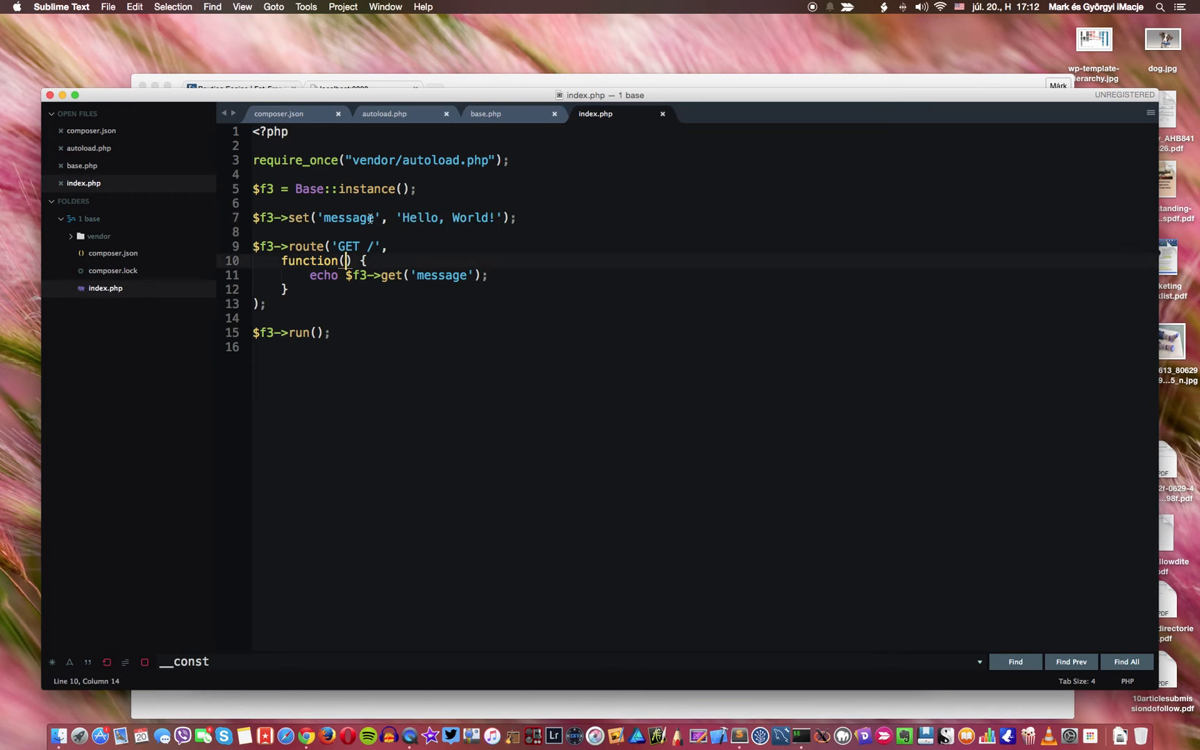
{"action": "type", "text": "$f3"}
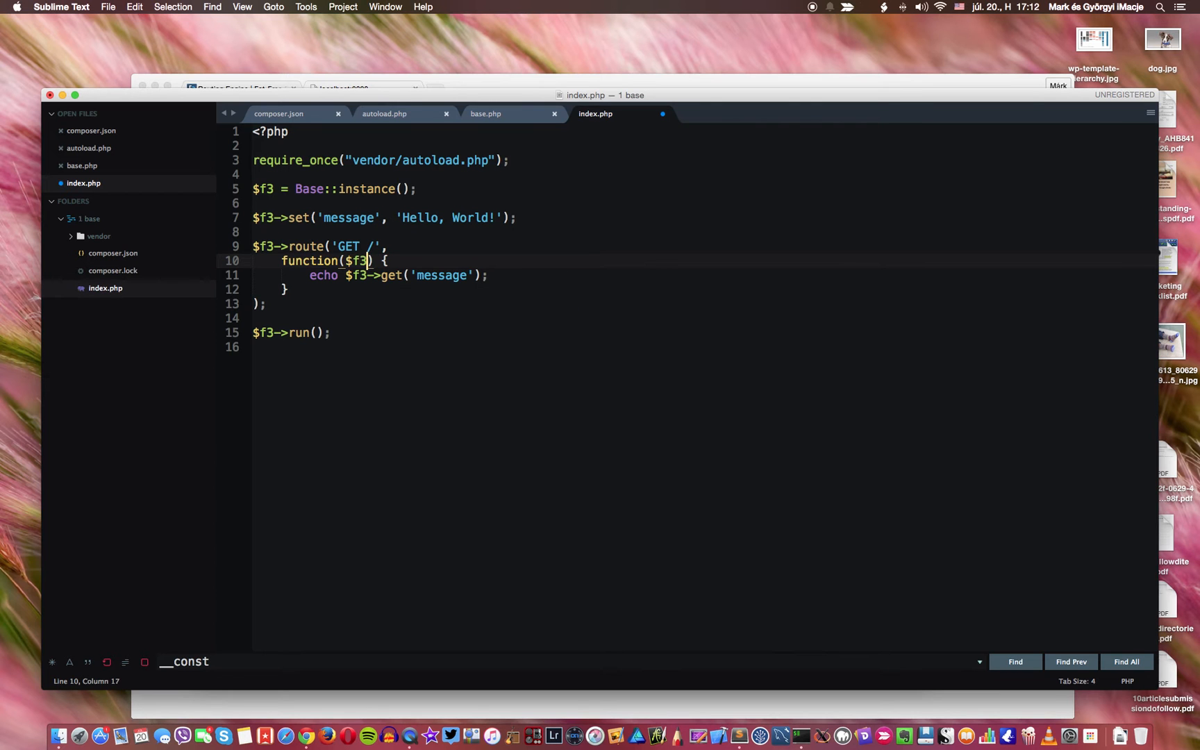
{"action": "key", "text": "cmd+s"}
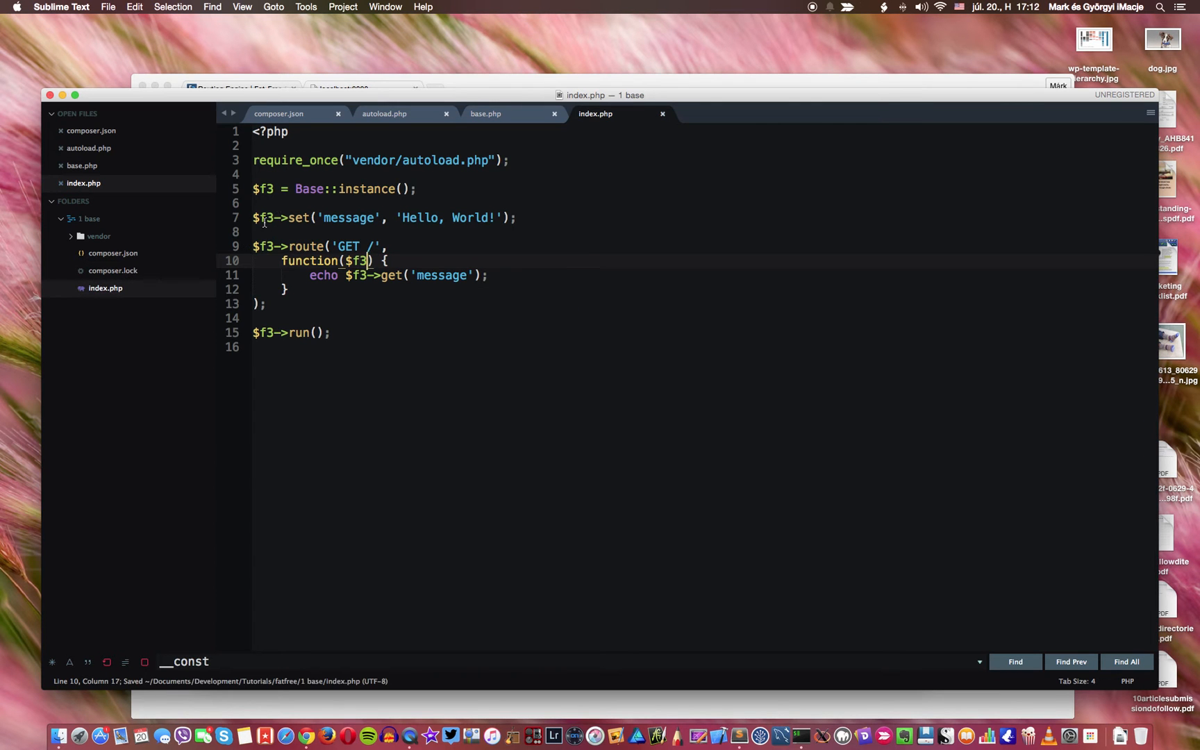
{"action": "double_click", "coordinate": [264, 216]}
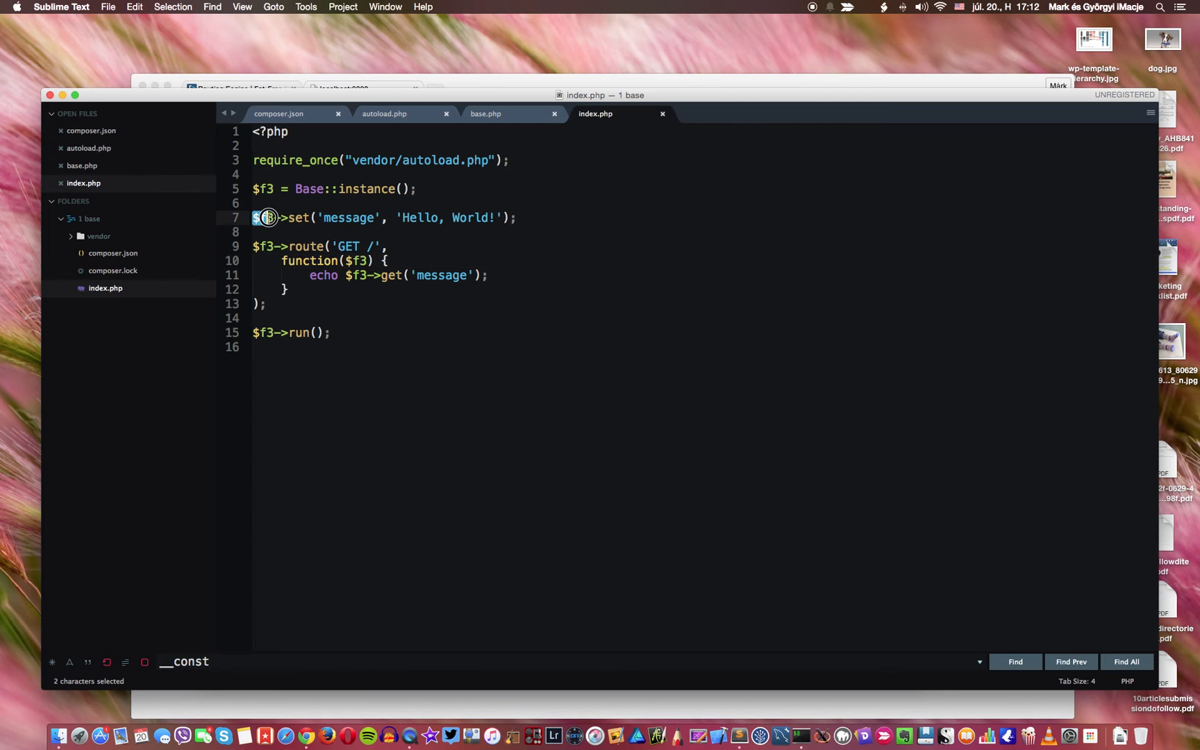
{"action": "double_click", "coordinate": [264, 219]}
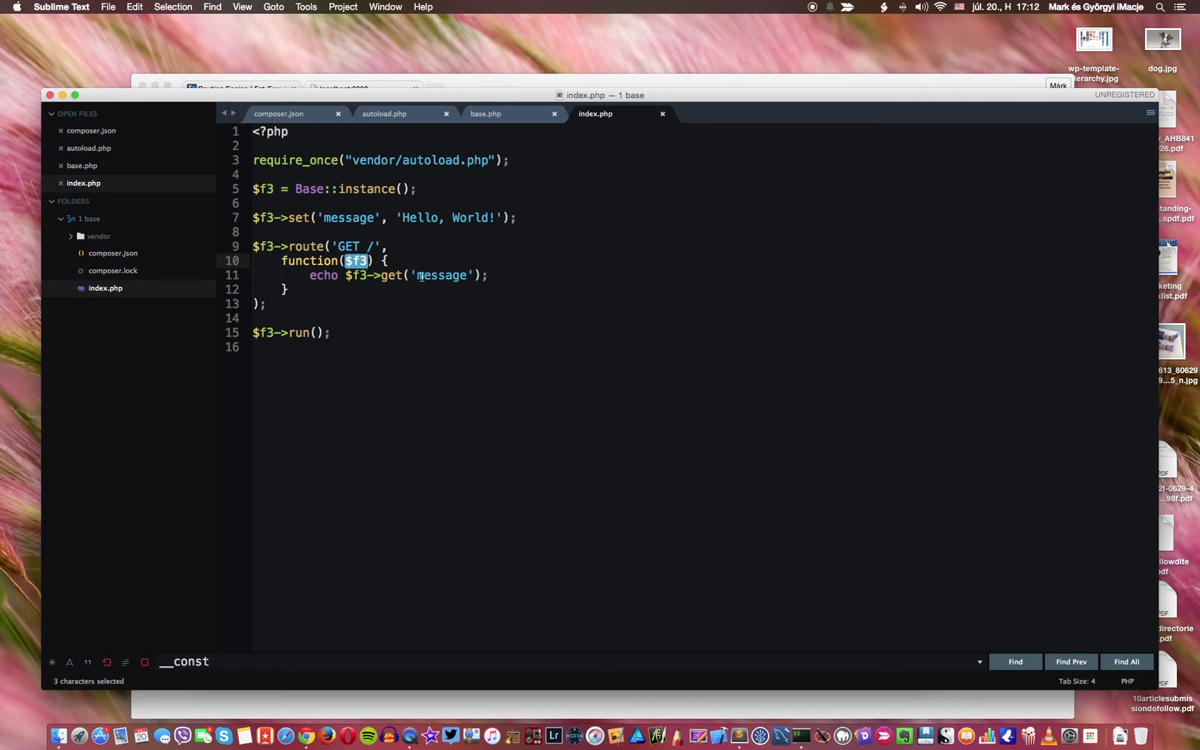
{"action": "mouse_move", "coordinate": [490, 274]}
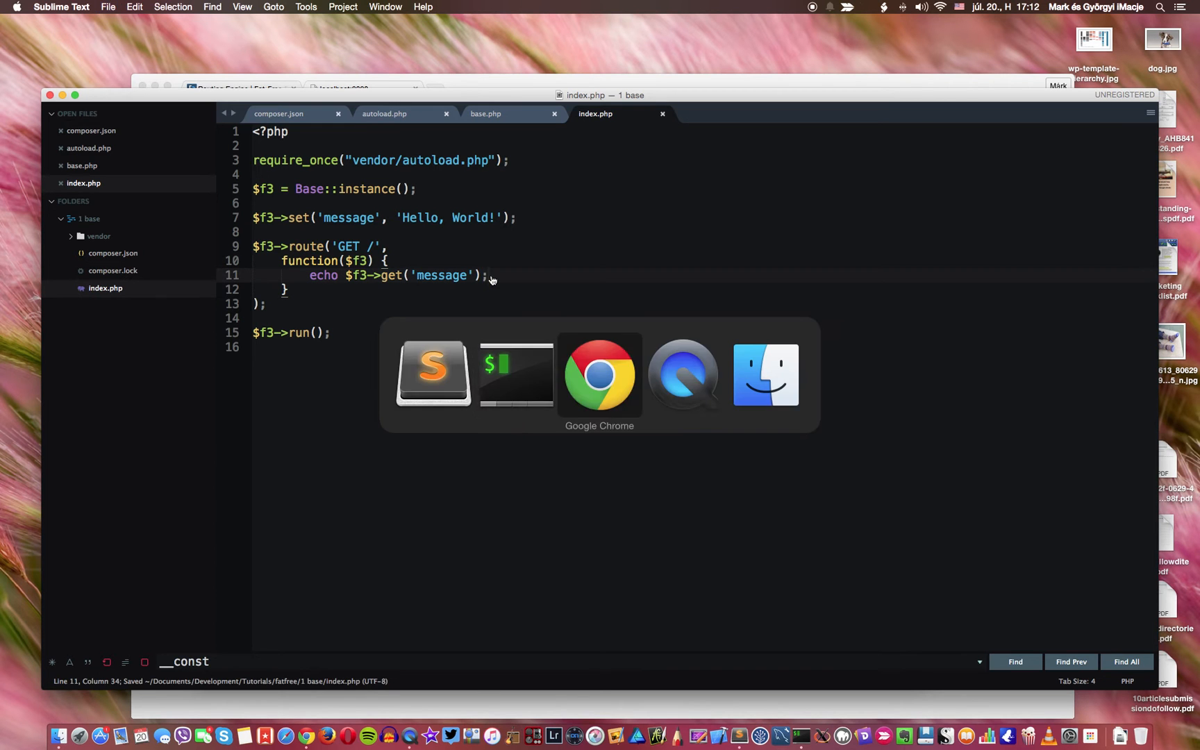
Step: Switch to Chrome to see Hello, World! served from the message variable
{"action": "left_click", "coordinate": [599, 373]}
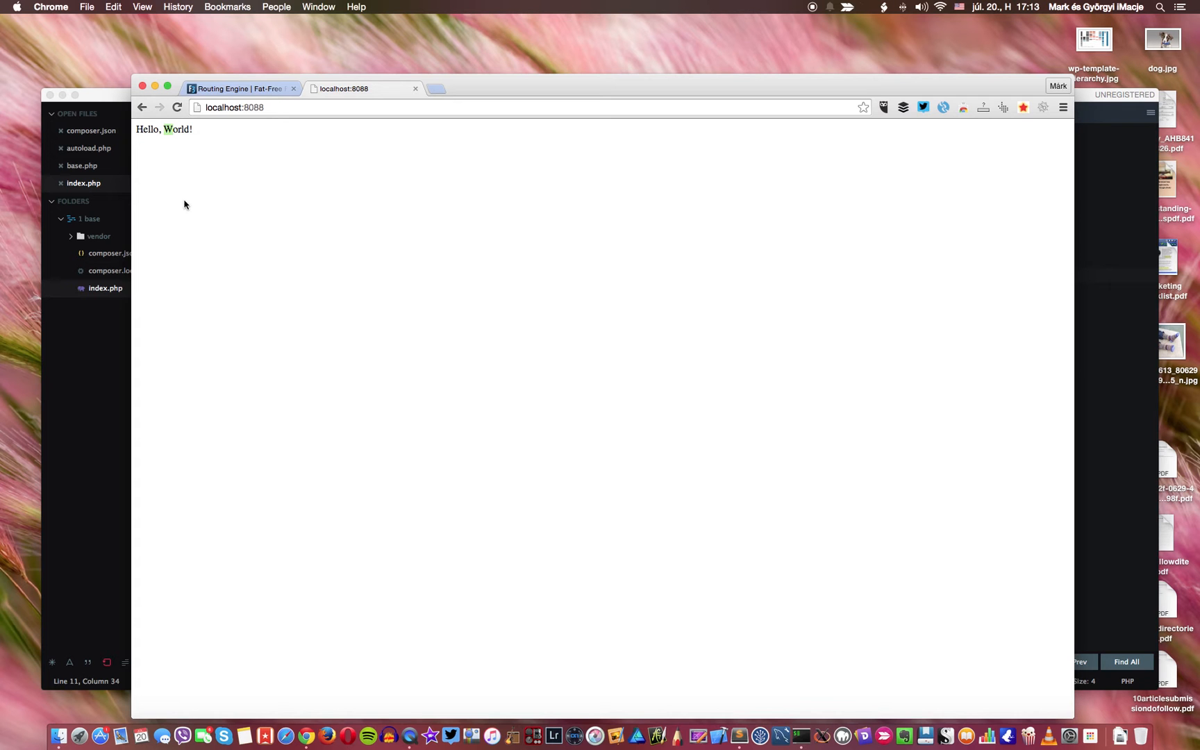
{"action": "mouse_move", "coordinate": [165, 129]}
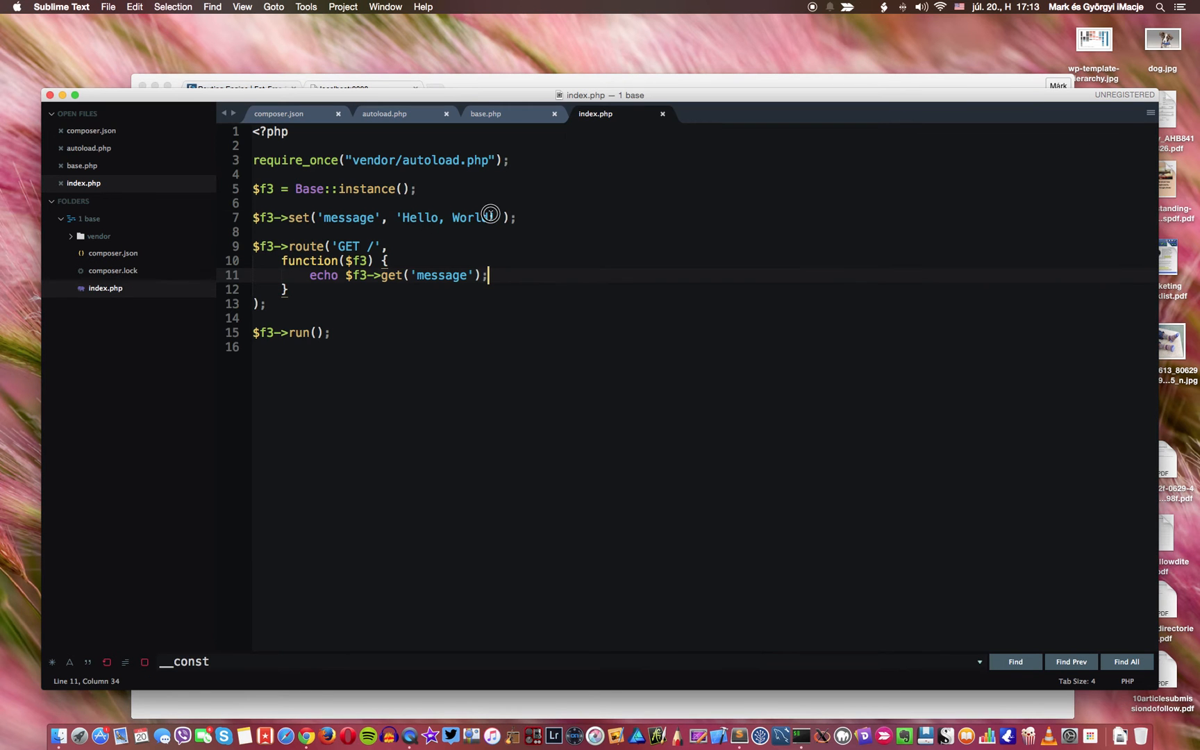
Step: Append 11111111 to the stored message, making it 'Hello, World11111111!'
{"action": "type", "text": "11111111"}
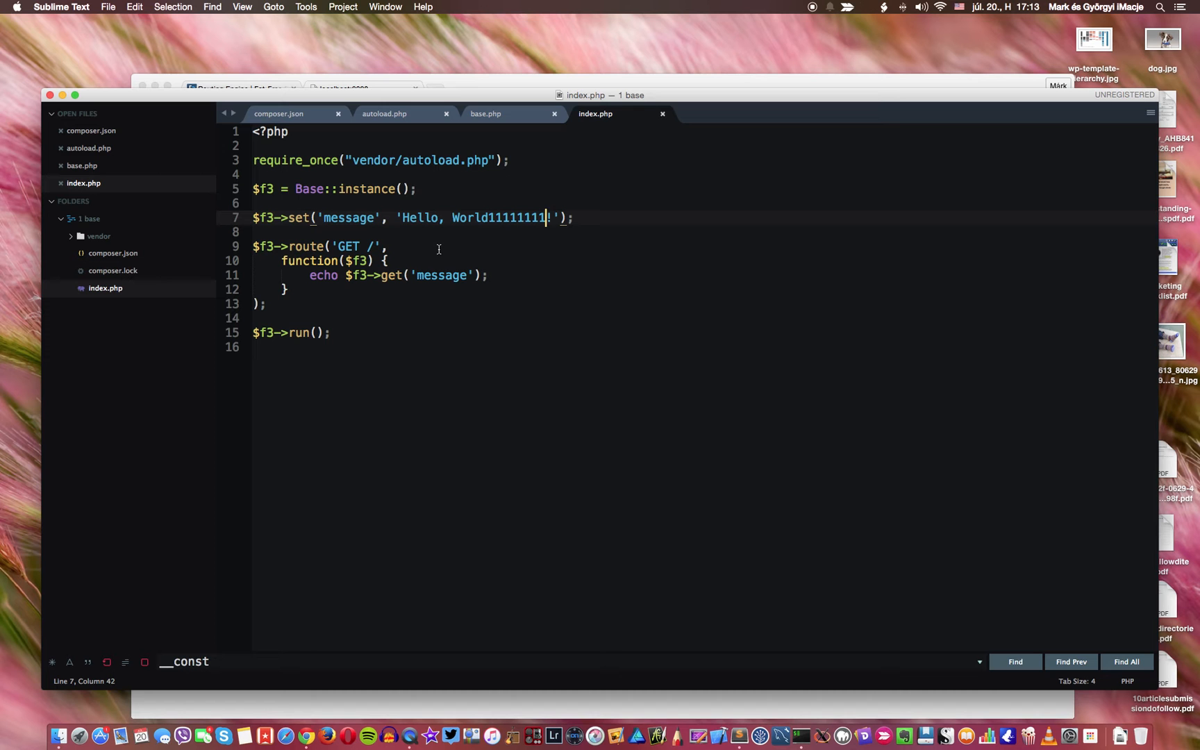
{"action": "mouse_move", "coordinate": [462, 245]}
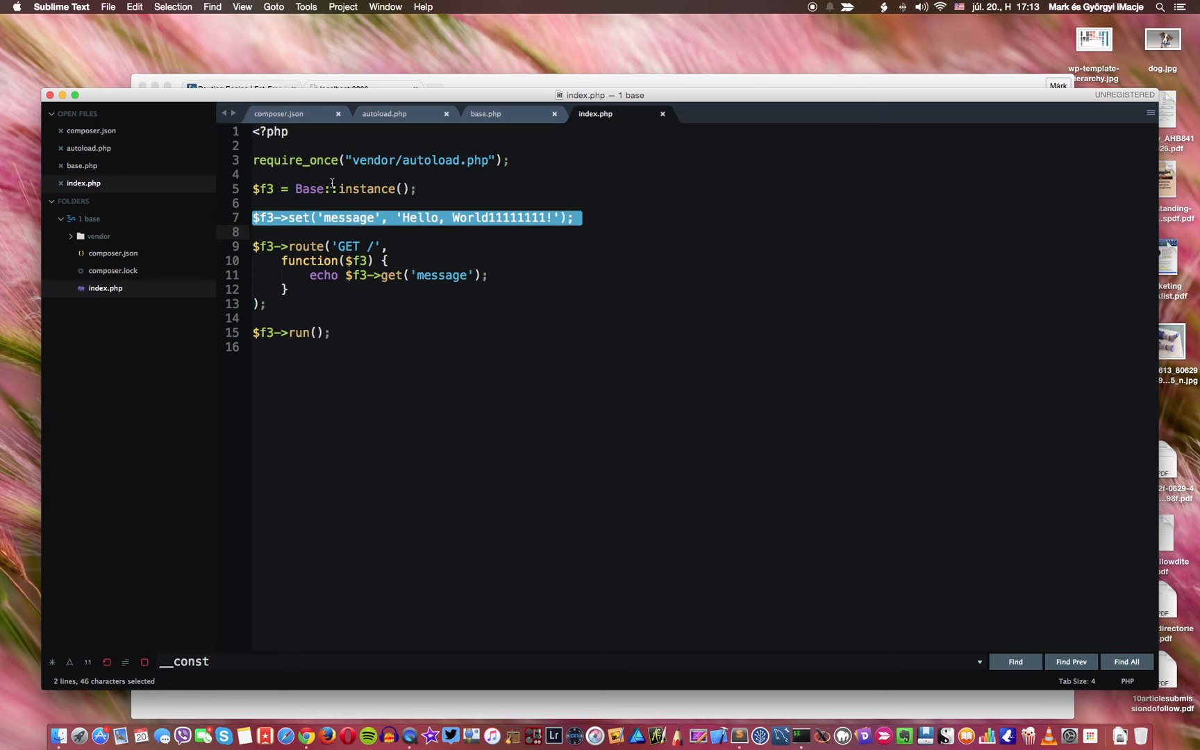
{"action": "mouse_move", "coordinate": [337, 222]}
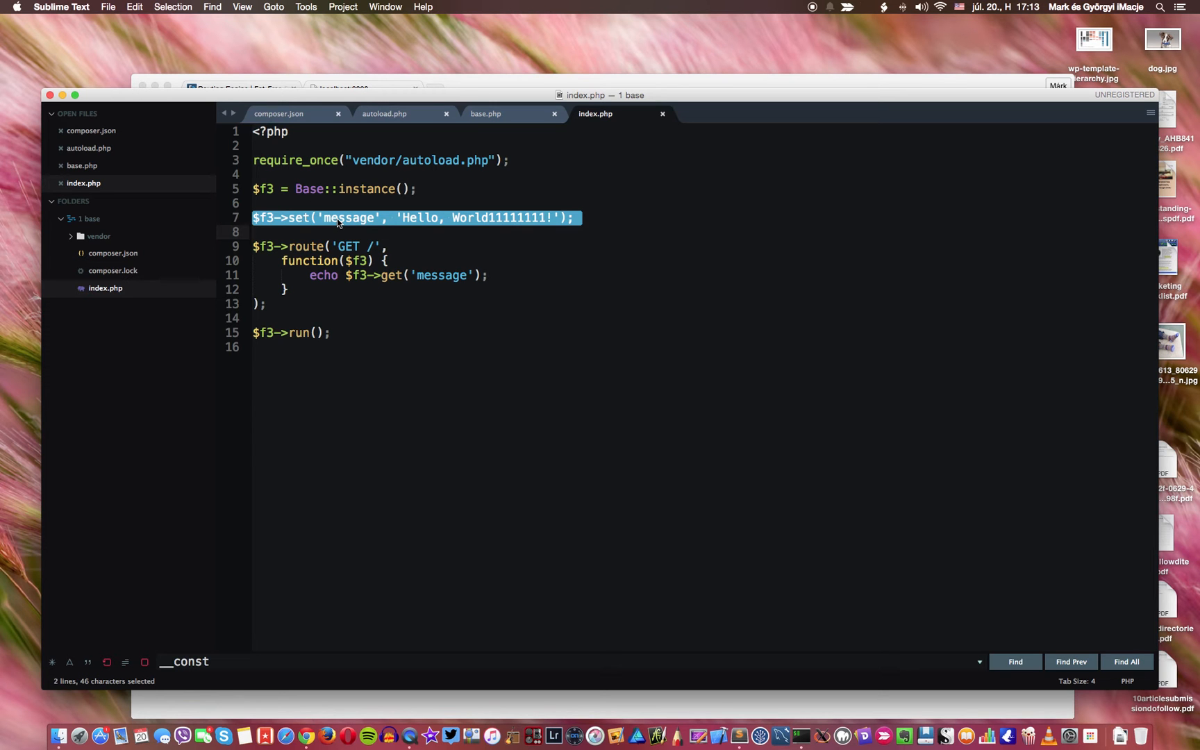
{"action": "left_click", "coordinate": [394, 275]}
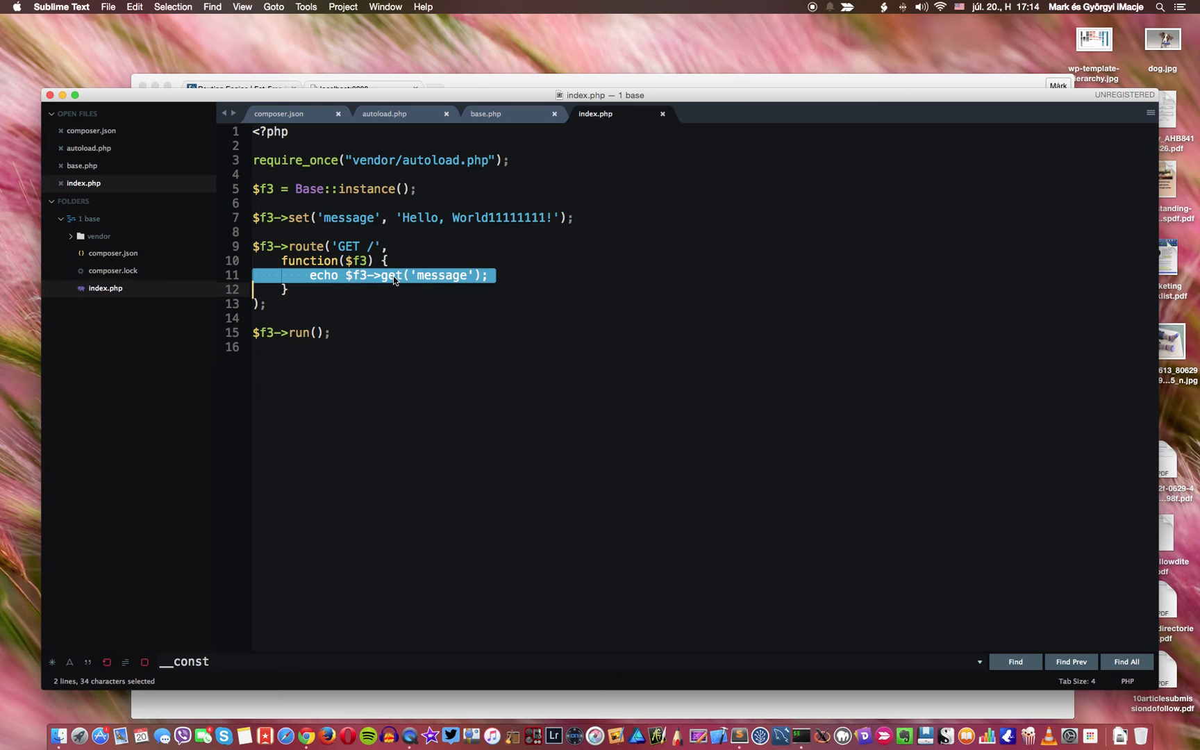
Step: Replace $f3->get('message') with 'Hello, world!' and remove pasted route copies
{"action": "left_click", "coordinate": [297, 246]}
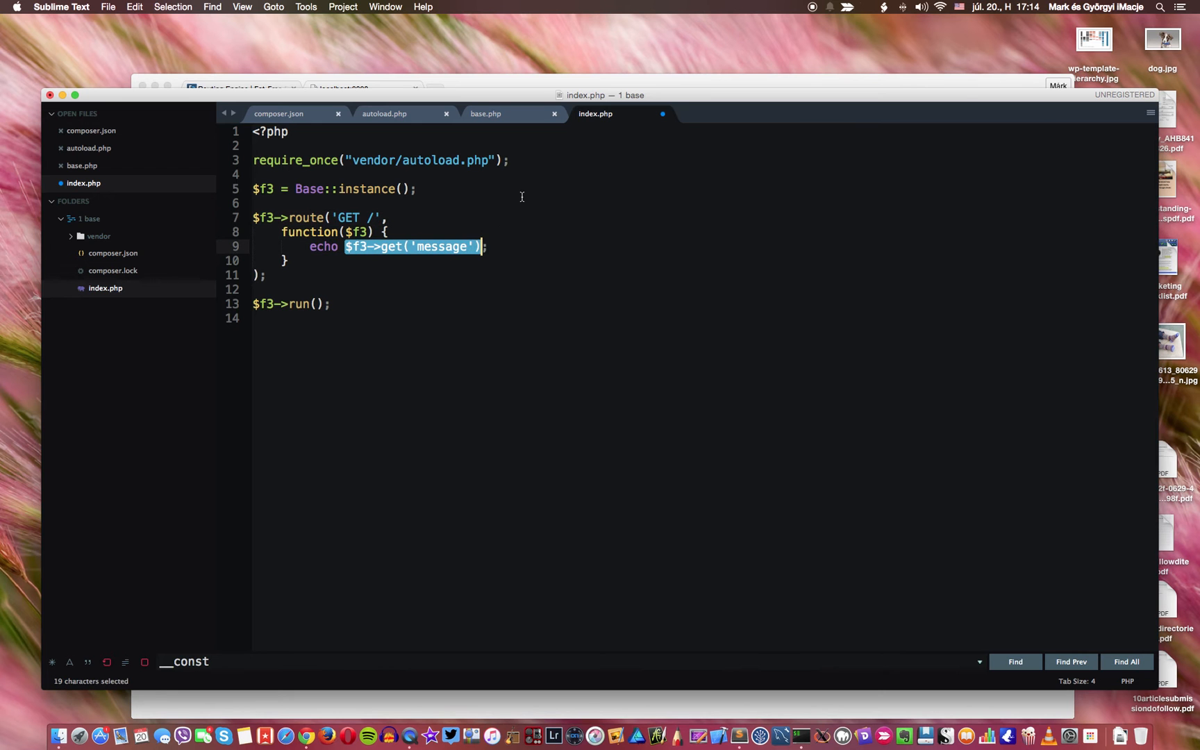
{"action": "type", "text": "'Hello';"}
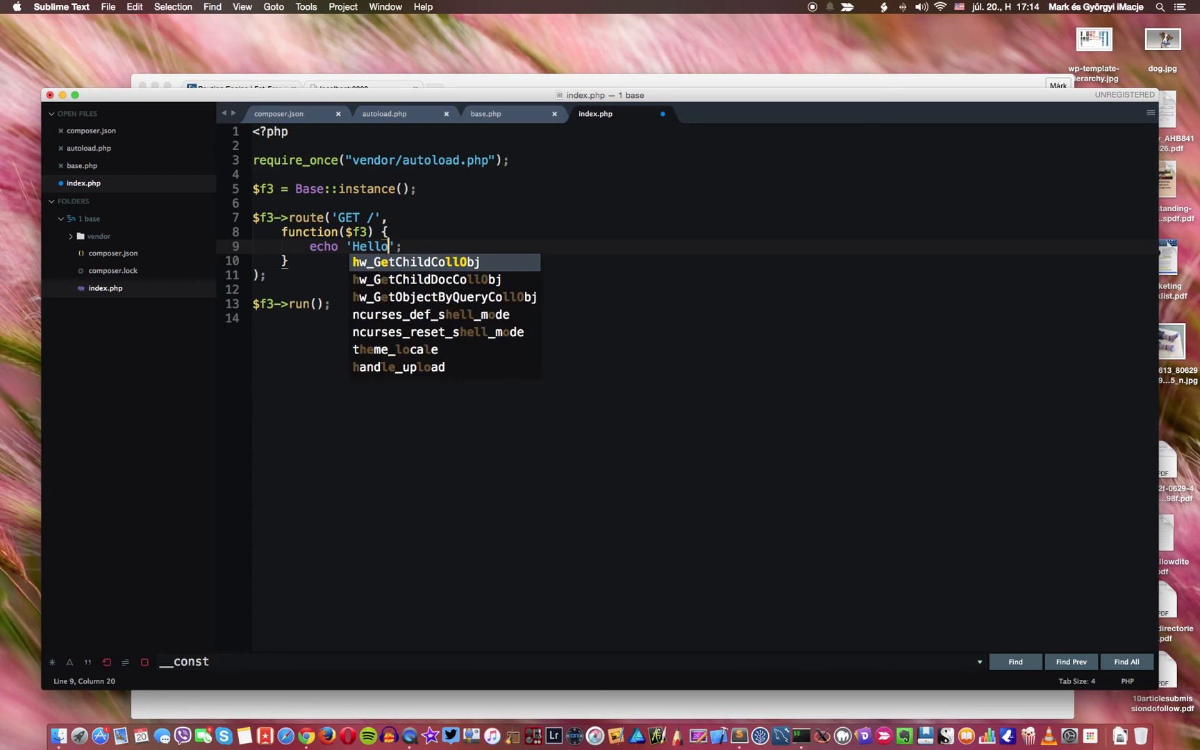
{"action": "type", "text": ", world!"}
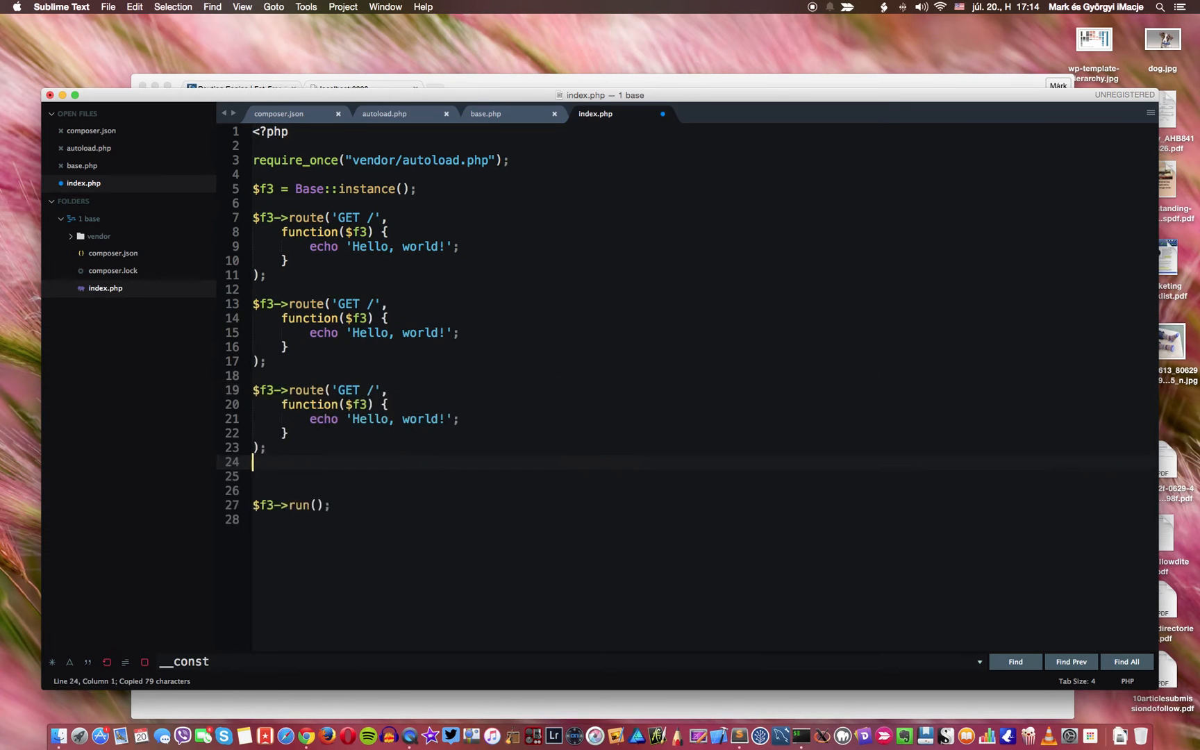
{"action": "key", "text": "cmd+v"}
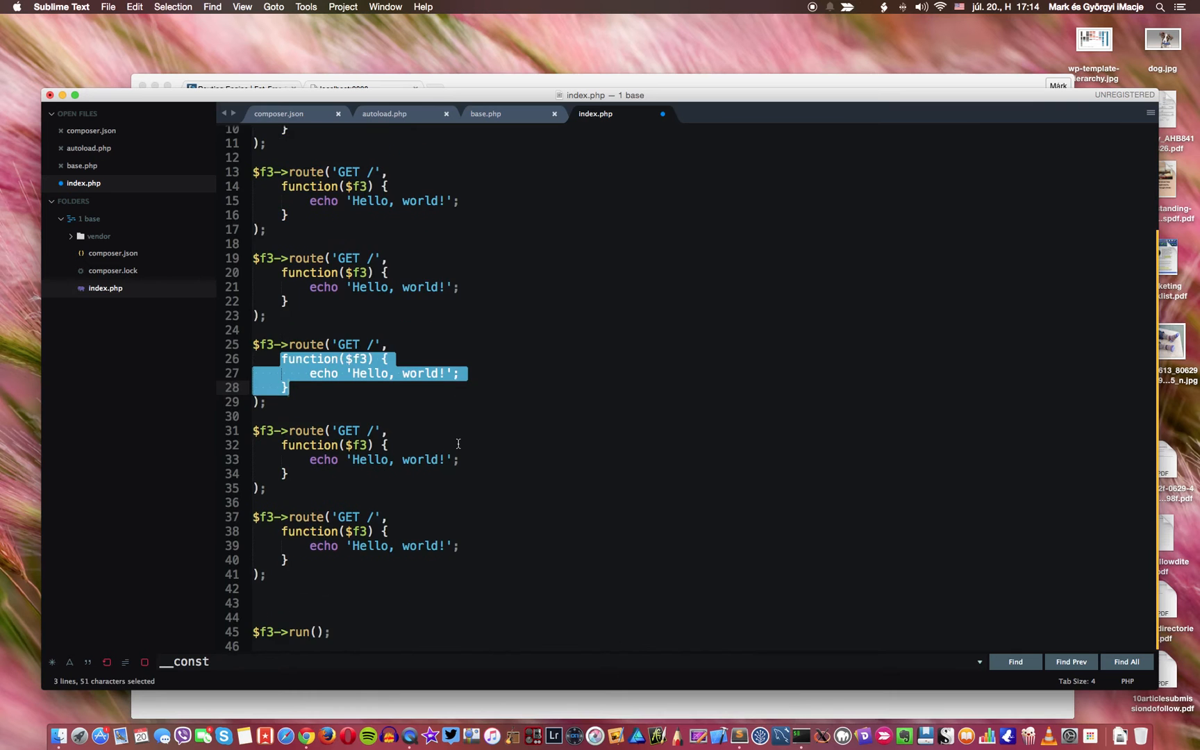
{"action": "scroll", "scroll_direction": "up", "scroll_amount": 3}
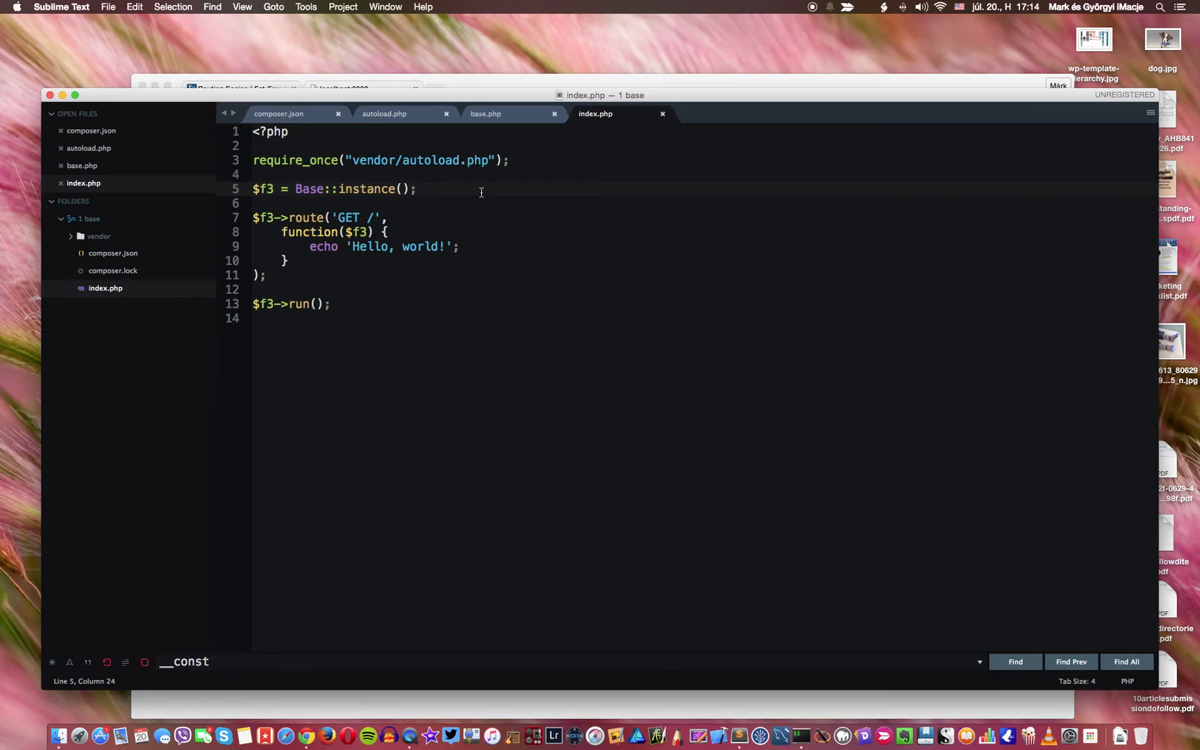
Step: Write class Main with an empty render(){} method above the route
{"action": "type", "text": "c"}
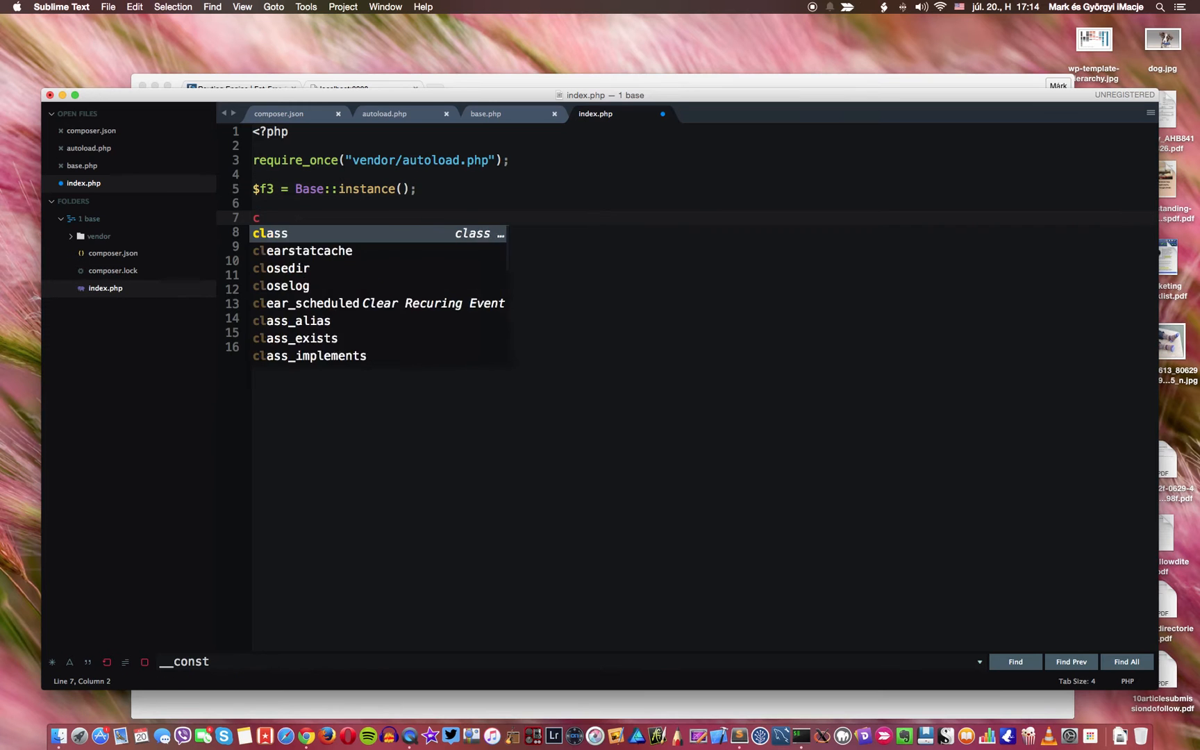
{"action": "type", "text": "lass"}
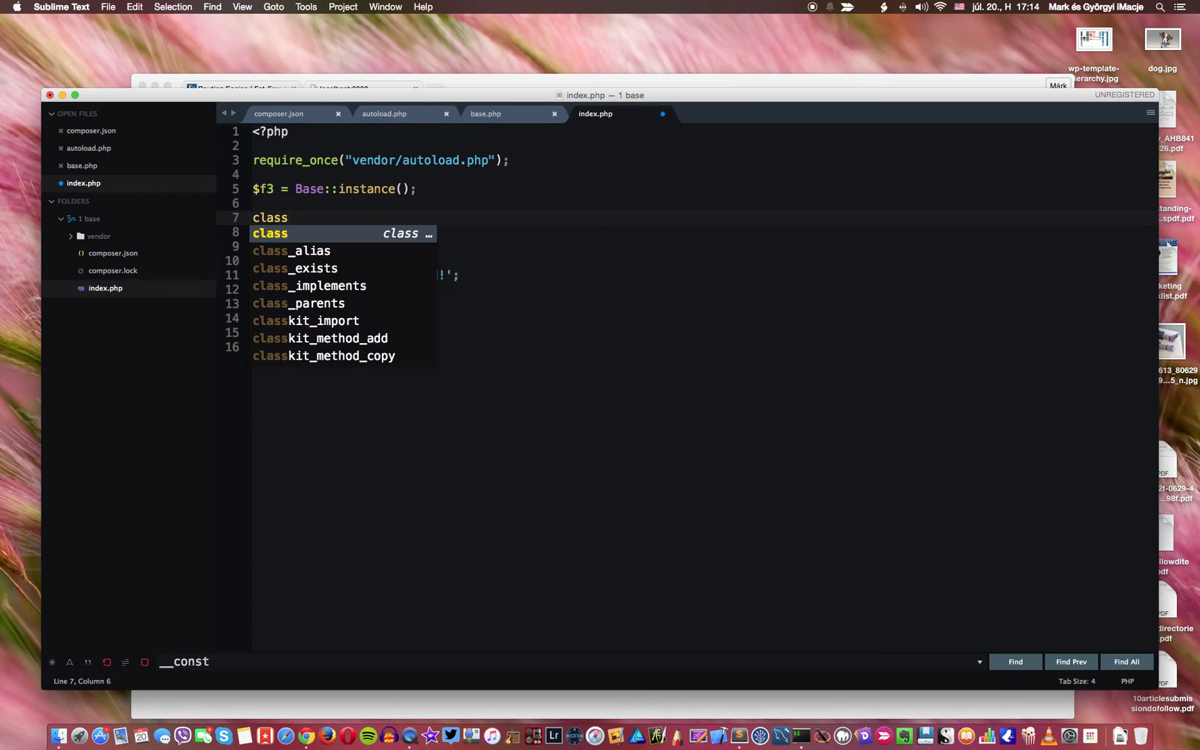
{"action": "type", "text": "Main {"}
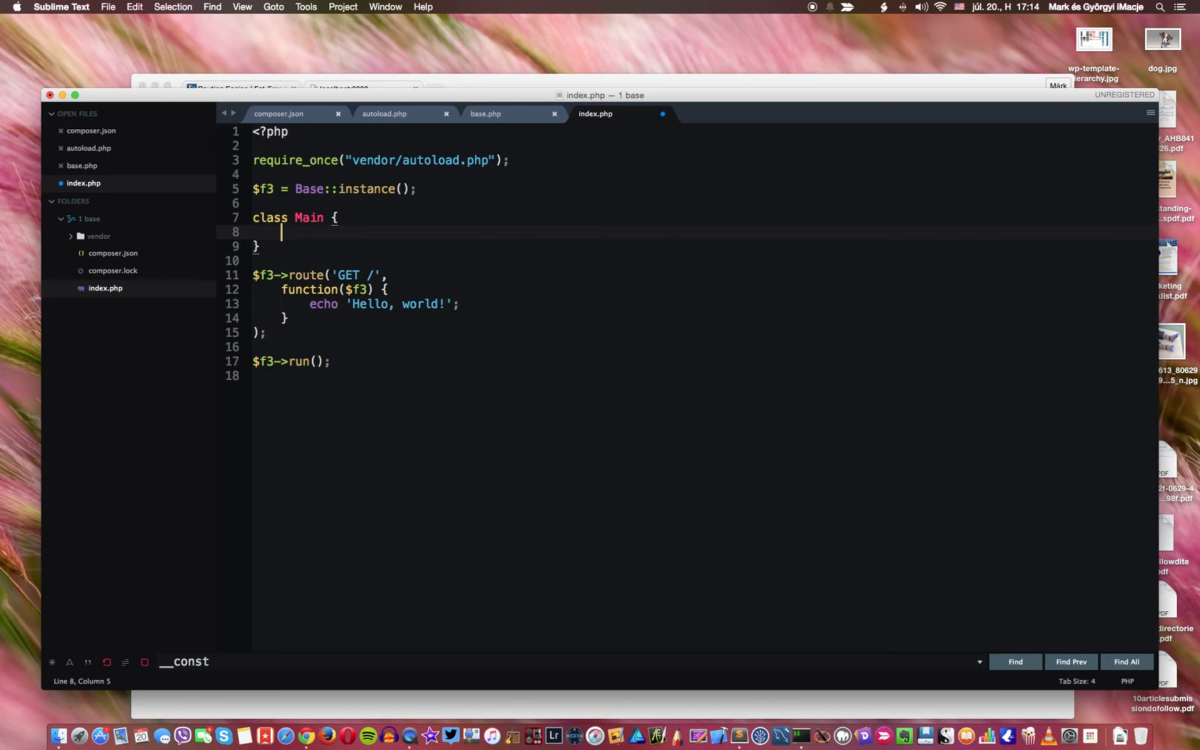
{"action": "type", "text": "function re"}
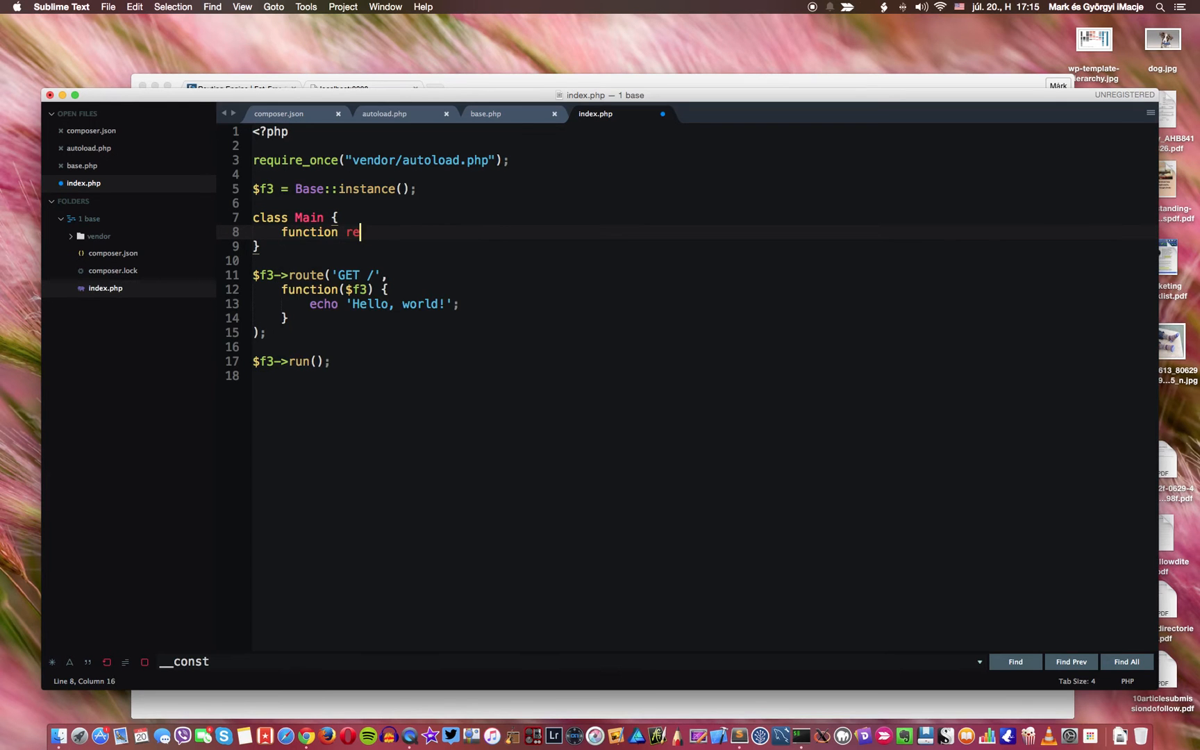
{"action": "type", "text": "nder"}
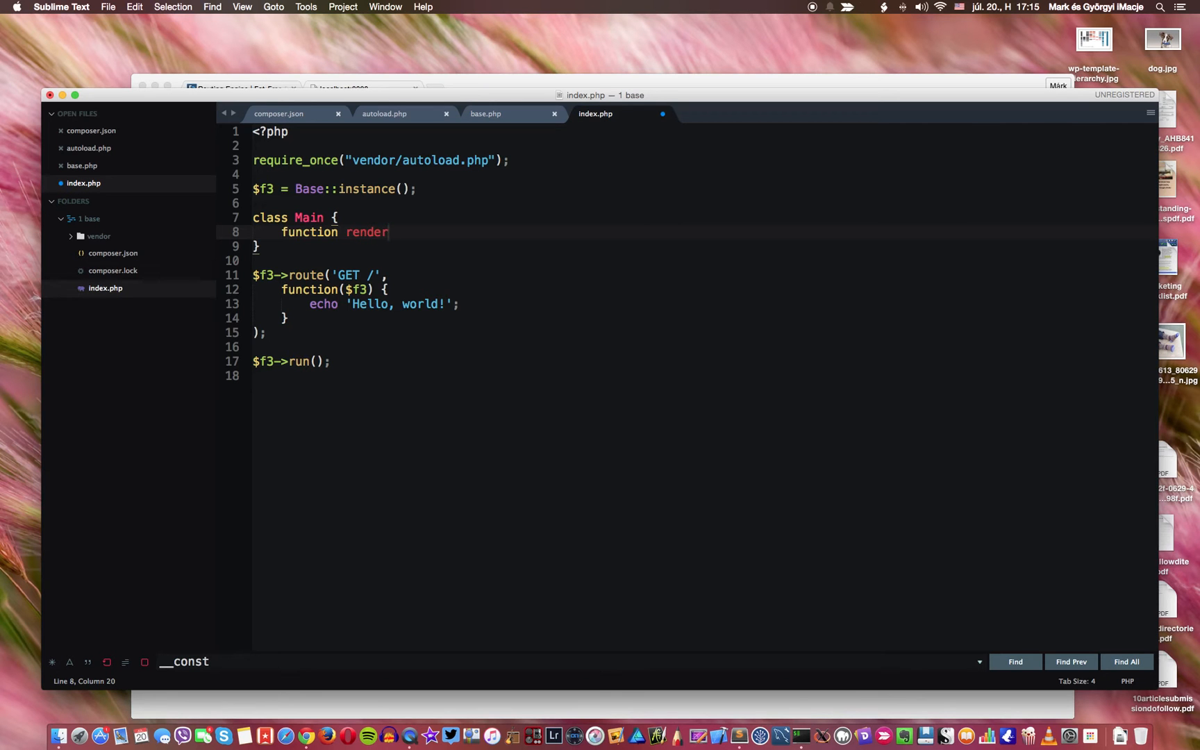
{"action": "type", "text": "(){}"}
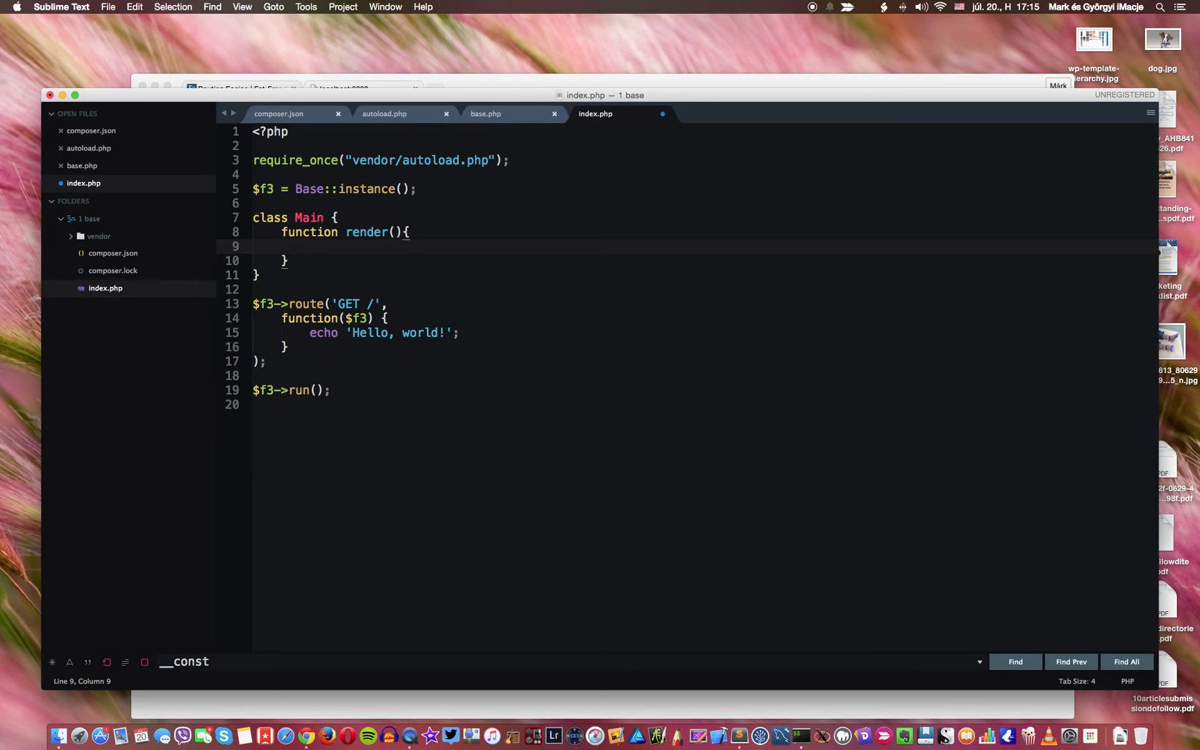
{"action": "mouse_move", "coordinate": [316, 336]}
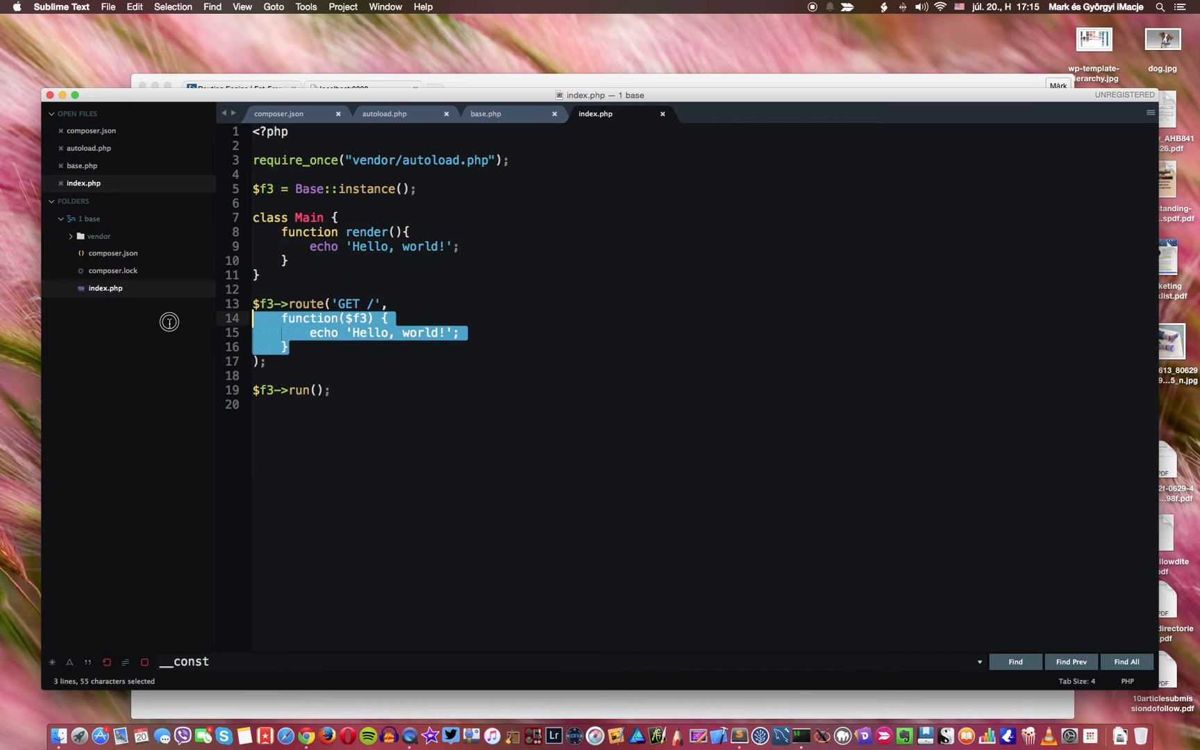
Step: Replace the anonymous handler with 'Main->render' on one line and save
{"action": "key", "text": "delete"}
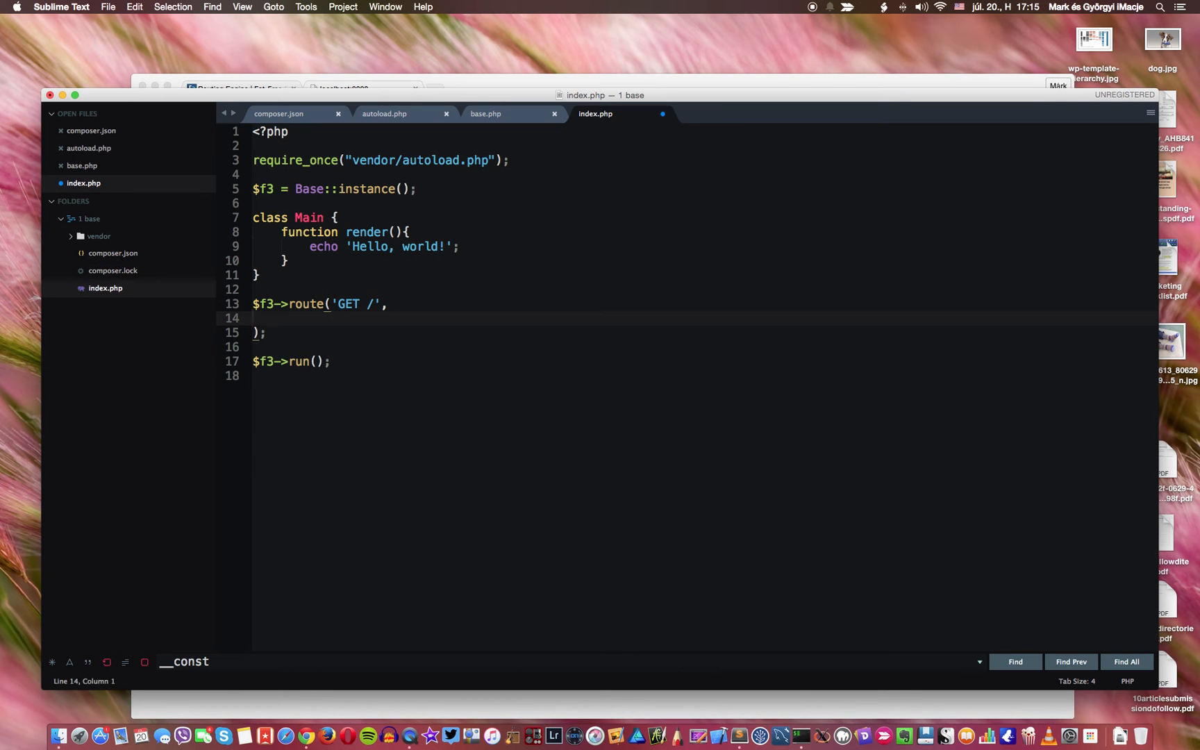
{"action": "type", "text": "''"}
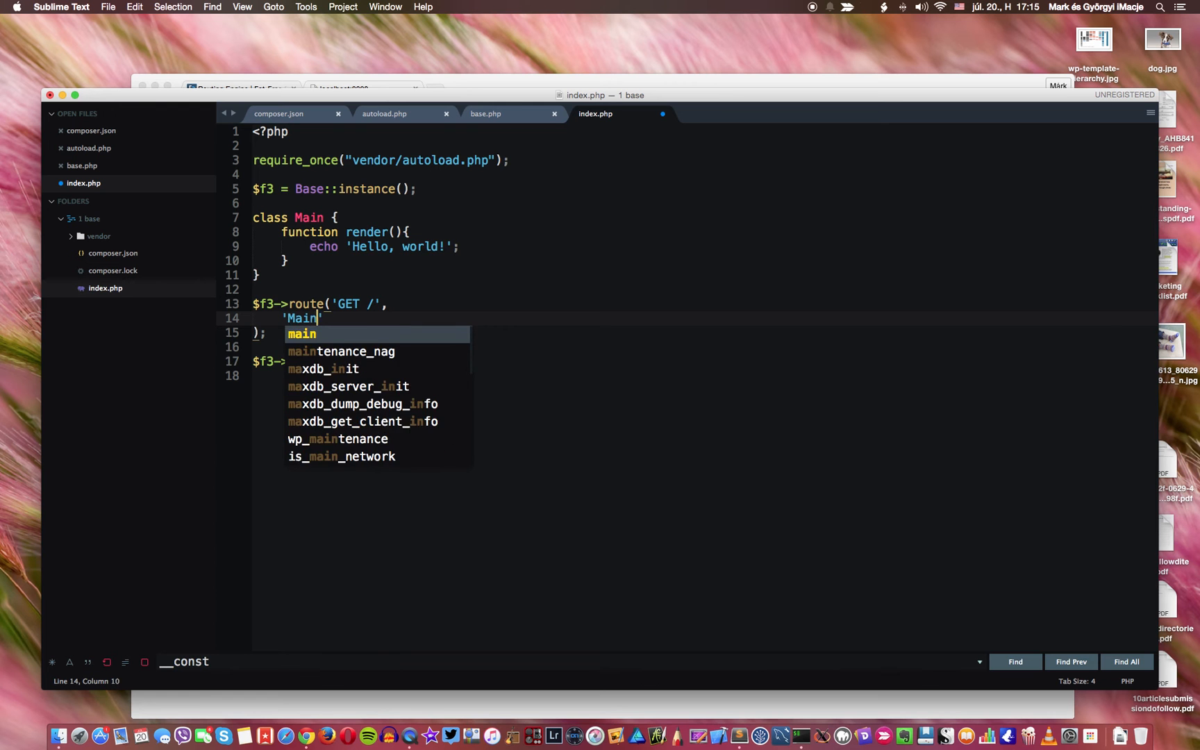
{"action": "type", "text": "->"}
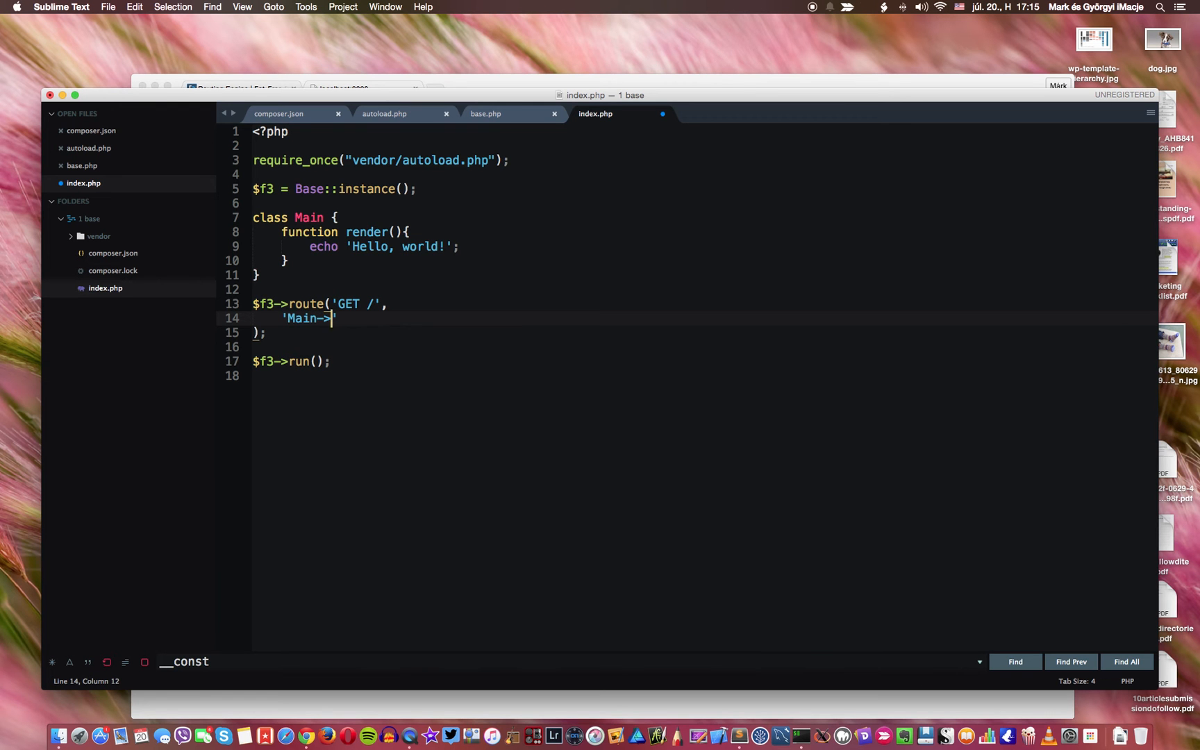
{"action": "type", "text": "render"}
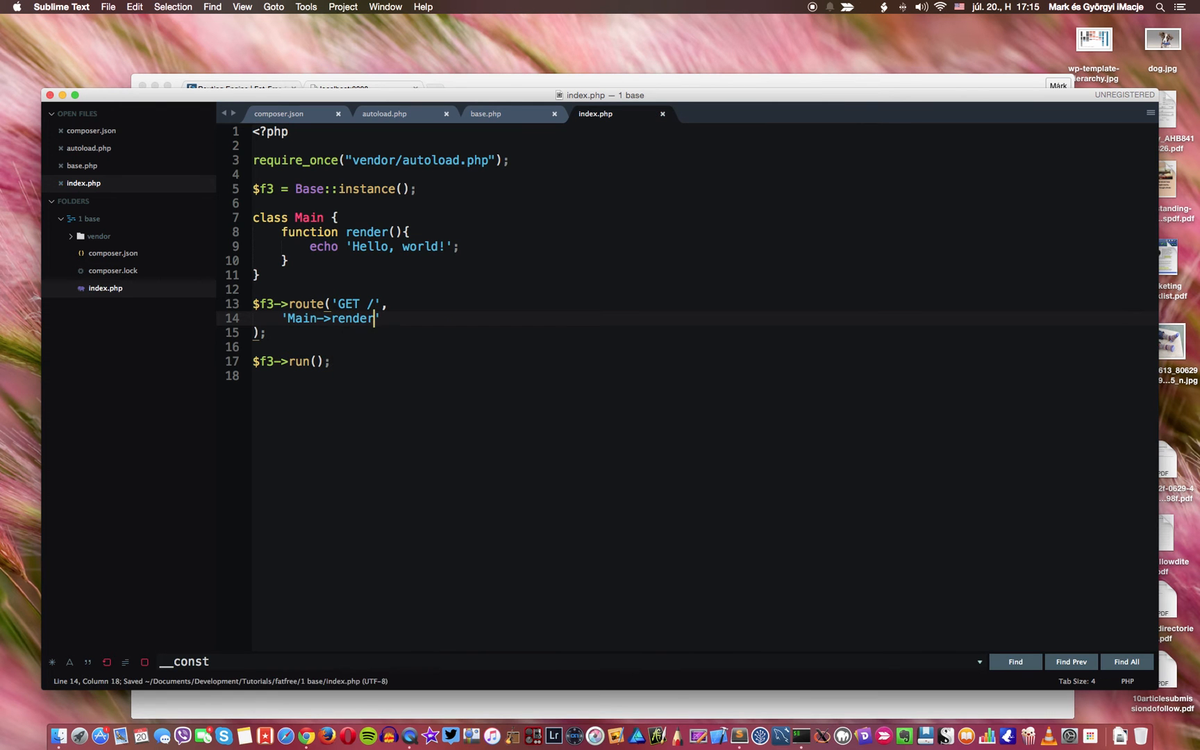
{"action": "mouse_move", "coordinate": [303, 356]}
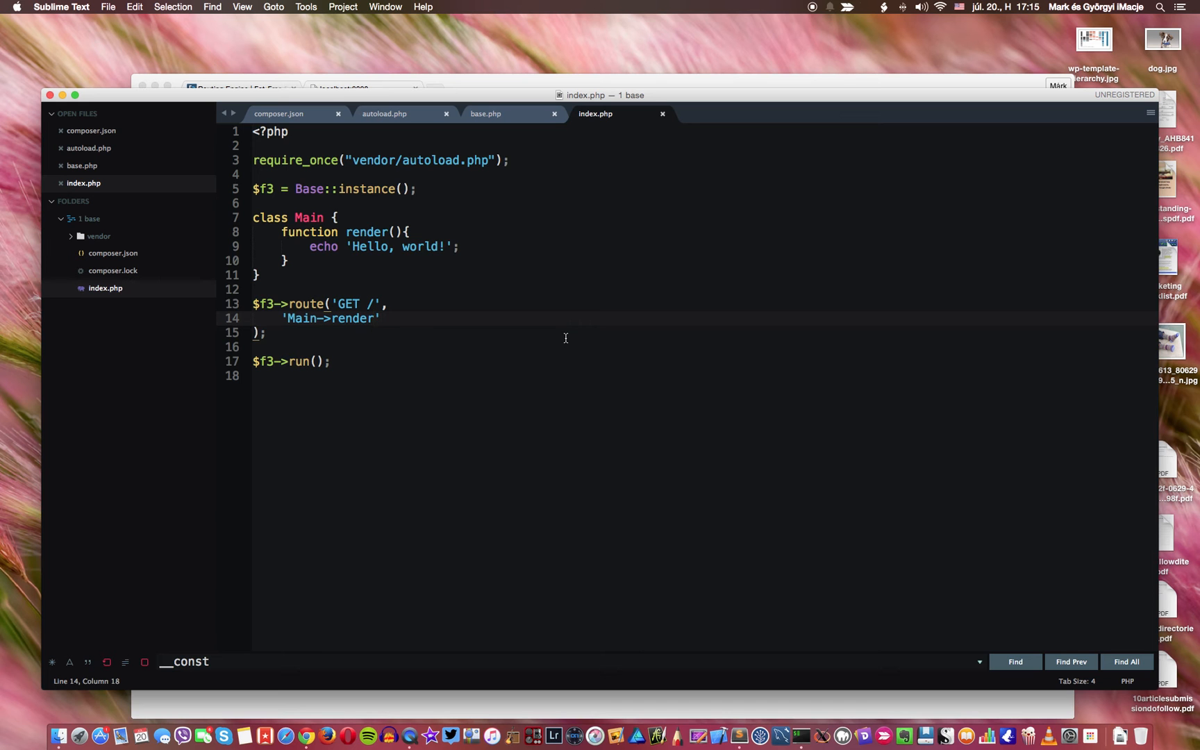
{"action": "key", "text": "Delete"}
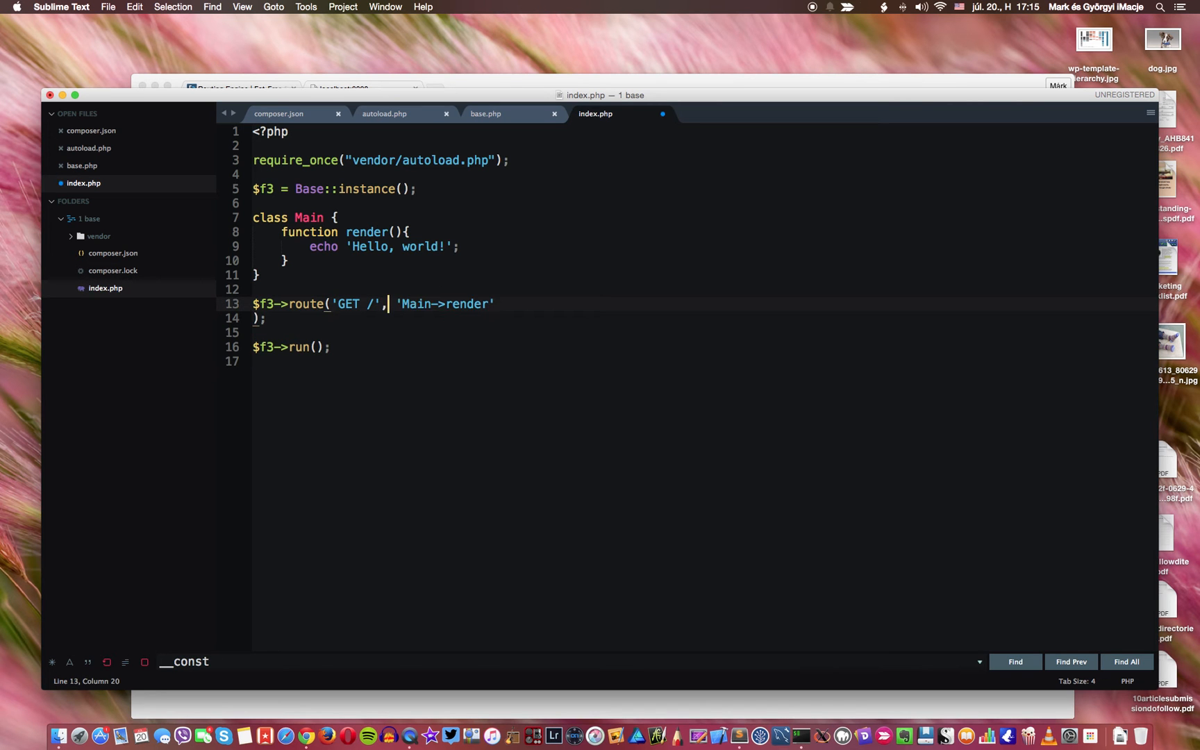
{"action": "key", "text": "Backspace"}
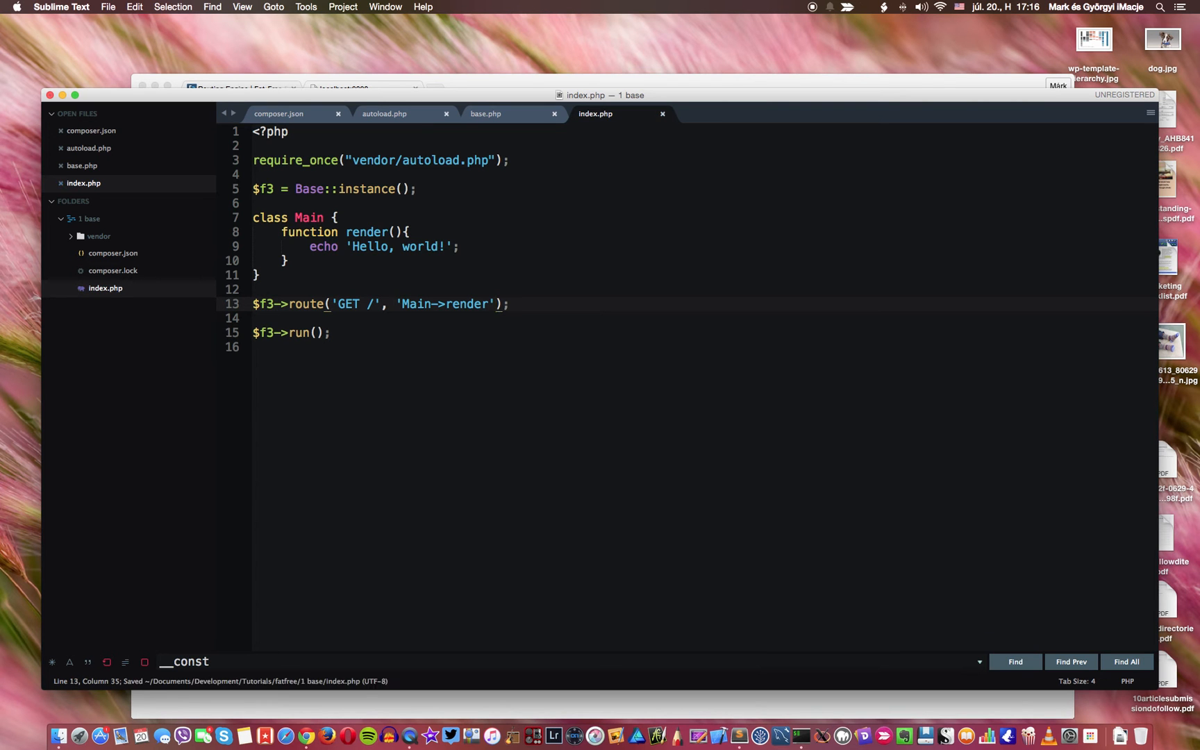
{"action": "mouse_move", "coordinate": [476, 180]}
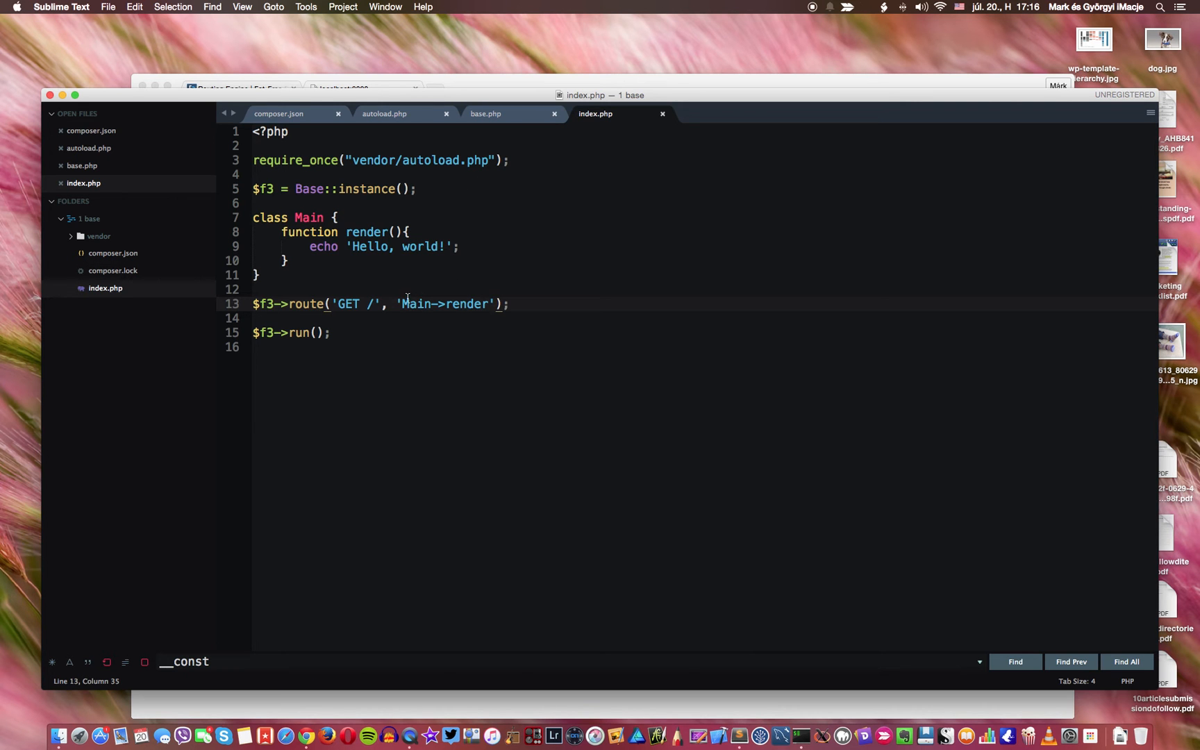
{"action": "double_click", "coordinate": [413, 304]}
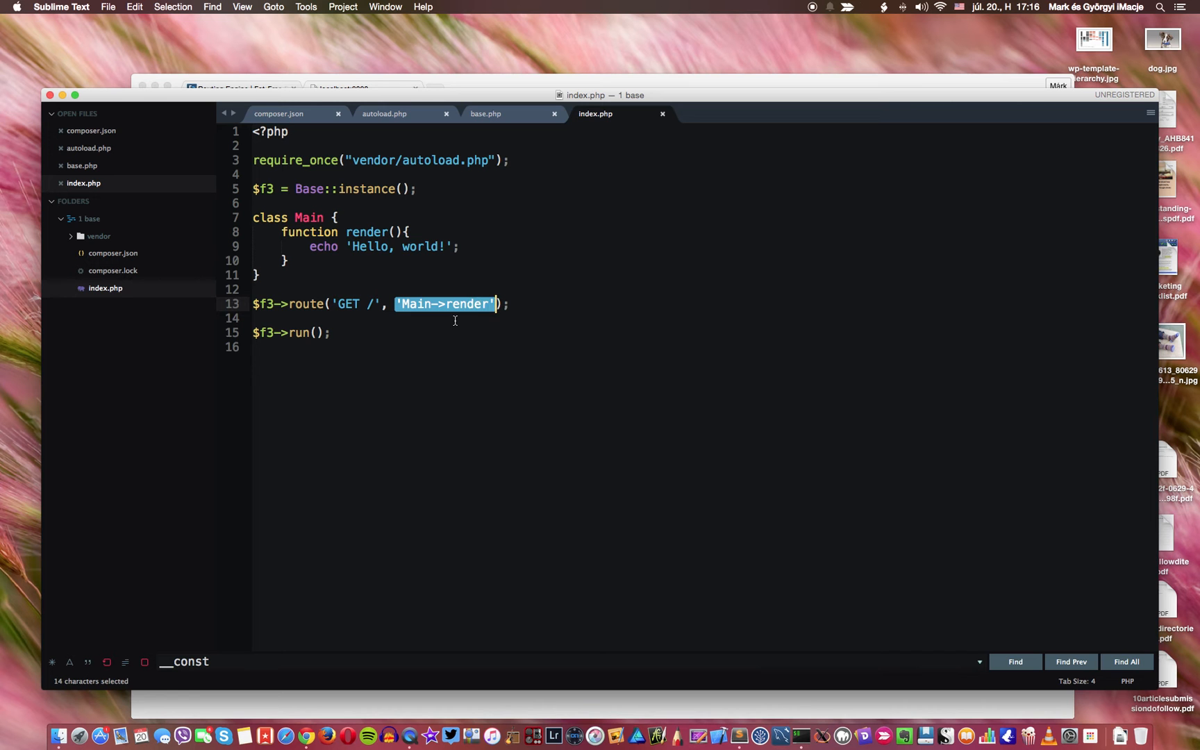
{"action": "mouse_move", "coordinate": [253, 218]}
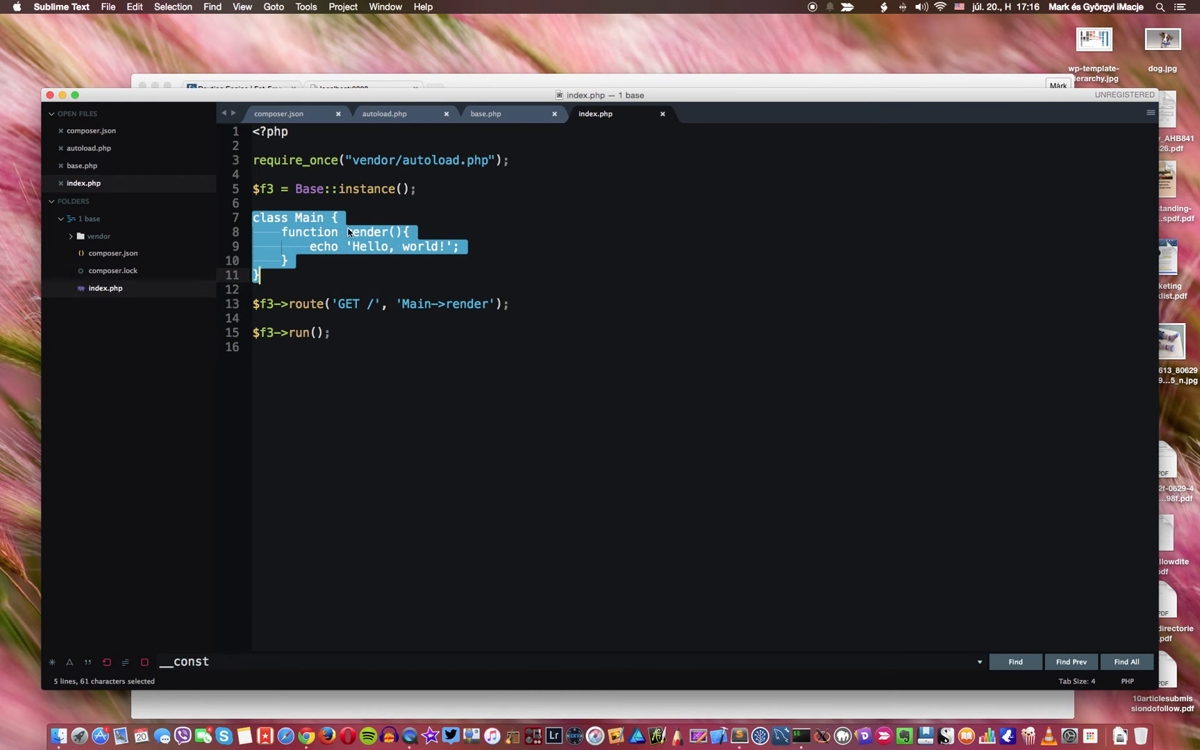
{"action": "left_click", "coordinate": [322, 258]}
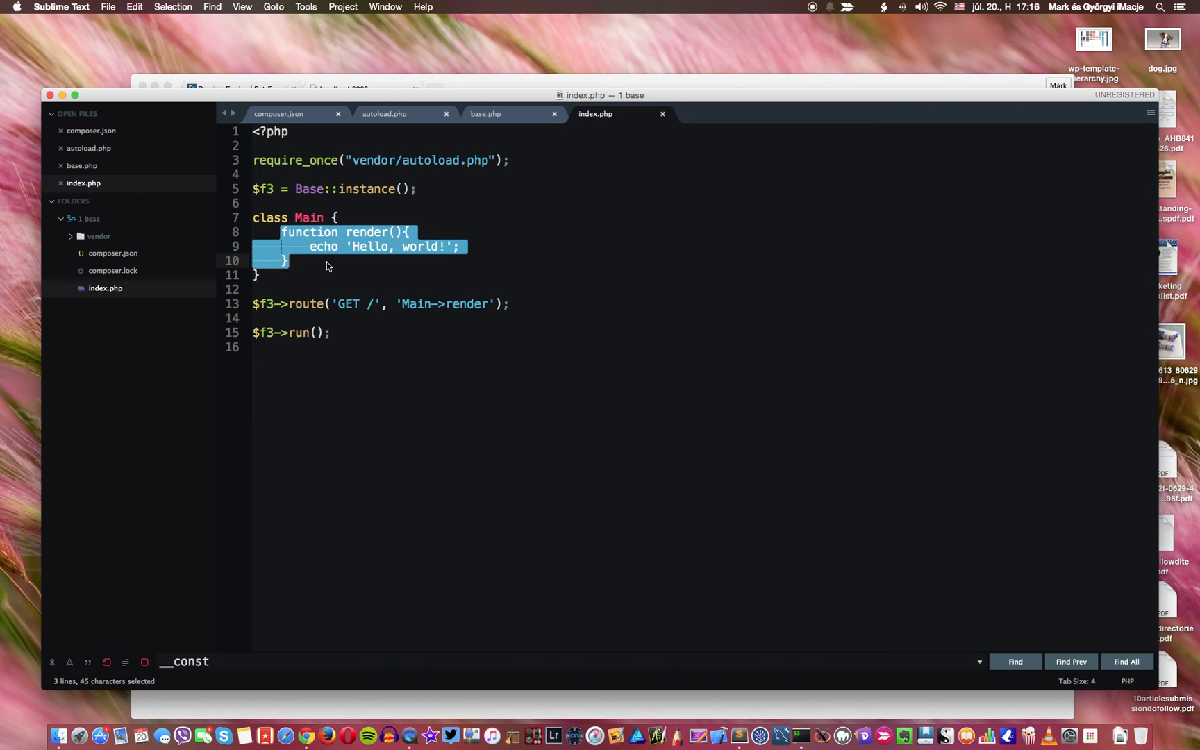
{"action": "left_click", "coordinate": [325, 260]}
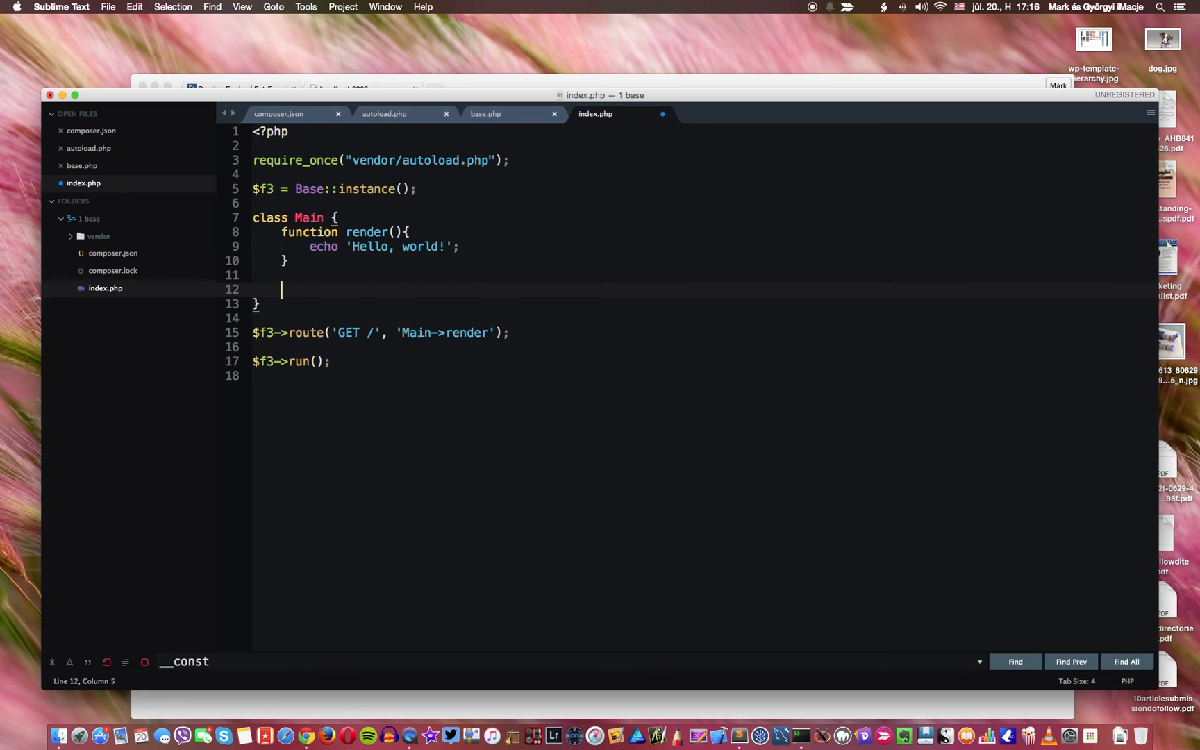
Step: Add function sayhello(){ echo 'Hello babe!' } below render() in Main
{"action": "type", "text": "function"}
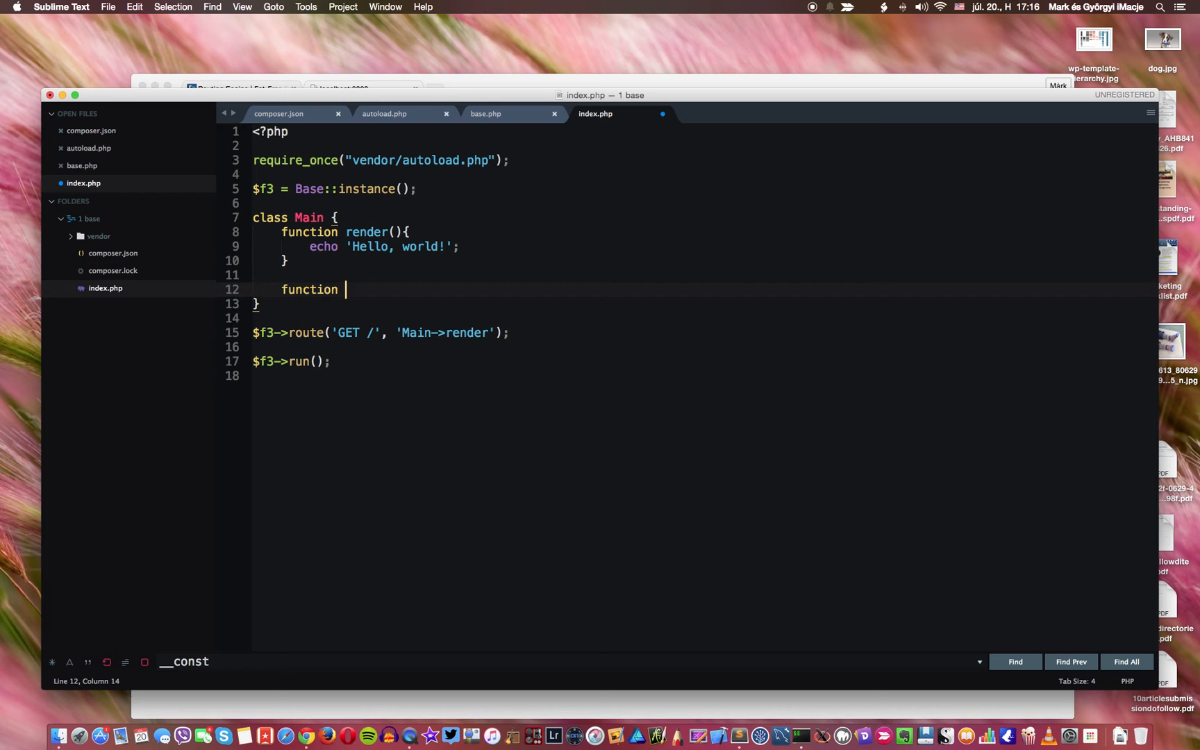
{"action": "type", "text": "sayhel"}
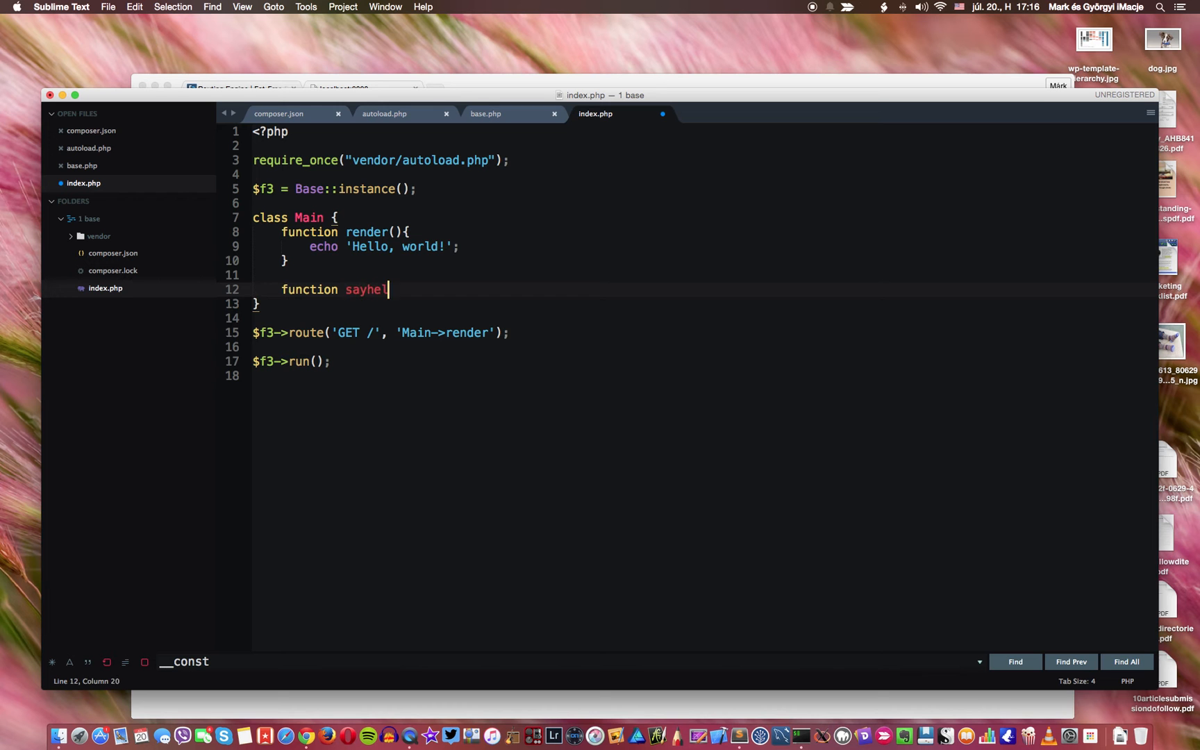
{"action": "type", "text": "llo()"}
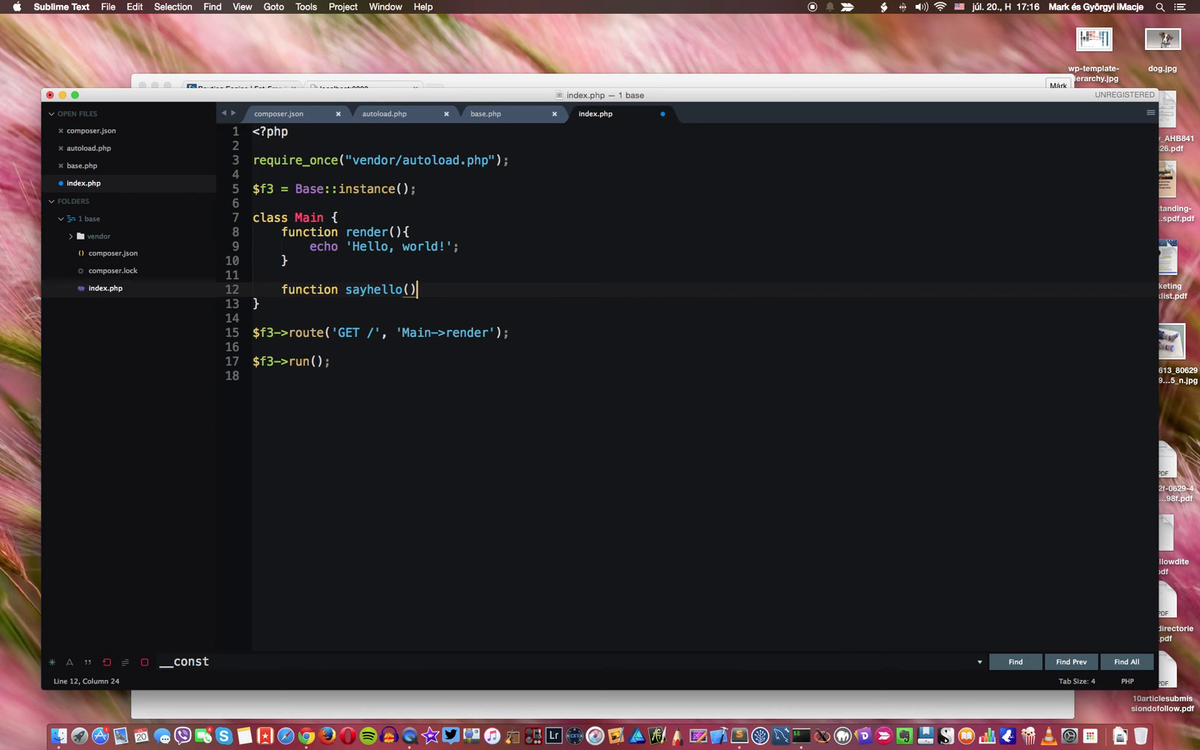
{"action": "type", "text": "{"}
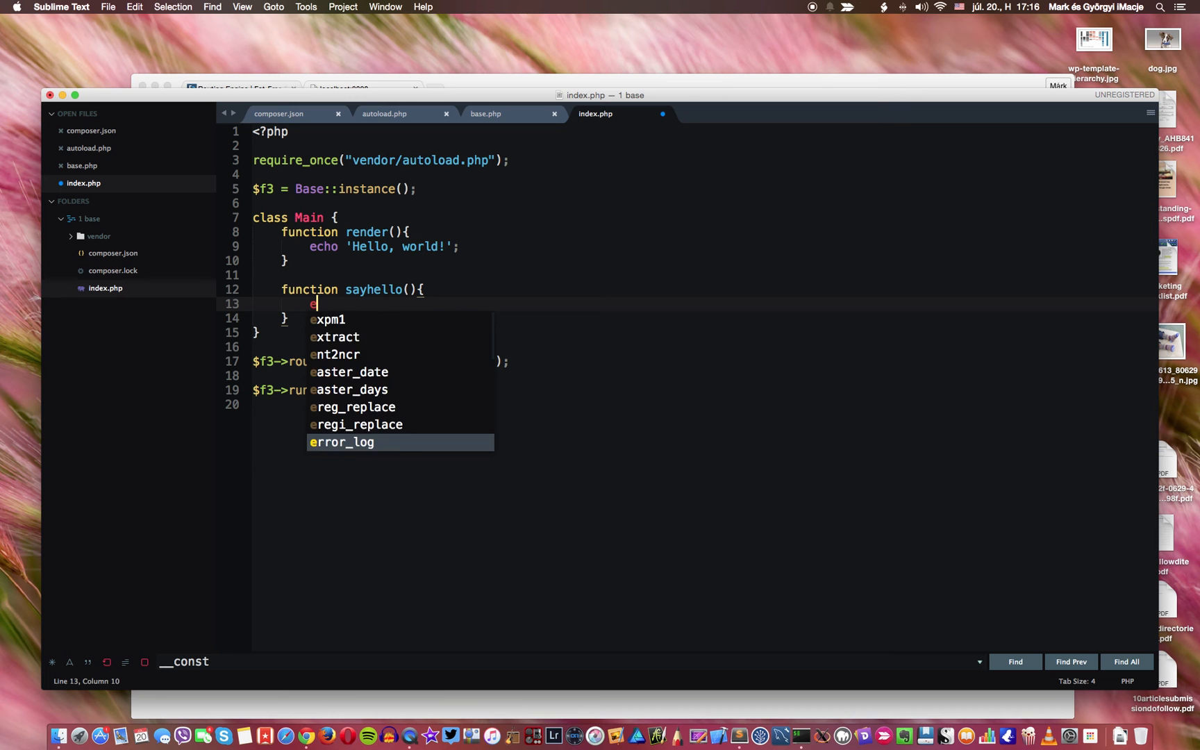
{"action": "type", "text": "cho ''"}
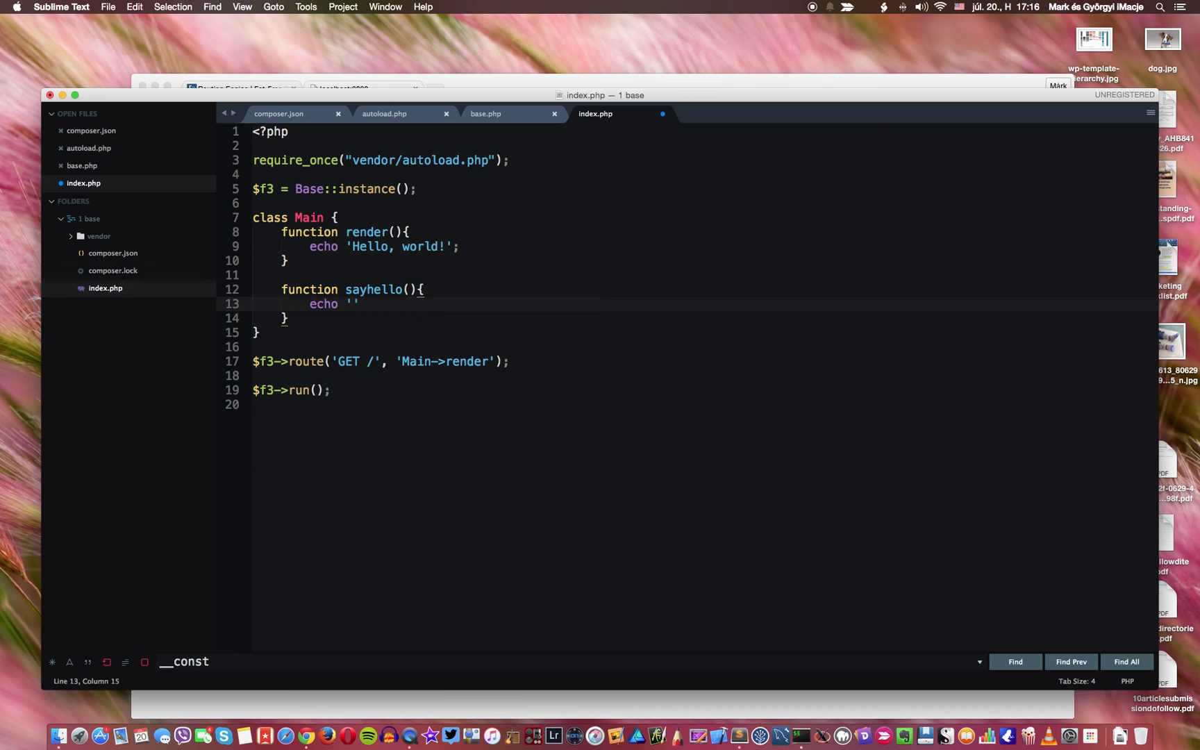
{"action": "type", "text": "Hello"}
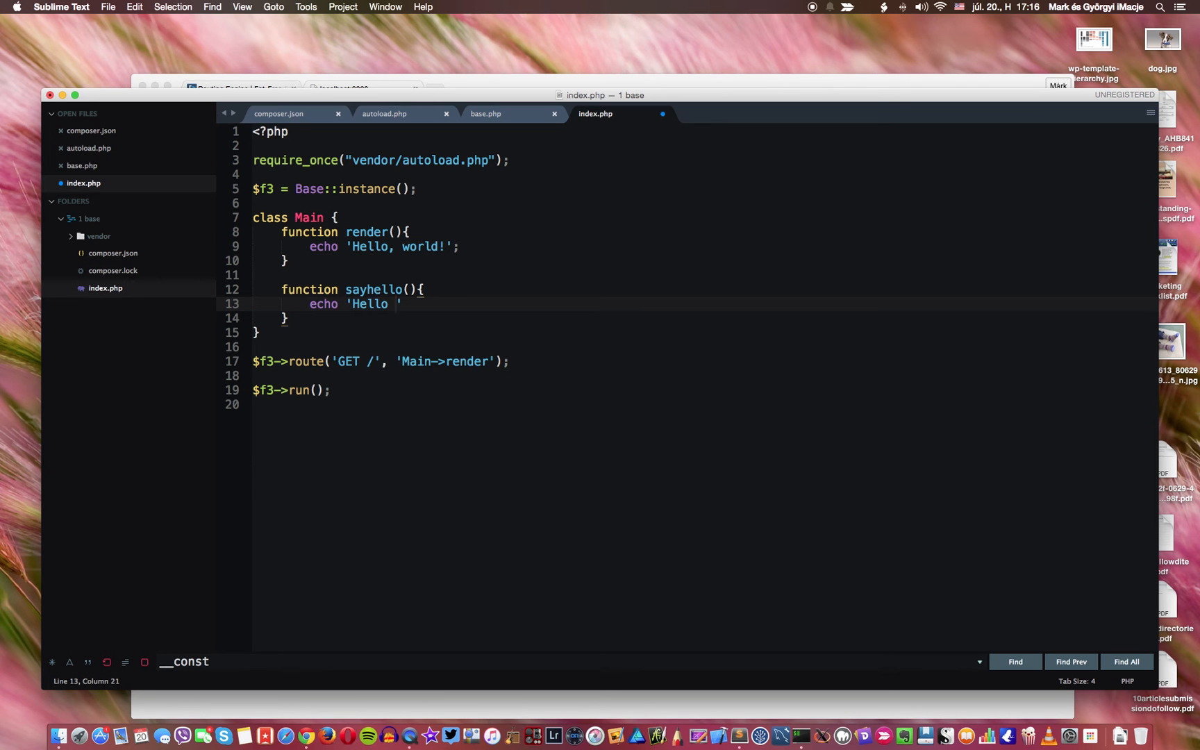
{"action": "type", "text": "bab"}
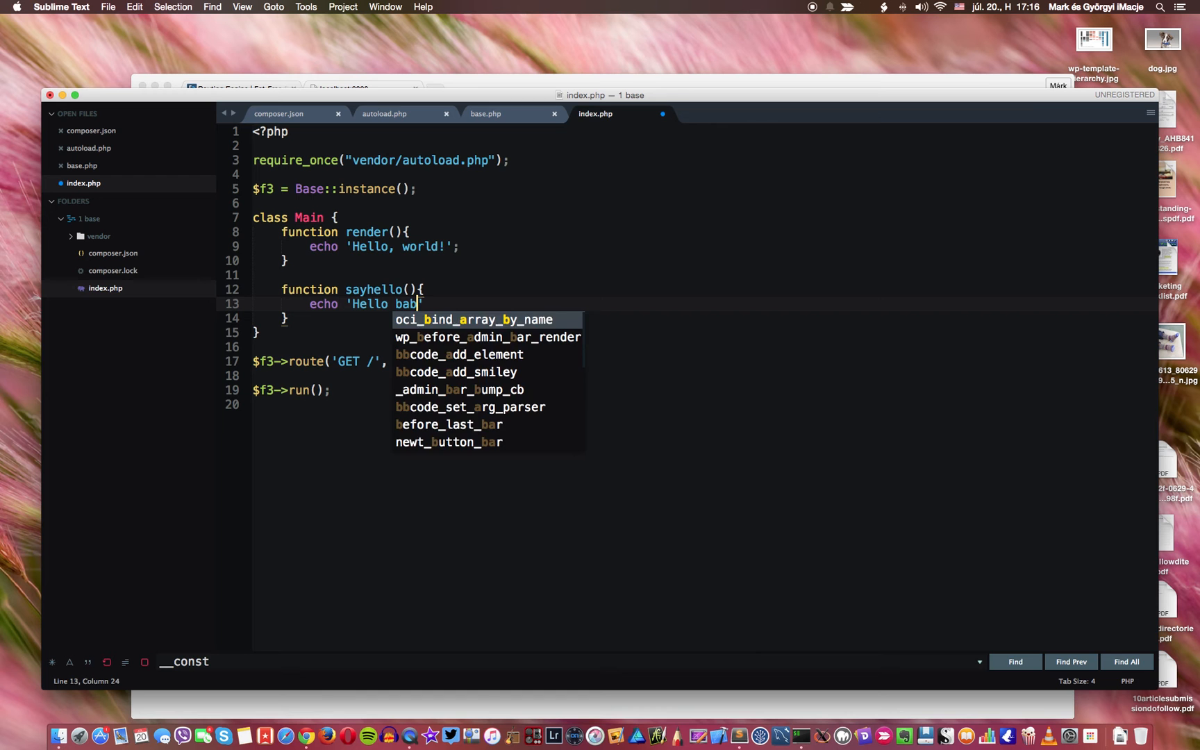
{"action": "type", "text": "e!"}
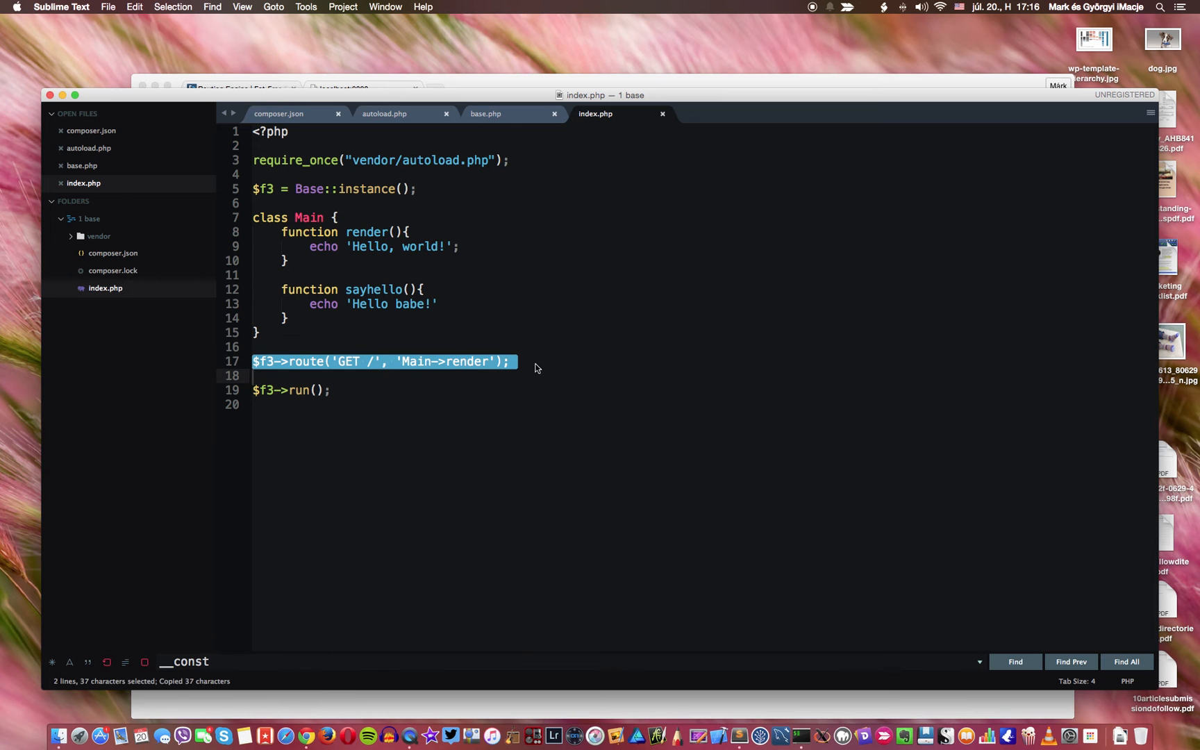
Step: Add route GET /hello to 'Main->sayhello' and change the greeting to 'Hello, babe!'
{"action": "key", "text": "cmd+v"}
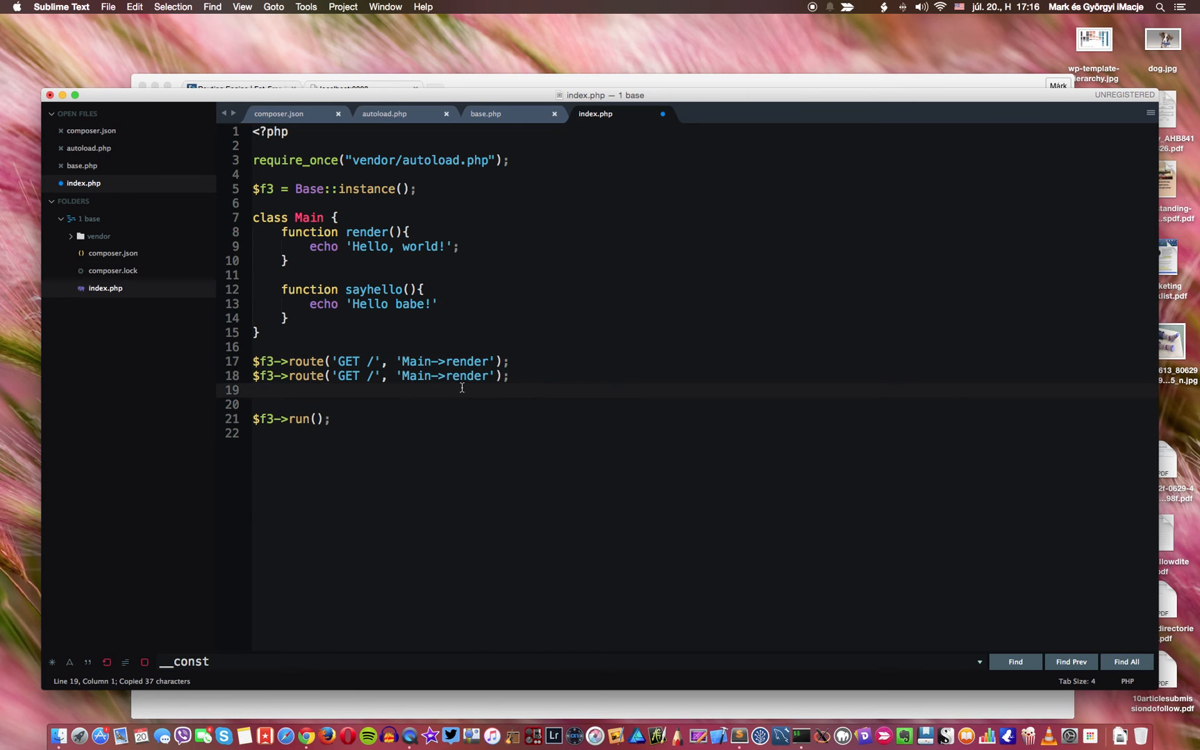
{"action": "type", "text": "hello"}
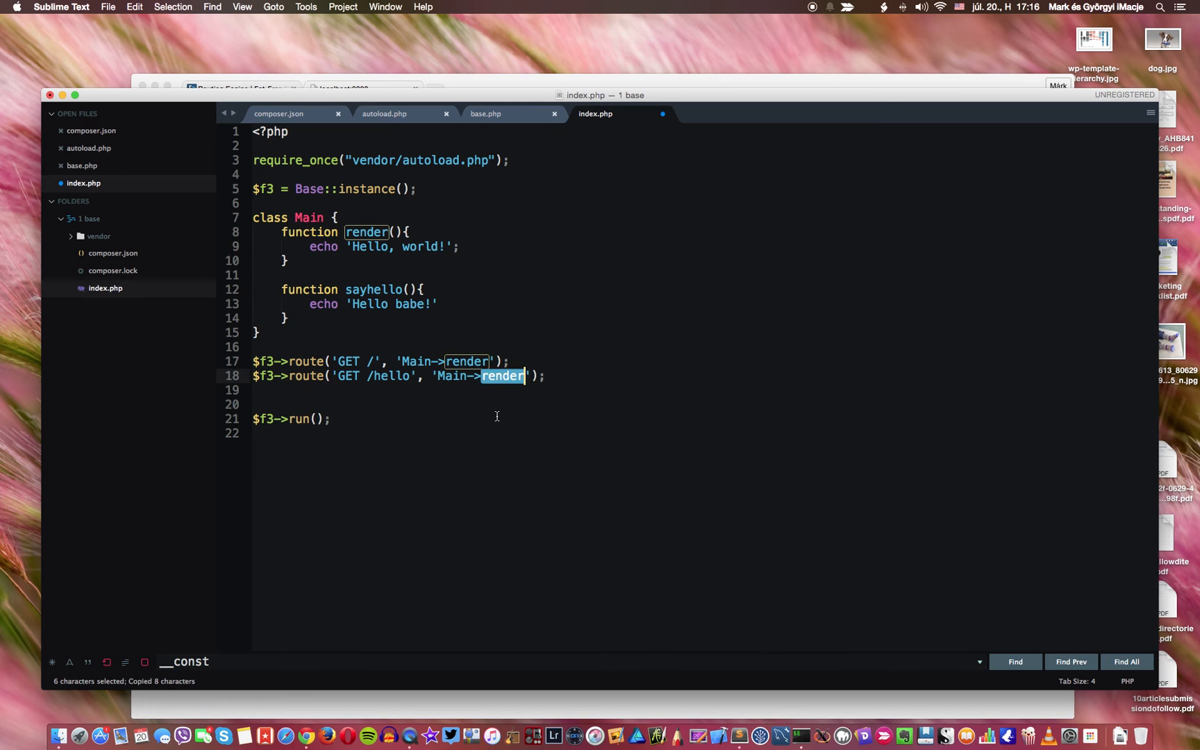
{"action": "type", "text": "sayhello"}
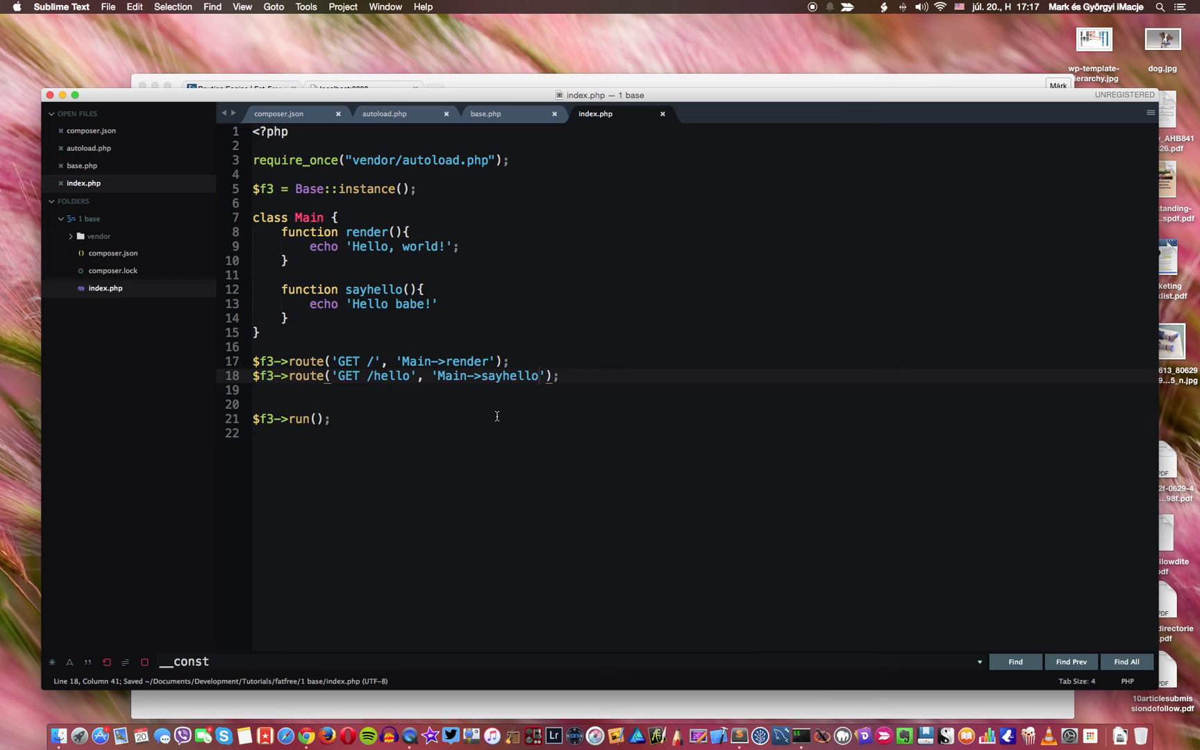
{"action": "left_click", "coordinate": [389, 304]}
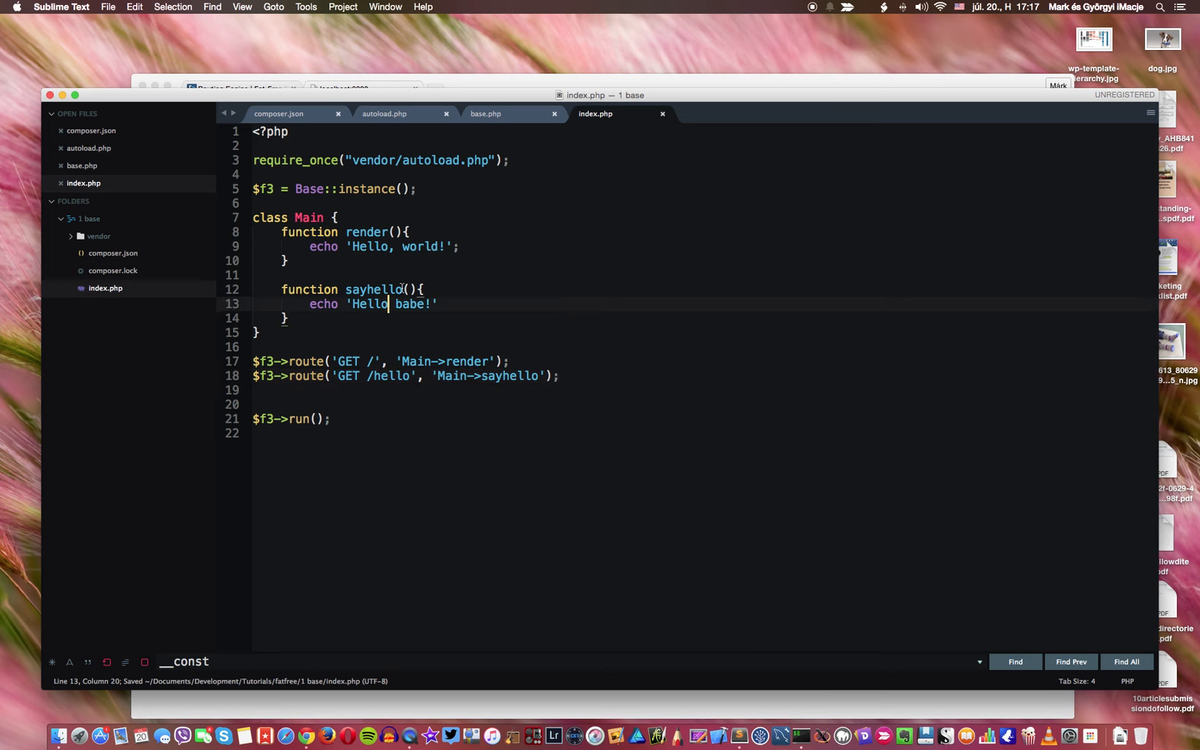
{"action": "type", "text": ","}
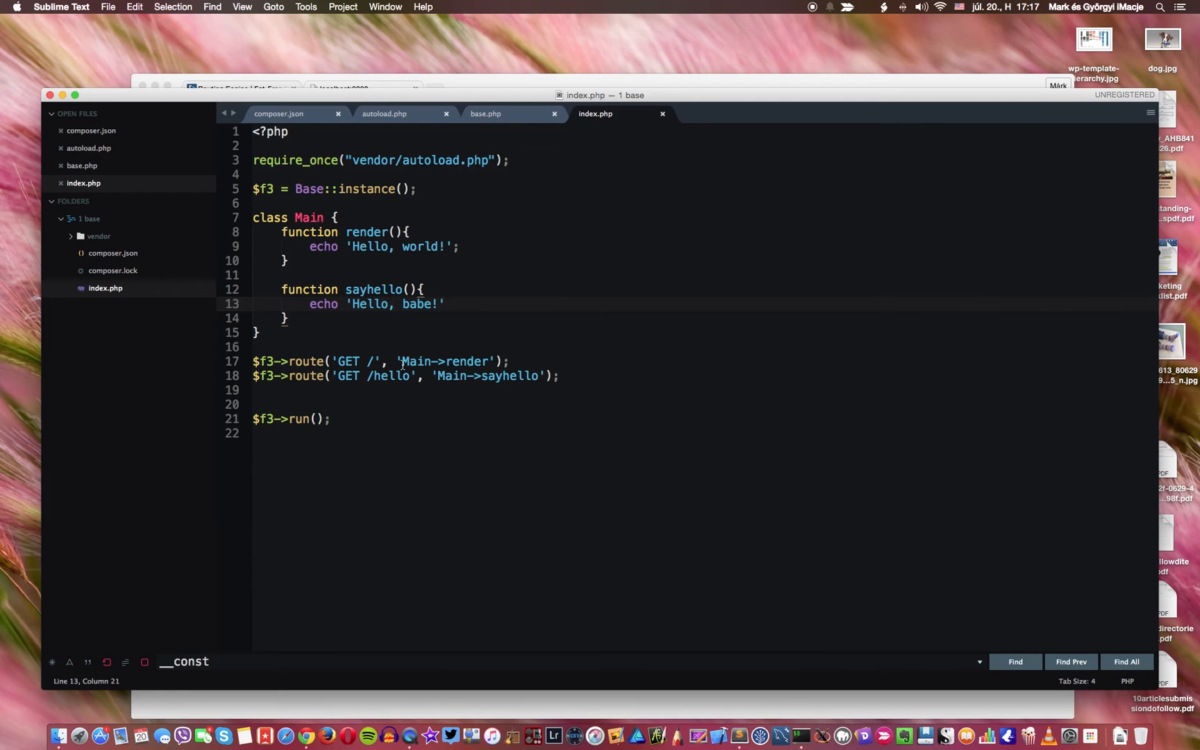
{"action": "left_click", "coordinate": [446, 304]}
{"action": "type", "text": ";"}
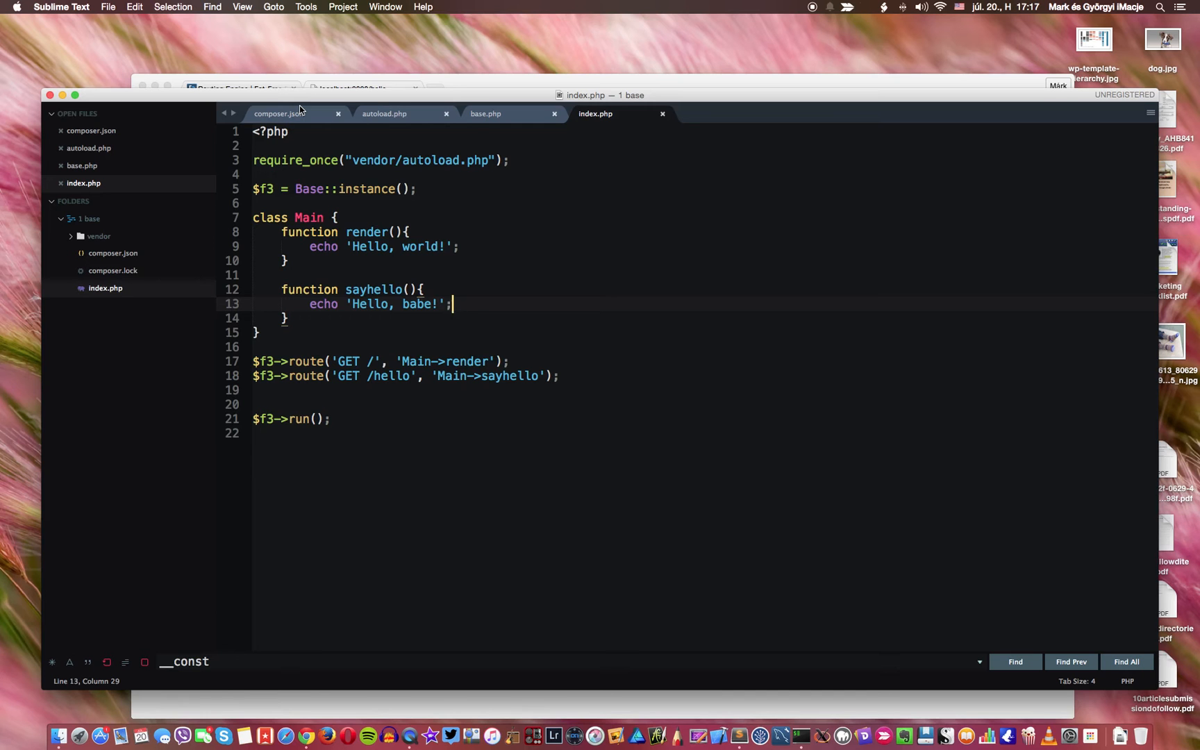
{"action": "mouse_move", "coordinate": [387, 228]}
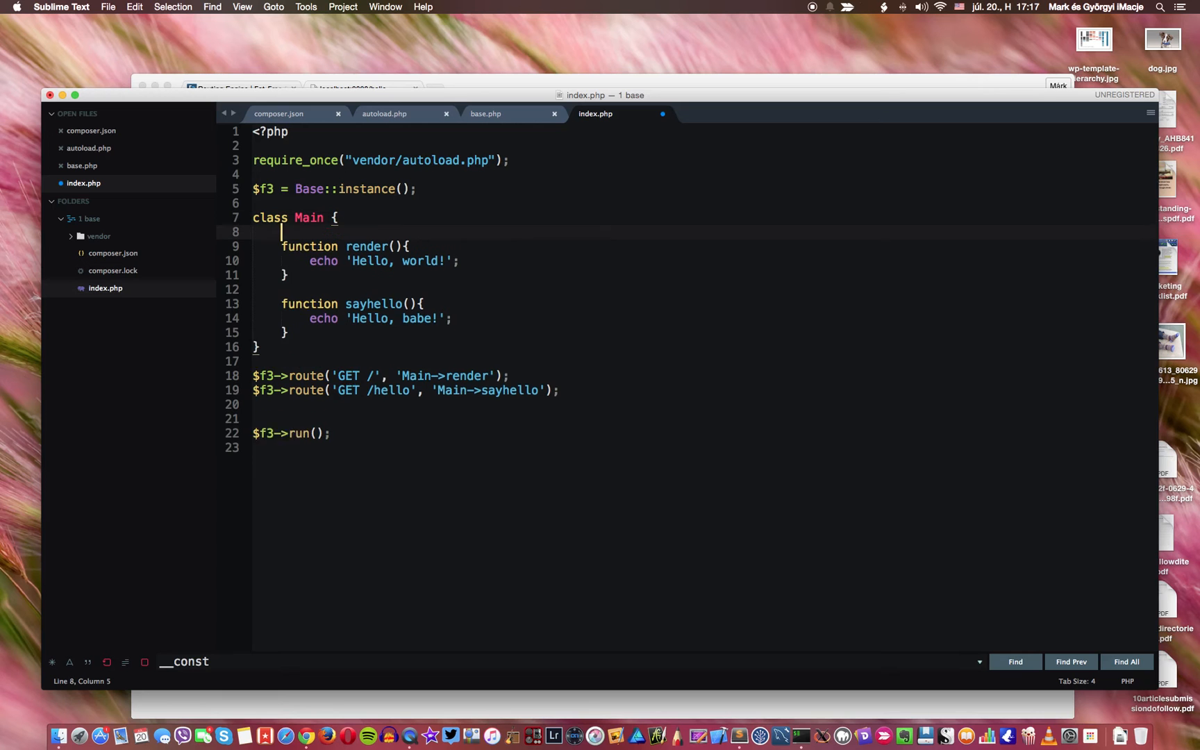
{"action": "key", "text": "Return"}
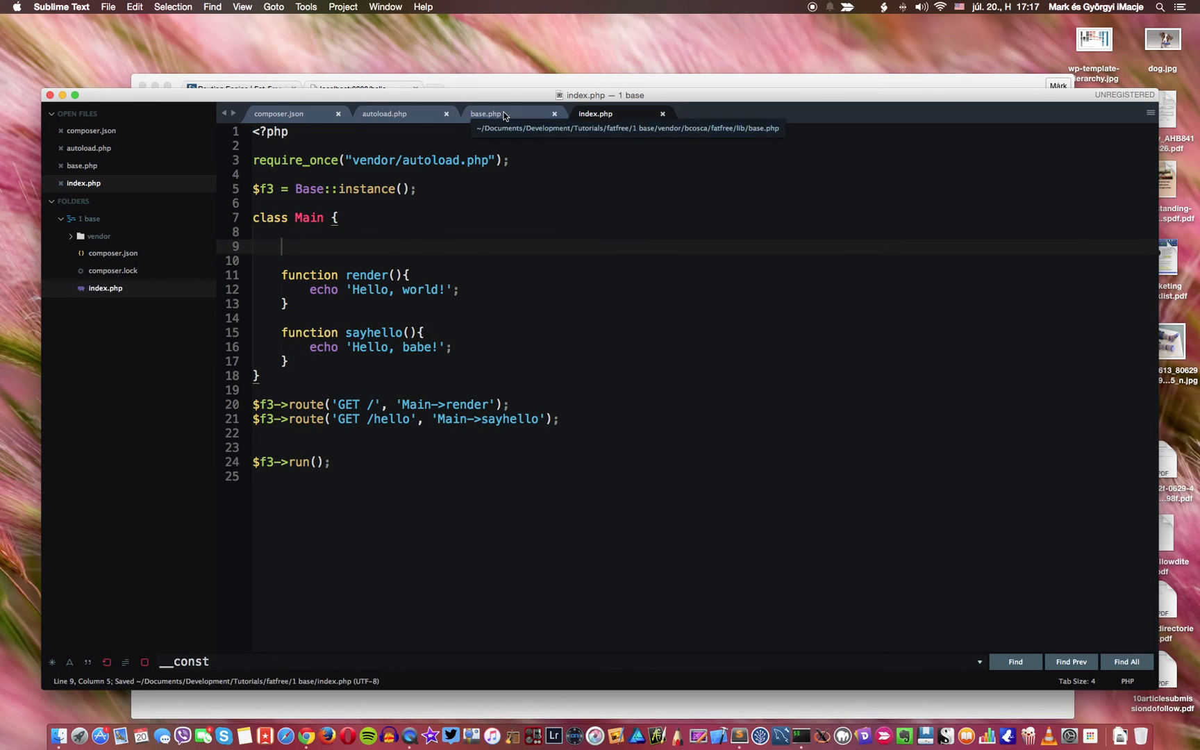
Step: Switch to base.php and scroll through its run() function that matches routes
{"action": "left_click", "coordinate": [486, 114]}
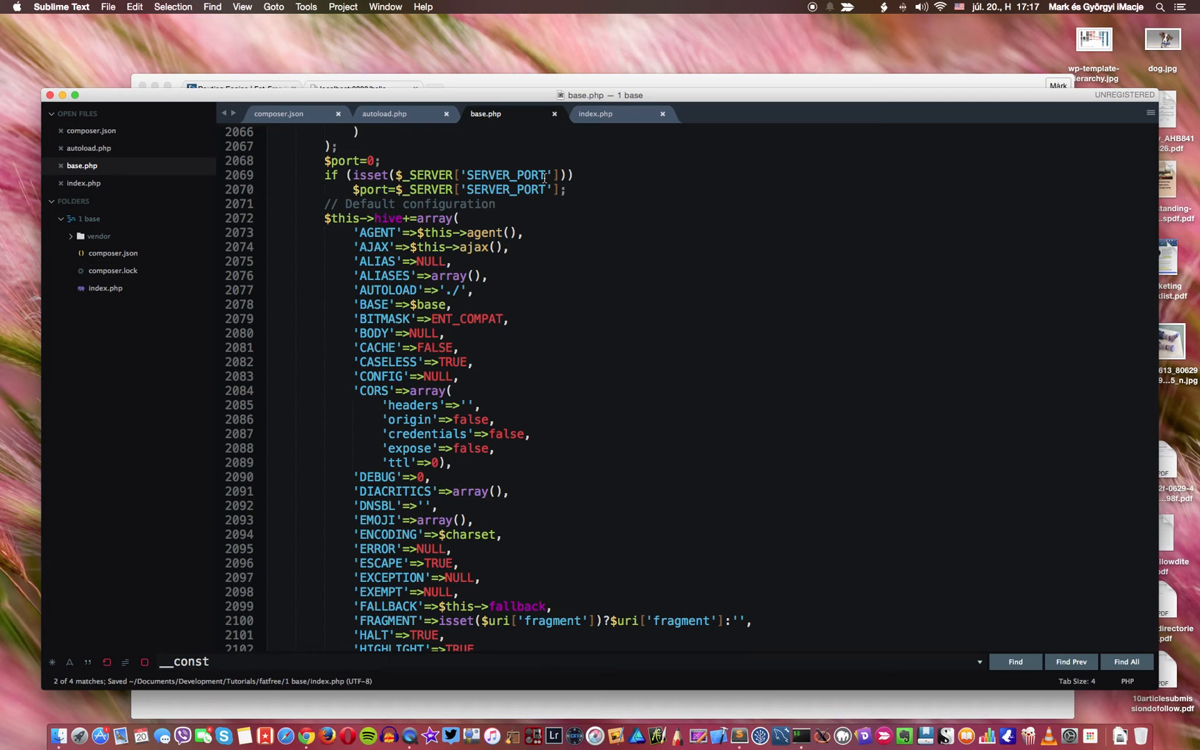
{"action": "type", "text": "config"}
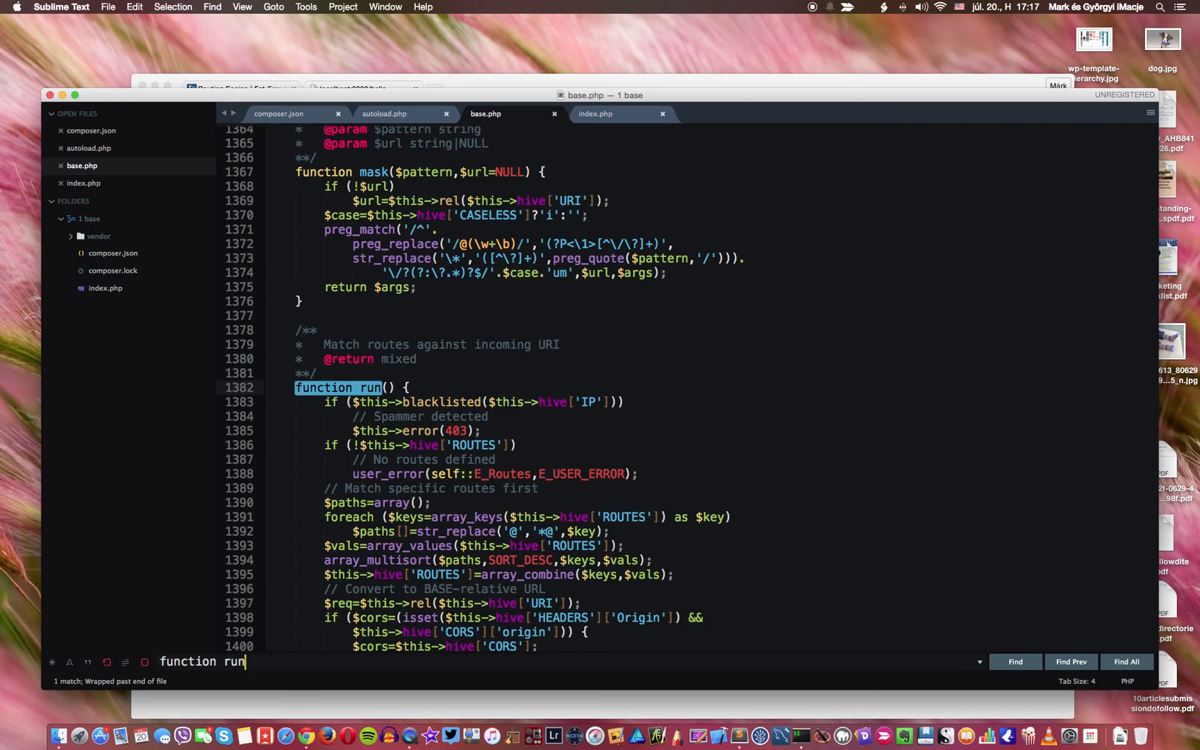
{"action": "scroll", "scroll_direction": "down", "scroll_amount": 3}
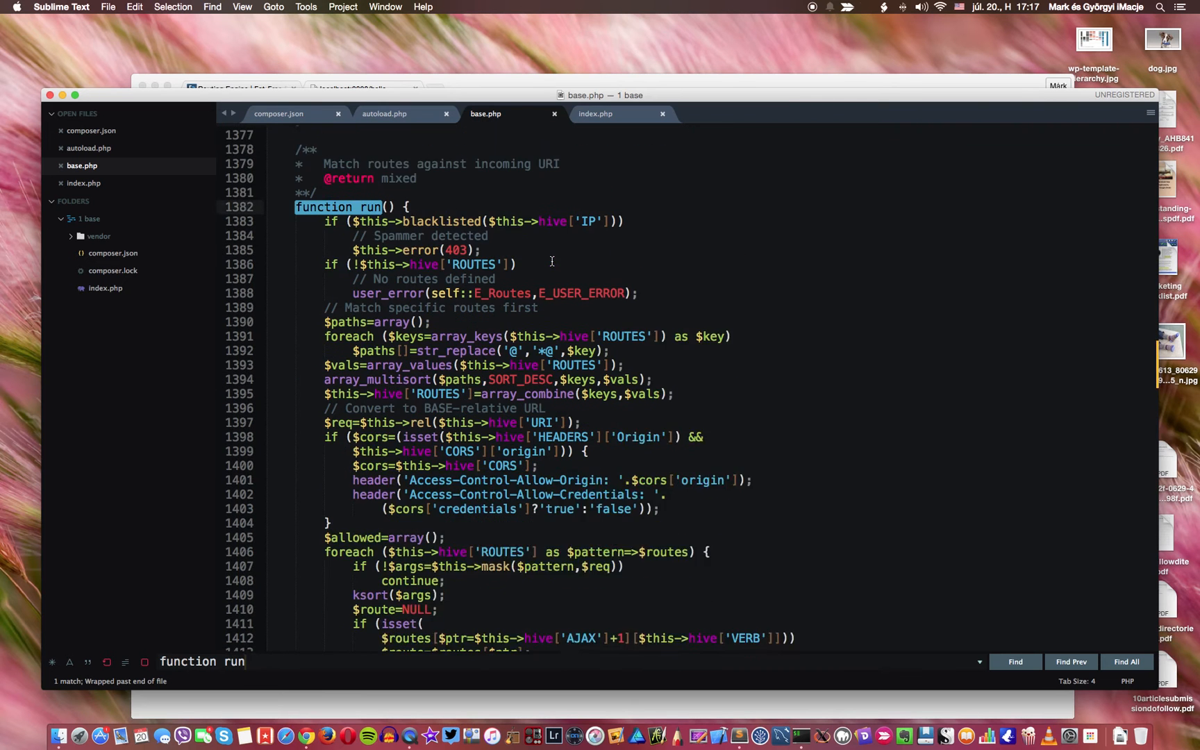
{"action": "scroll", "scroll_direction": "down", "scroll_amount": 3}
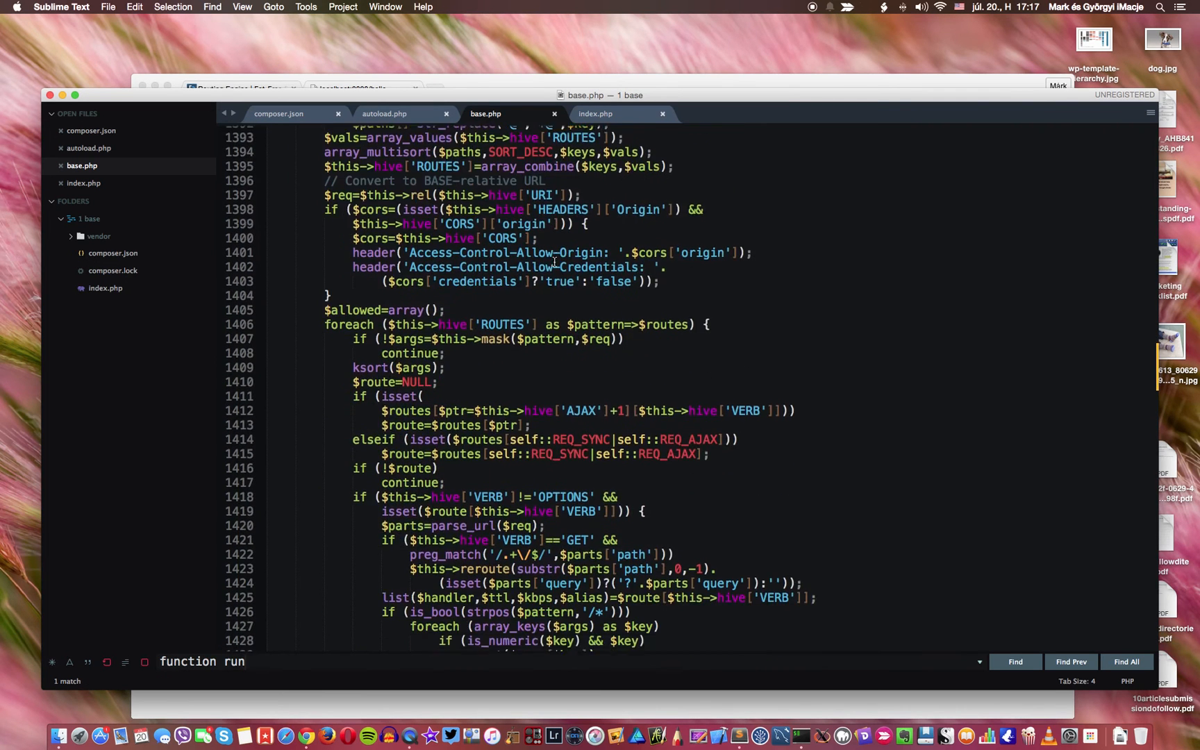
{"action": "scroll", "scroll_direction": "down", "scroll_amount": 3}
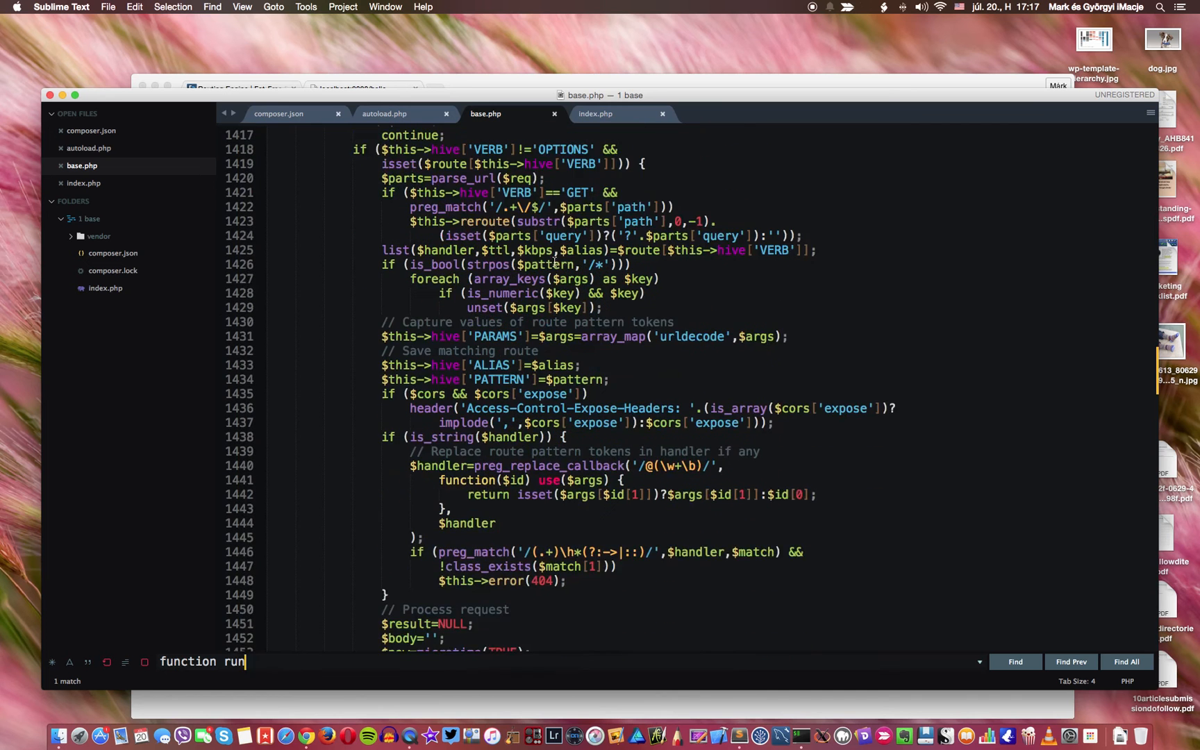
{"action": "scroll", "scroll_direction": "down", "scroll_amount": 3}
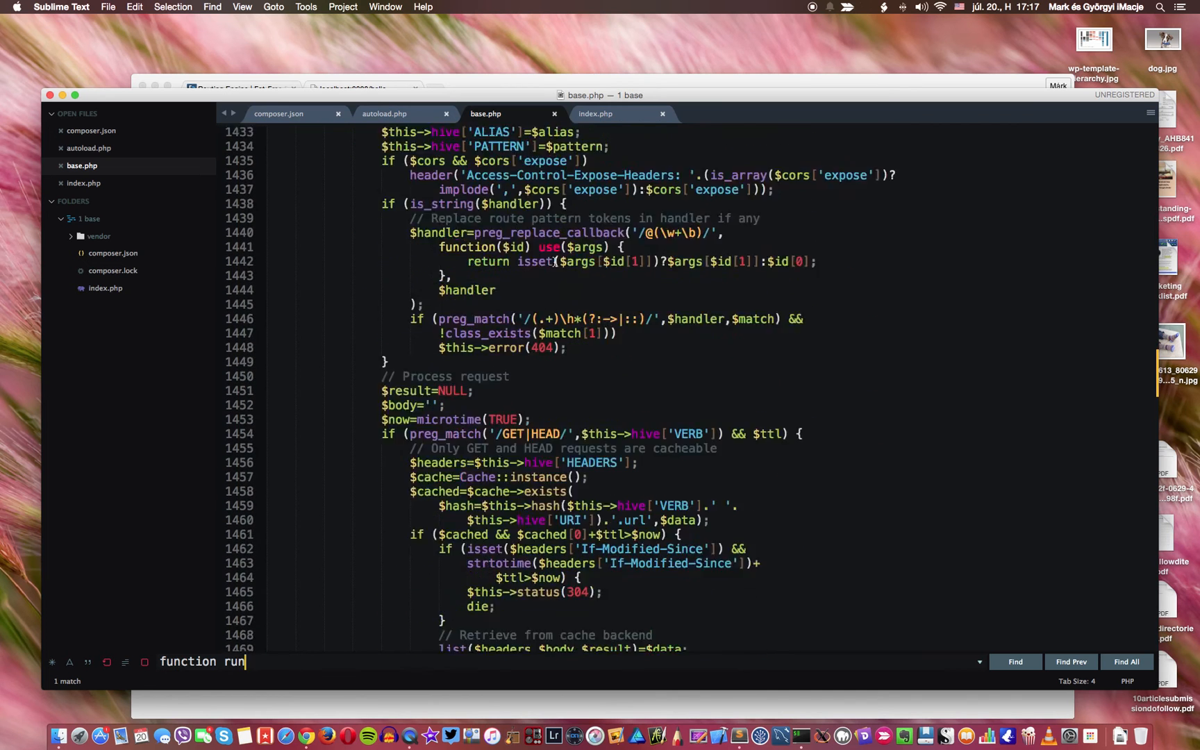
{"action": "scroll", "scroll_direction": "down", "scroll_amount": 3}
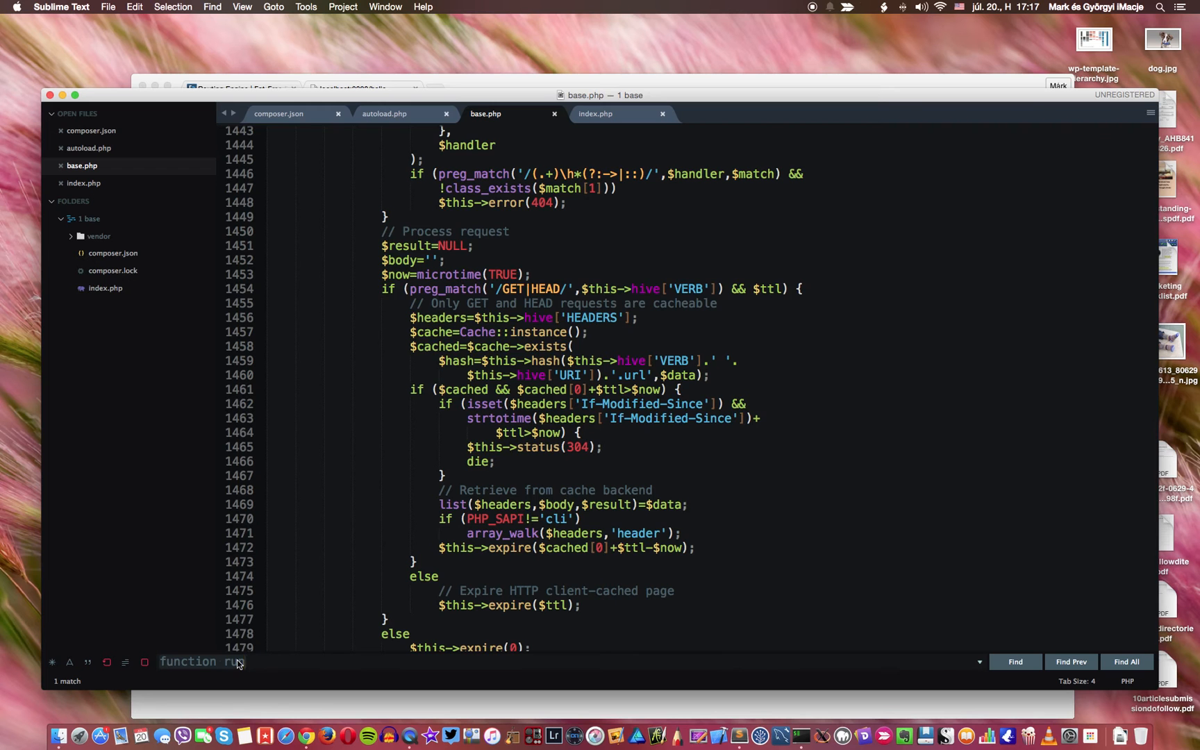
Step: Search base.php for 'beforeroute' and scroll to the call() passing 'beforeroute,afterroute' in run()
{"action": "type", "text": "rerout"}
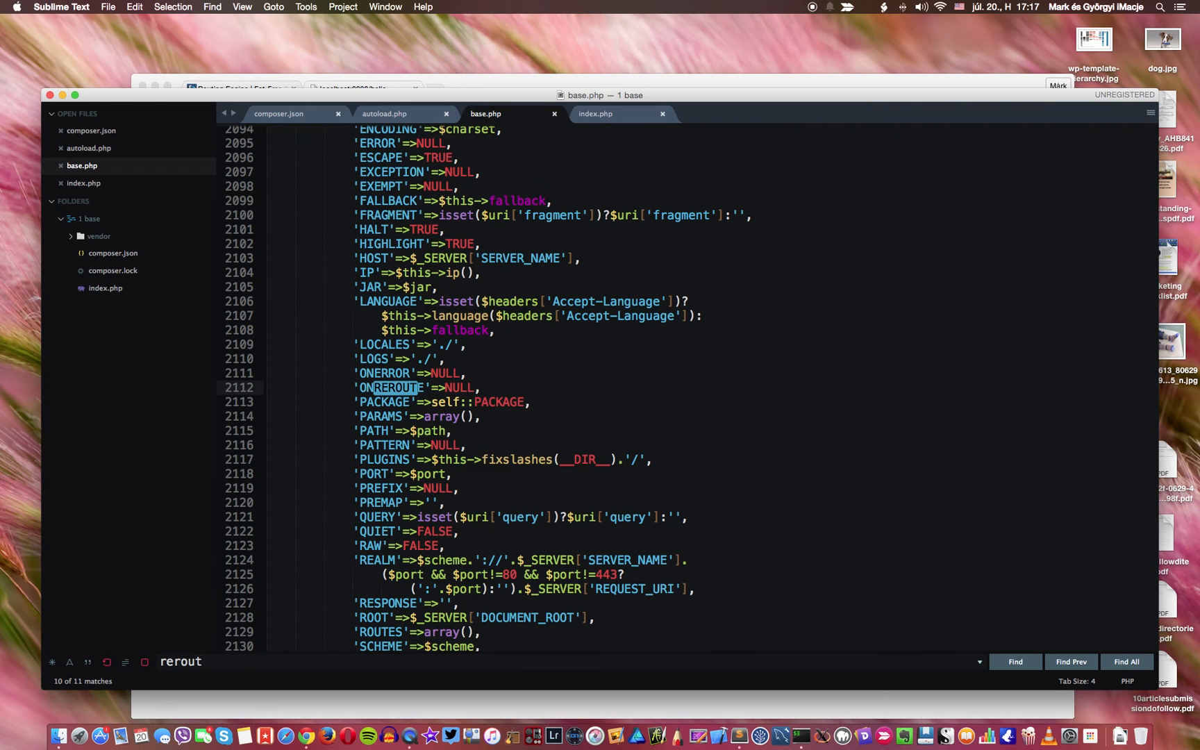
{"action": "type", "text": "efo"}
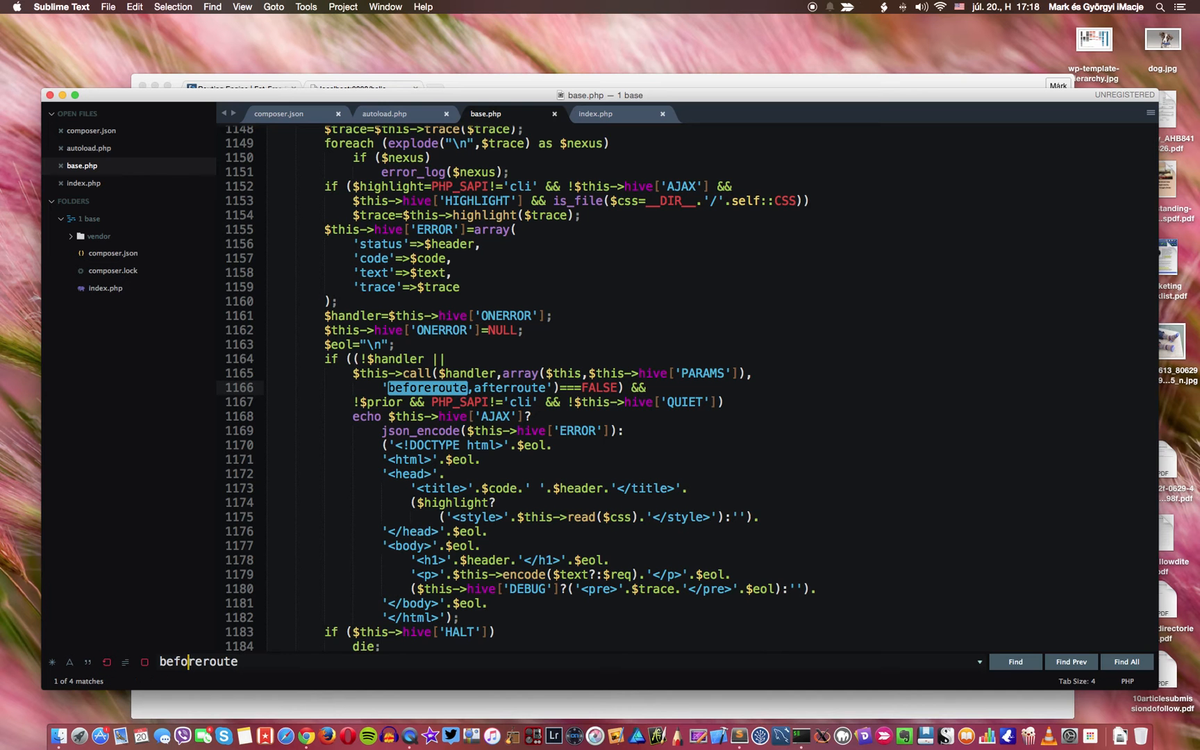
{"action": "mouse_move", "coordinate": [488, 587]}
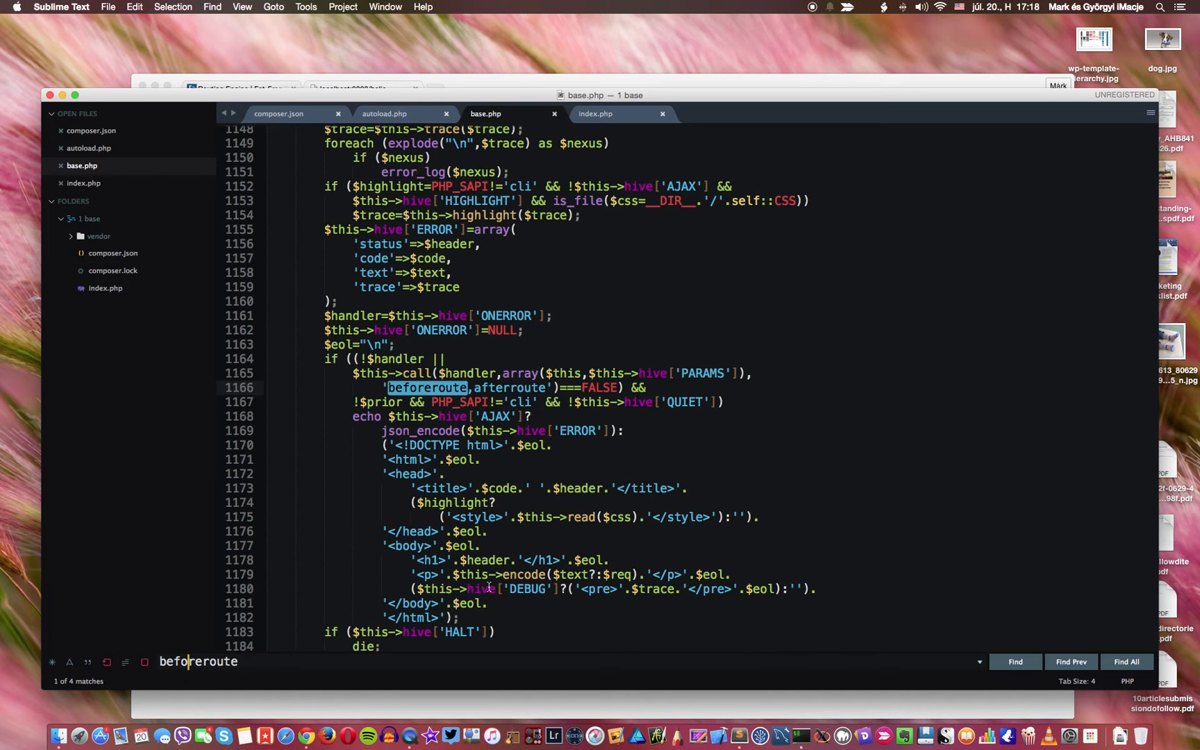
{"action": "scroll", "scroll_direction": "up", "scroll_amount": 3}
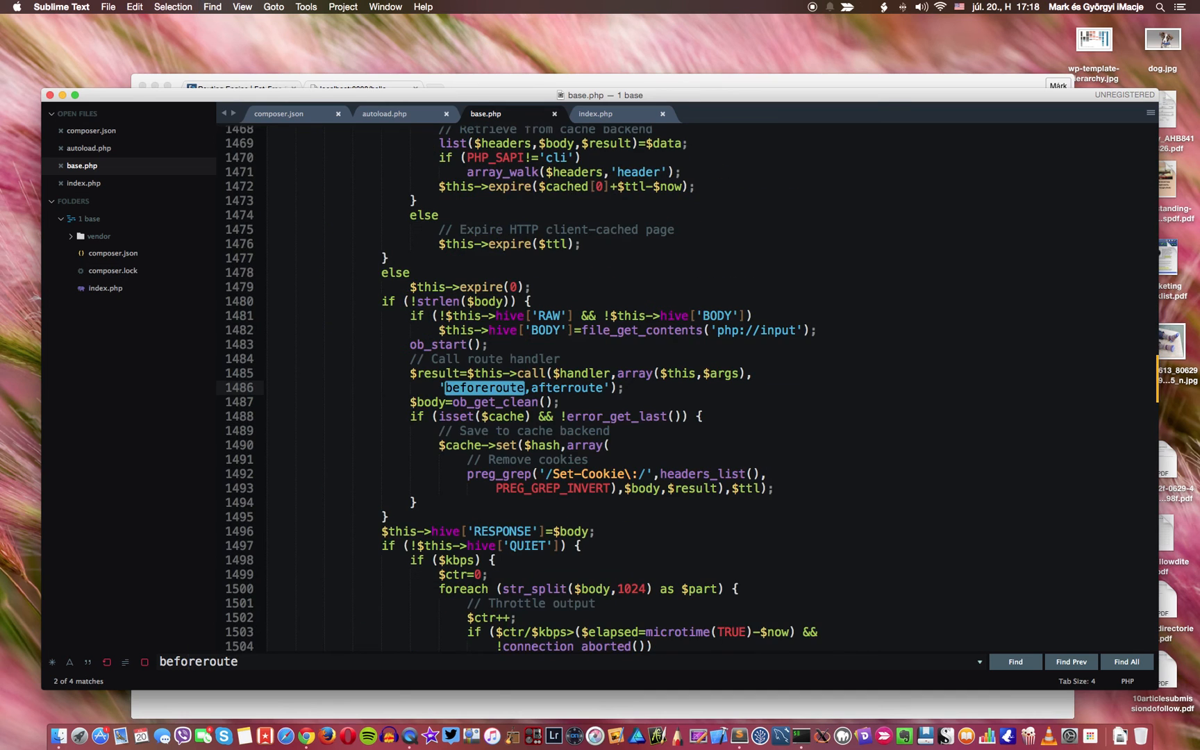
{"action": "scroll", "scroll_direction": "up", "scroll_amount": 3}
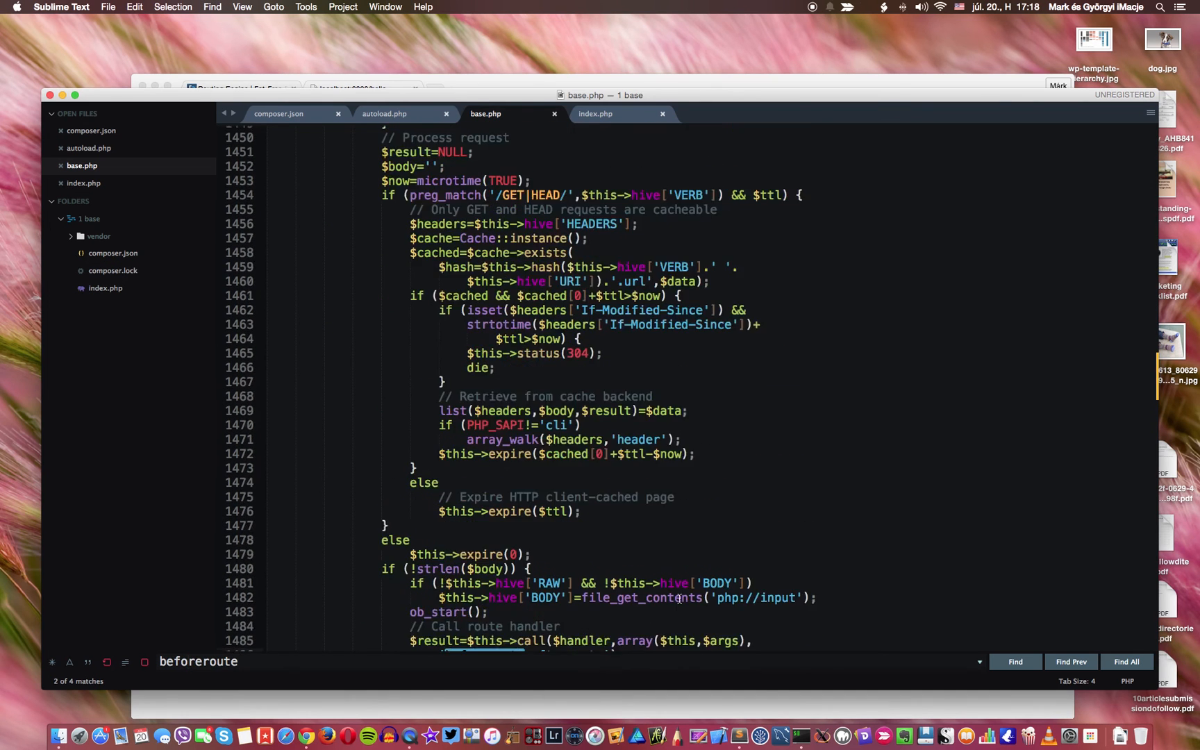
{"action": "scroll", "scroll_direction": "up", "scroll_amount": 3}
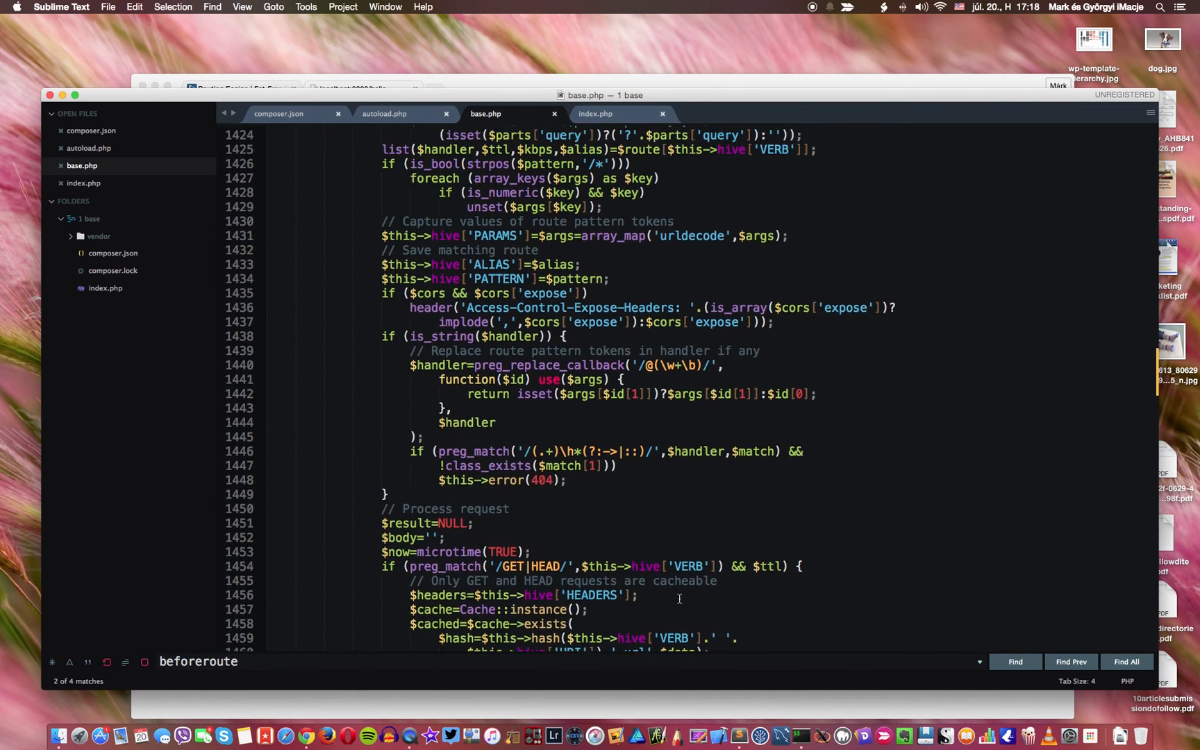
{"action": "scroll", "scroll_direction": "up", "scroll_amount": 3}
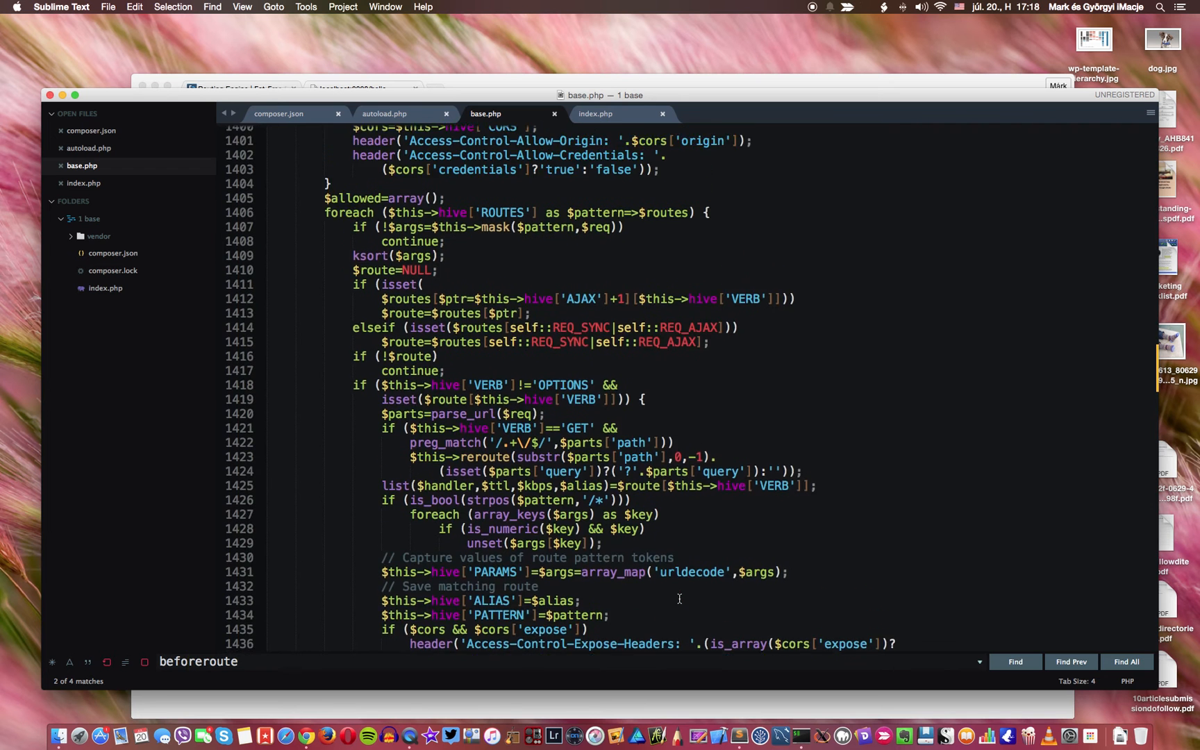
{"action": "scroll", "scroll_direction": "up", "scroll_amount": 3}
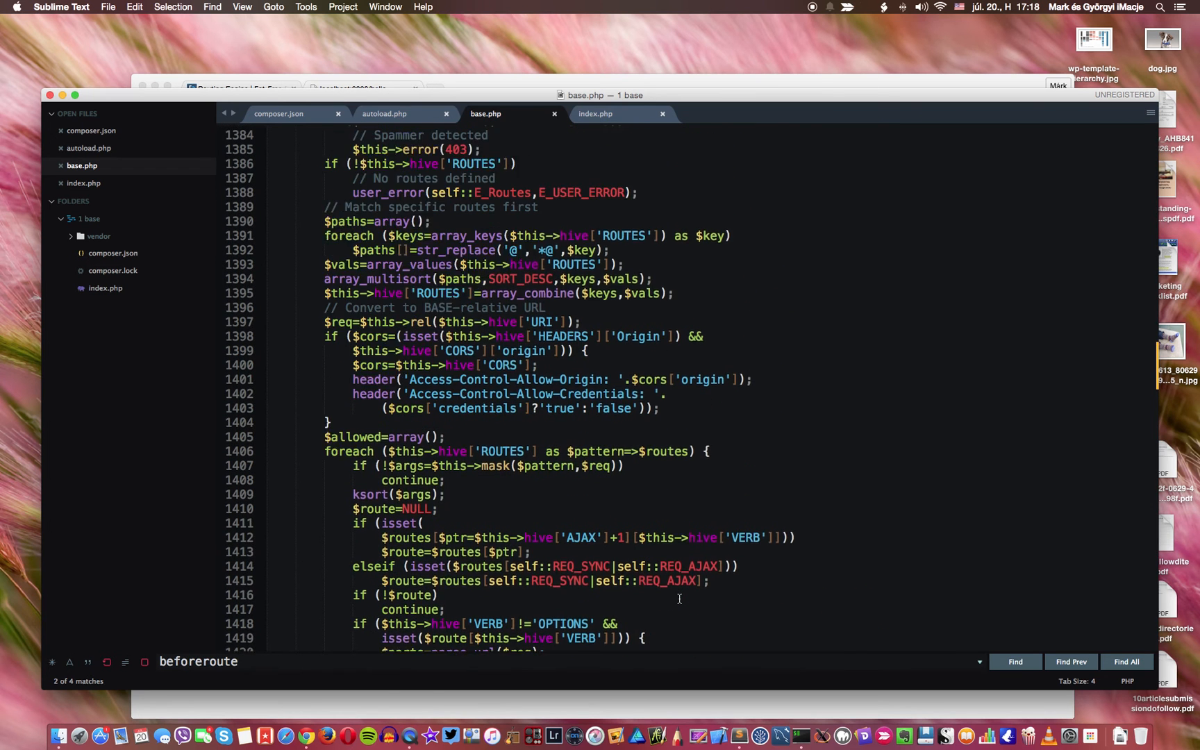
{"action": "scroll", "scroll_direction": "up", "scroll_amount": 3}
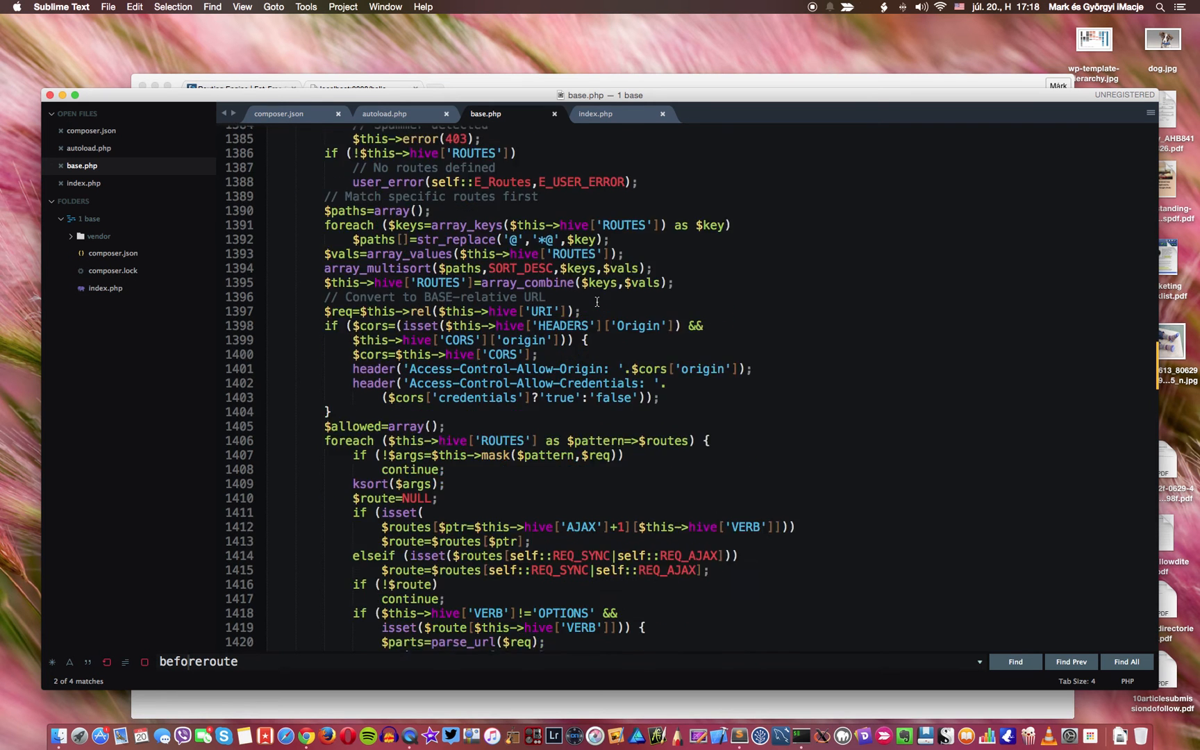
{"action": "scroll", "scroll_direction": "down", "scroll_amount": 3}
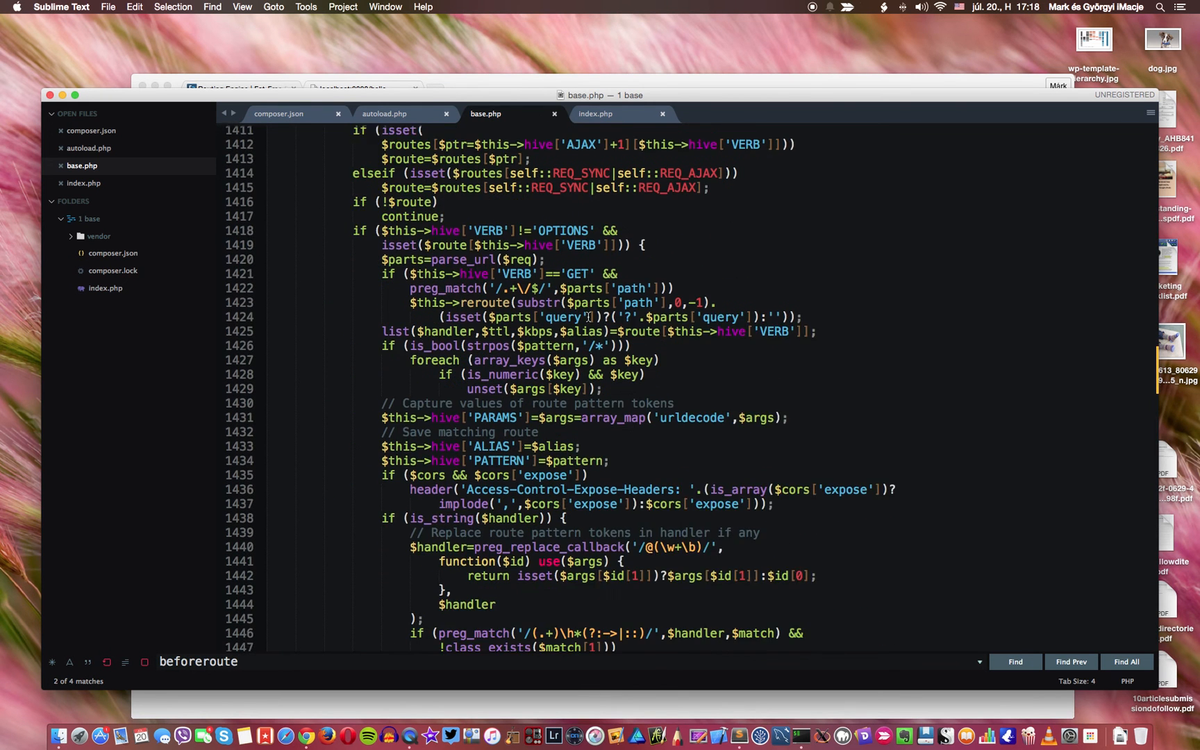
{"action": "scroll", "scroll_direction": "down", "scroll_amount": 3}
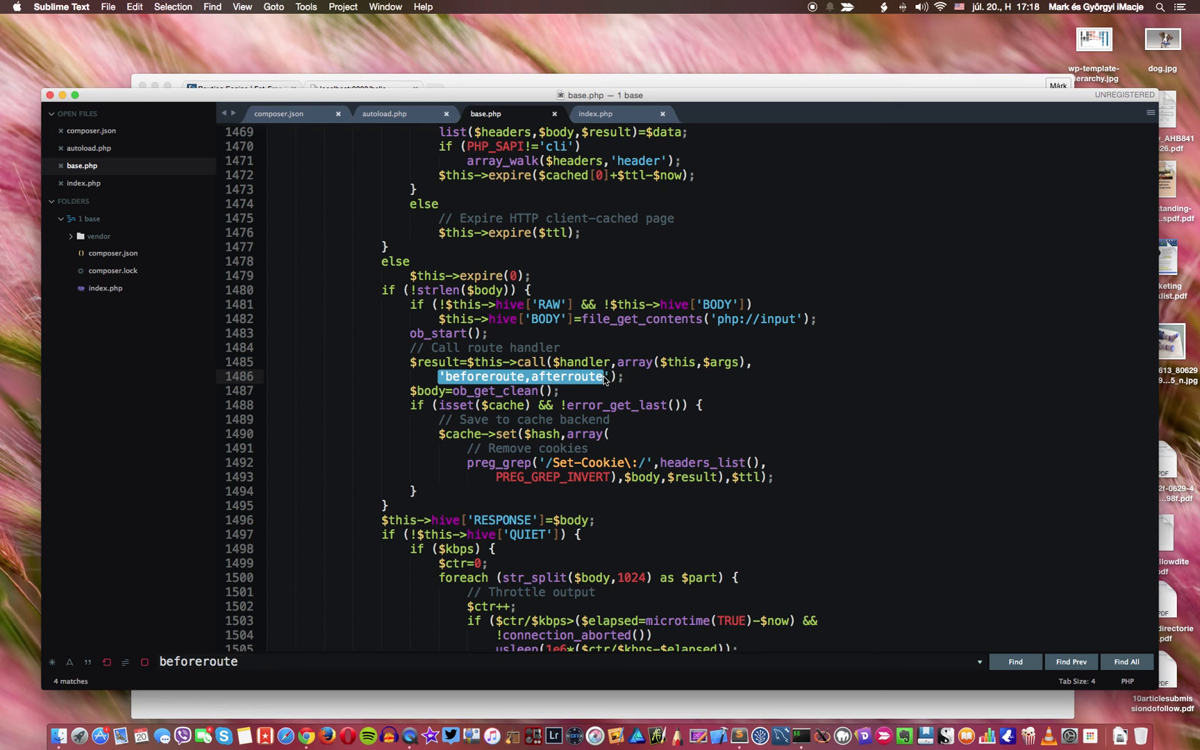
{"action": "mouse_move", "coordinate": [604, 415]}
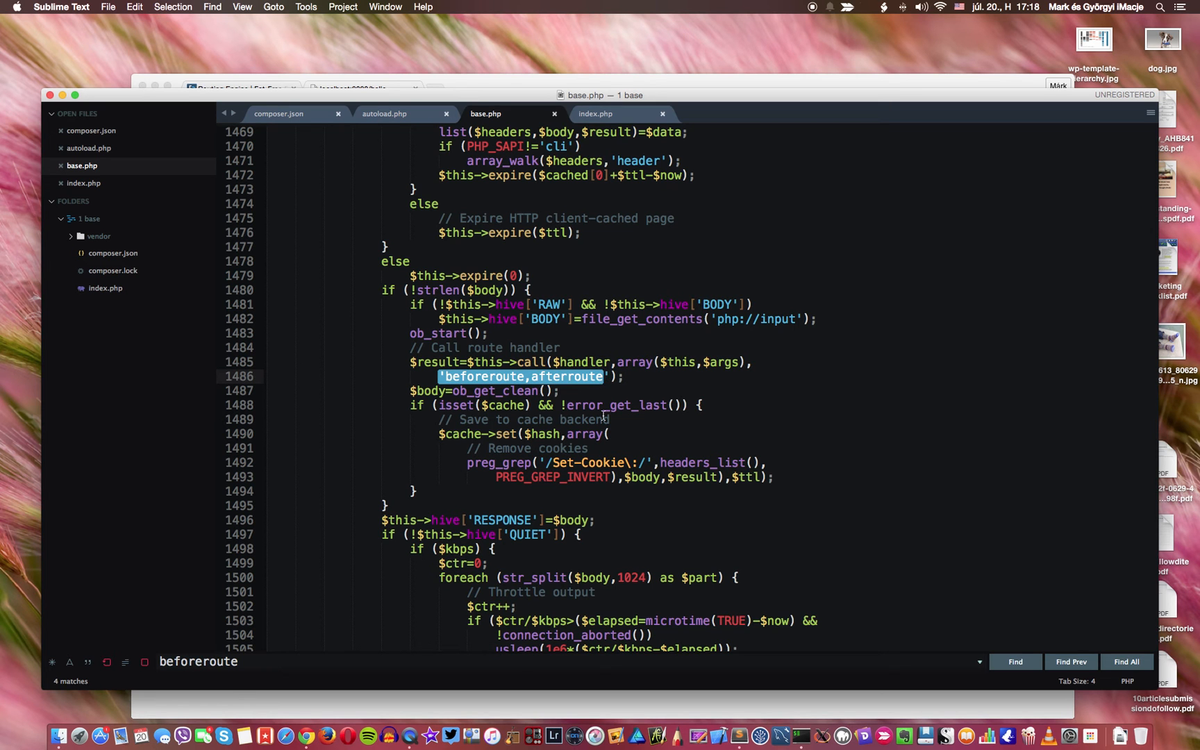
{"action": "mouse_move", "coordinate": [589, 434]}
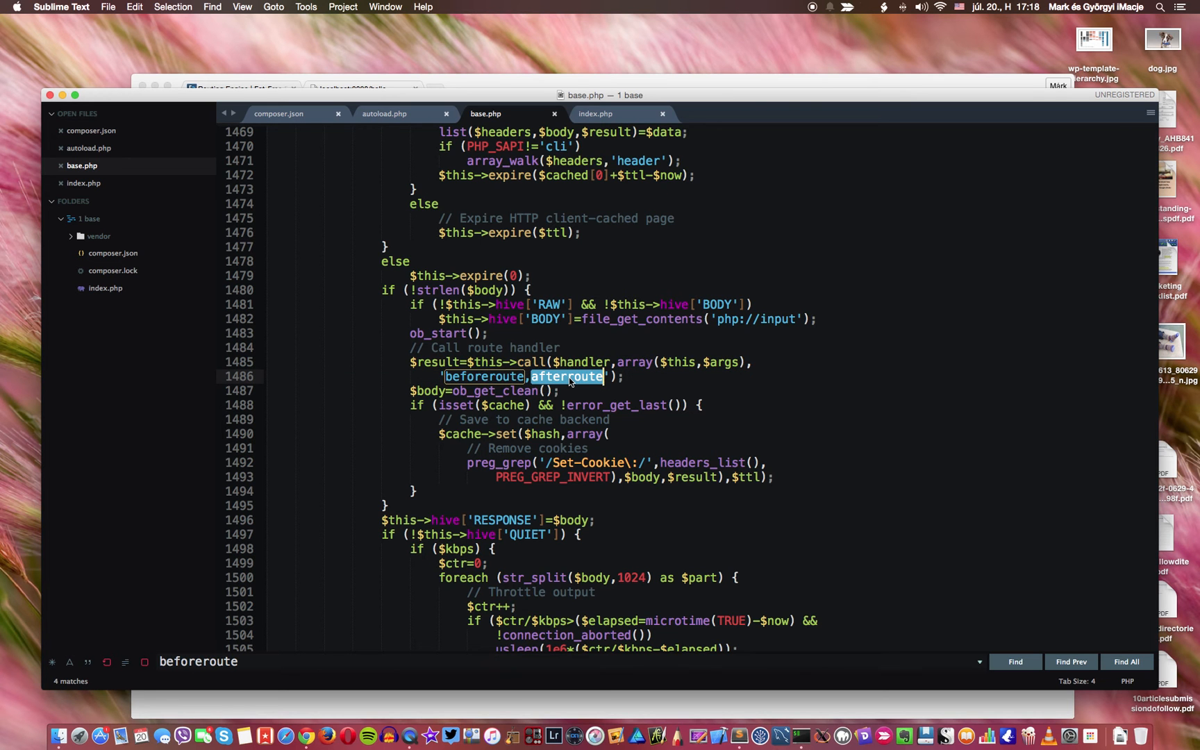
{"action": "mouse_move", "coordinate": [403, 118]}
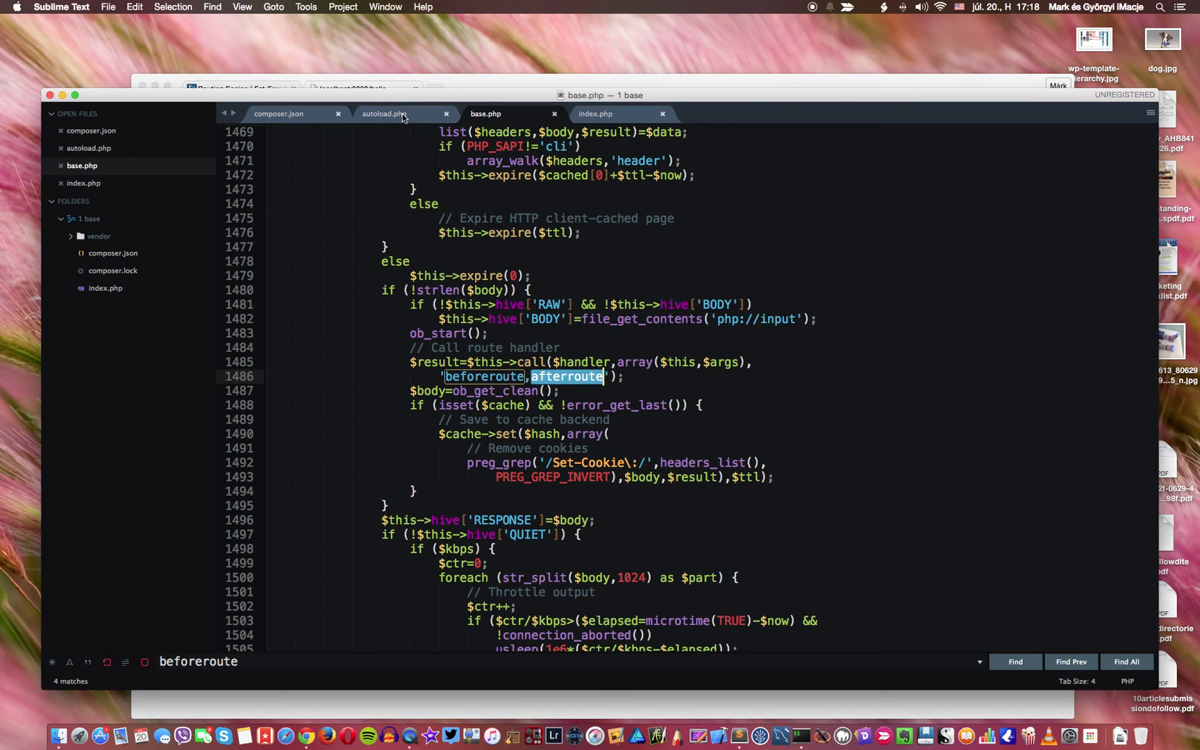
{"action": "mouse_move", "coordinate": [604, 114]}
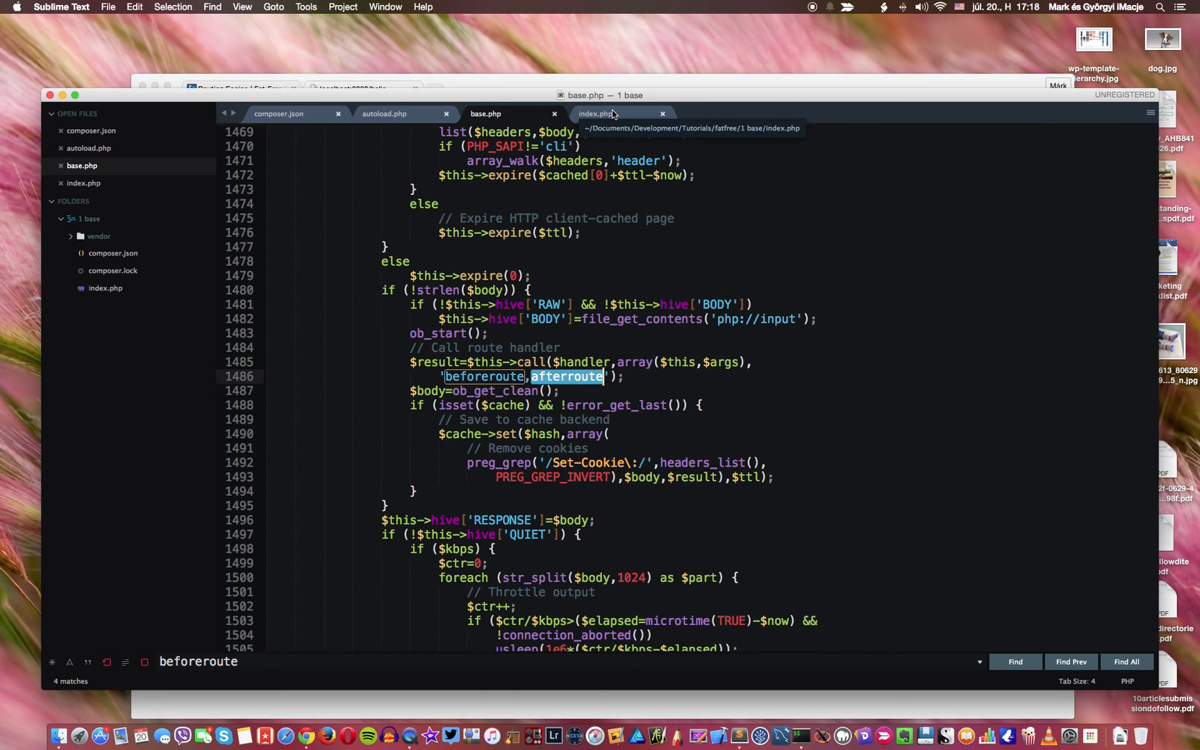
Step: In index.php, add an empty 'function beforeroute(){}' at the top of class Main
{"action": "left_click", "coordinate": [597, 114]}
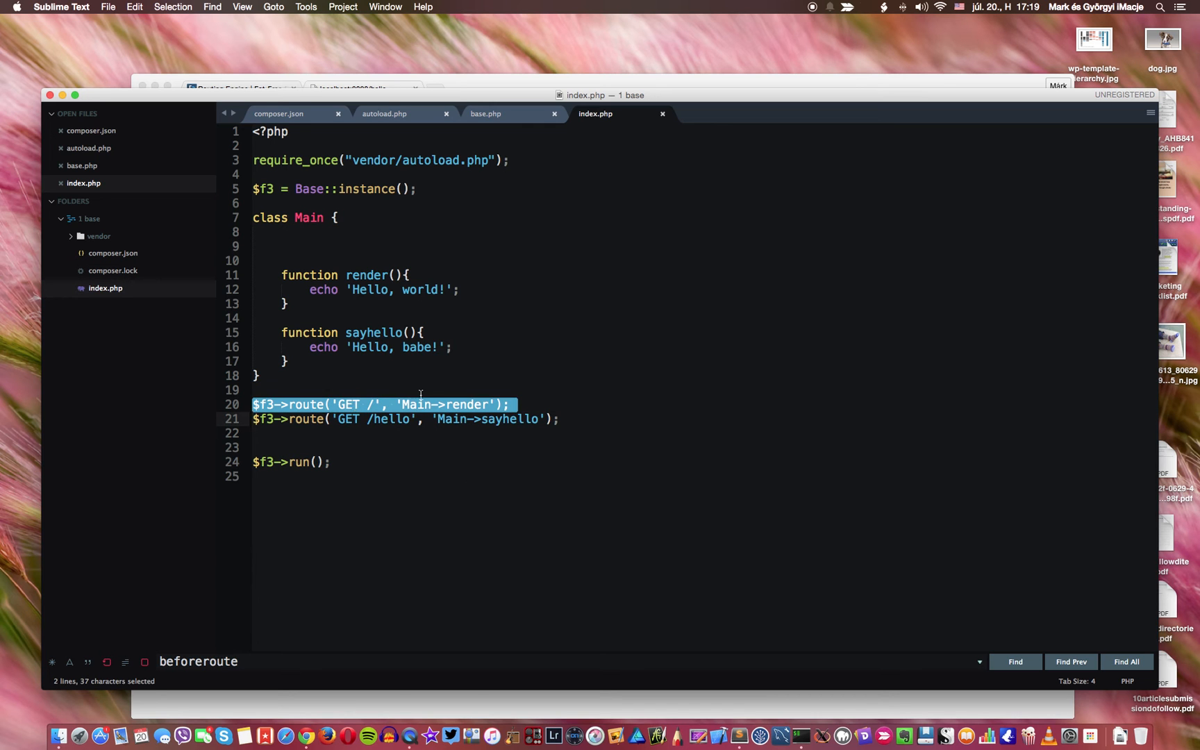
{"action": "mouse_move", "coordinate": [507, 418]}
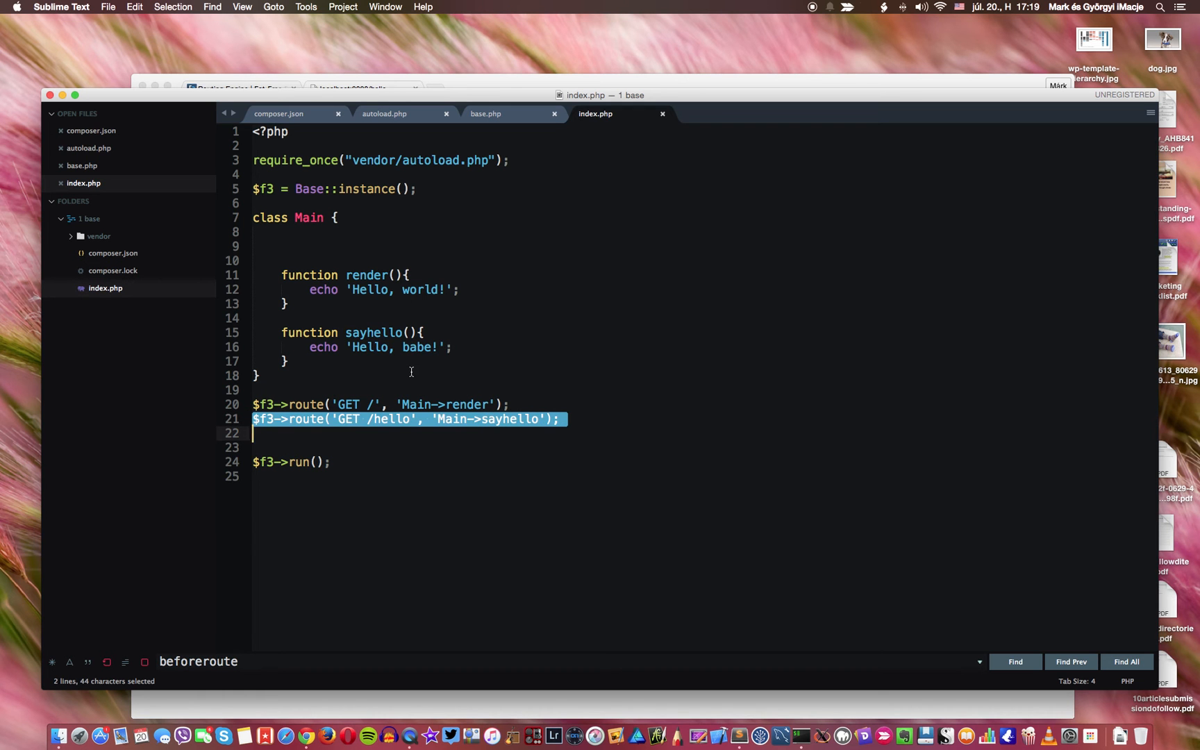
{"action": "left_click", "coordinate": [320, 246]}
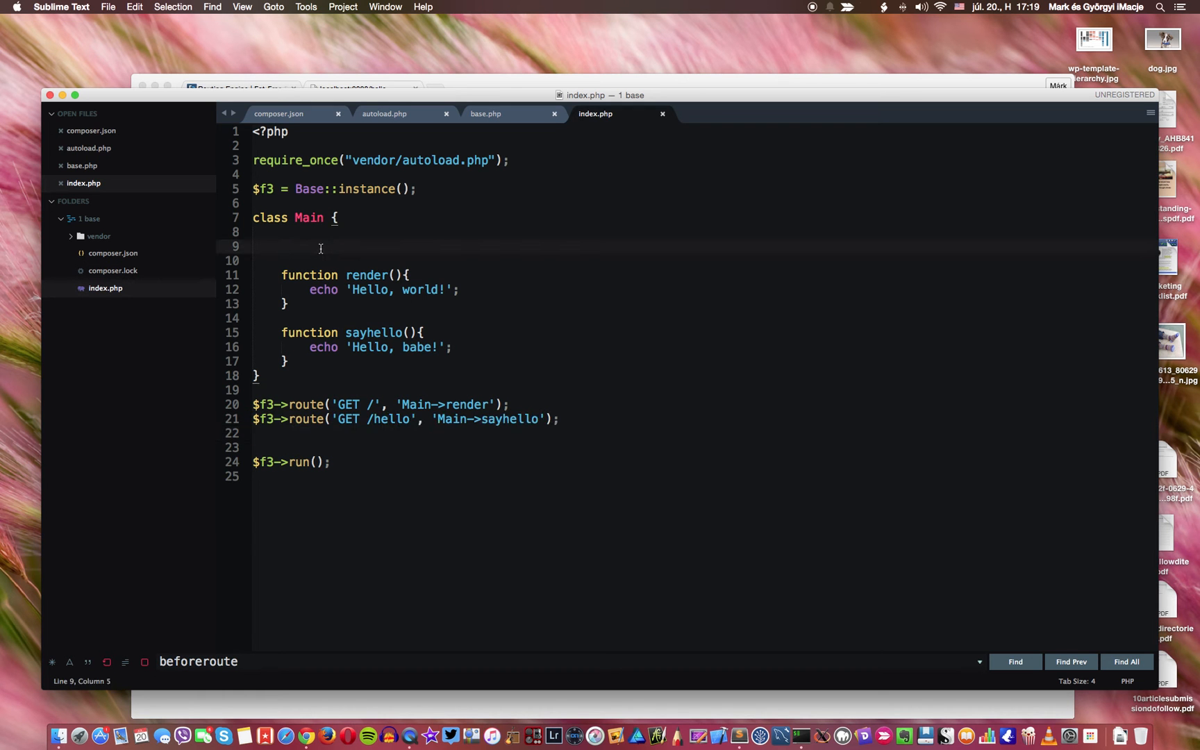
{"action": "type", "text": "function"}
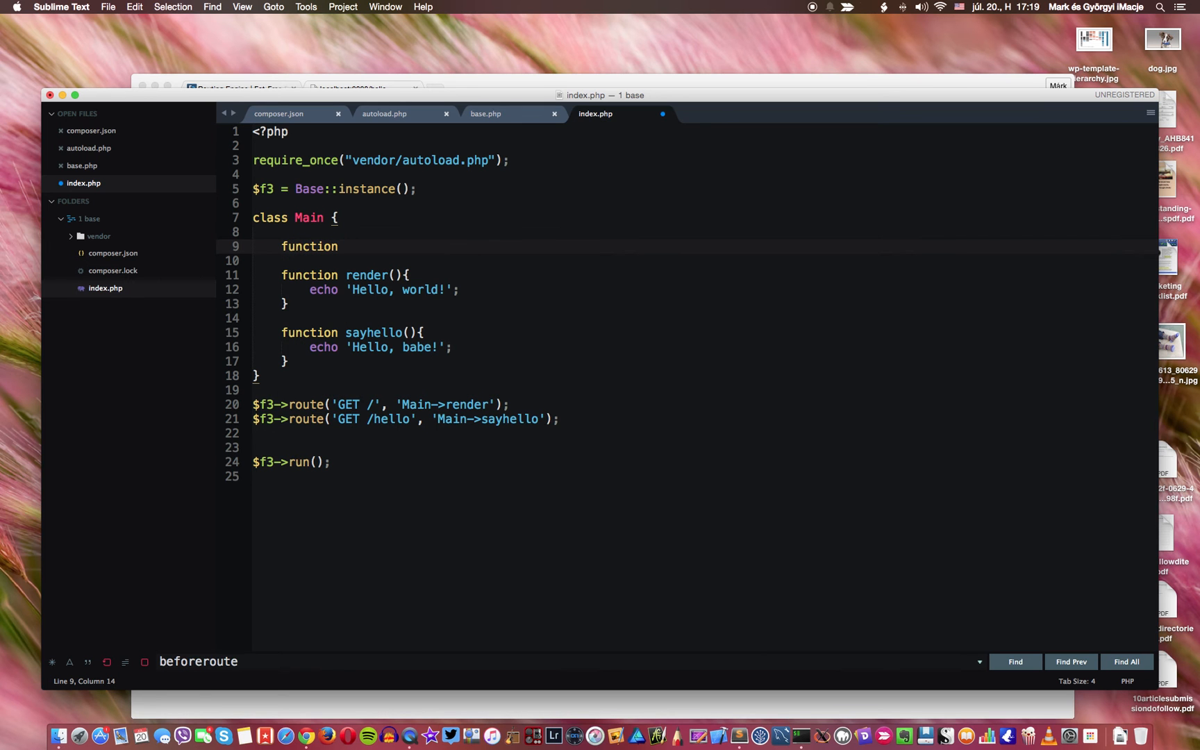
{"action": "type", "text": "beforeroute"}
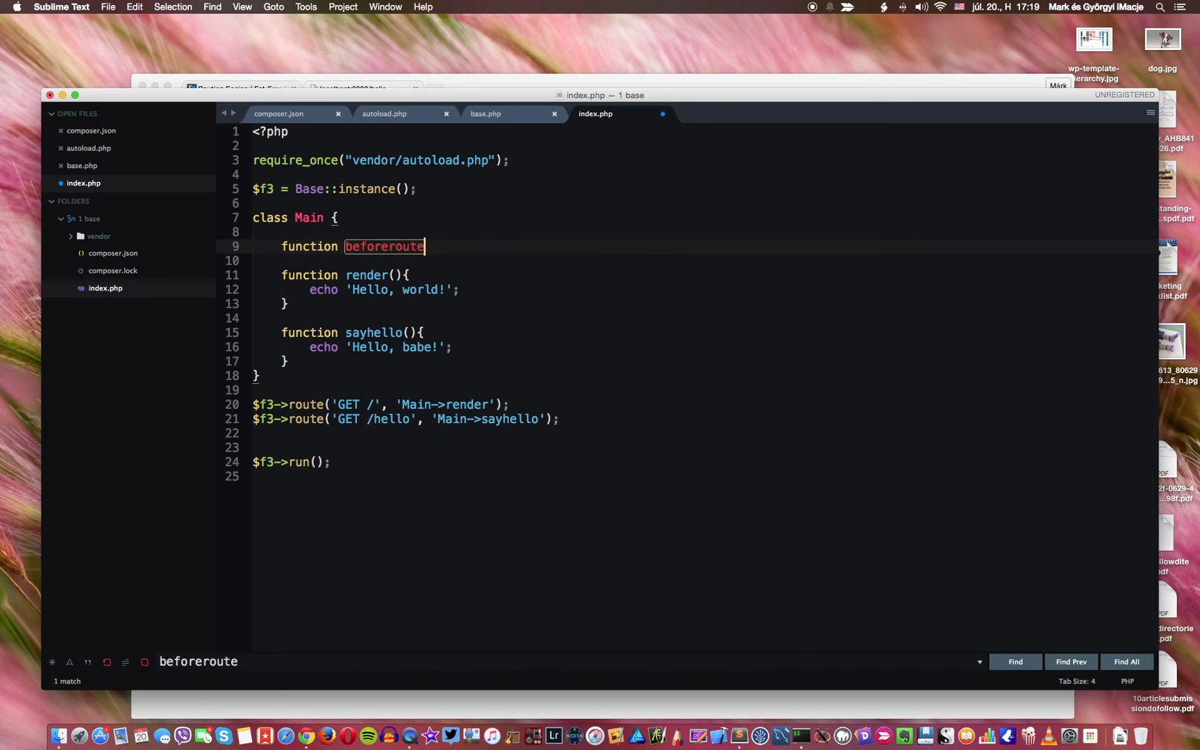
{"action": "type", "text": "(){}"}
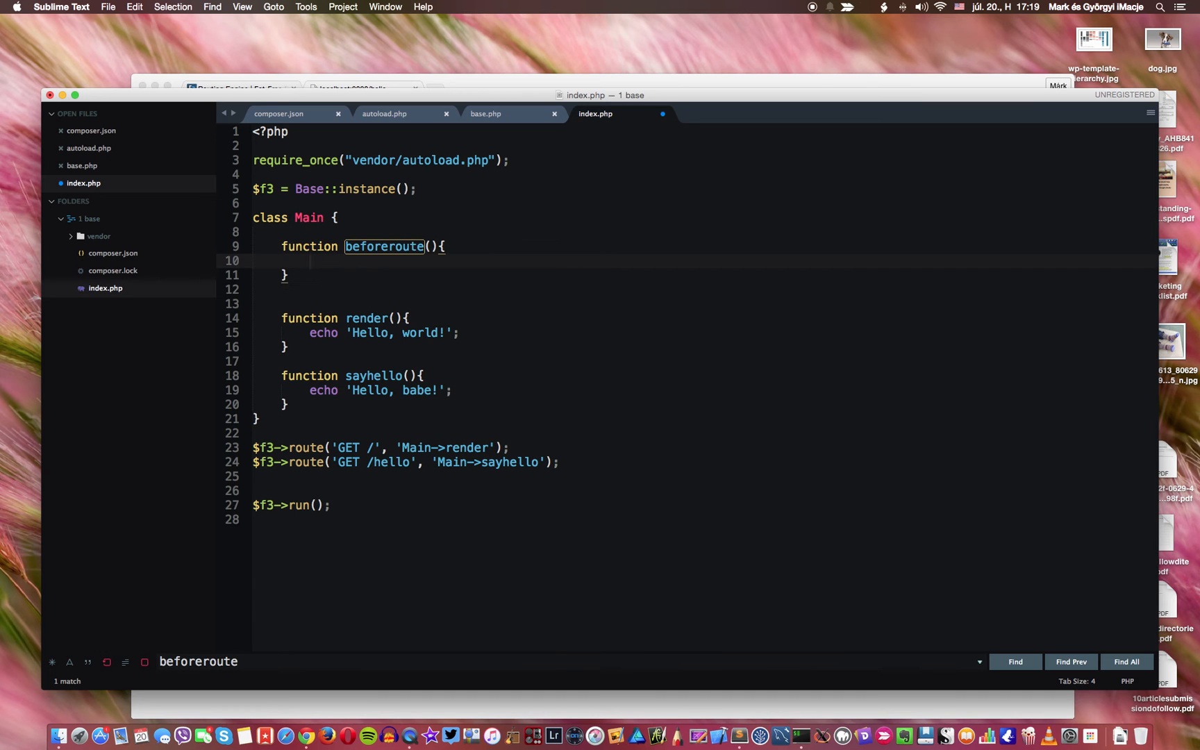
{"action": "key", "text": "Backspace"}
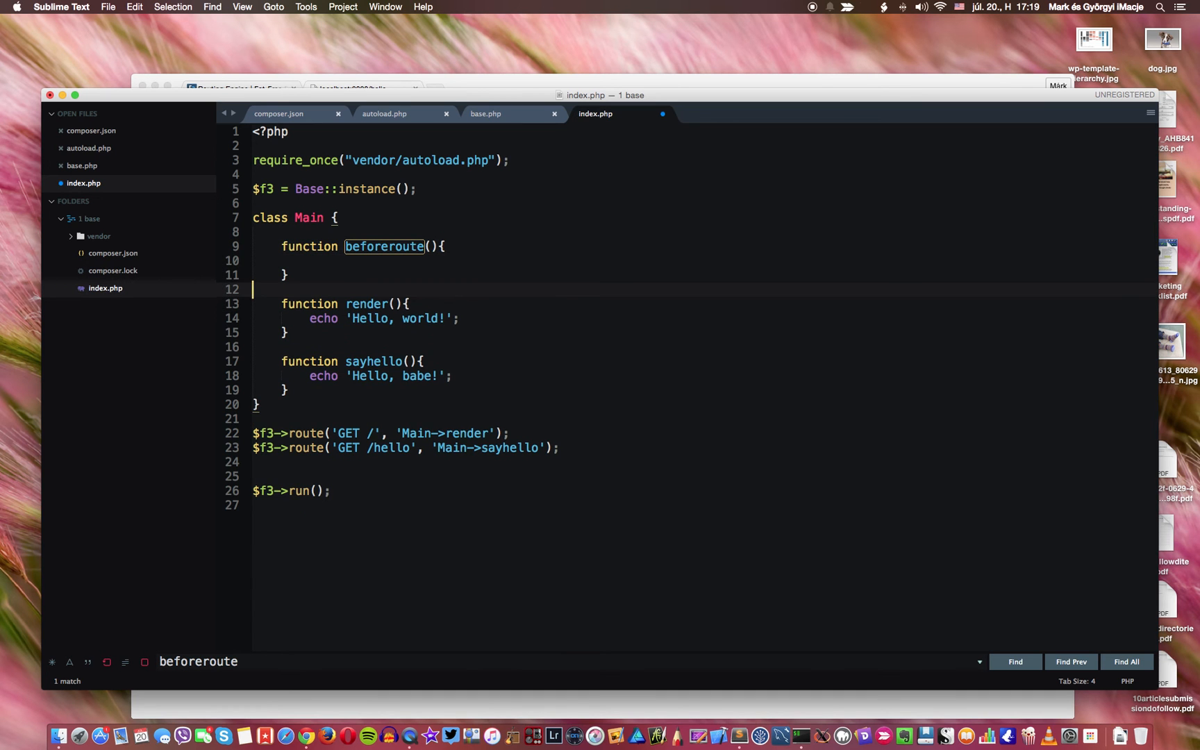
{"action": "left_click", "coordinate": [309, 260]}
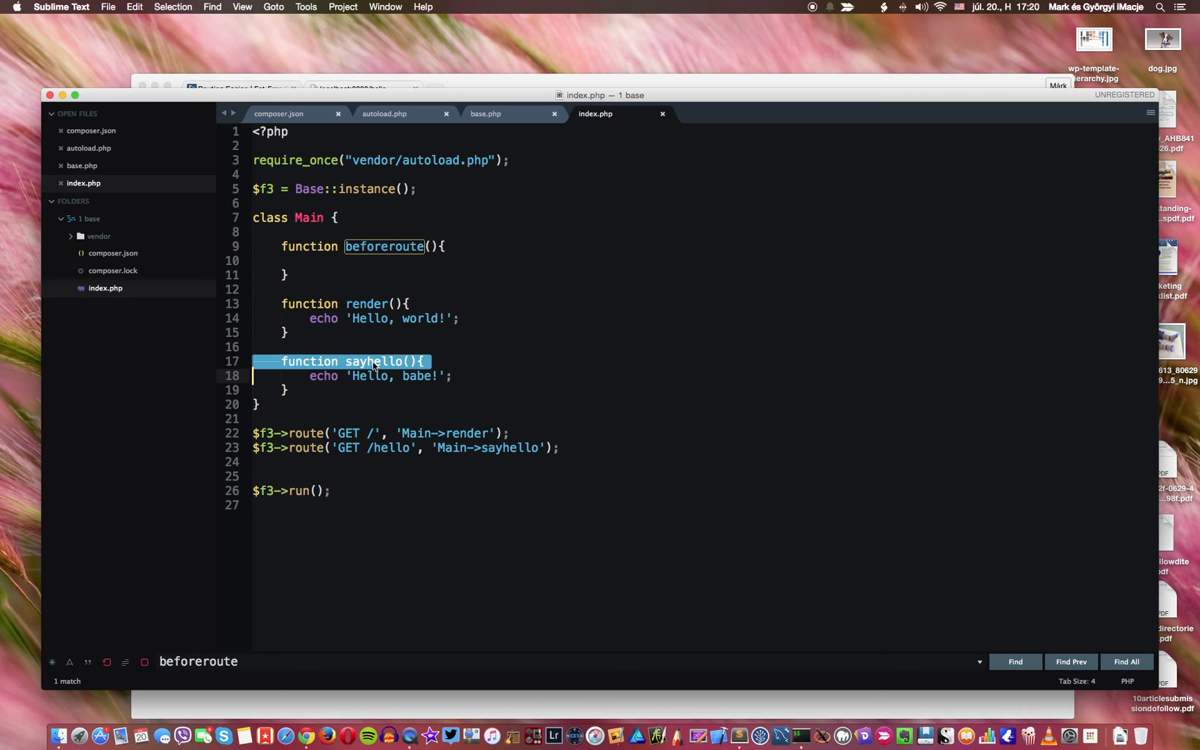
{"action": "mouse_move", "coordinate": [339, 263]}
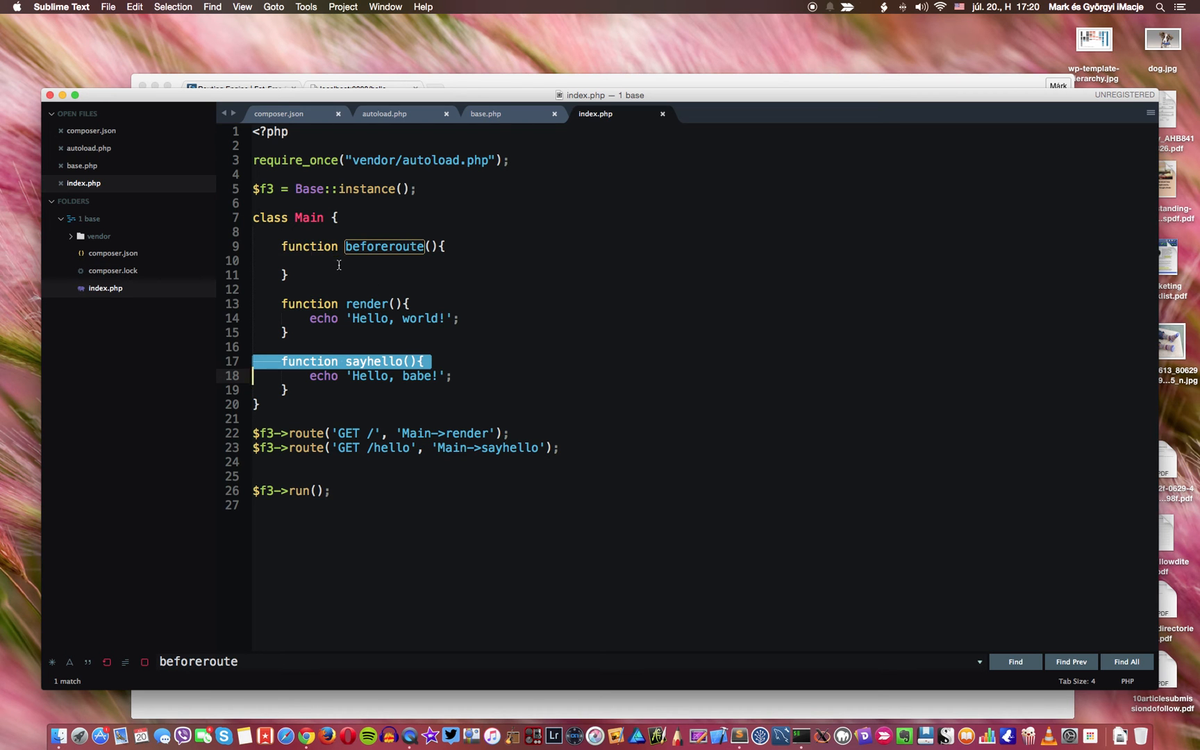
Step: Fill beforeroute()'s body with echo 'Before routing - ';
{"action": "left_click", "coordinate": [310, 260]}
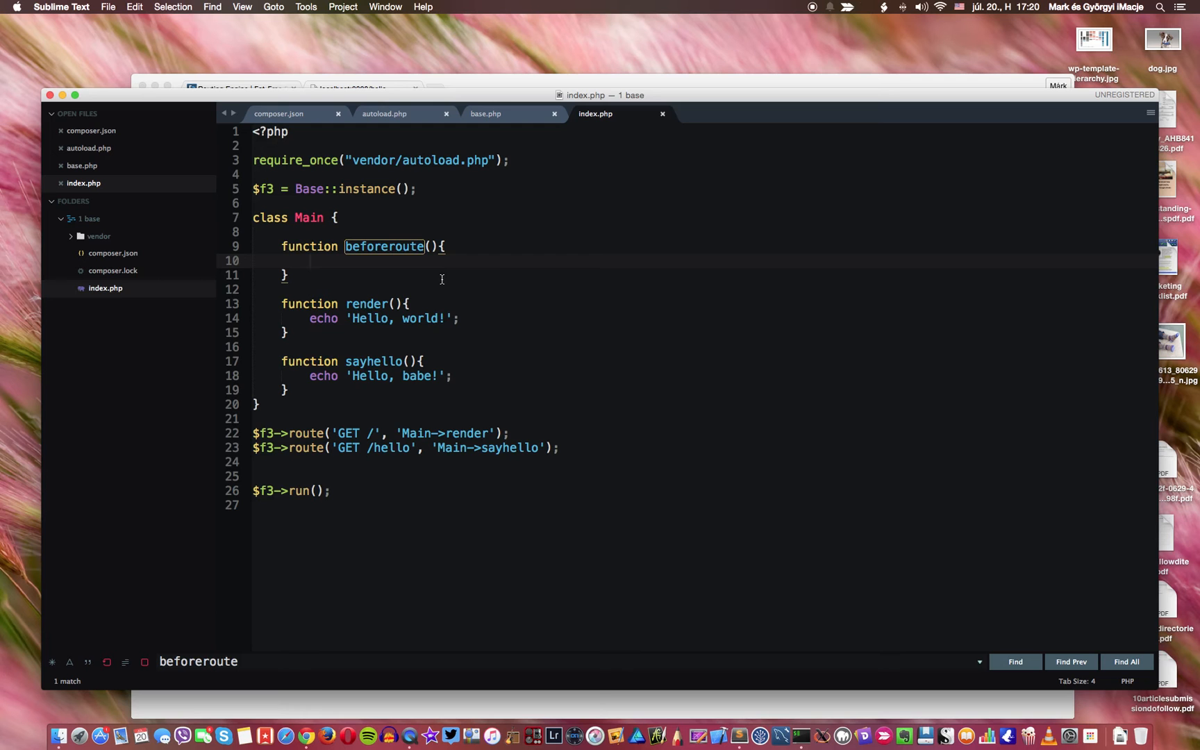
{"action": "type", "text": "echo"}
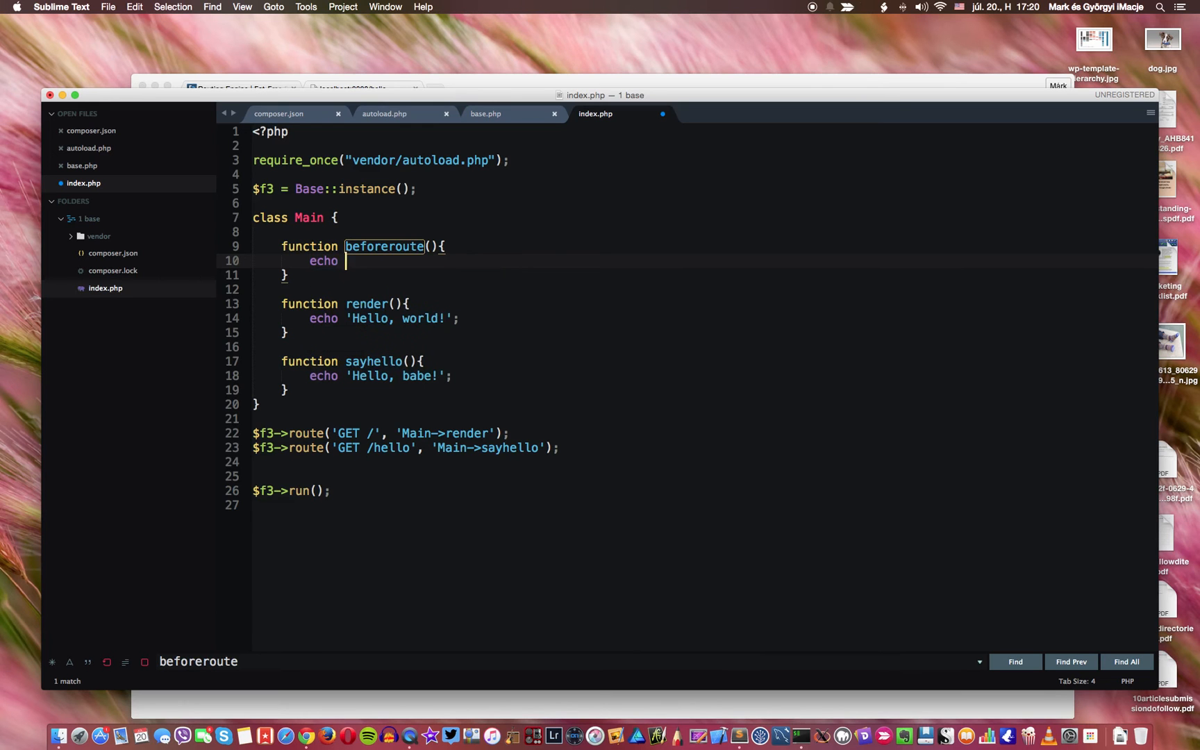
{"action": "type", "text": "'"}
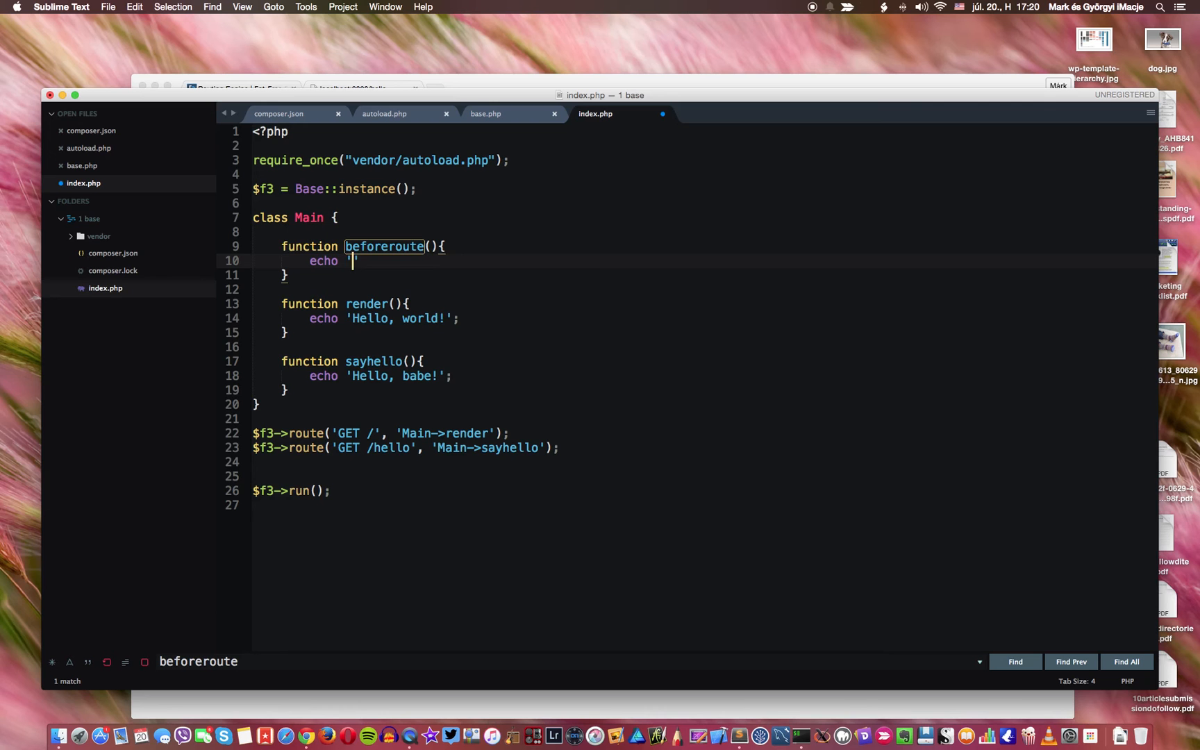
{"action": "type", "text": "BEfo"}
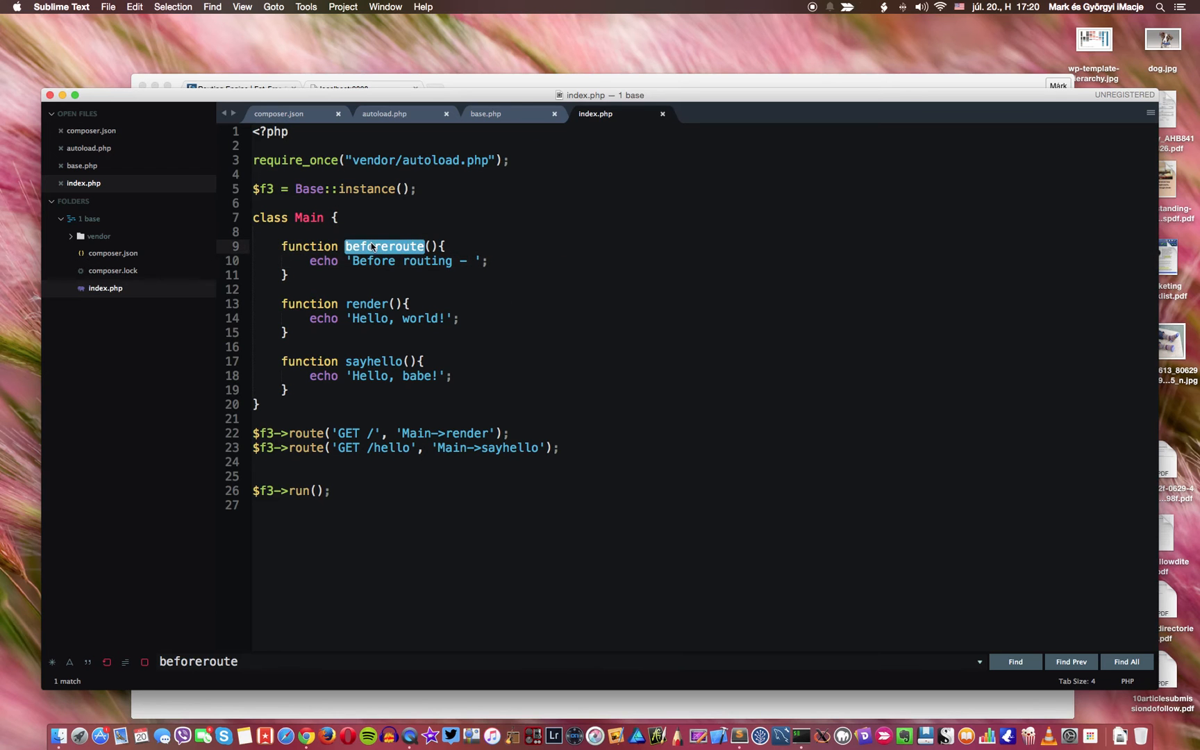
{"action": "left_click", "coordinate": [348, 303]}
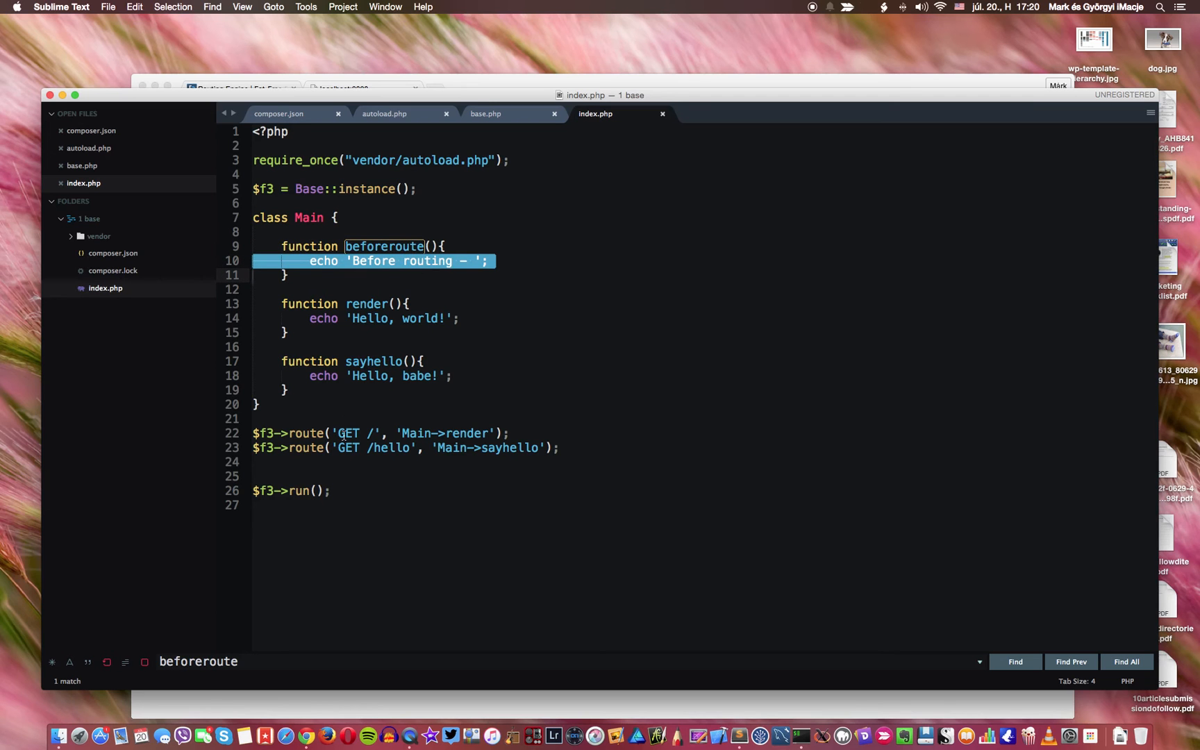
Step: Below beforeroute in Main, write function afterroute(){ echo 'After routing - '; }
{"action": "left_click", "coordinate": [371, 277]}
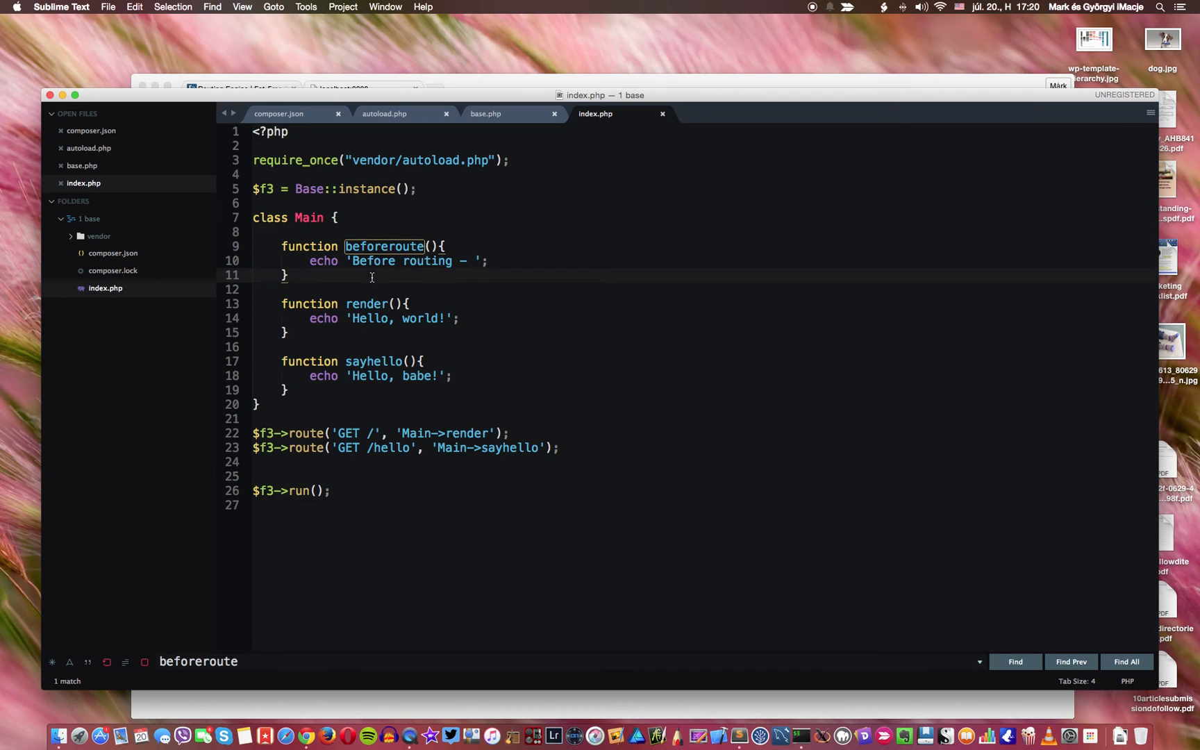
{"action": "type", "text": "function"}
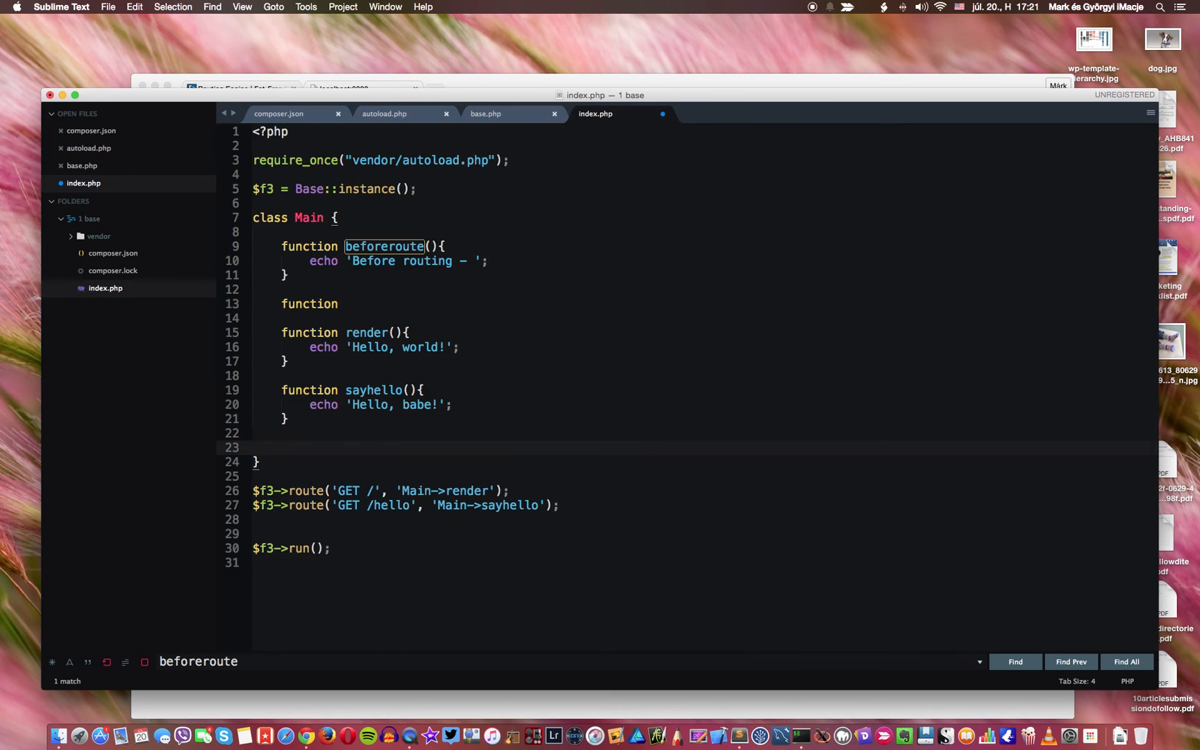
{"action": "mouse_move", "coordinate": [285, 238]}
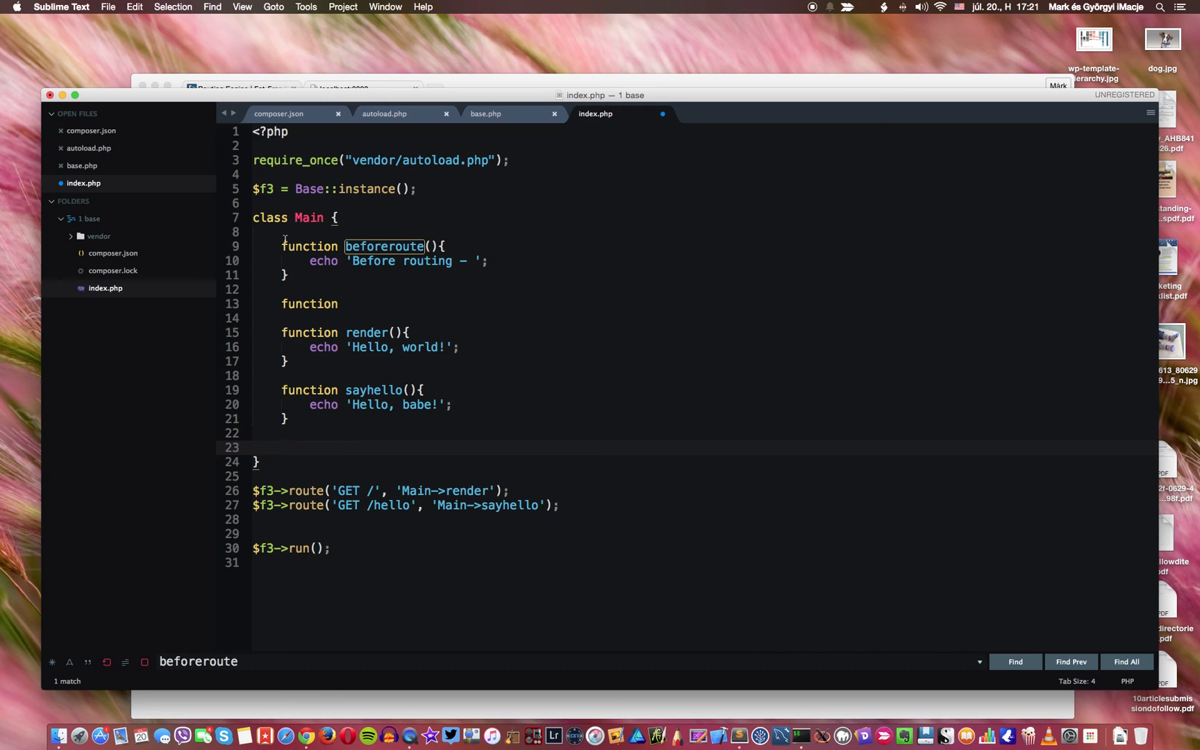
{"action": "left_click", "coordinate": [346, 304]}
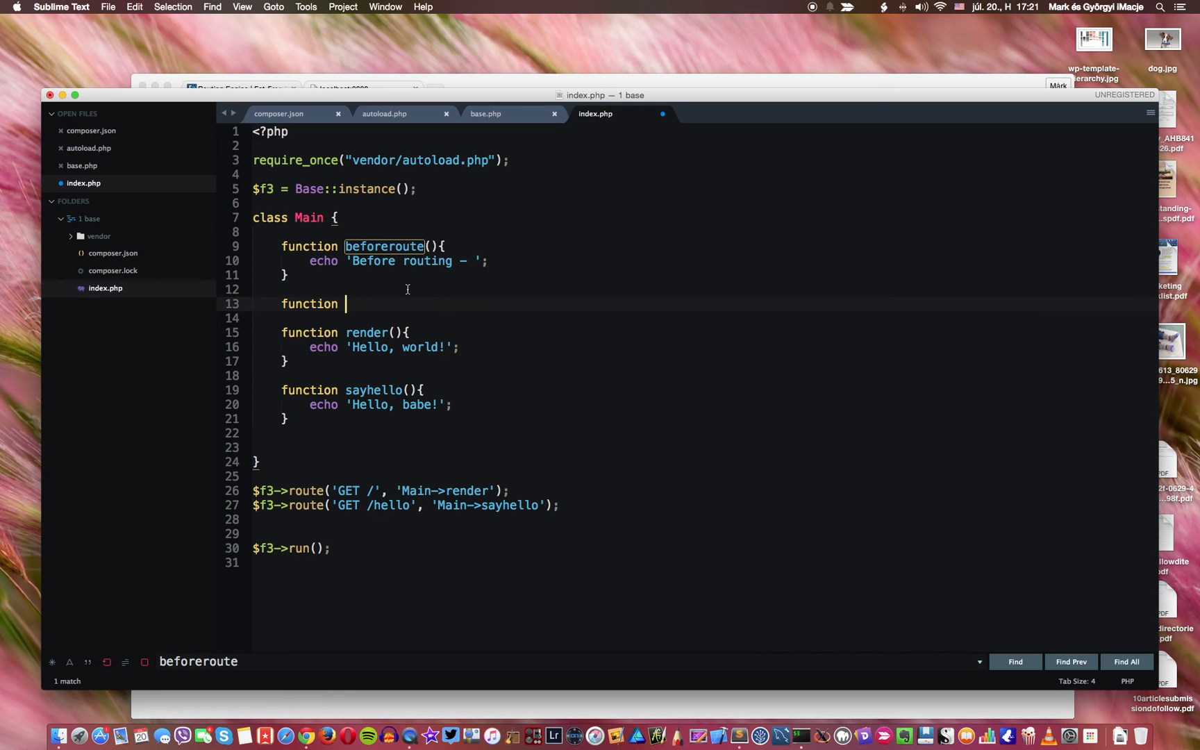
{"action": "type", "text": "after"}
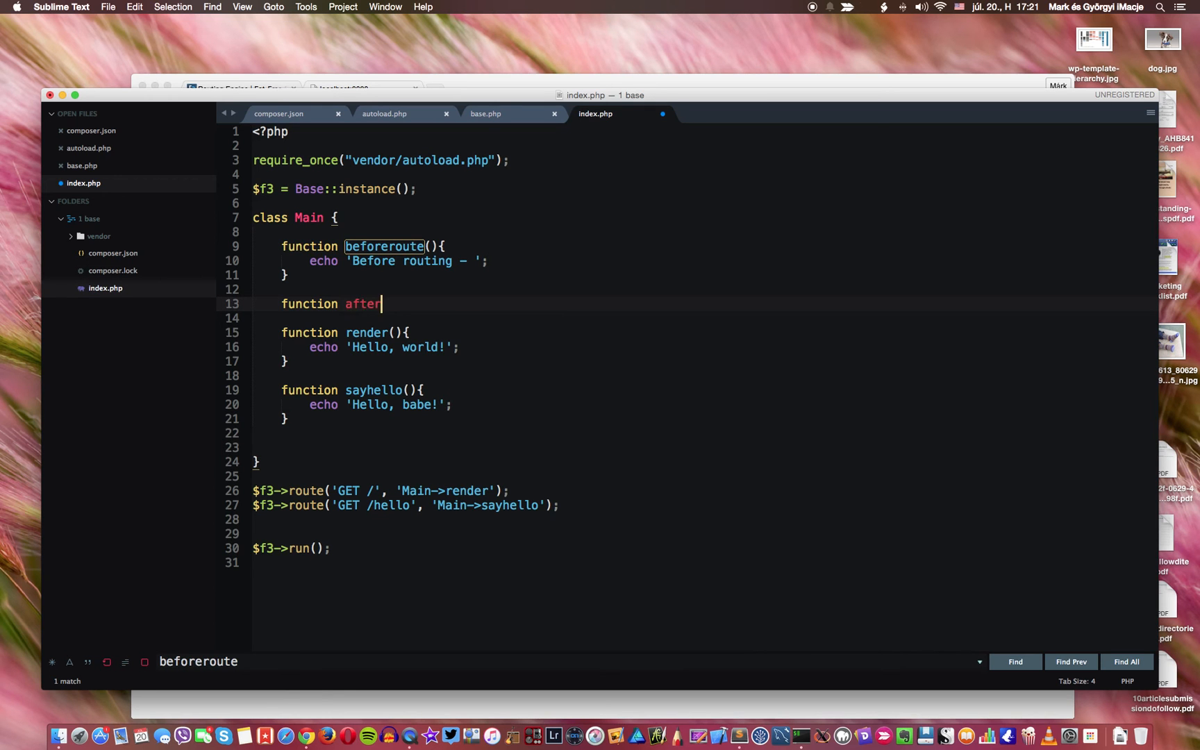
{"action": "type", "text": "route"}
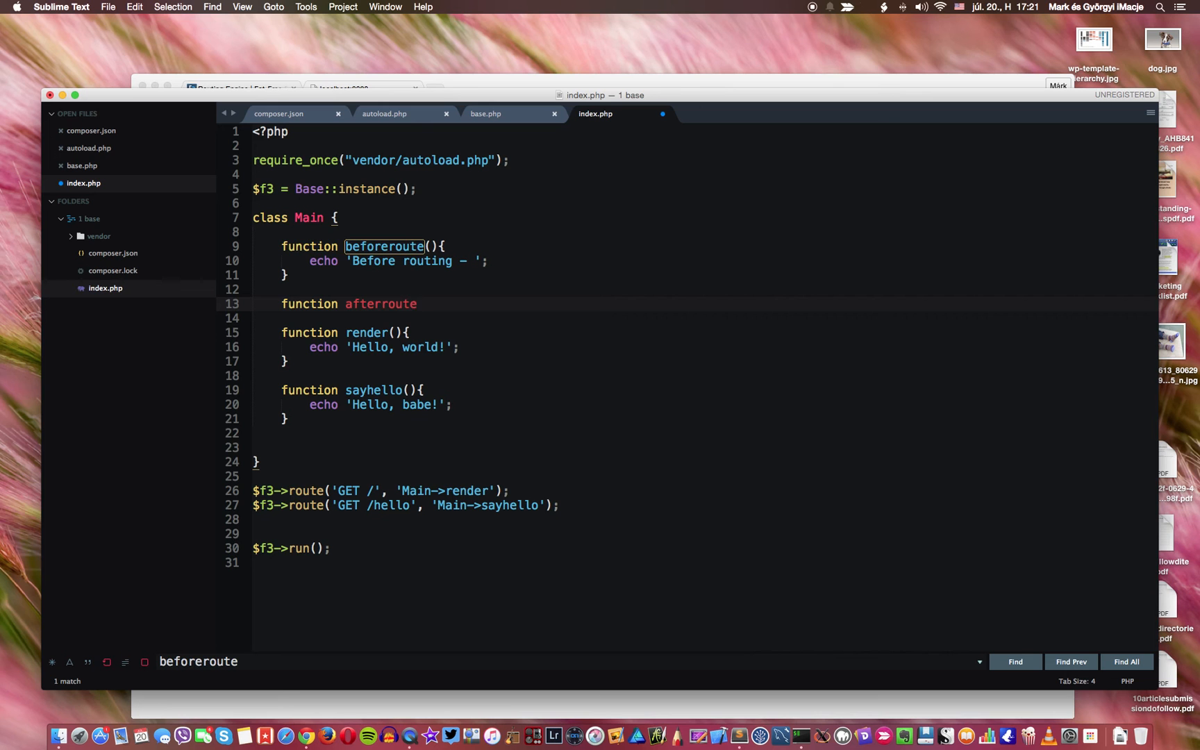
{"action": "type", "text": "(){}"}
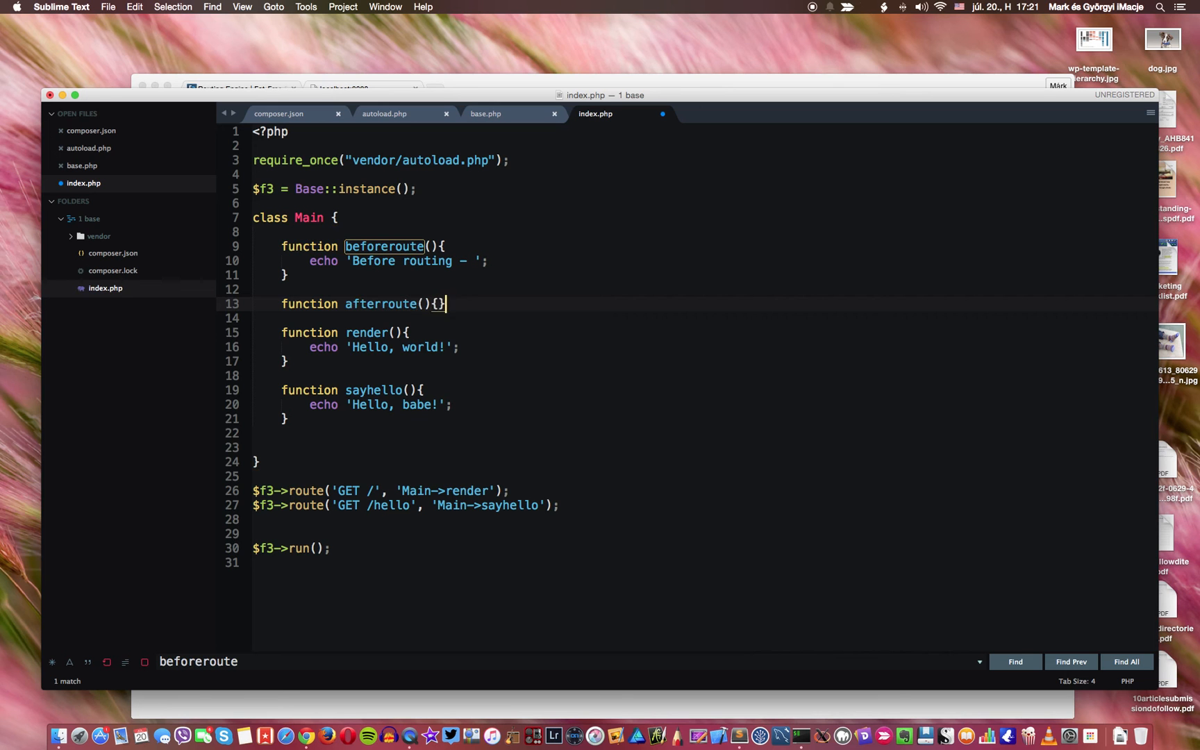
{"action": "type", "text": "echo 'A"}
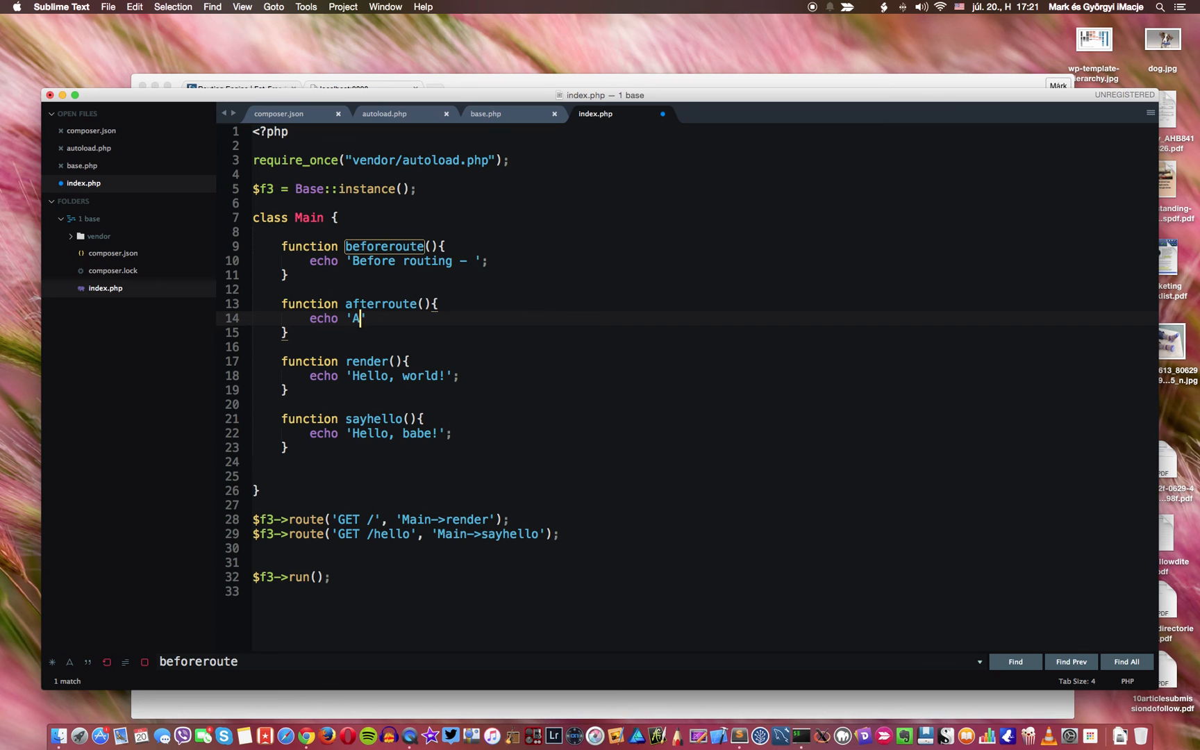
{"action": "type", "text": "fter tou"}
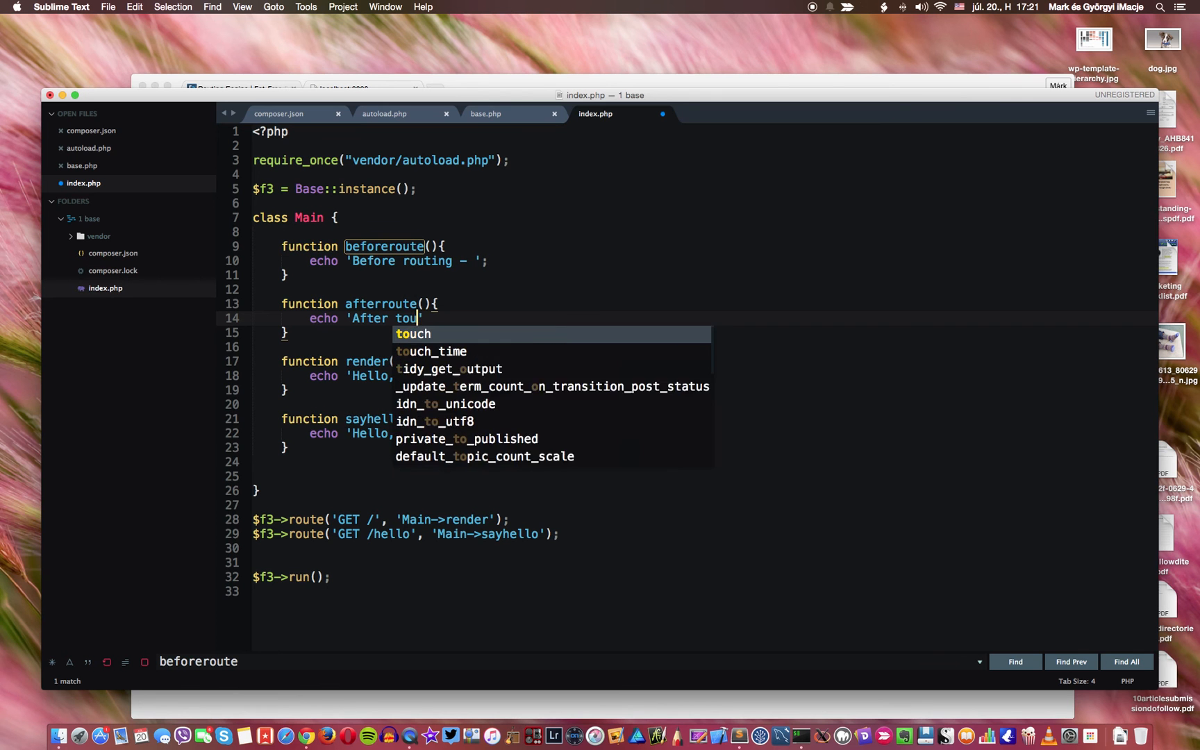
{"action": "type", "text": "routi"}
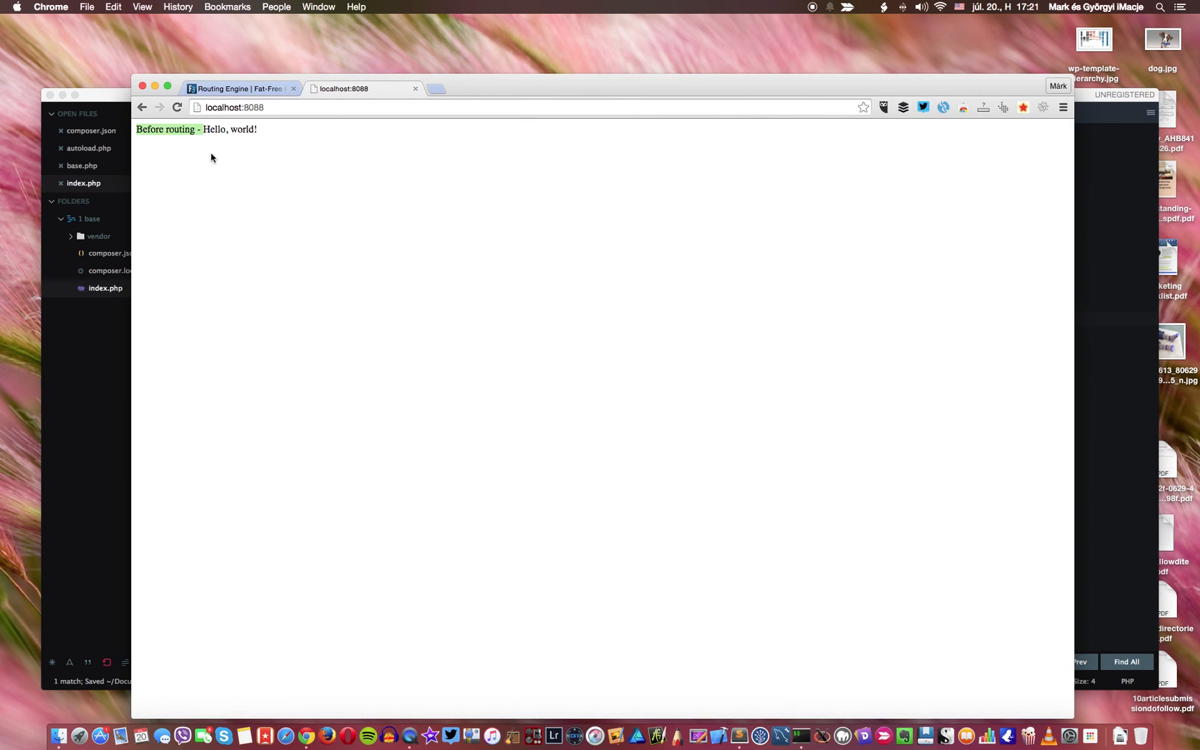
Step: Save and check localhost:8088 in Chrome, then edit the afterroute echo to '- After routing'
{"action": "left_click", "coordinate": [177, 107]}
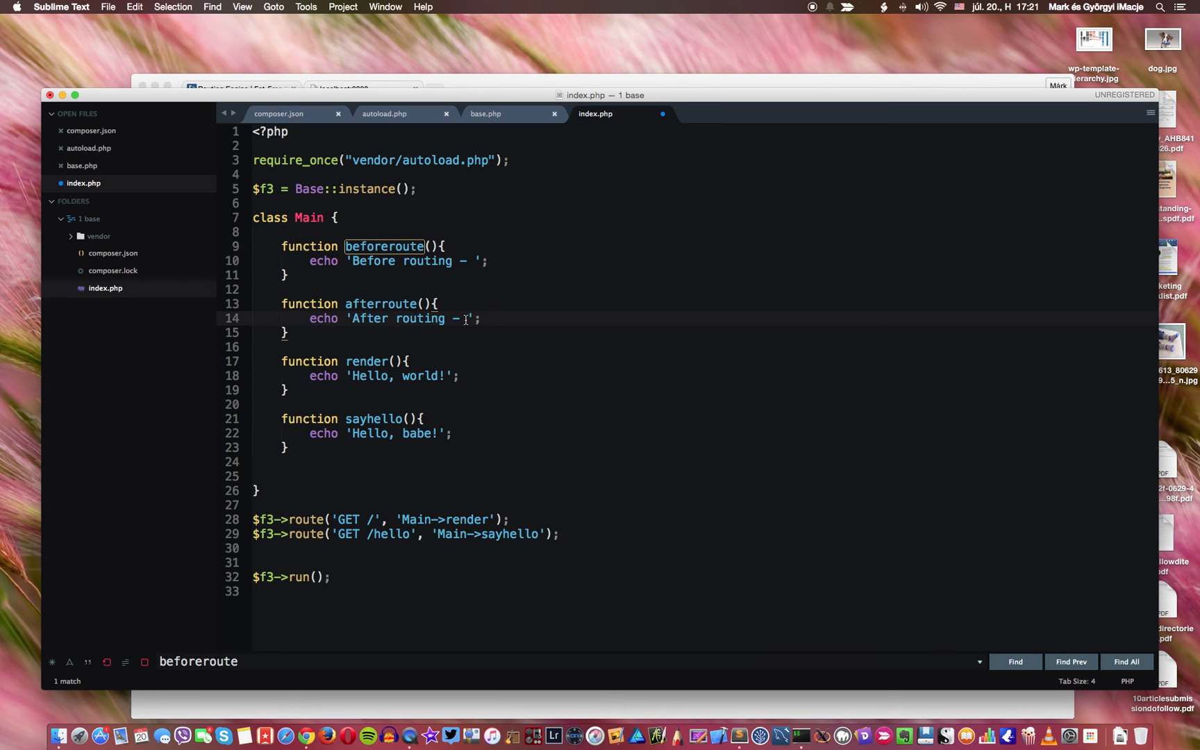
{"action": "key", "text": "backspace"}
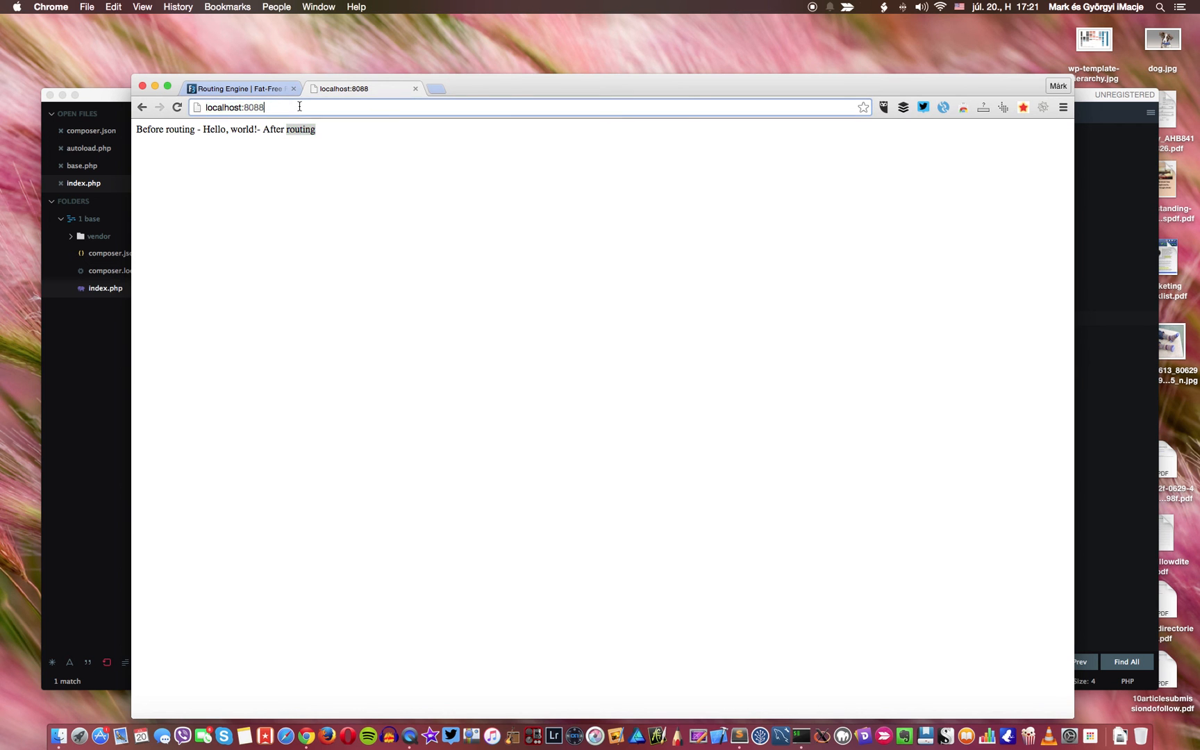
{"action": "type", "text": "/hello"}
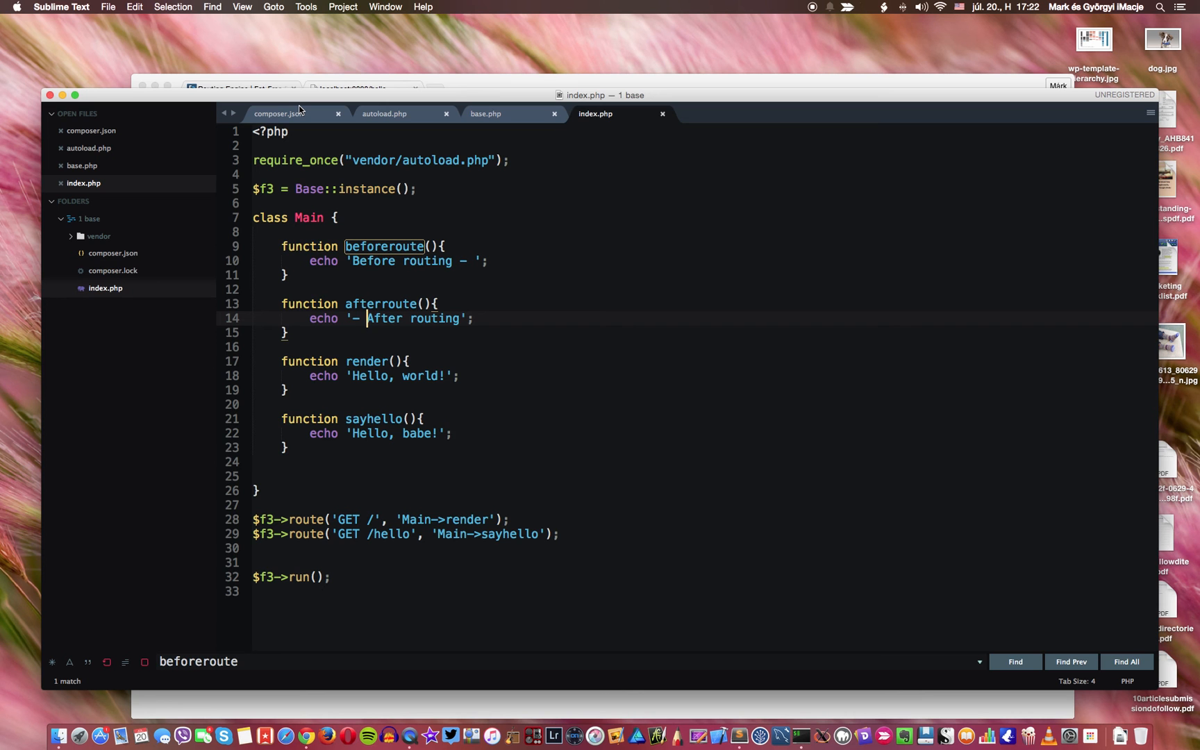
{"action": "mouse_move", "coordinate": [227, 118]}
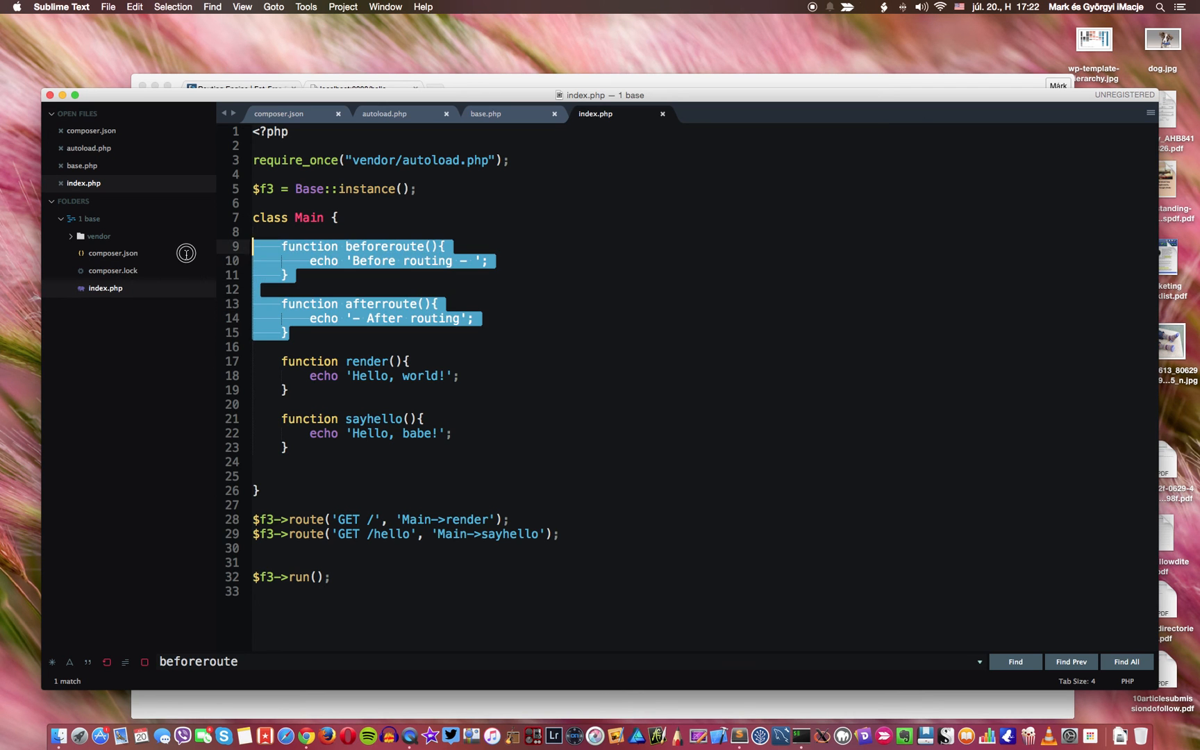
{"action": "mouse_move", "coordinate": [185, 254]}
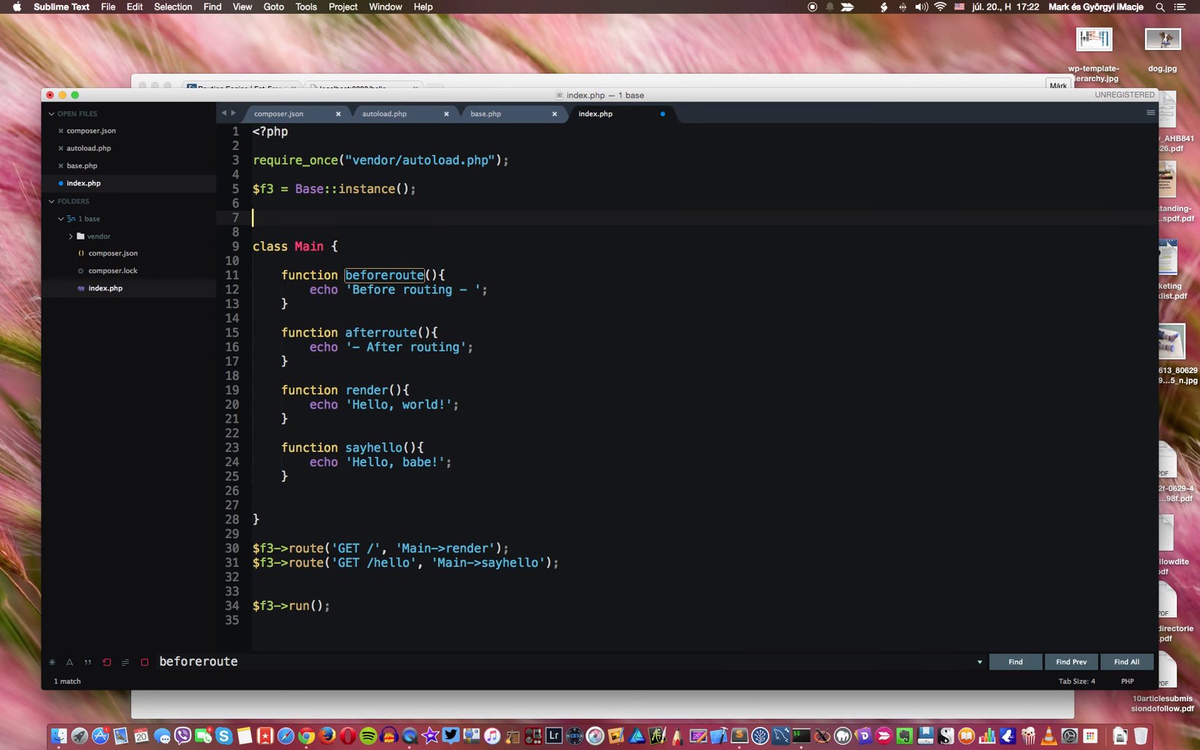
Step: Declare 'class Parent {}' above Main holding the cut beforeroute and afterroute methods
{"action": "type", "text": "class"}
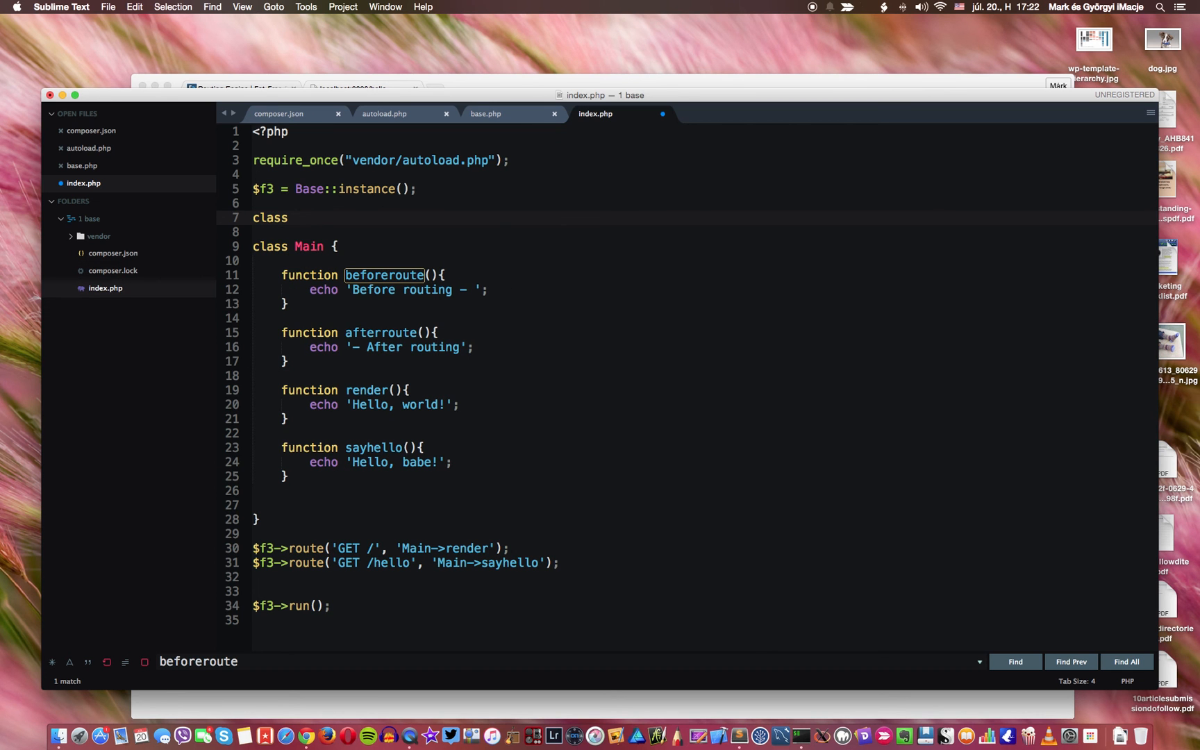
{"action": "type", "text": "Pa"}
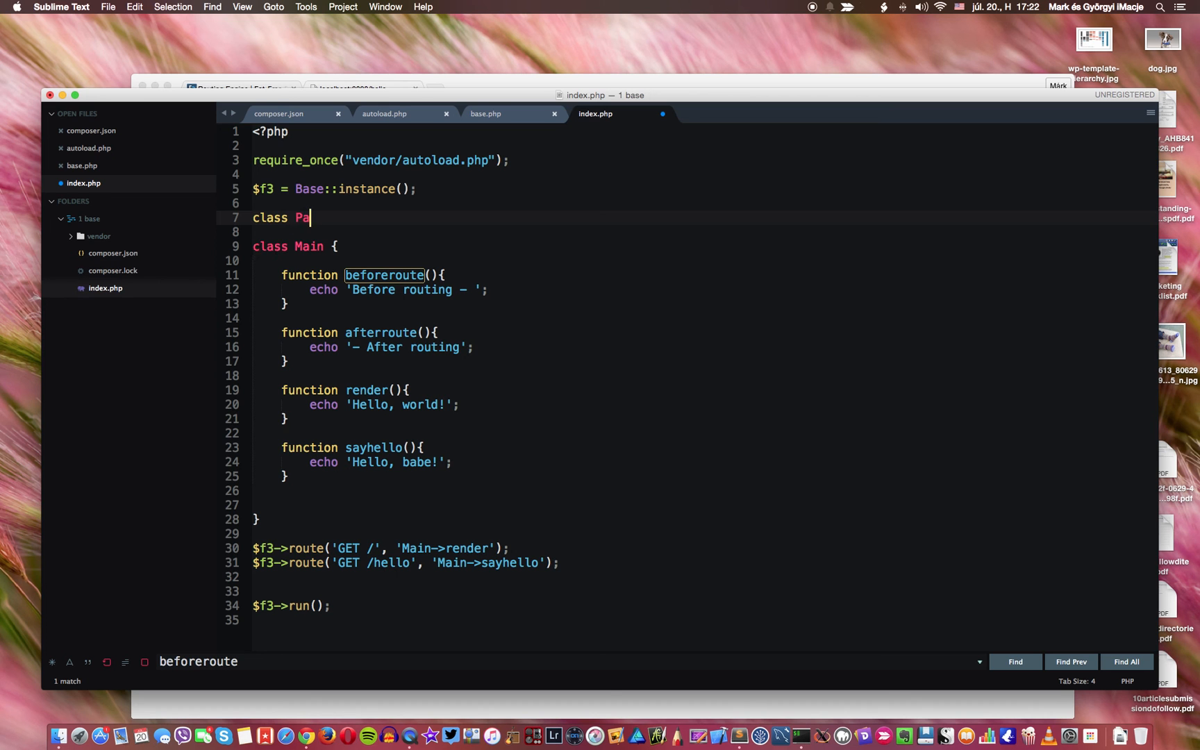
{"action": "type", "text": "rent"}
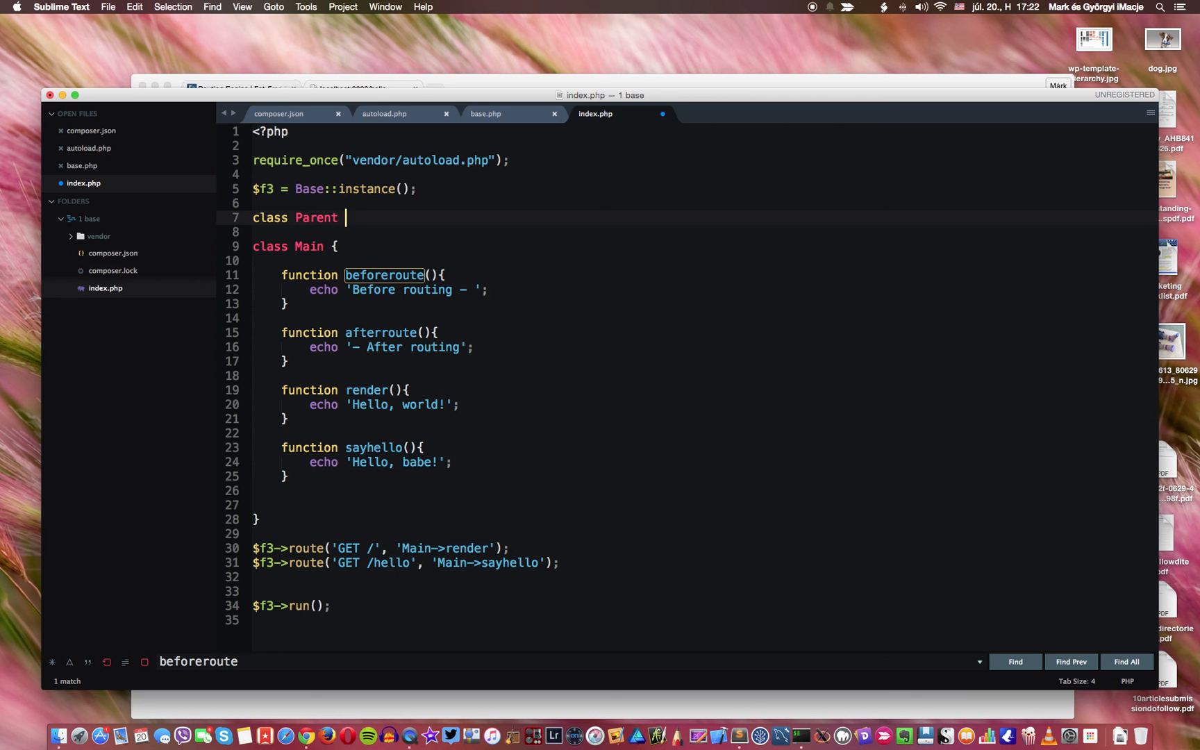
{"action": "type", "text": "{}"}
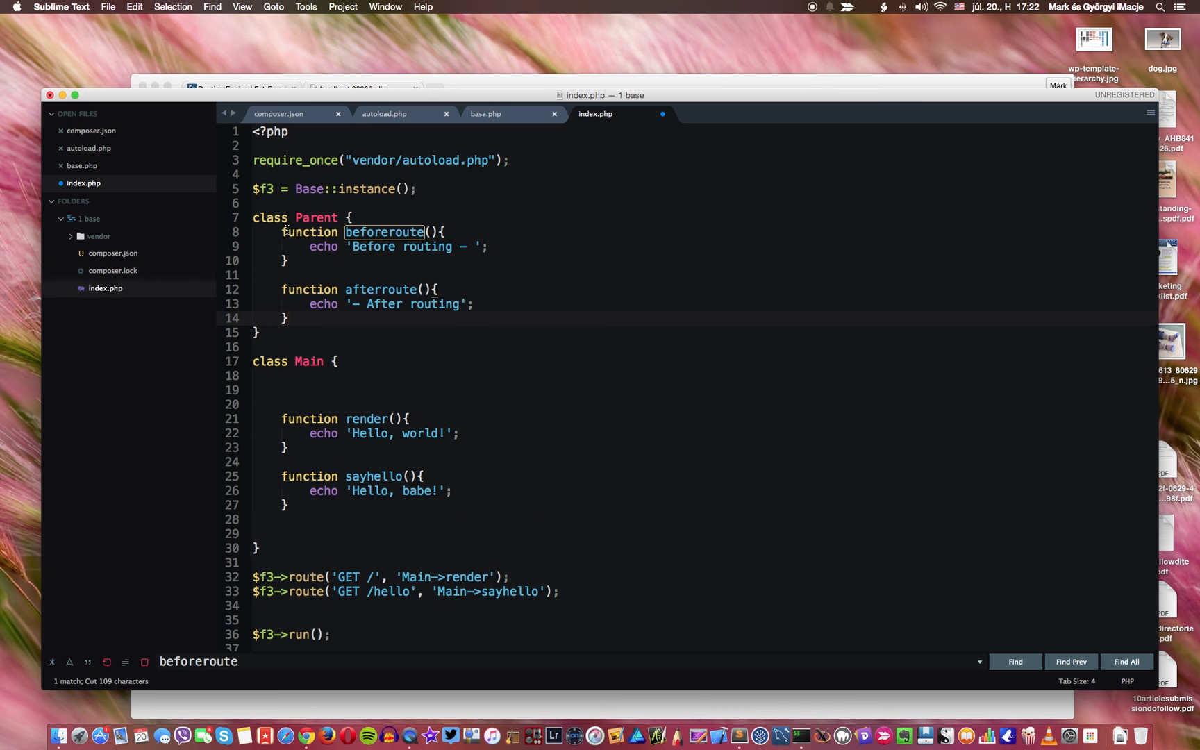
{"action": "left_click", "coordinate": [259, 389]}
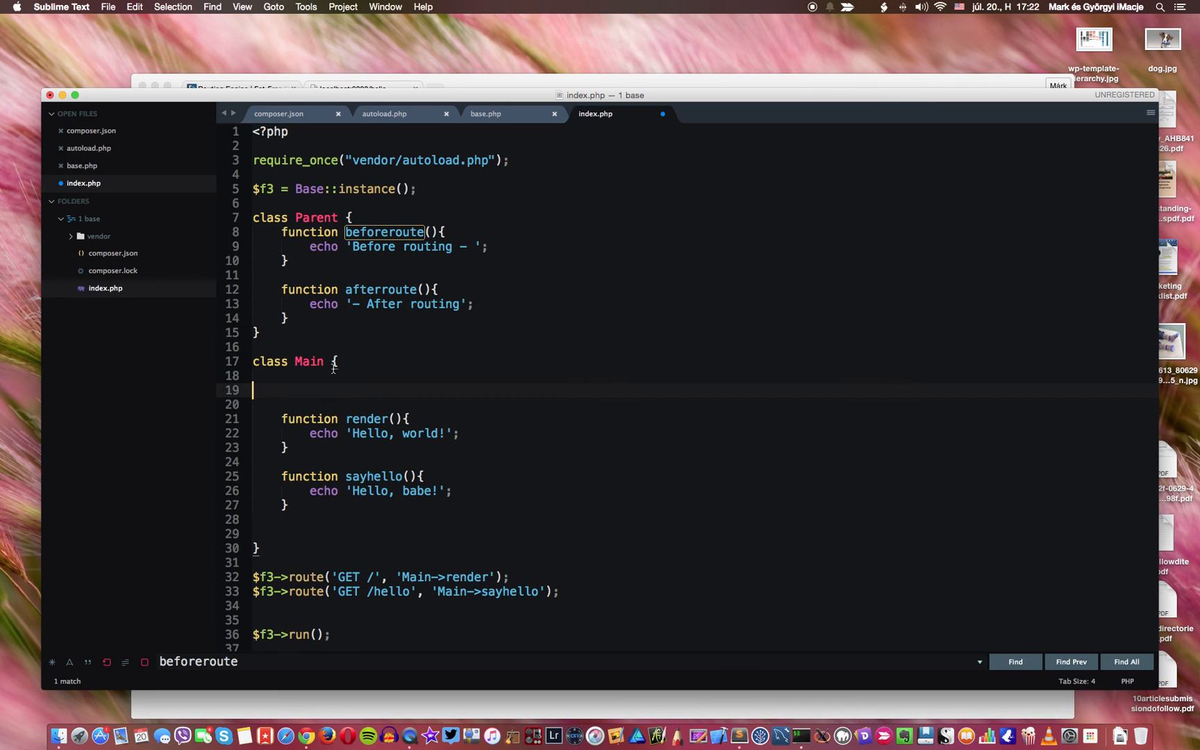
Step: Make class Main 'extends Parent', save, and hit the reserved-class-name fatal error in Chrome
{"action": "key", "text": "Backspace"}
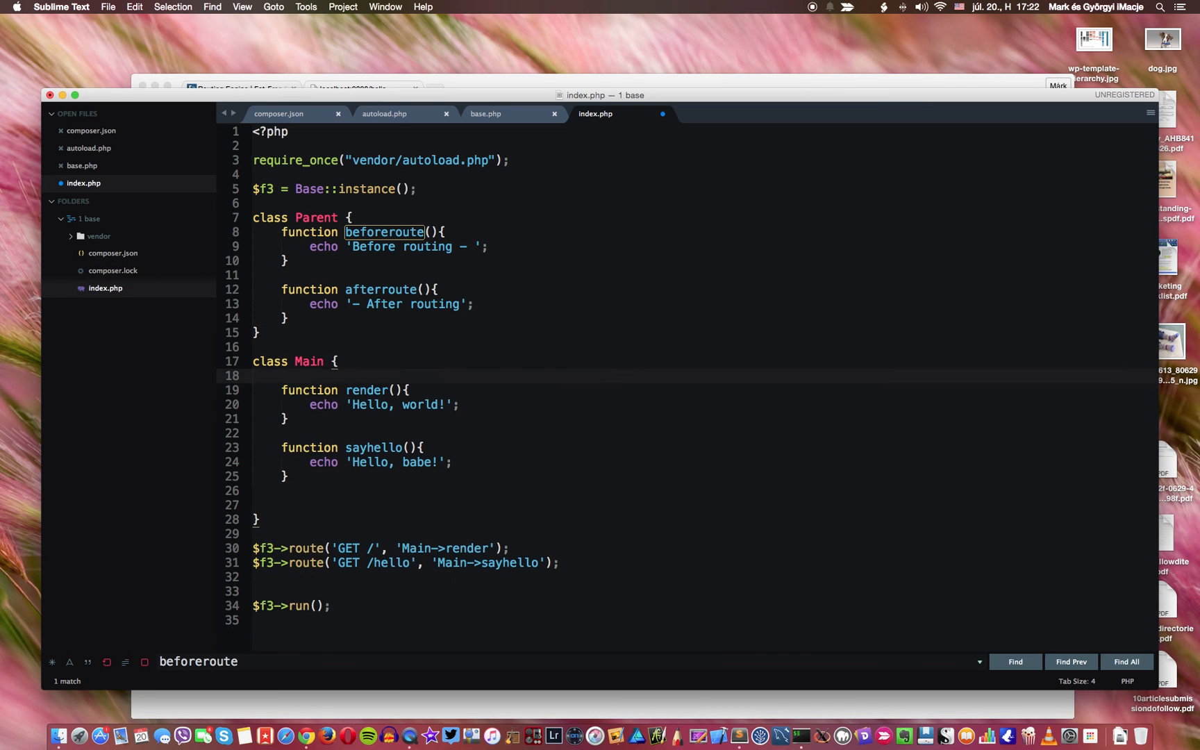
{"action": "type", "text": "extends P"}
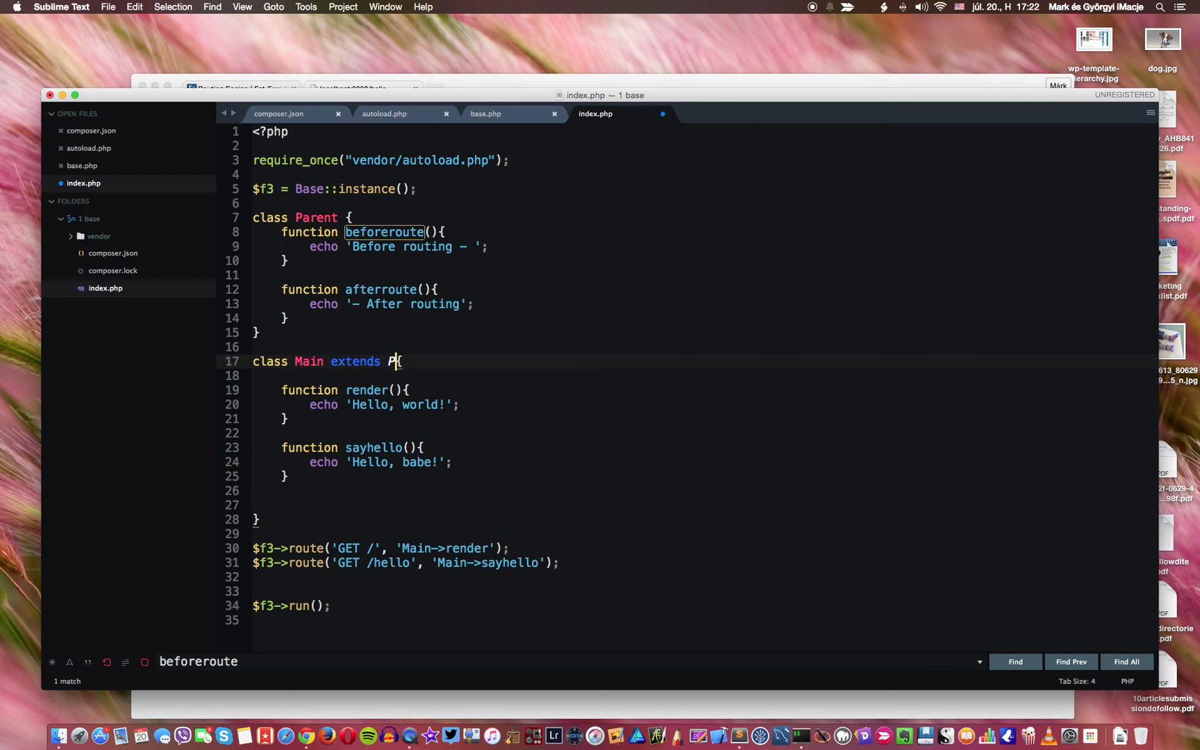
{"action": "type", "text": "arent"}
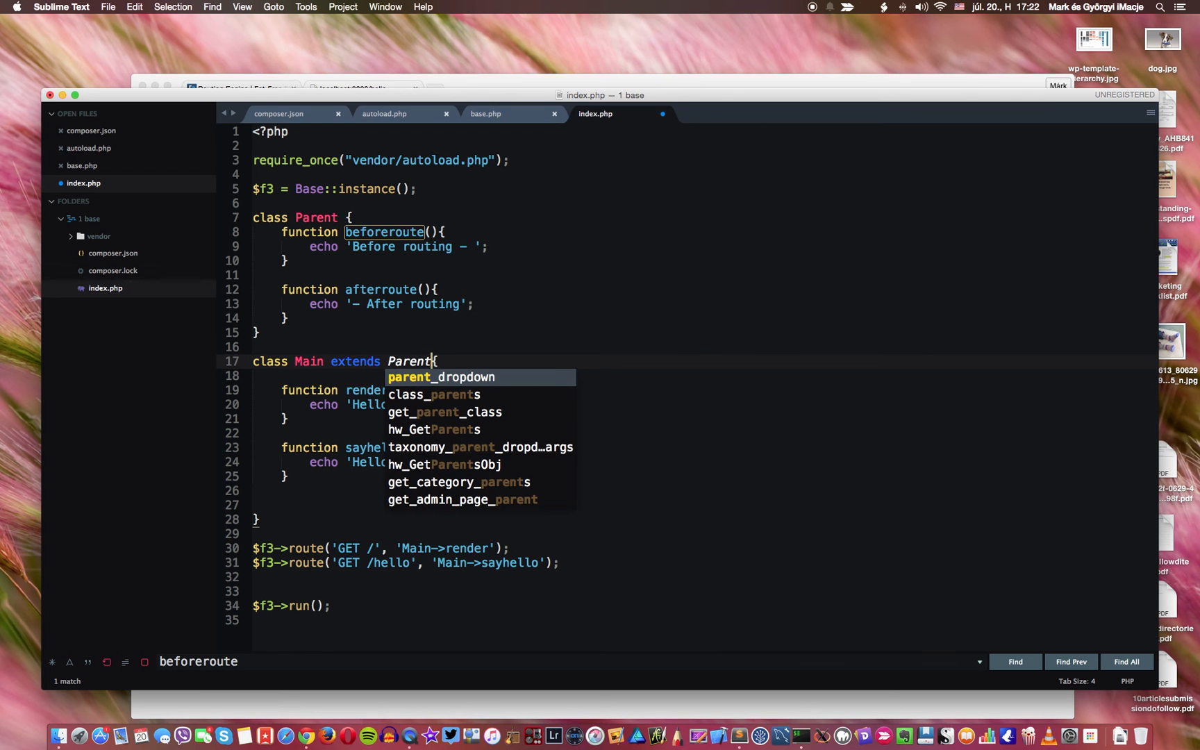
{"action": "key", "text": "Escape"}
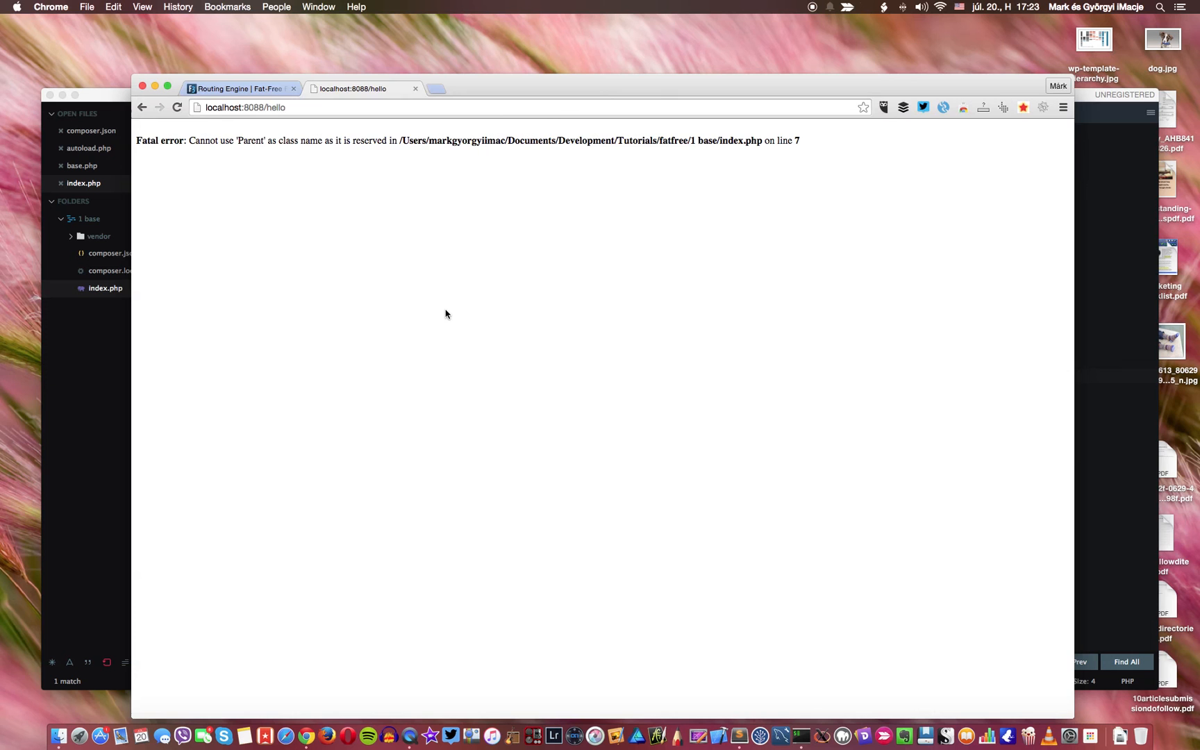
{"action": "left_click", "coordinate": [222, 736]}
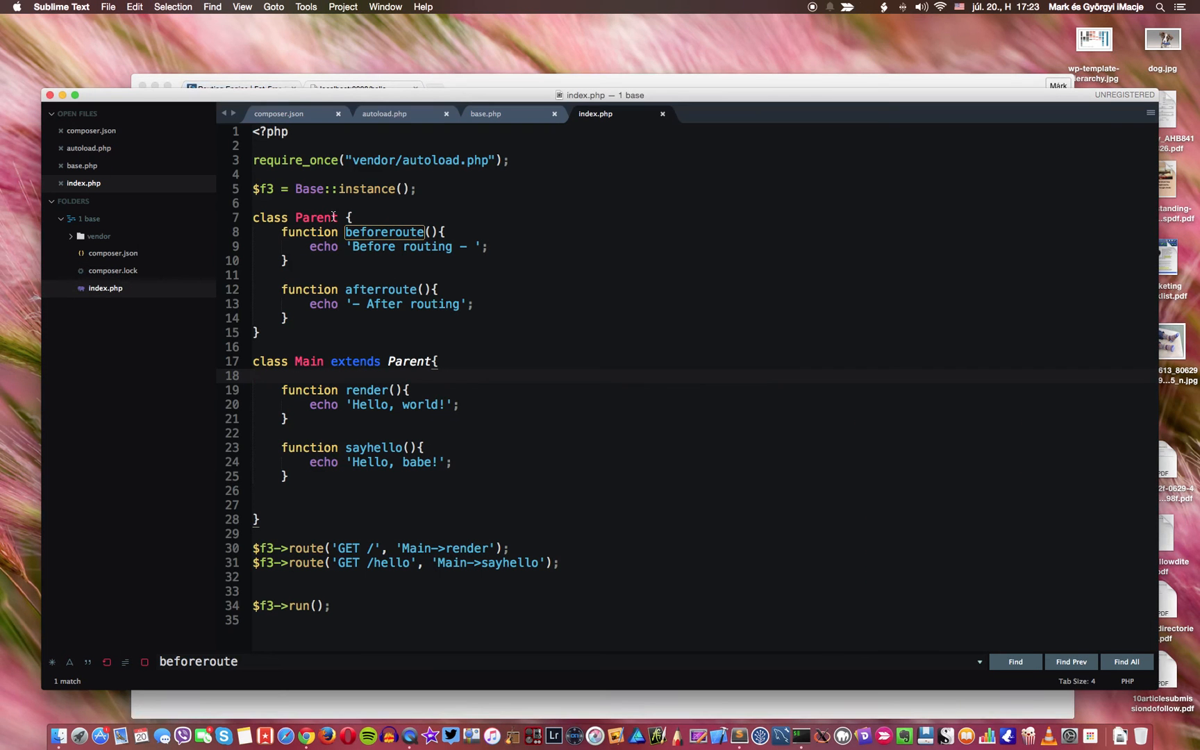
Step: Rename class Parent to AppController and change Main's extends clause to AppController
{"action": "double_click", "coordinate": [313, 217]}
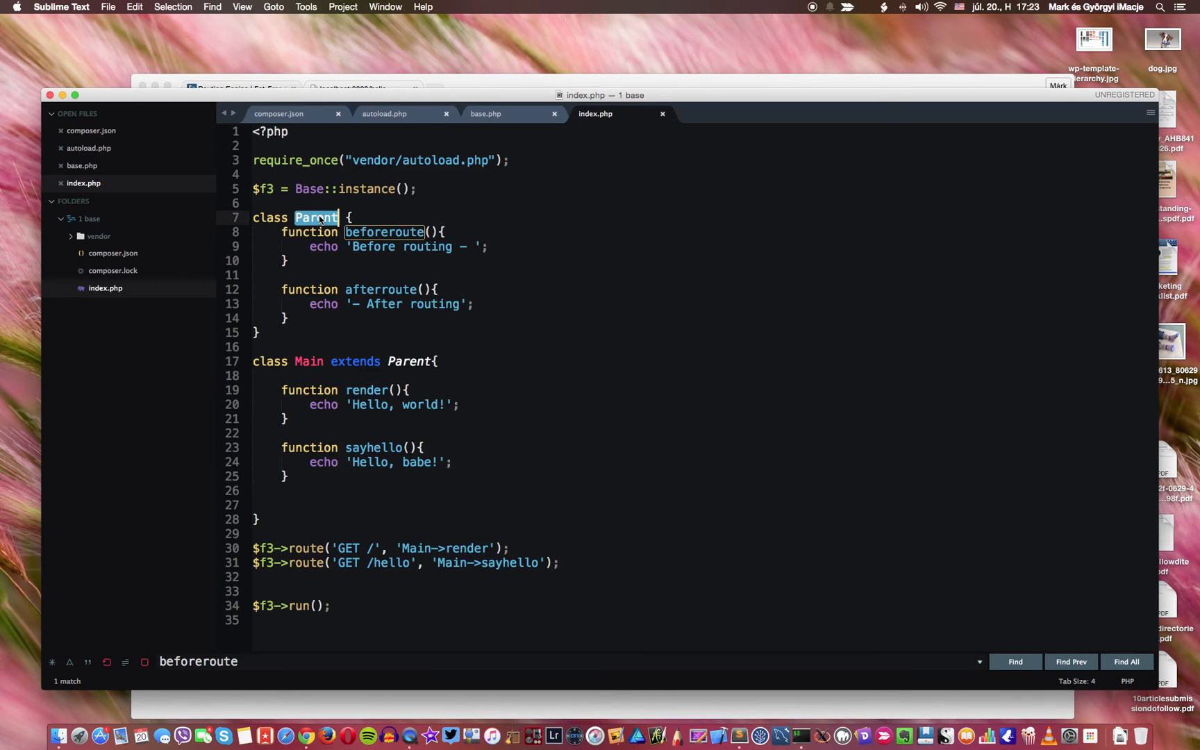
{"action": "type", "text": "("}
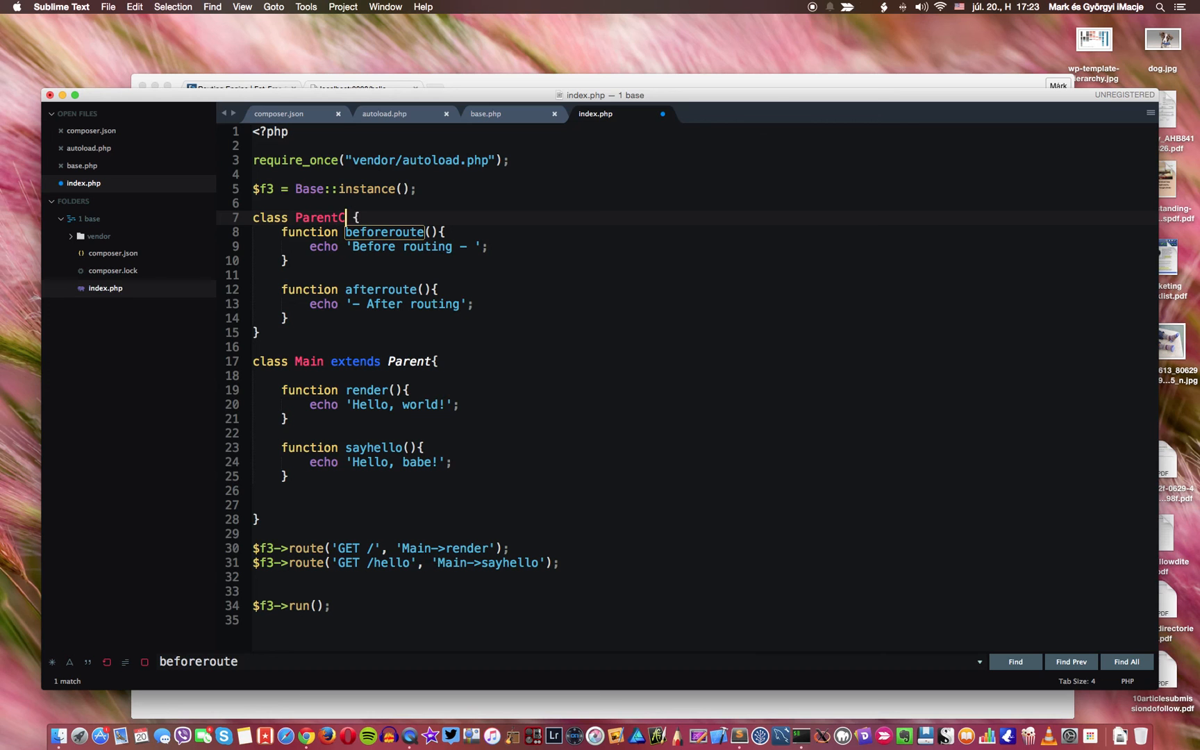
{"action": "type", "text": "Controller"}
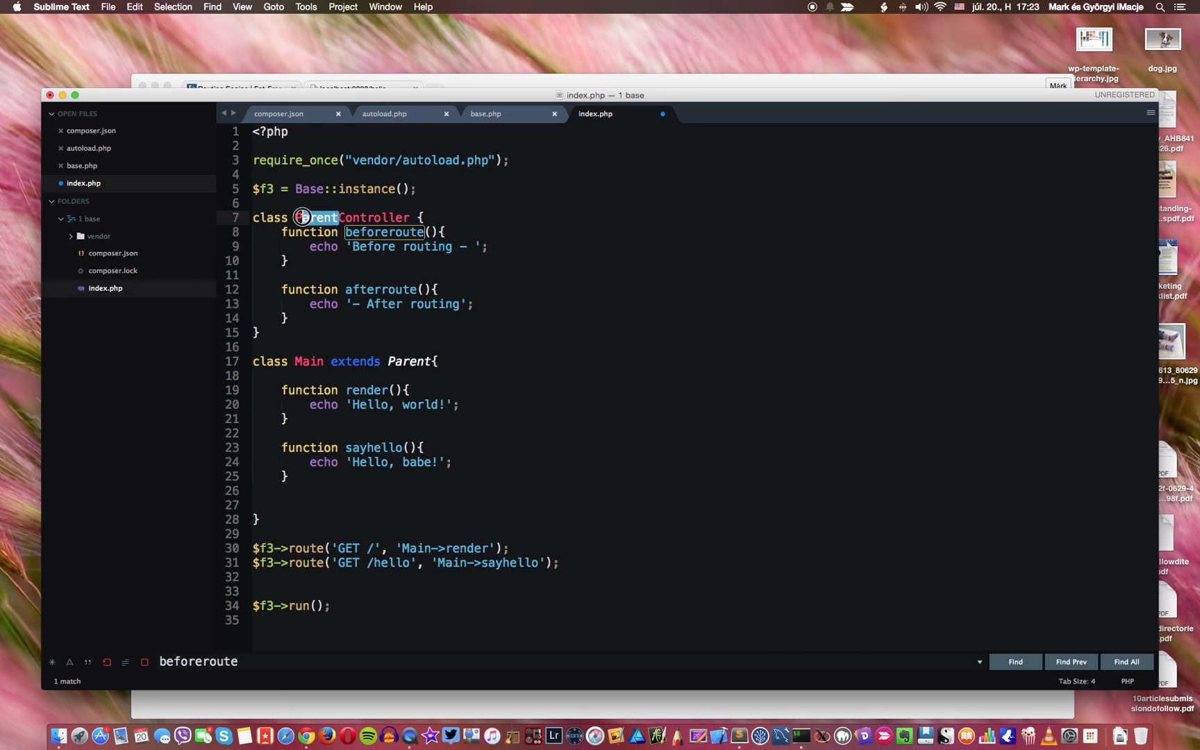
{"action": "type", "text": "App"}
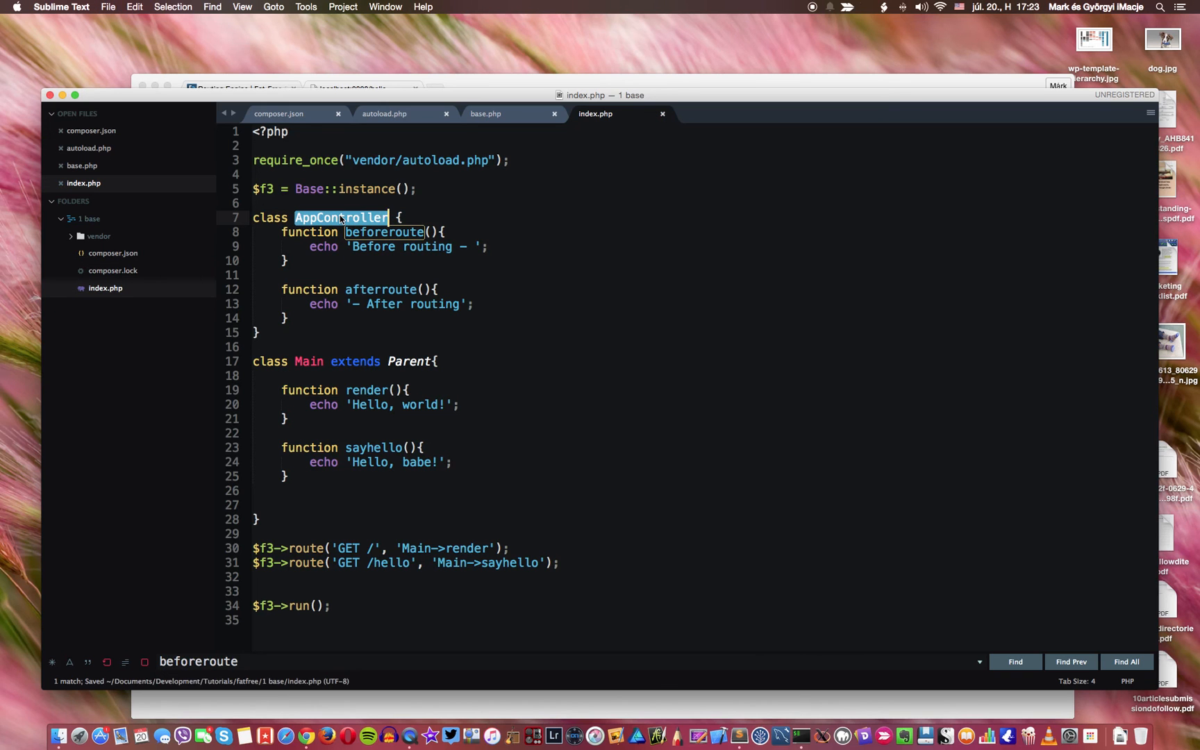
{"action": "double_click", "coordinate": [408, 361]}
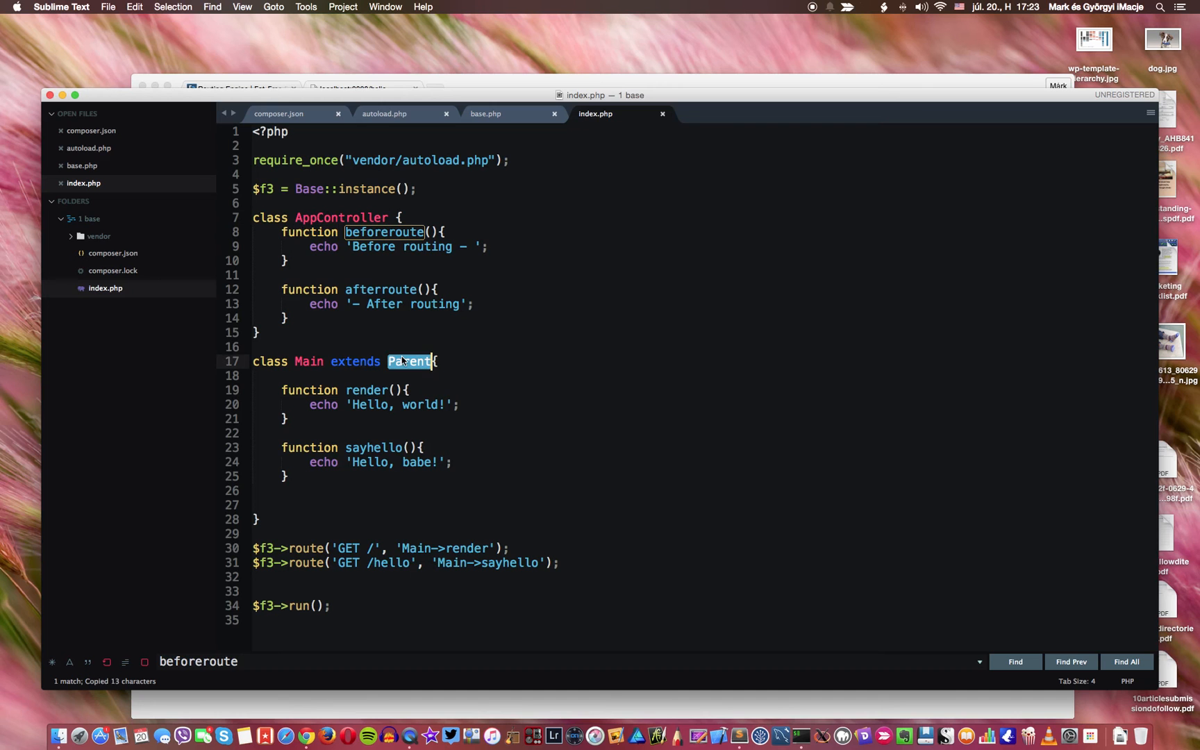
{"action": "type", "text": "AppController"}
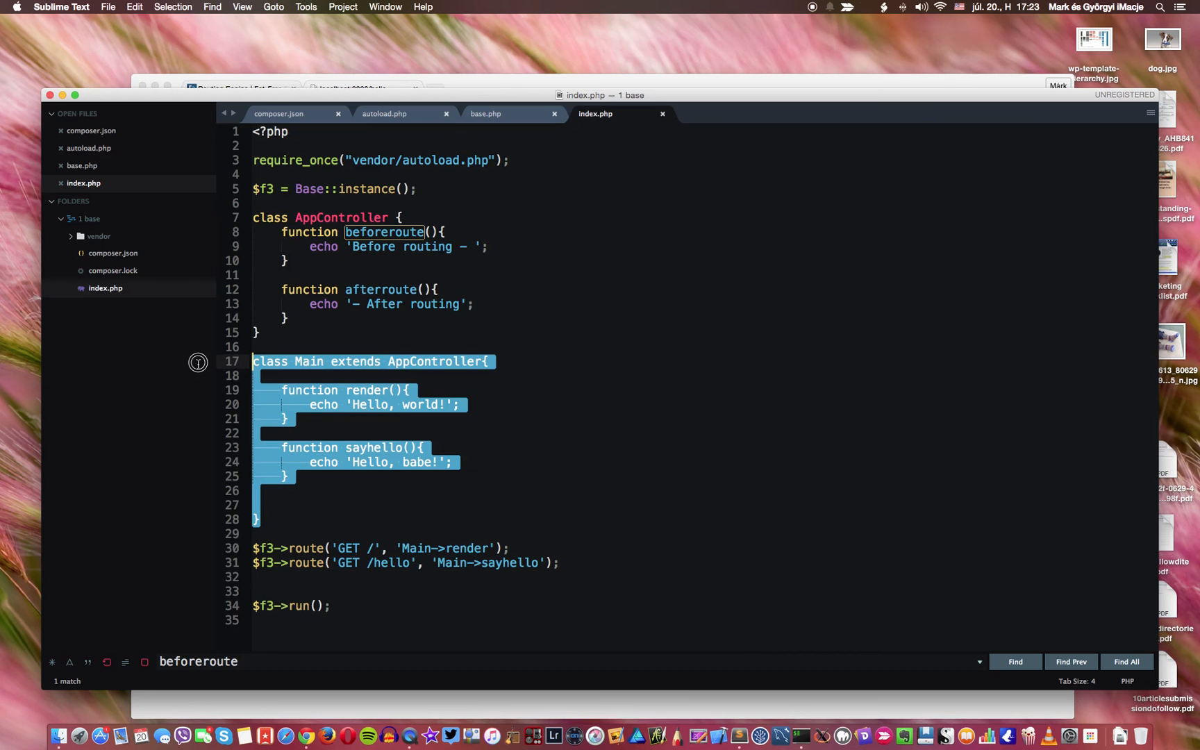
Step: Below Main, declare 'class AboutPage extends AppController {'
{"action": "left_click", "coordinate": [346, 519]}
{"action": "type", "text": "c"}
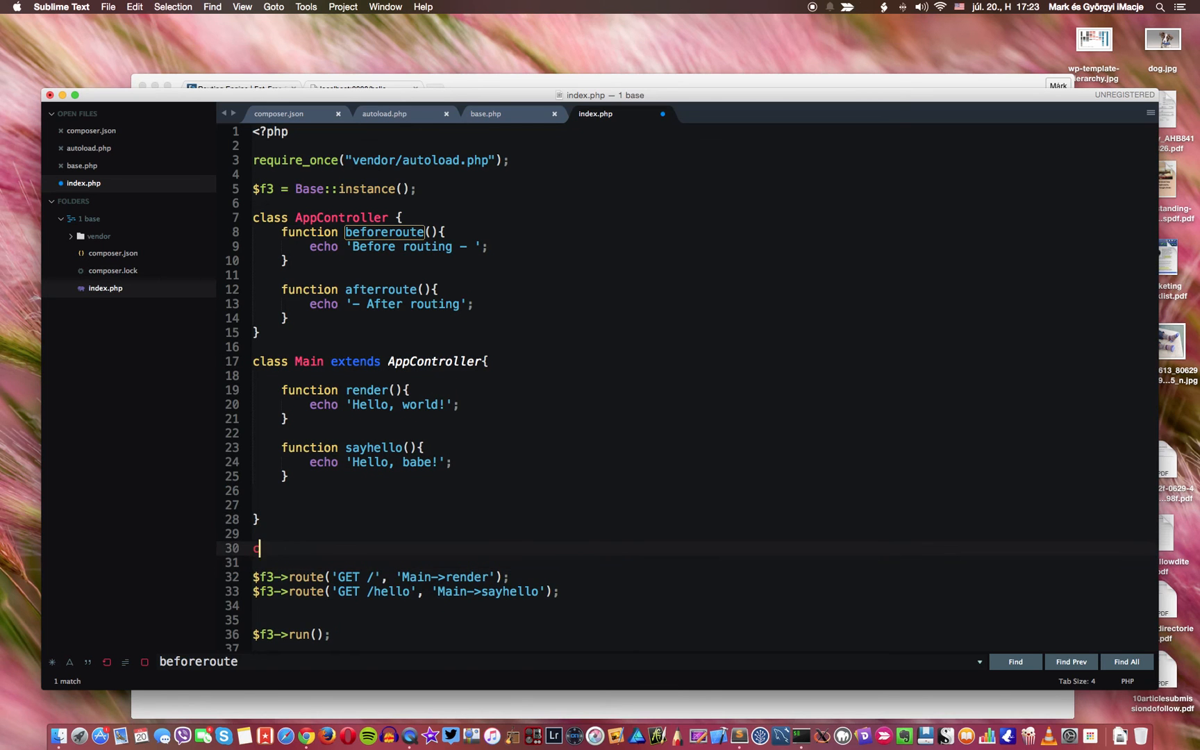
{"action": "type", "text": "lass Abou"}
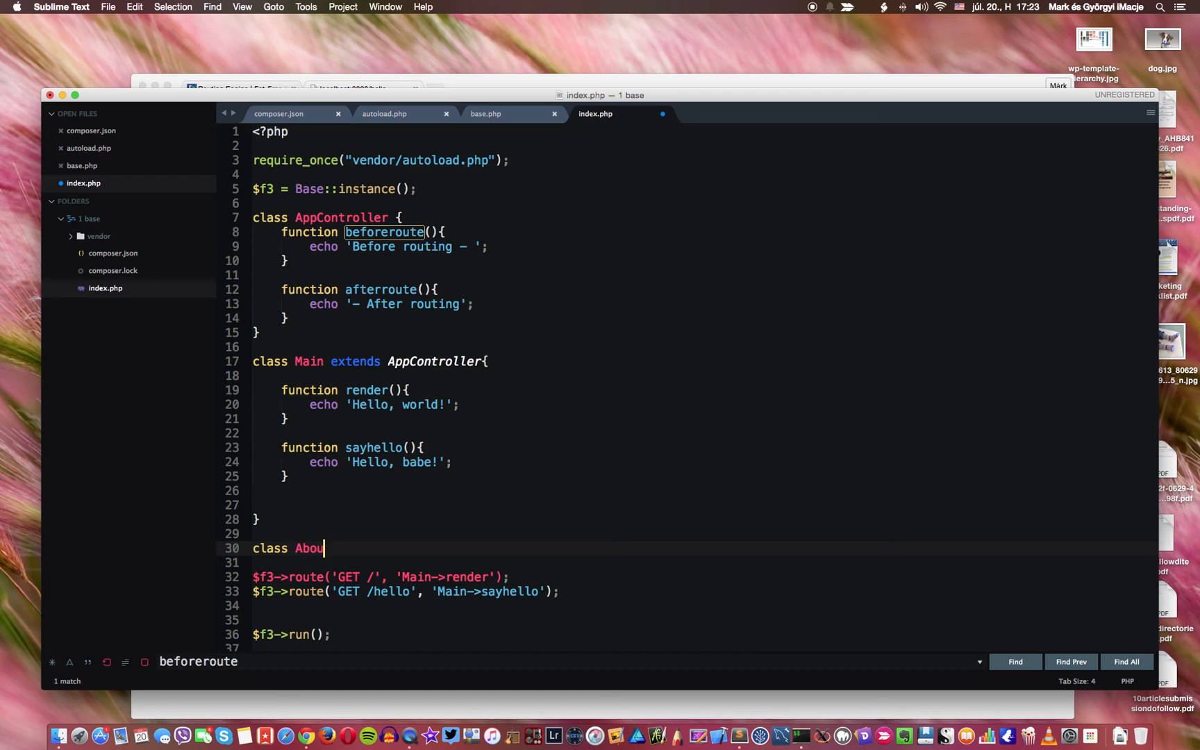
{"action": "type", "text": "tPage exte"}
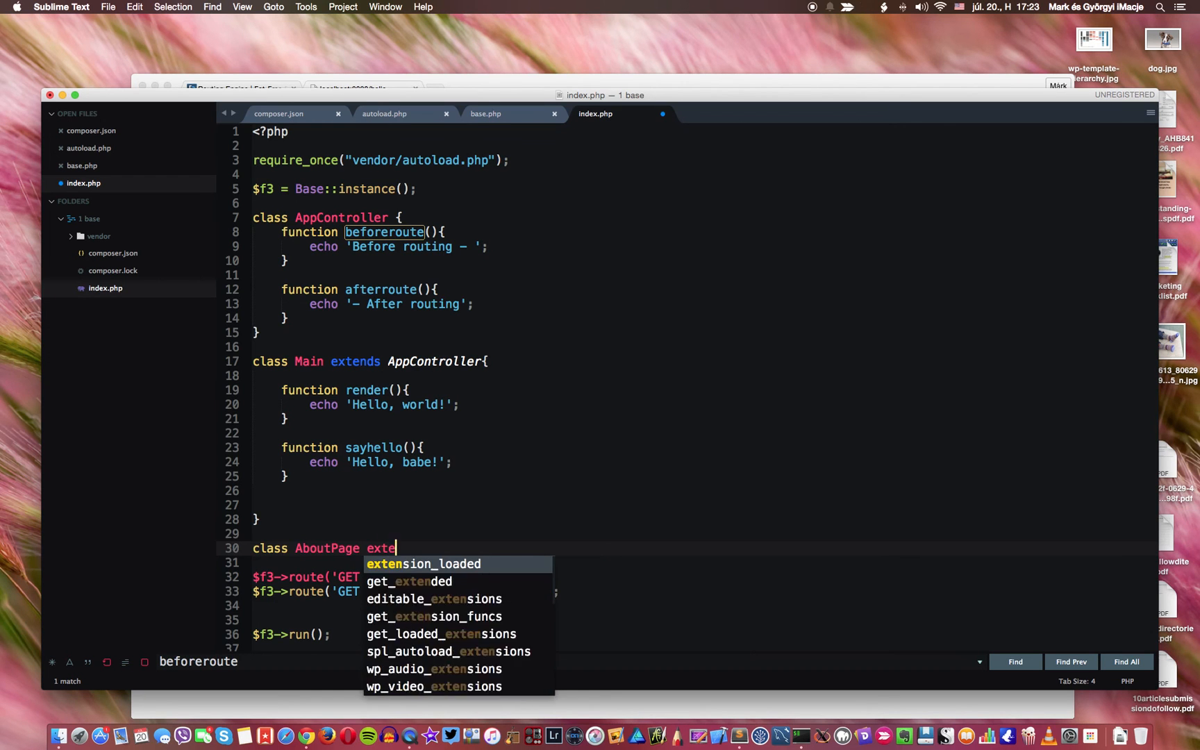
{"action": "type", "text": "nds Ap"}
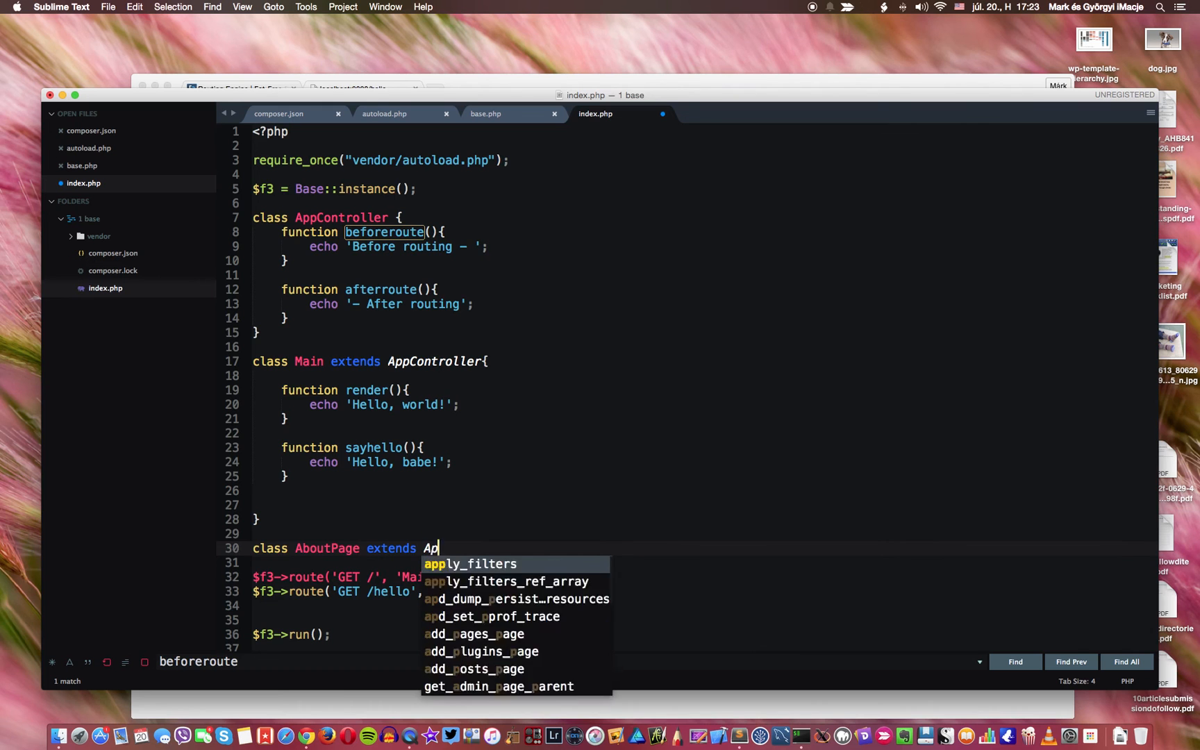
{"action": "type", "text": "pController"}
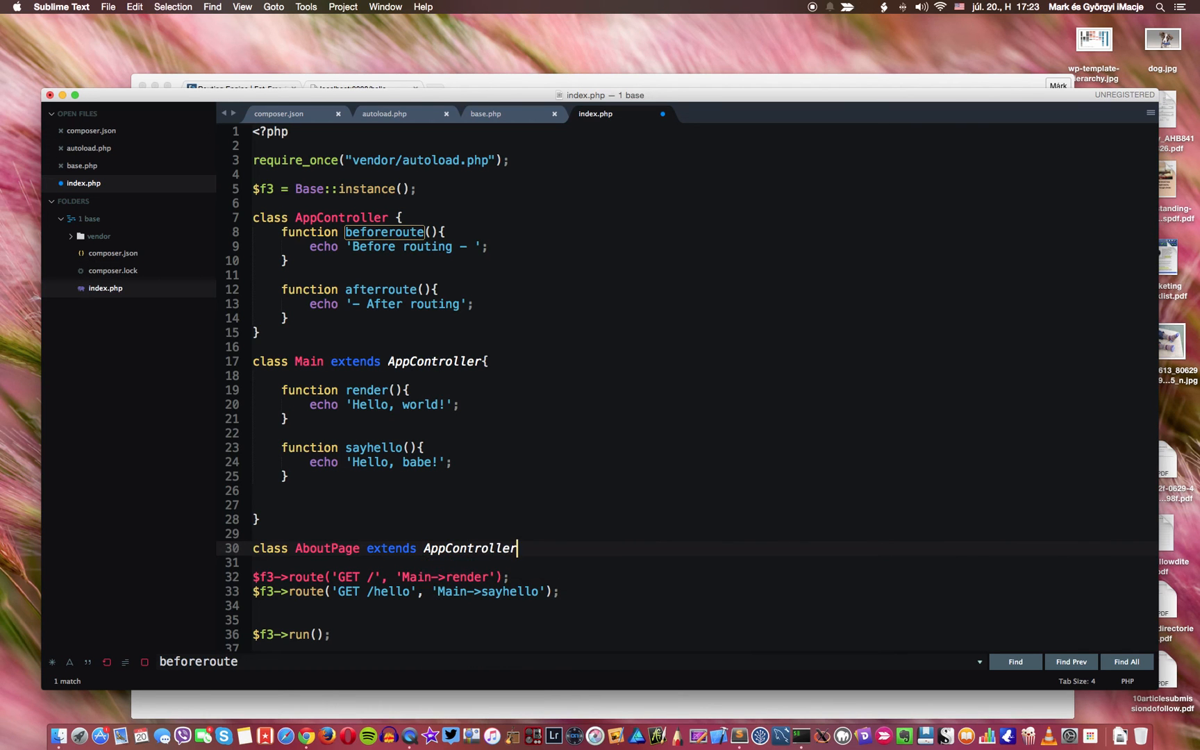
{"action": "type", "text": "{"}
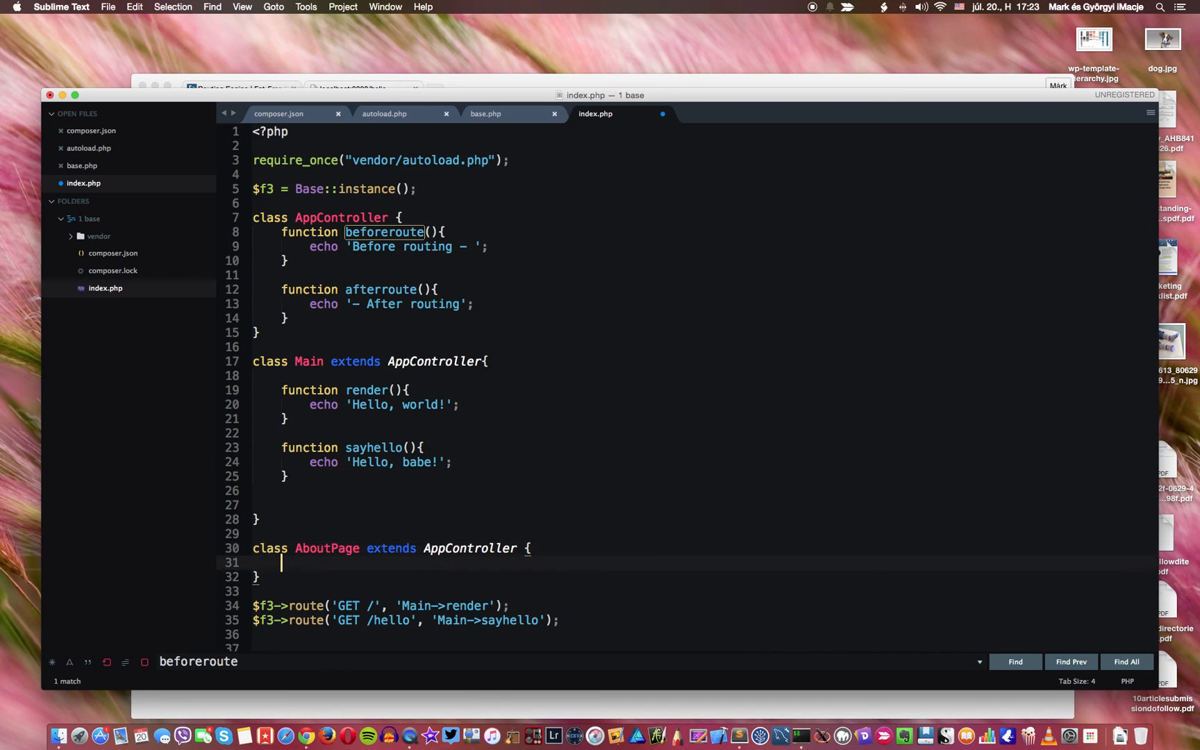
Step: Give AboutPage a render() method echoing 'This is the about page'
{"action": "type", "text": "function"}
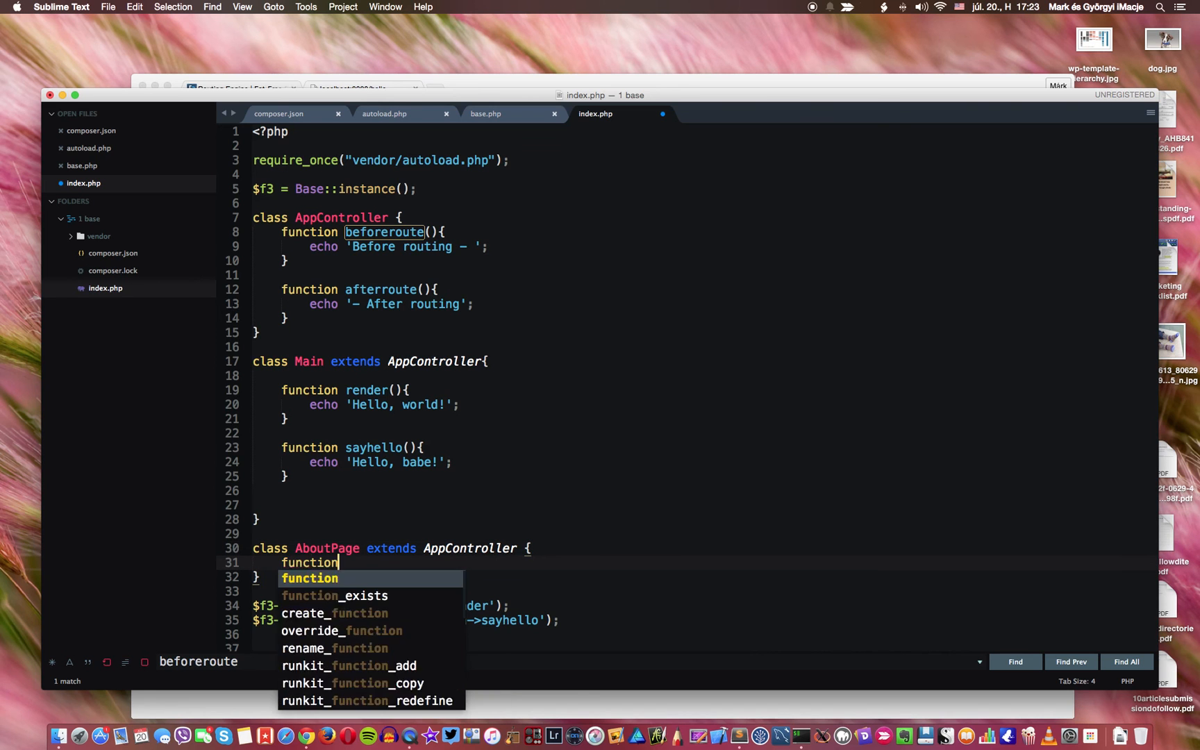
{"action": "type", "text": "re"}
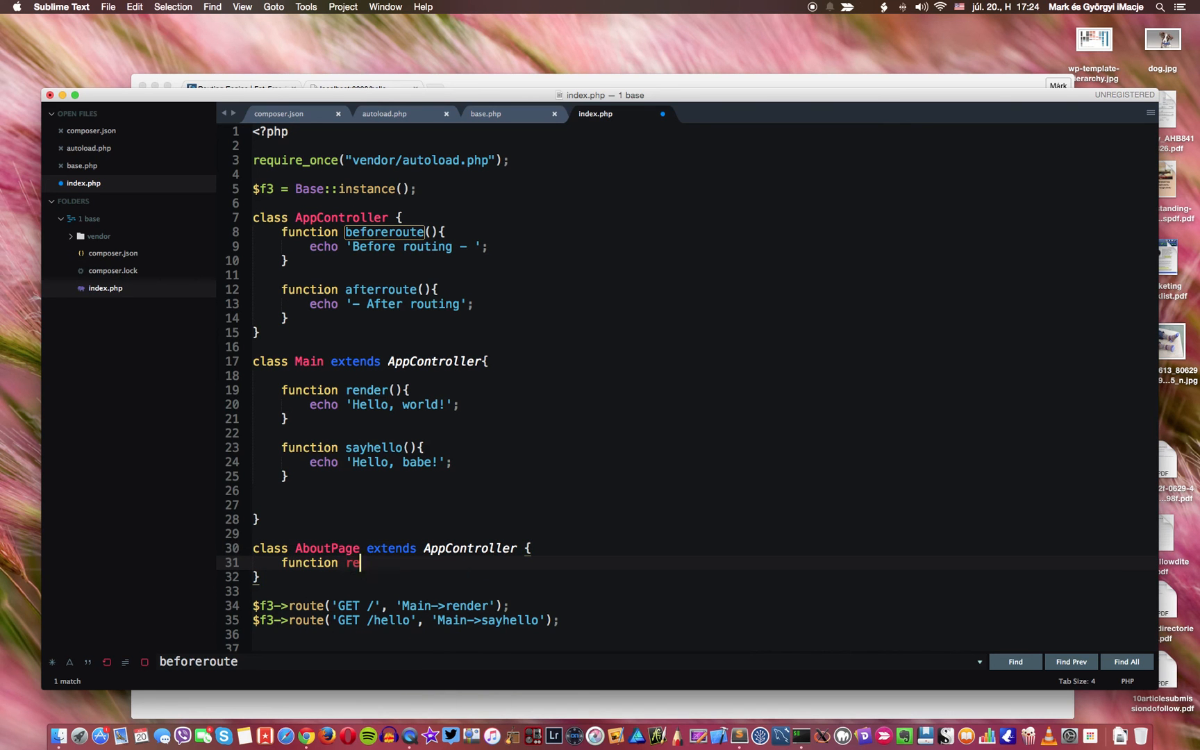
{"action": "type", "text": "nder"}
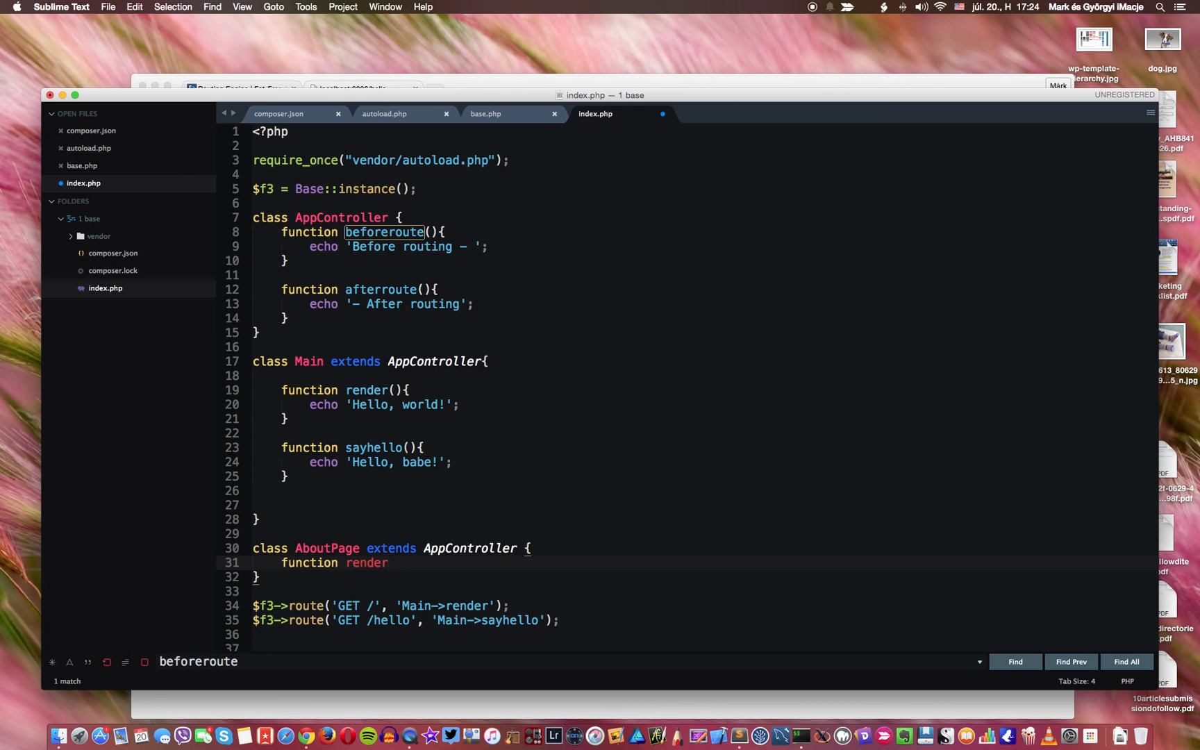
{"action": "type", "text": "(0)"}
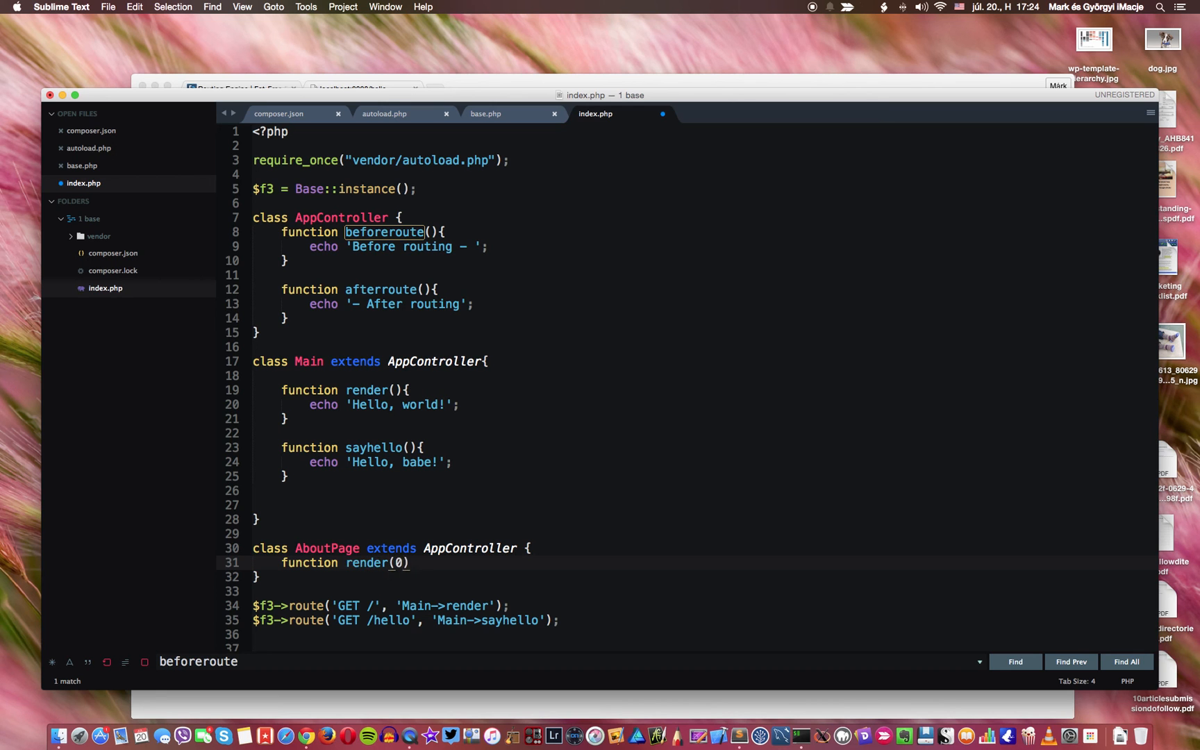
{"action": "type", "text": "){}"}
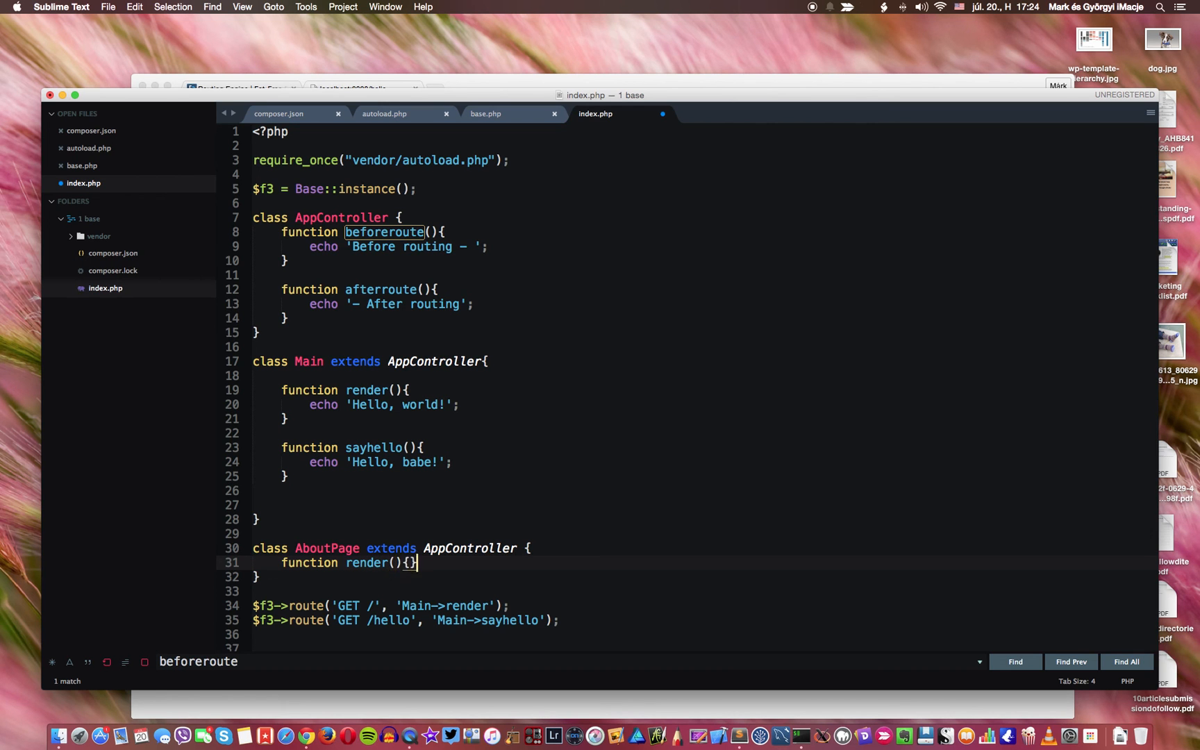
{"action": "key", "text": "enter"}
{"action": "type", "text": "echo"}
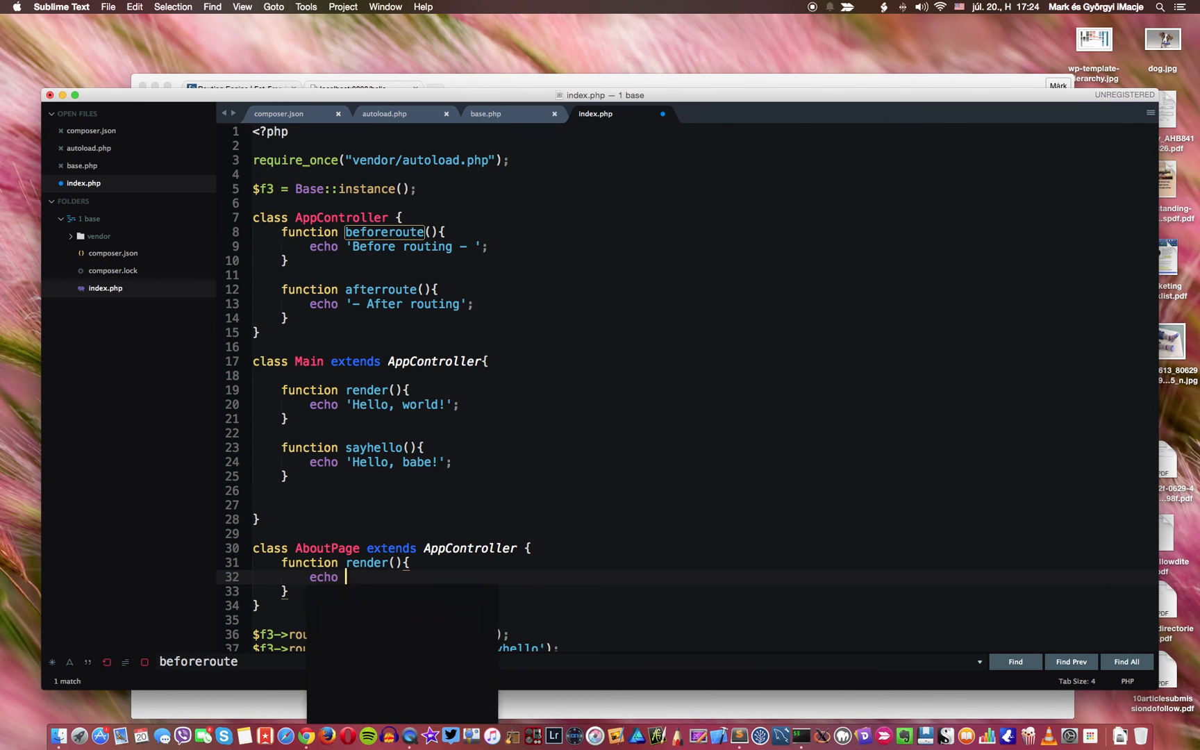
{"action": "type", "text": "I"}
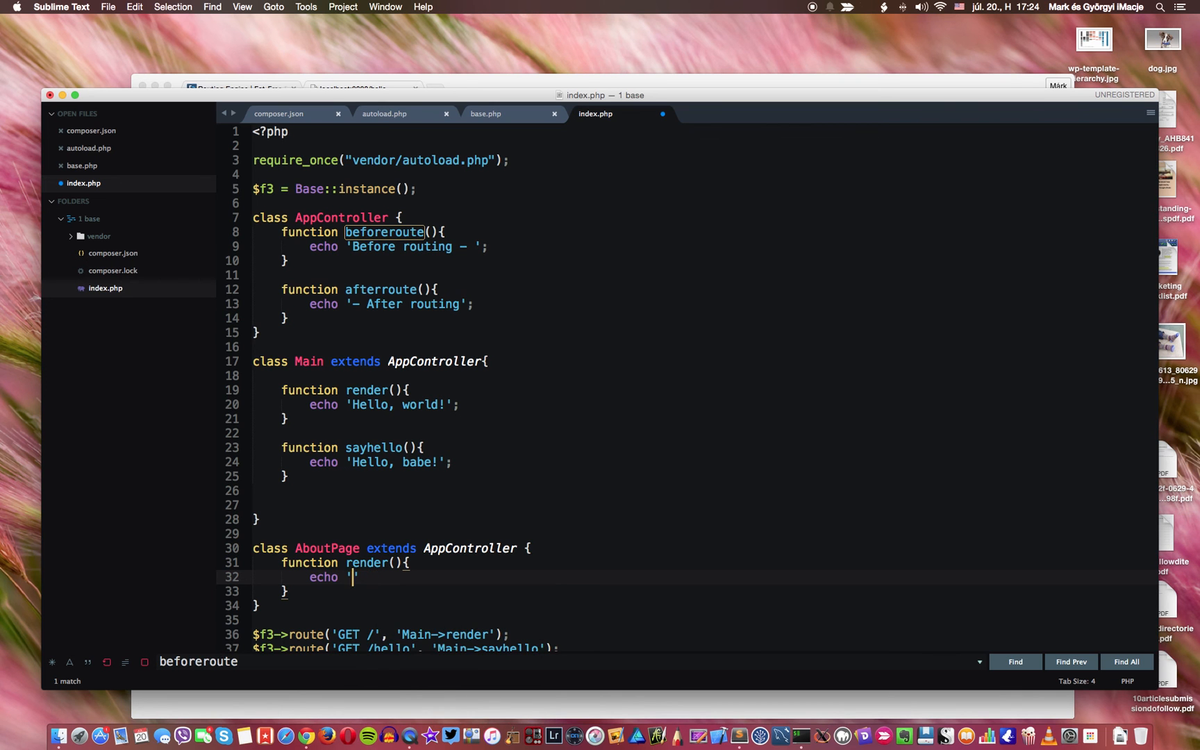
{"action": "type", "text": "This is the about"}
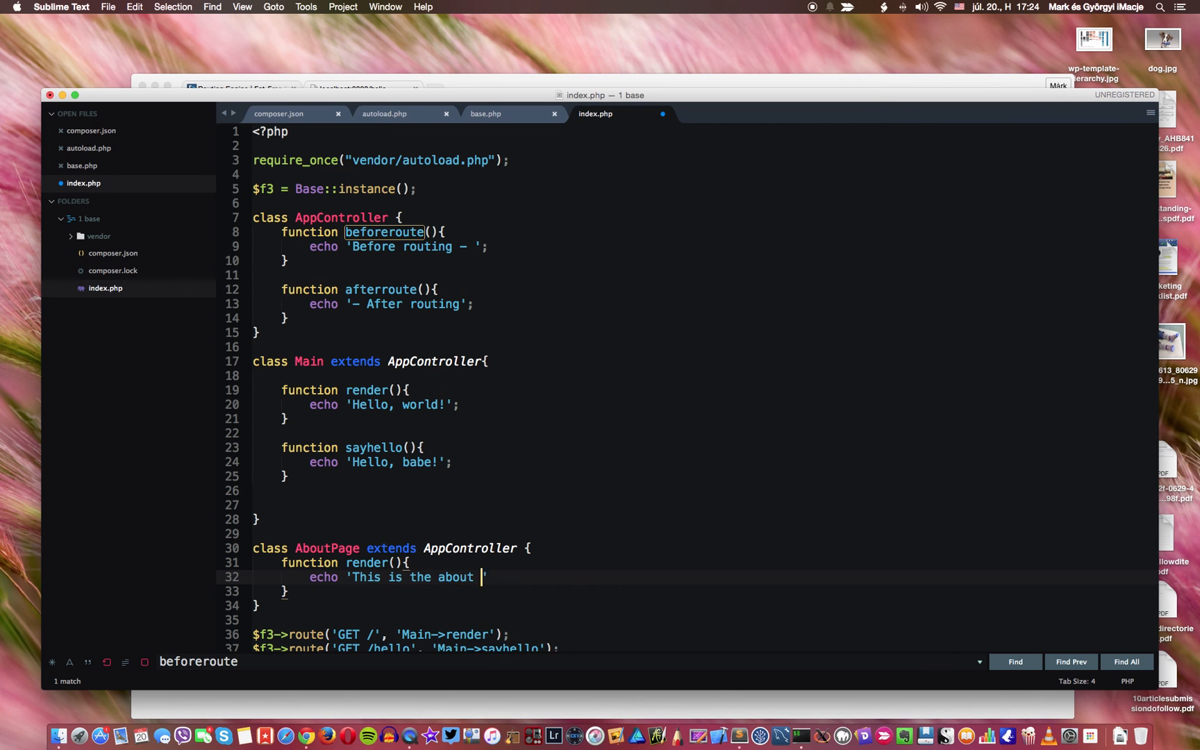
{"action": "type", "text": "page';"}
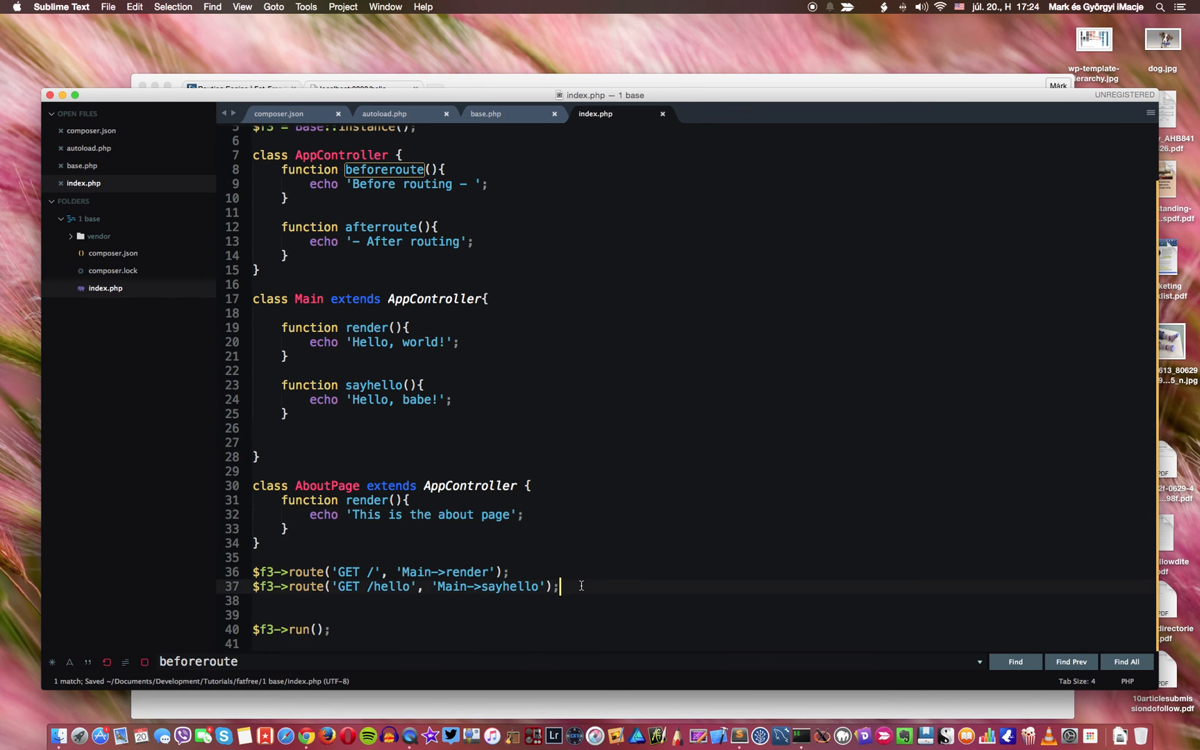
Step: Write $f3->route('GET /about', 'AboutPage->render'); below the /hello route
{"action": "type", "text": "$"}
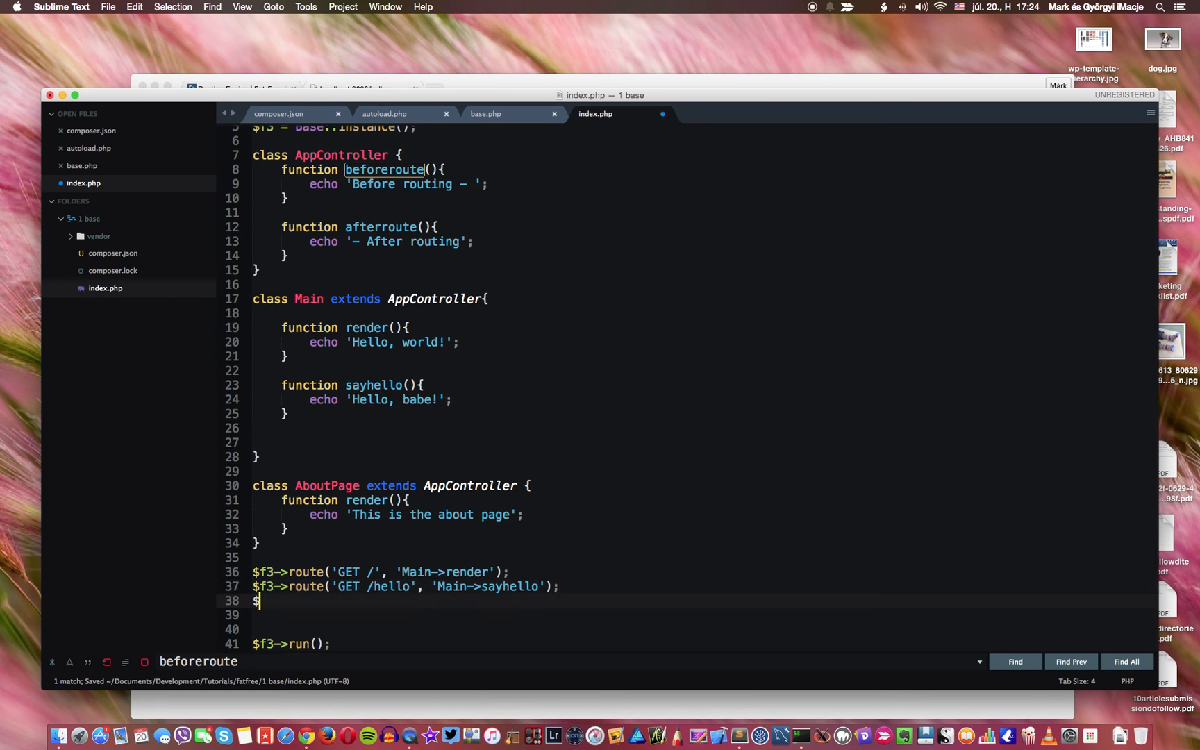
{"action": "type", "text": "f3->route("}
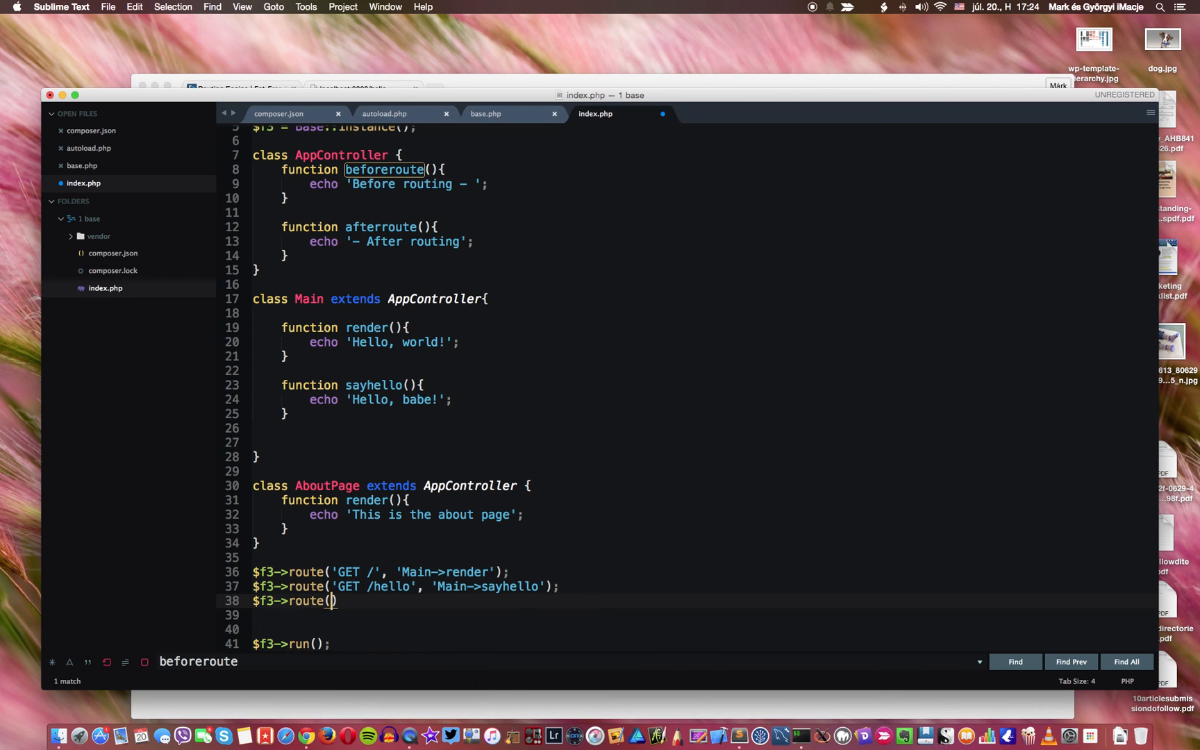
{"action": "type", "text": "'GET',"}
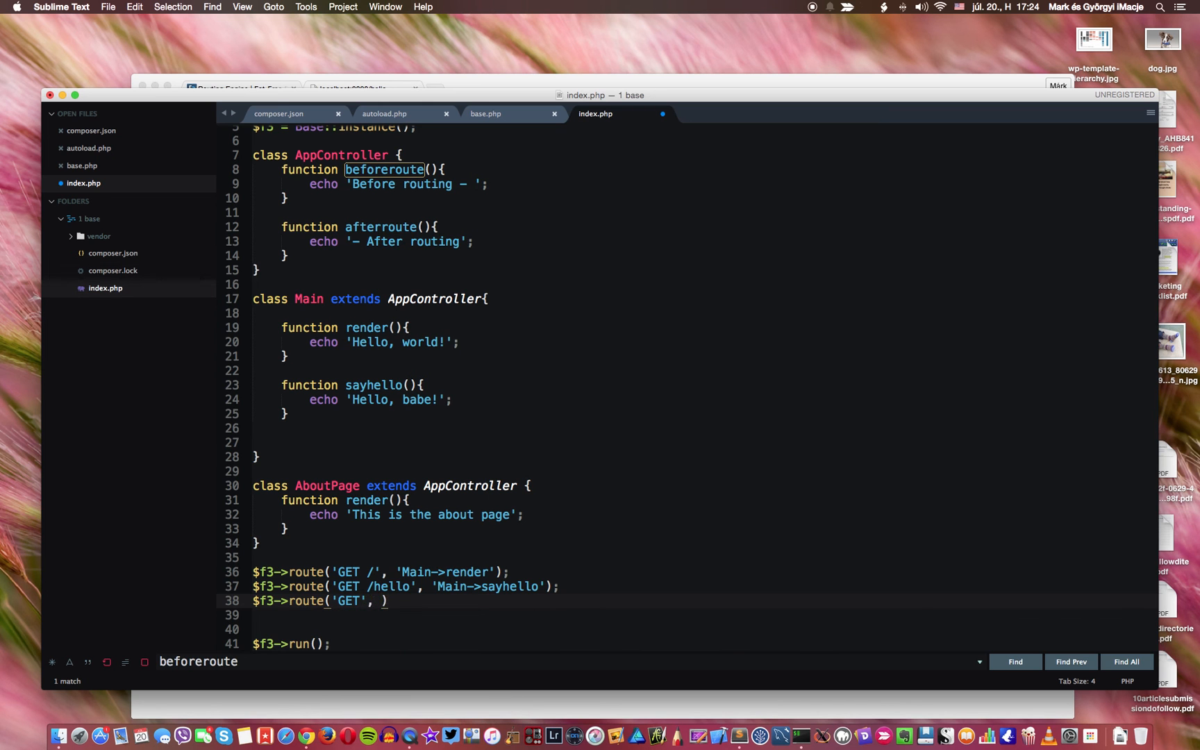
{"action": "type", "text": "ab"}
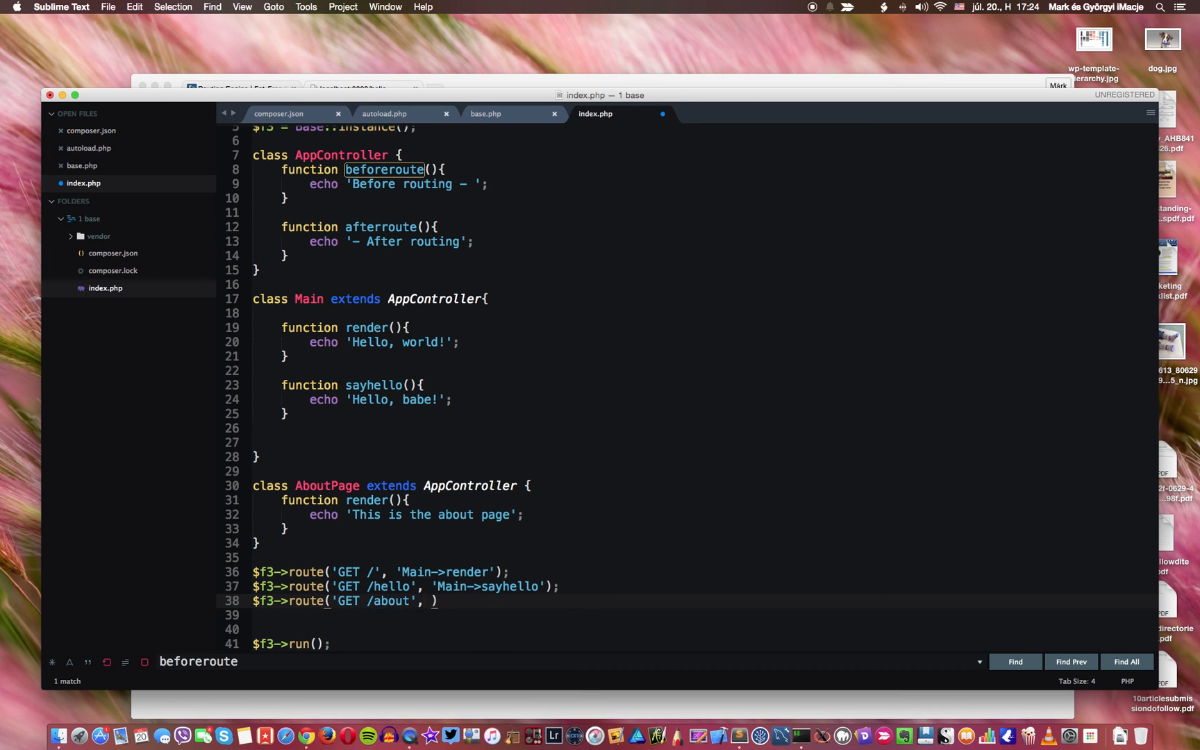
{"action": "type", "text": "''"}
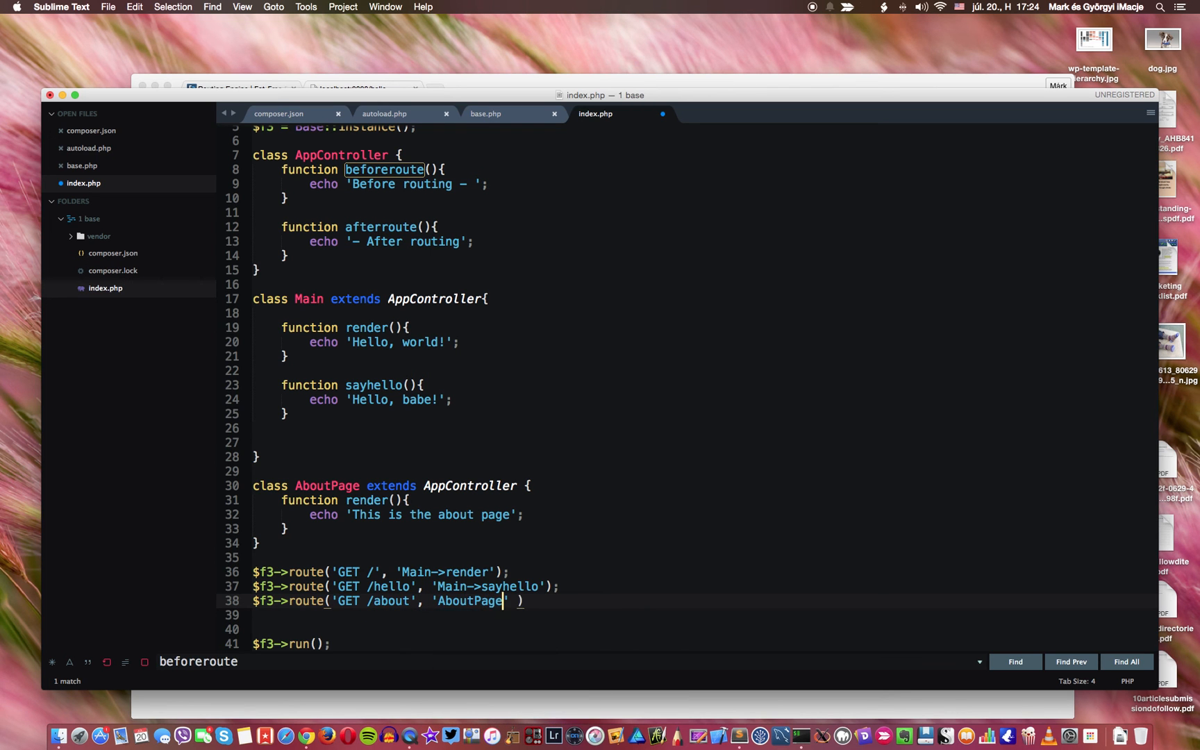
{"action": "type", "text": "->"}
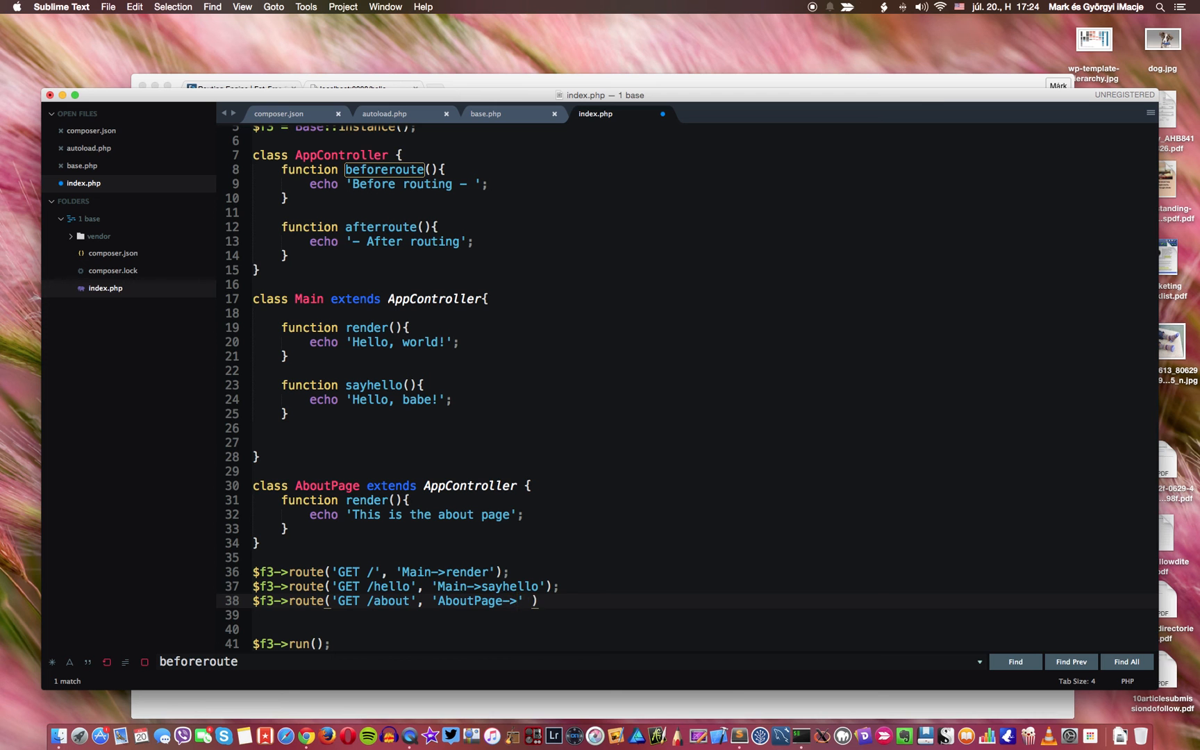
{"action": "type", "text": "render'"}
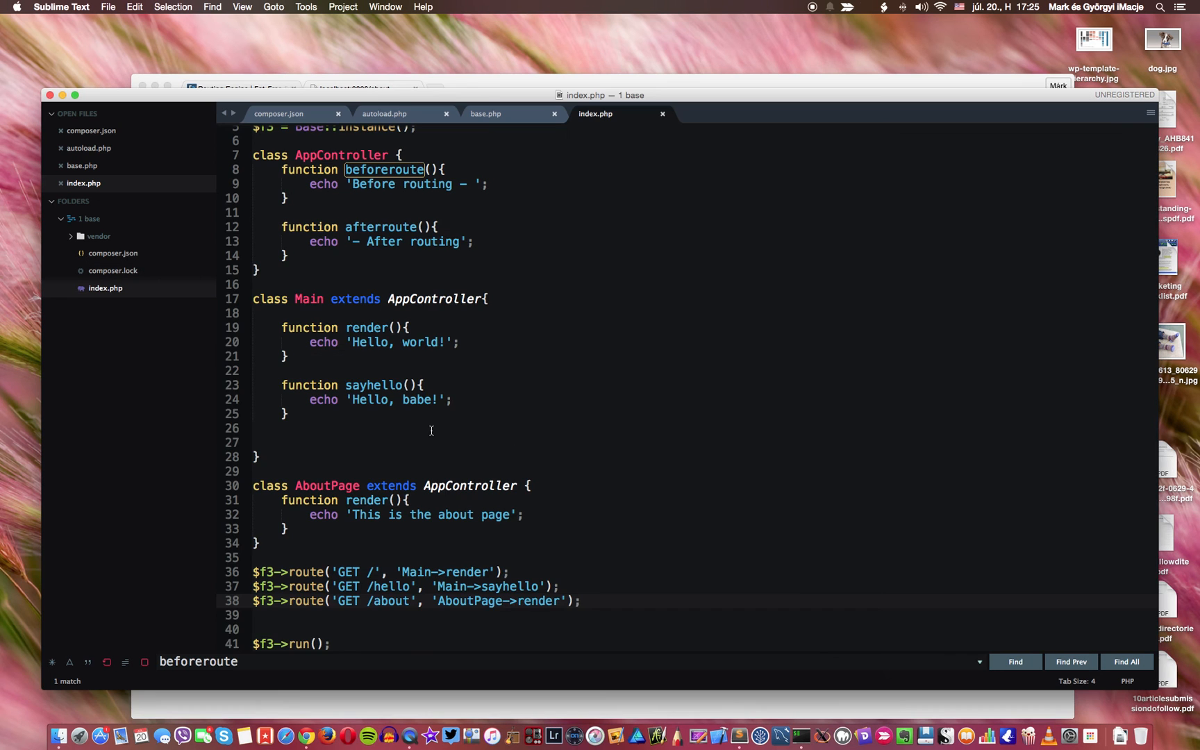
Step: Highlight the AboutPage and AppController class declarations to review their extends hierarchy
{"action": "scroll", "scroll_direction": "up", "scroll_amount": 3}
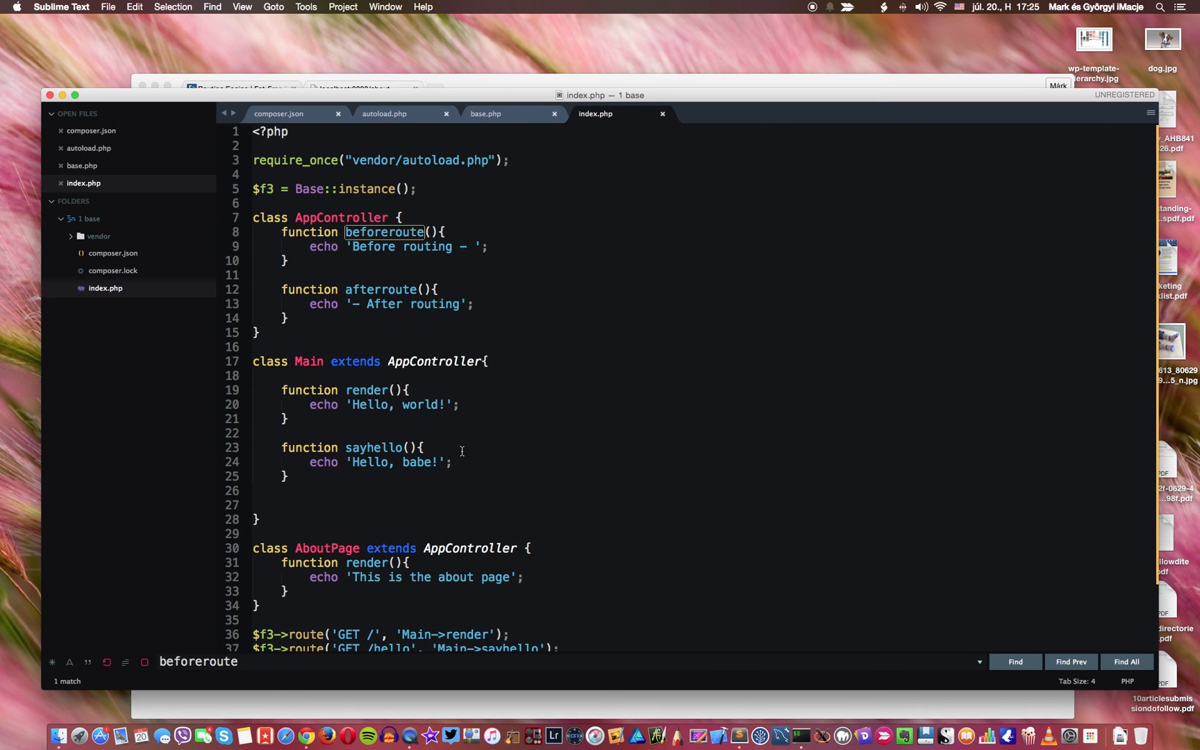
{"action": "mouse_move", "coordinate": [305, 319]}
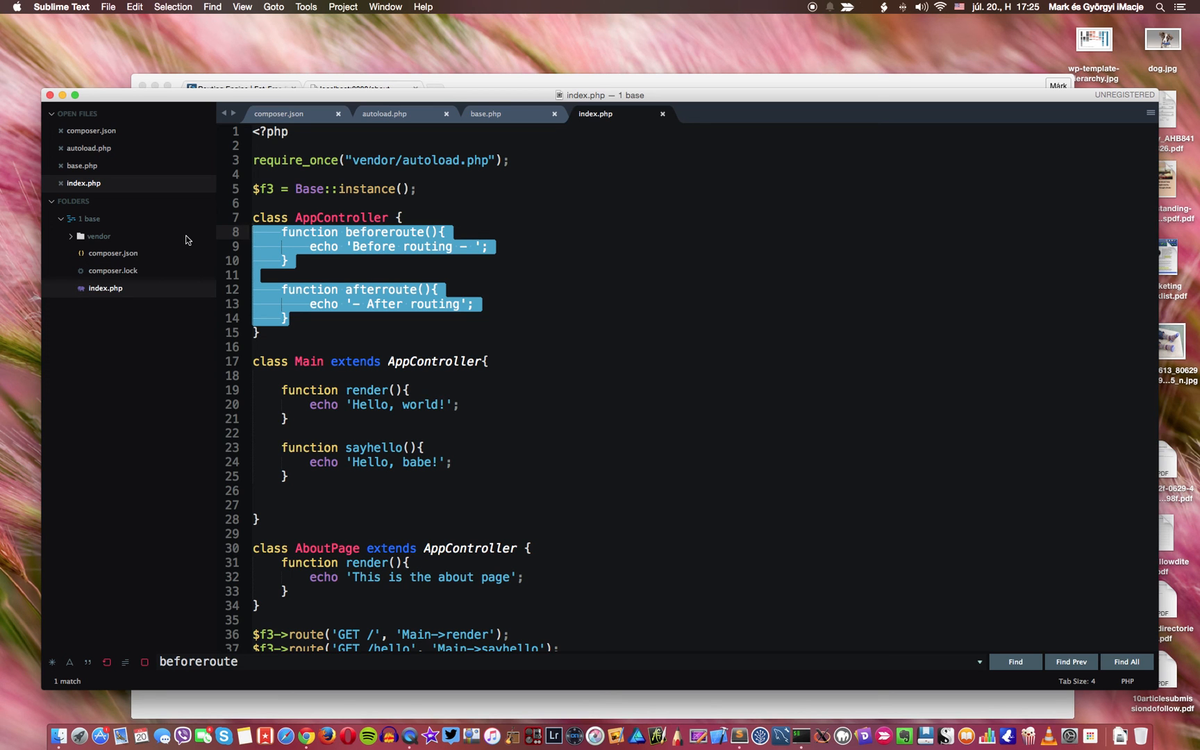
{"action": "mouse_move", "coordinate": [350, 317]}
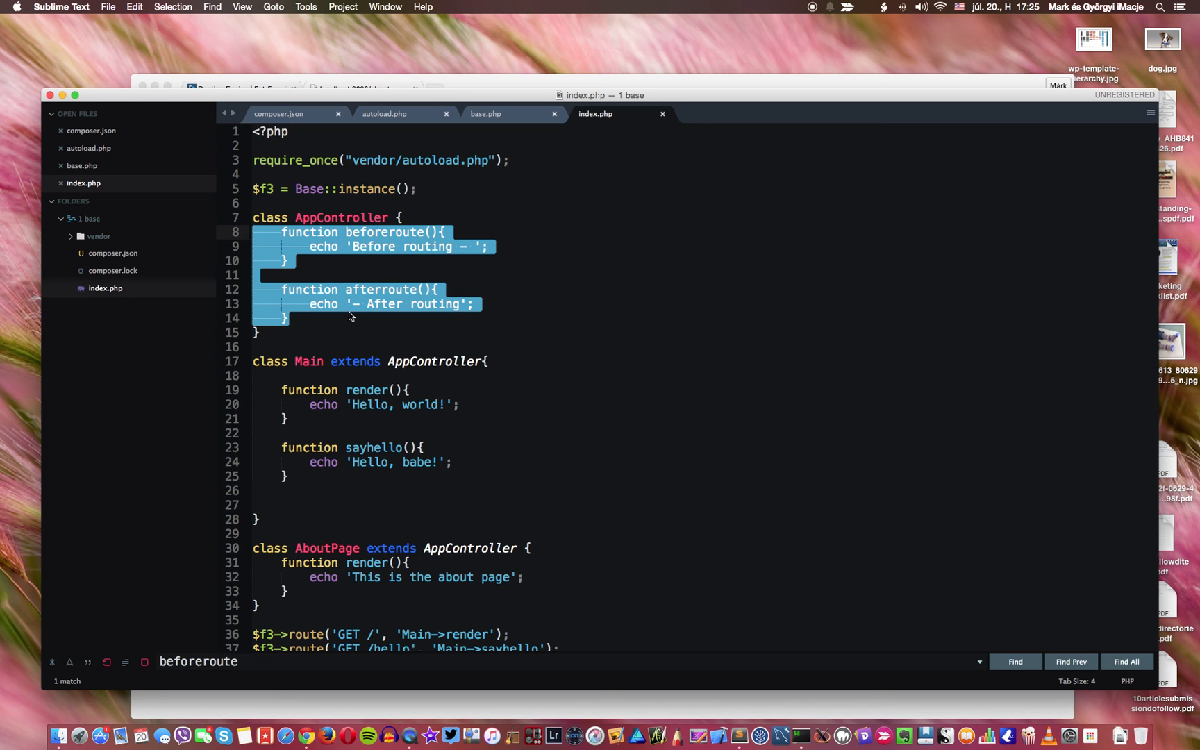
{"action": "left_click", "coordinate": [372, 362]}
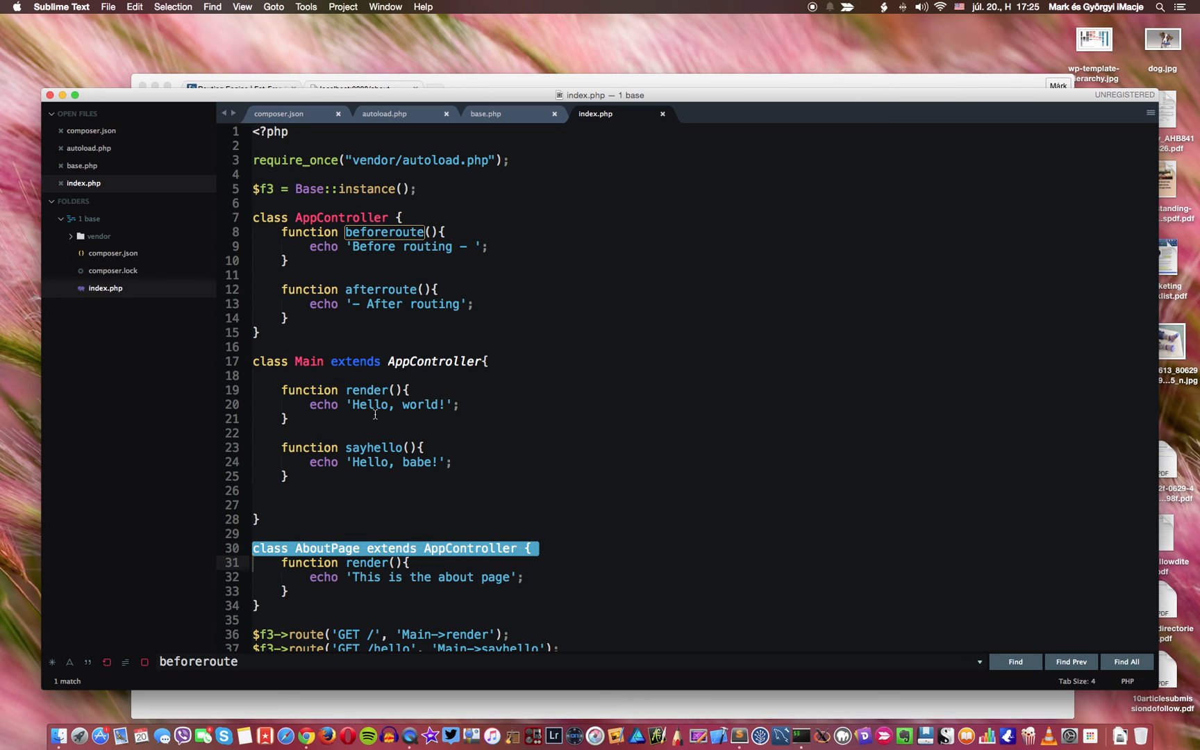
{"action": "left_click", "coordinate": [371, 361]}
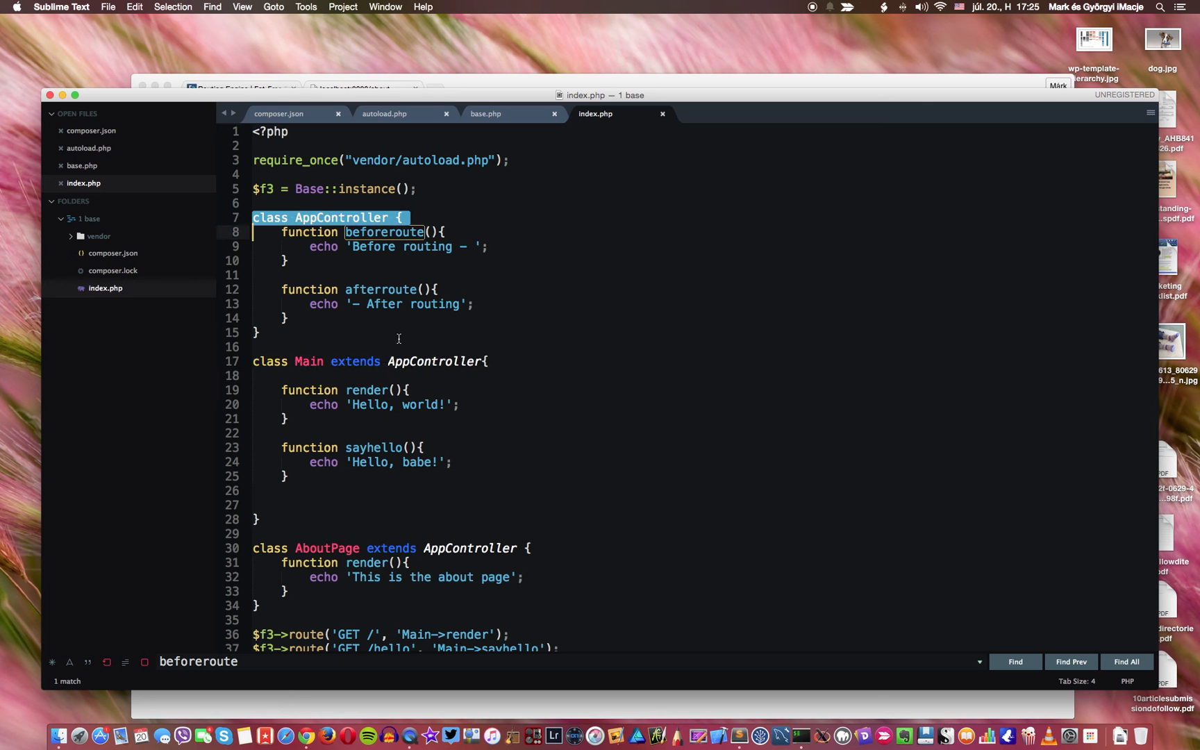
Step: Scroll through Main's closing lines and the three route definitions to check the tidied file
{"action": "scroll", "scroll_direction": "down", "scroll_amount": 3}
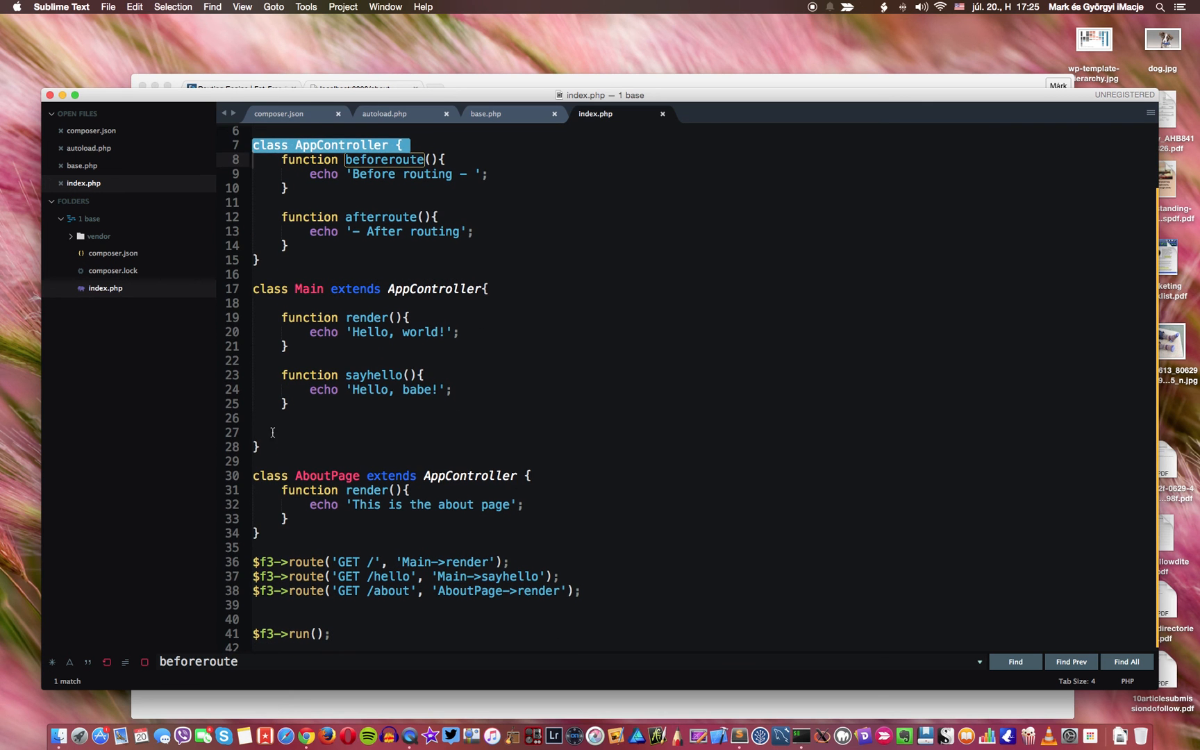
{"action": "scroll", "scroll_direction": "up", "scroll_amount": 3}
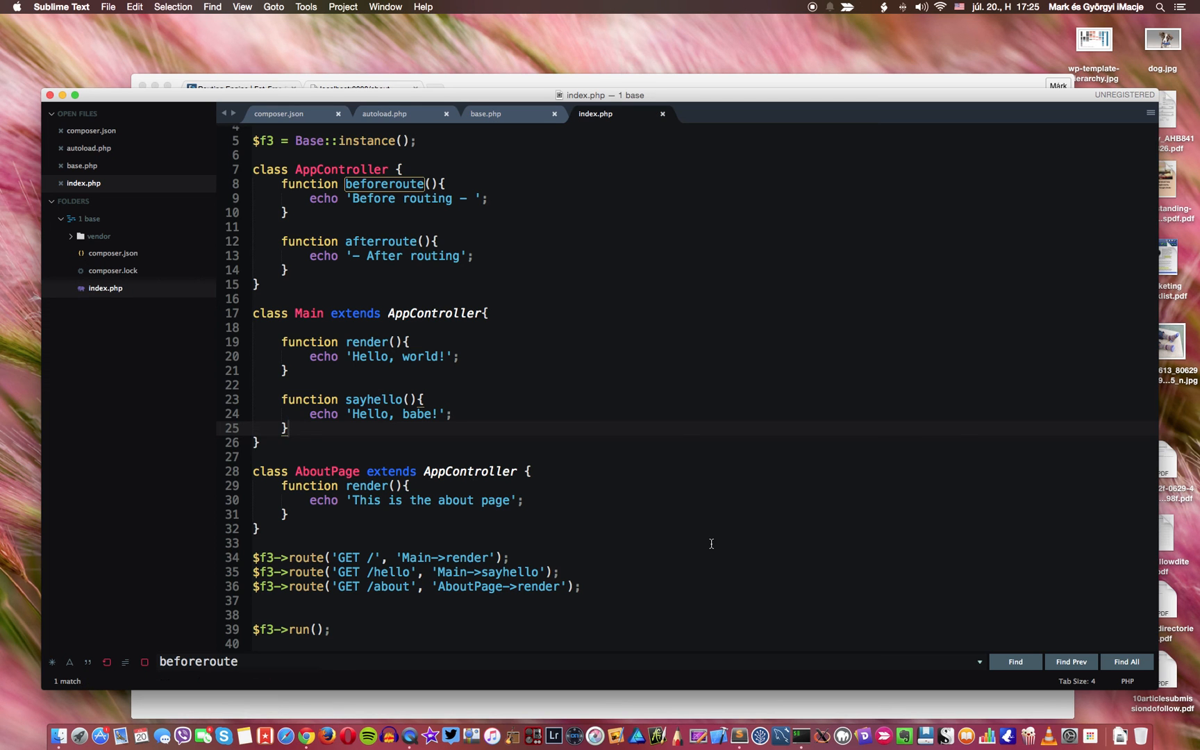
{"action": "scroll", "scroll_direction": "up", "scroll_amount": 3}
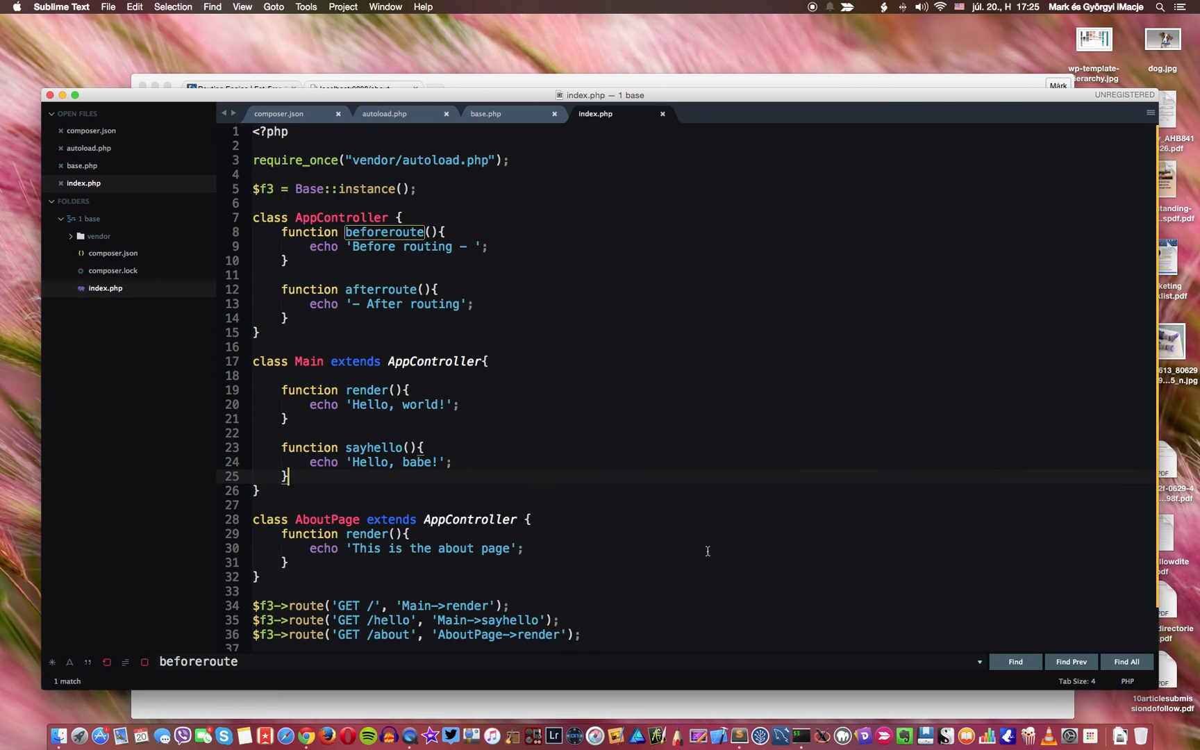
{"action": "scroll", "scroll_direction": "down", "scroll_amount": 3}
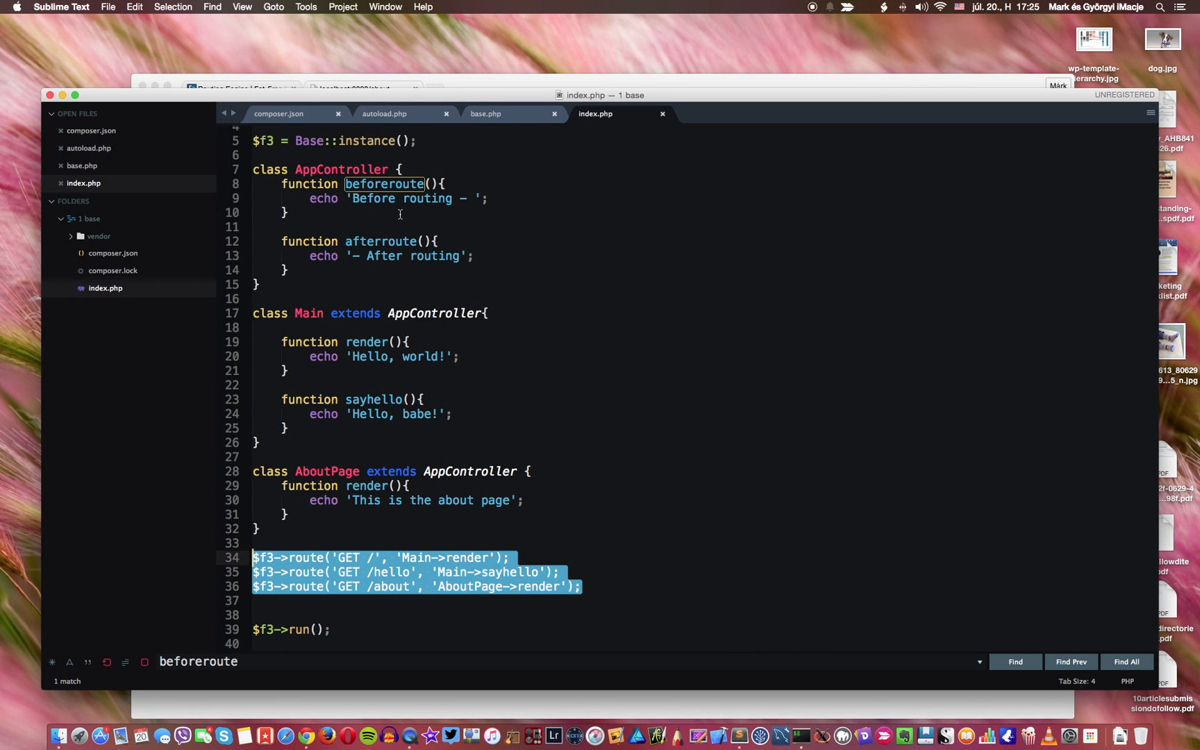
{"action": "scroll", "scroll_direction": "up", "scroll_amount": 3}
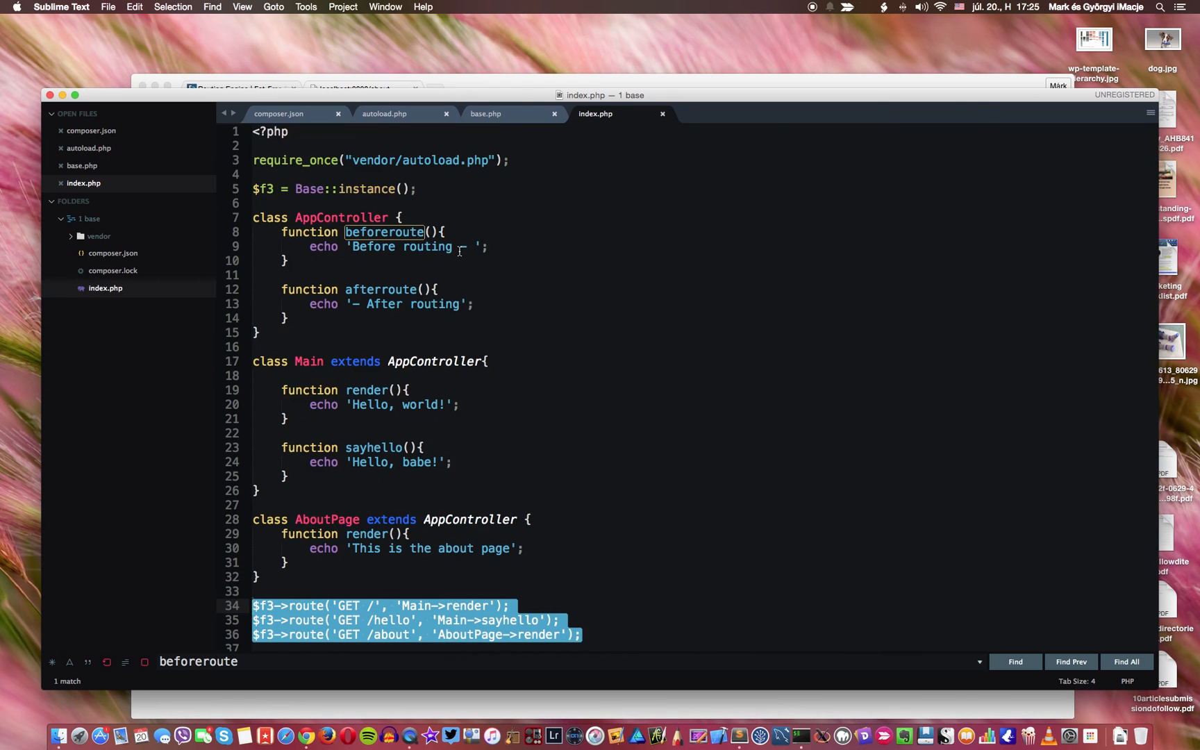
{"action": "scroll", "scroll_direction": "down", "scroll_amount": 3}
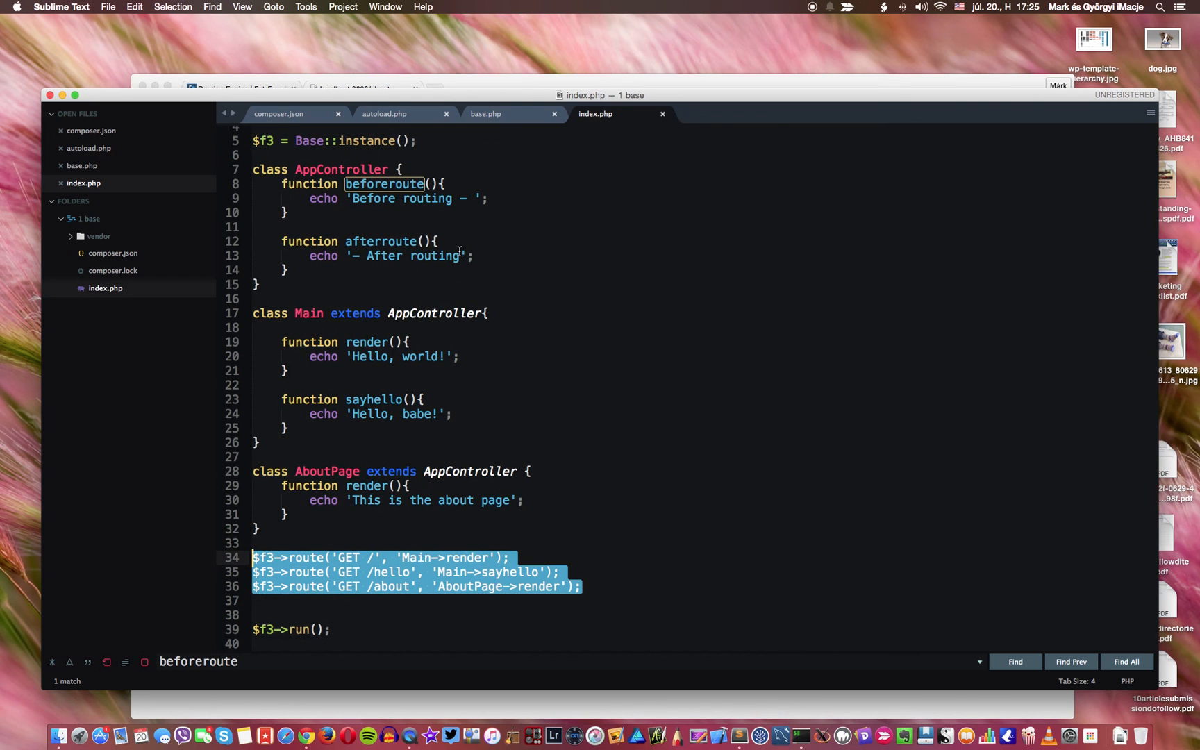